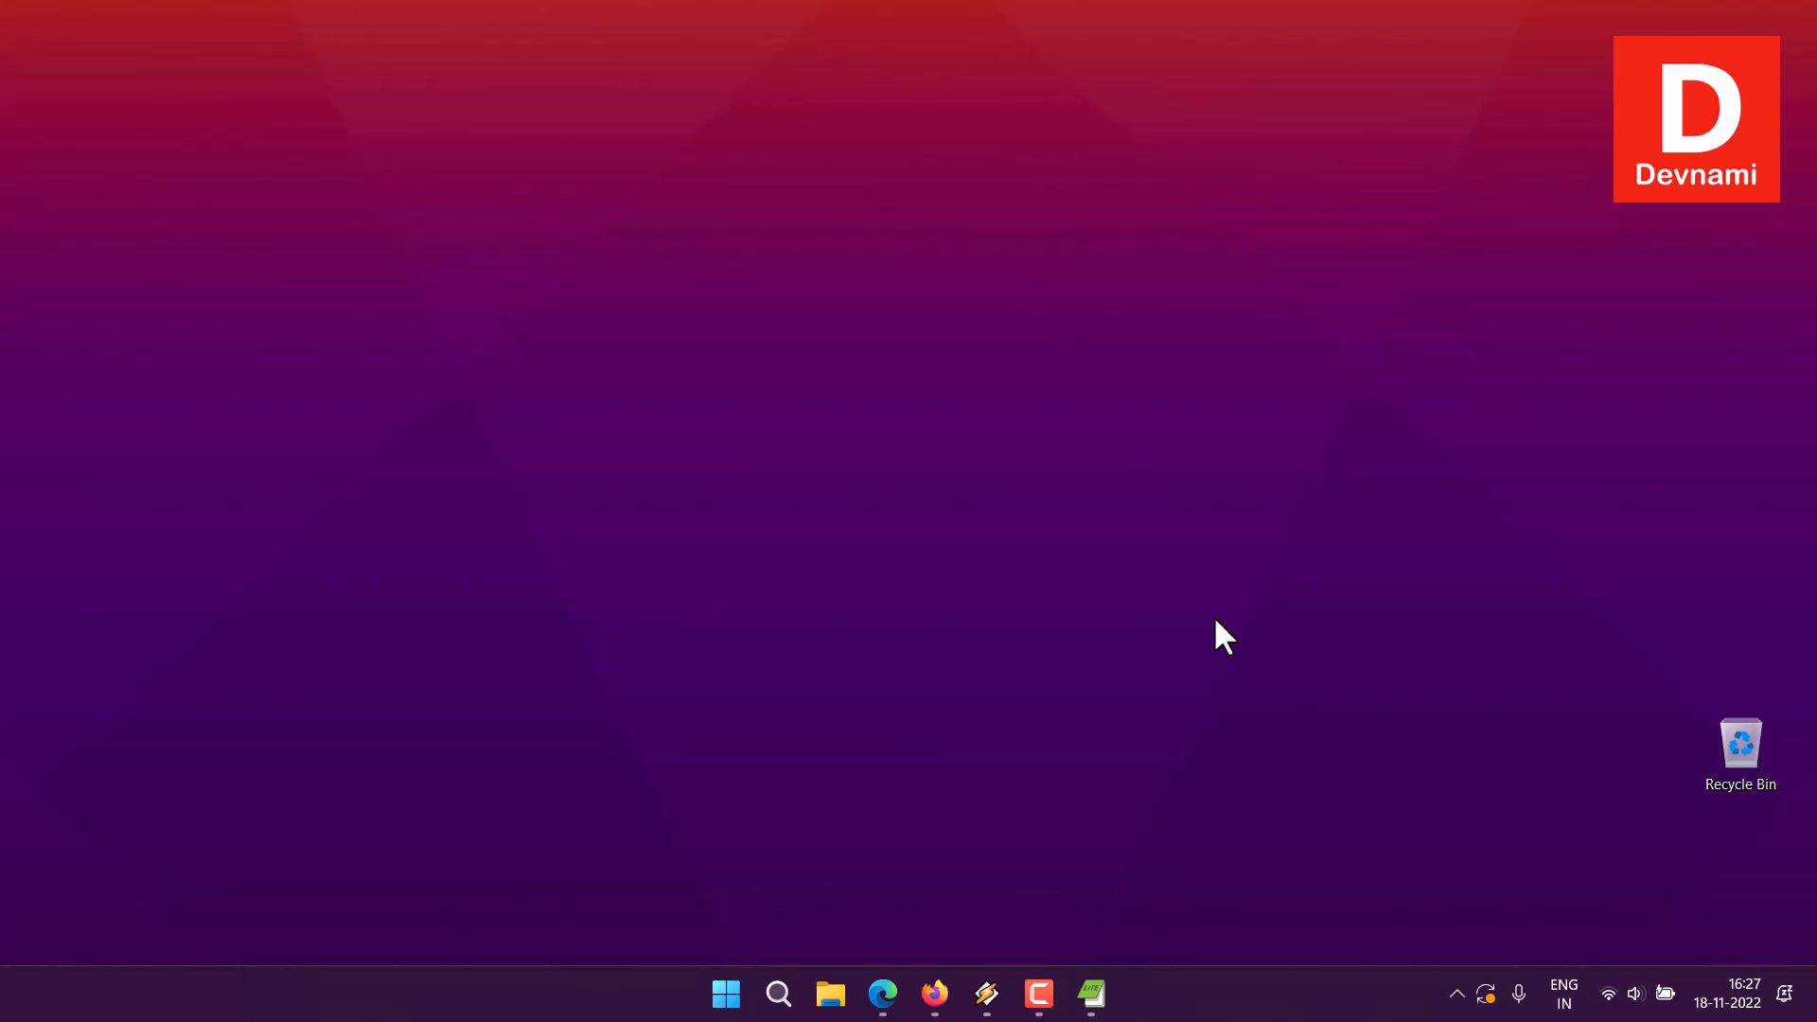
# Launch RStudio from the Windows Start menu search for 'rst'
pyautogui.click(724, 993)
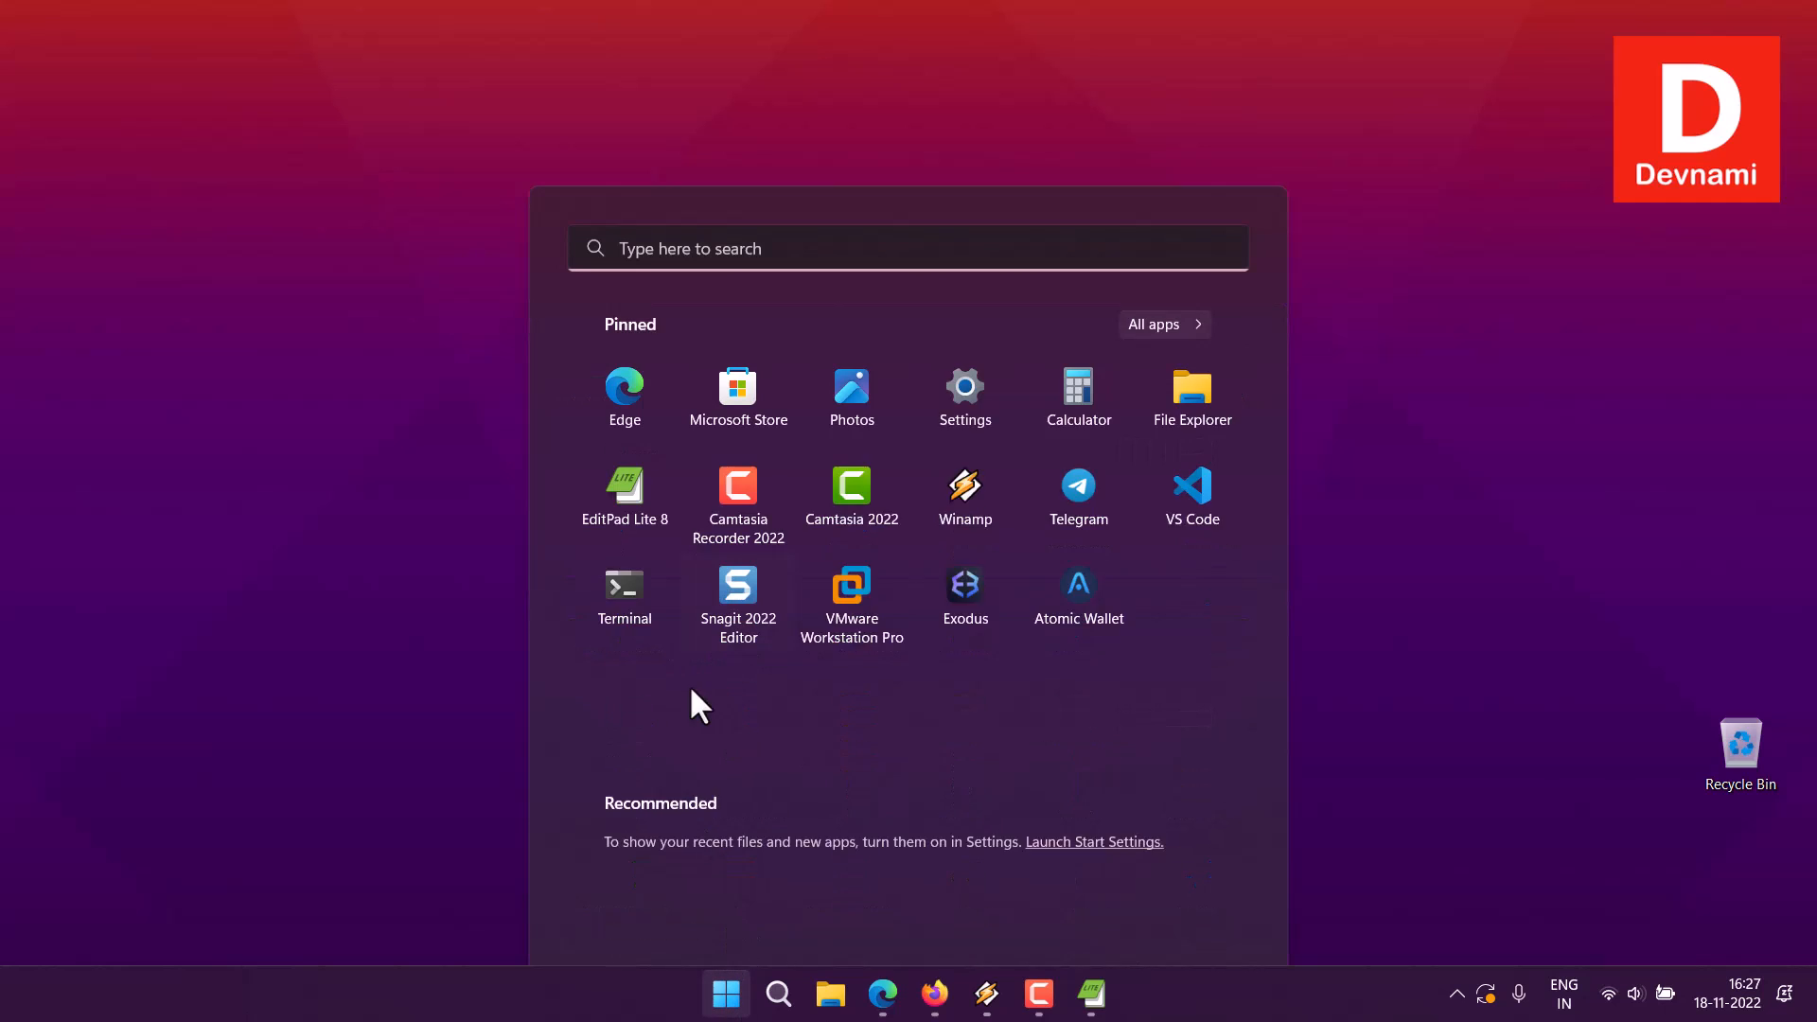
pyautogui.write('rstudio')
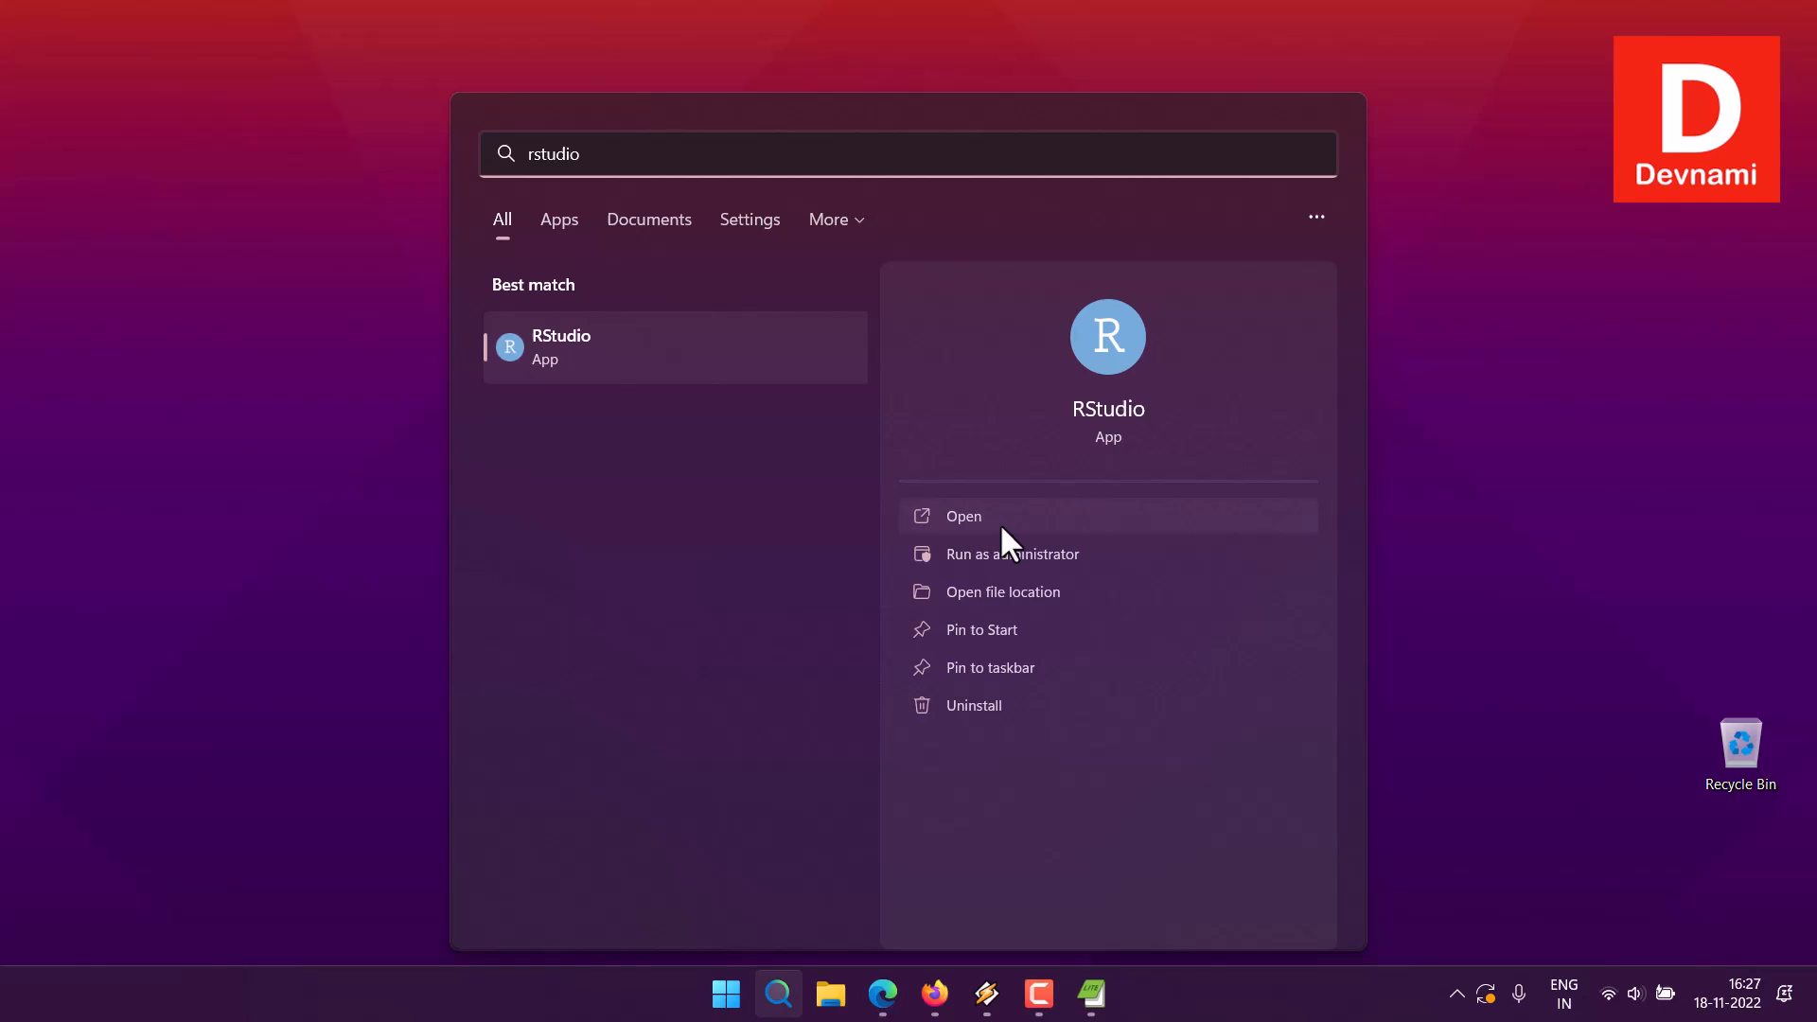
pyautogui.click(961, 515)
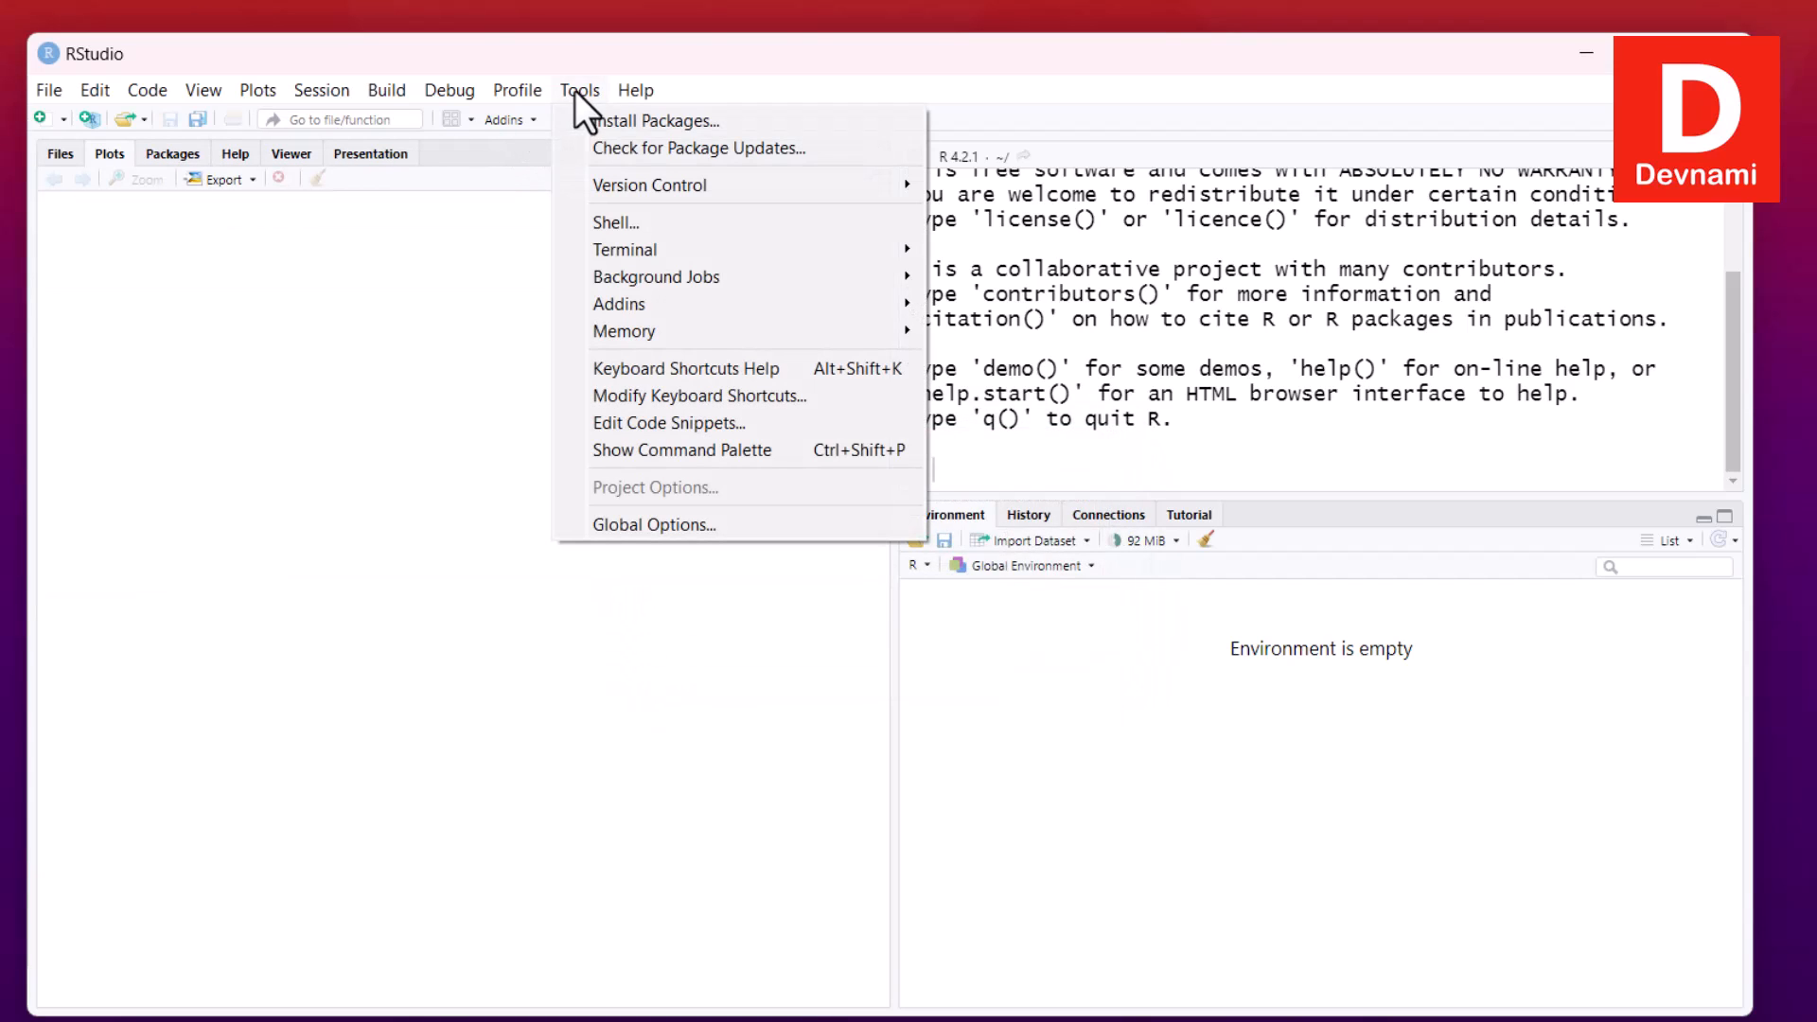
# Install the waterfalls package from CRAN via the Install Packages dialog
pyautogui.click(659, 122)
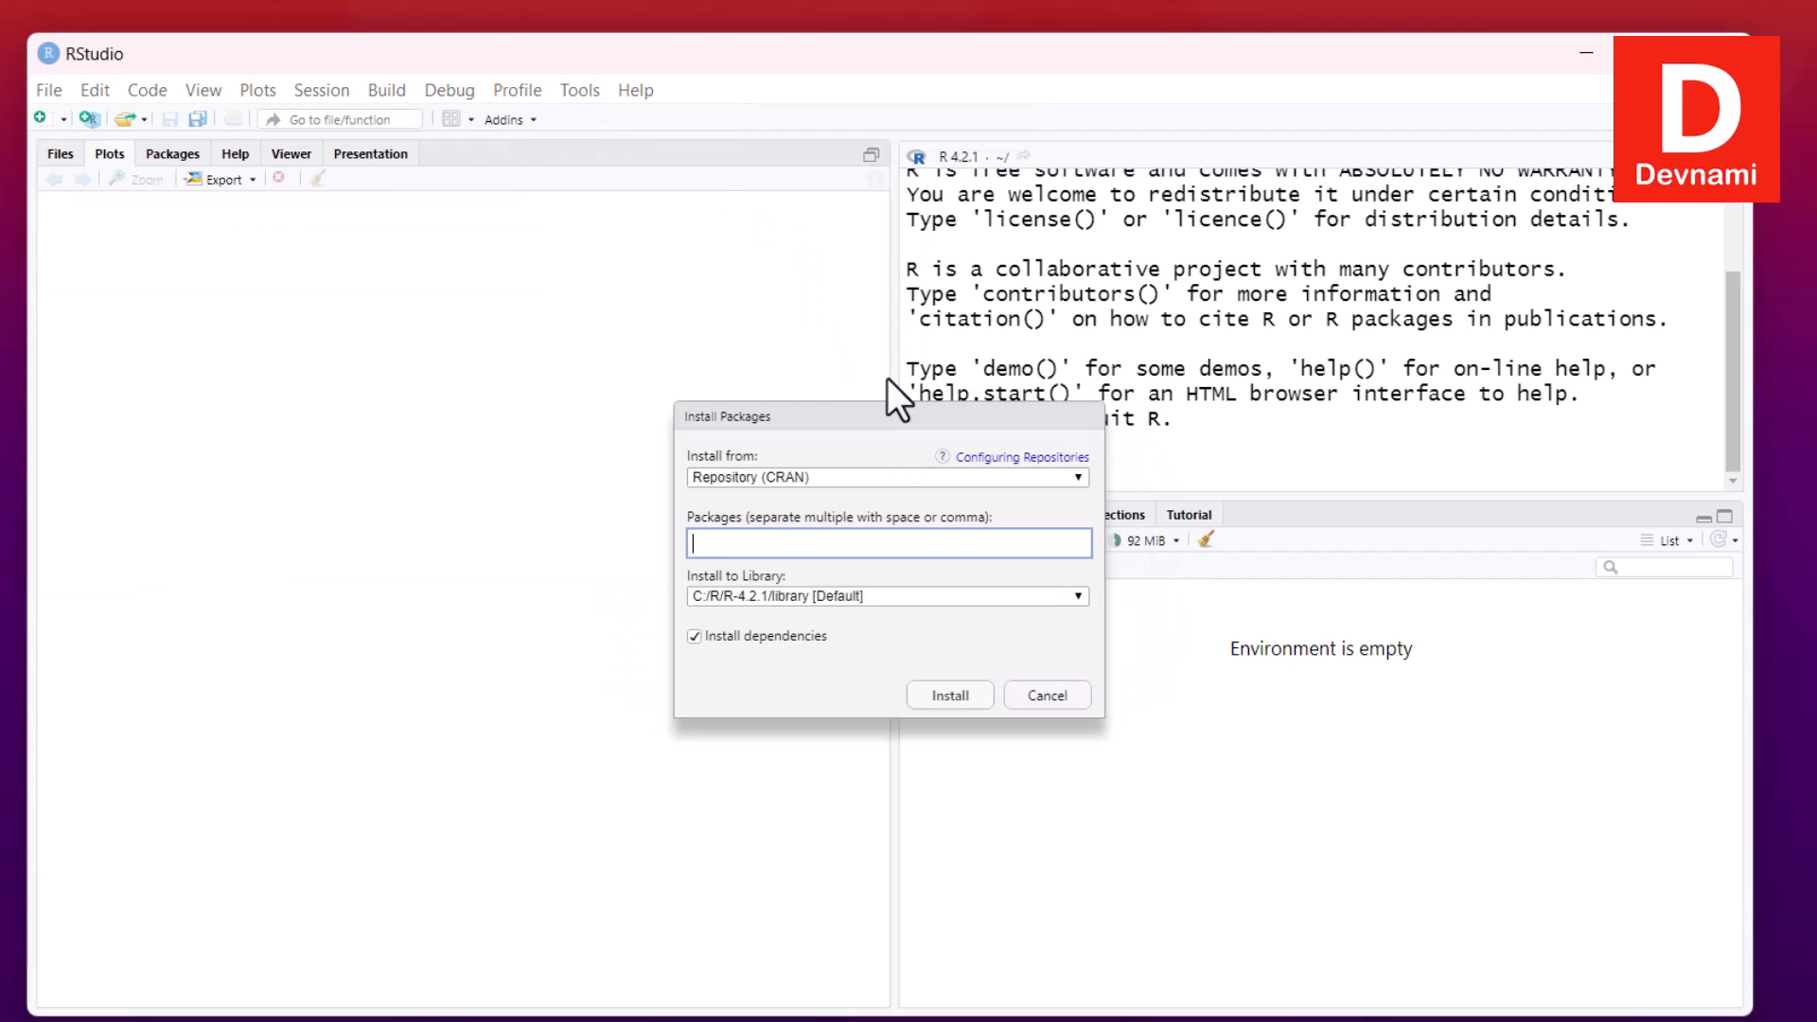
pyautogui.write('waterfa')
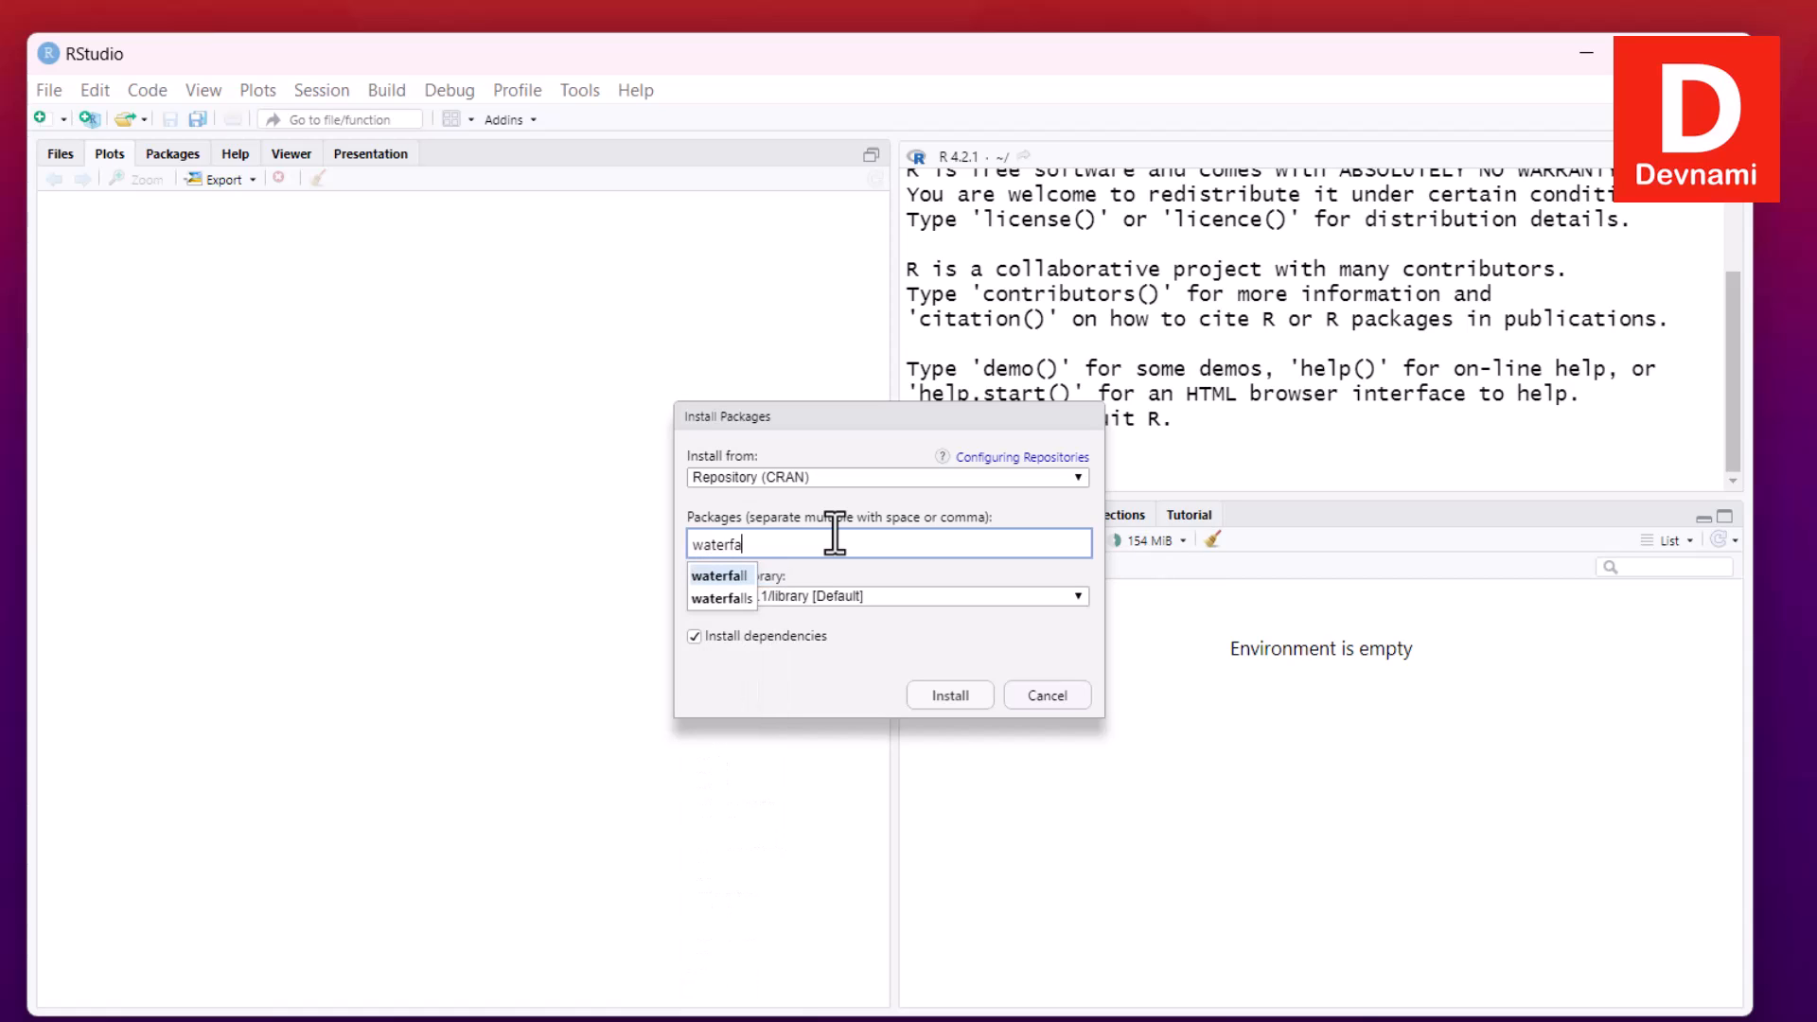
pyautogui.write('lls')
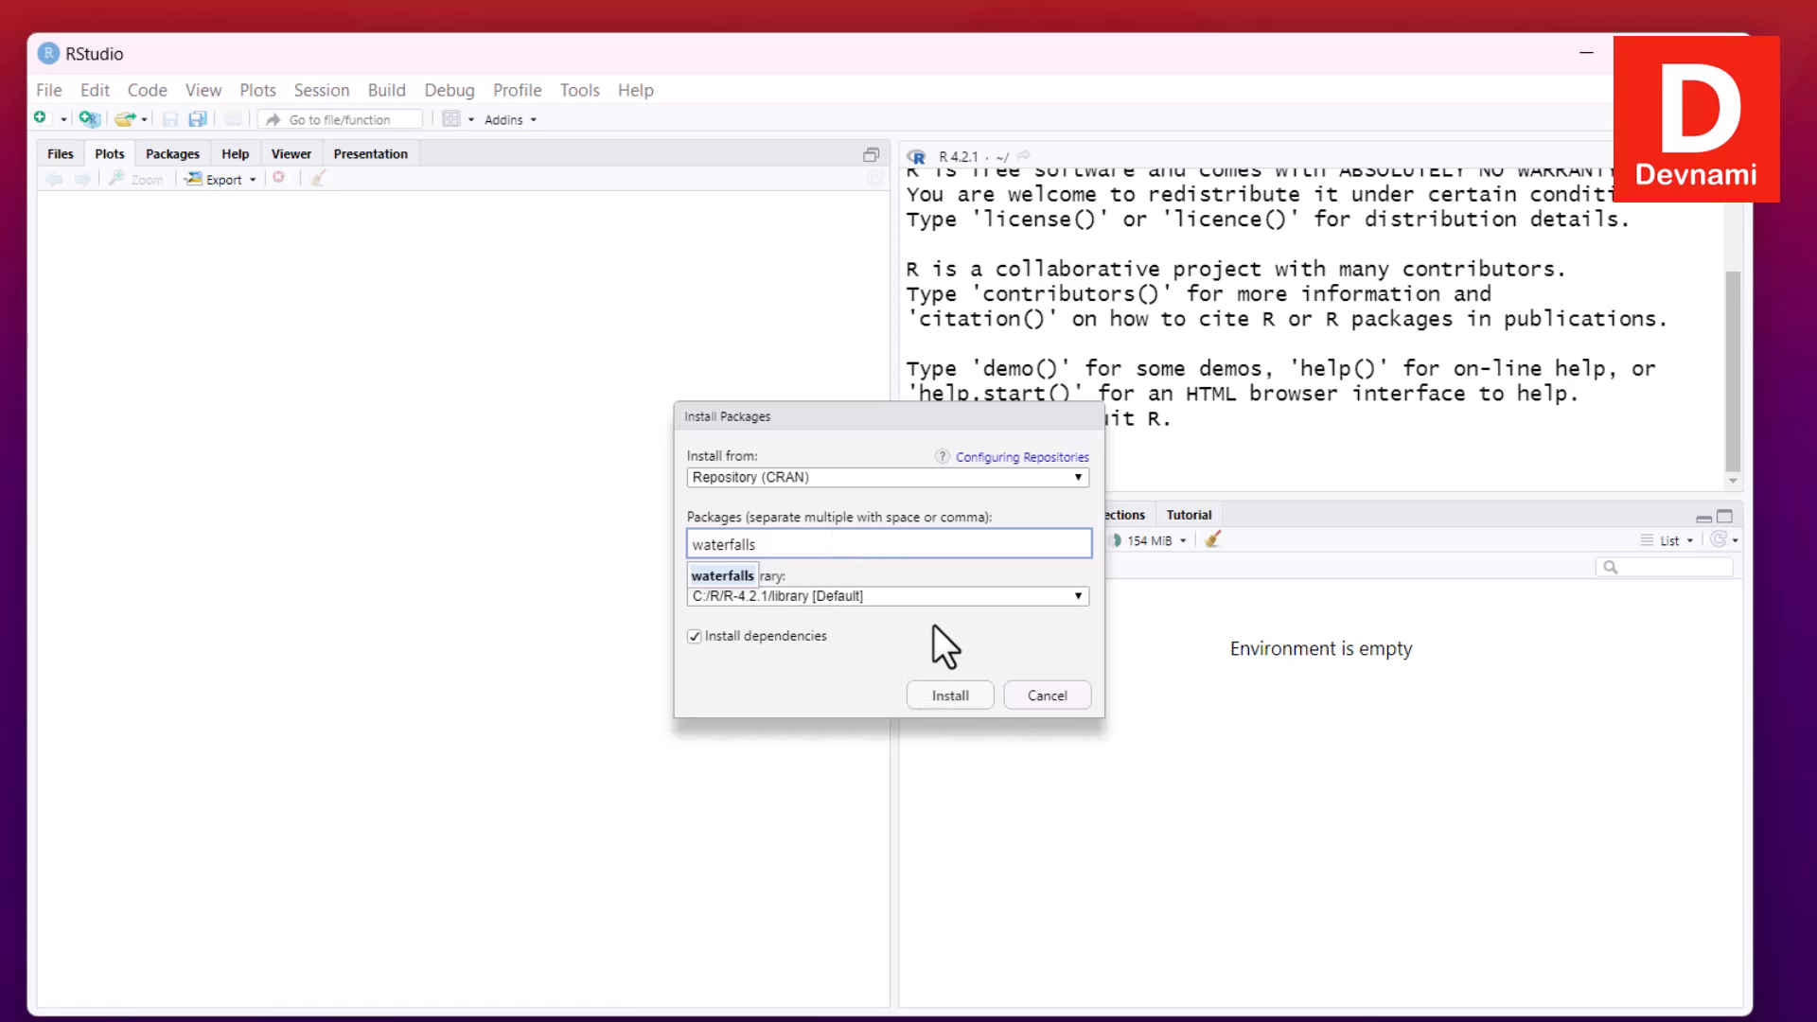
pyautogui.click(948, 695)
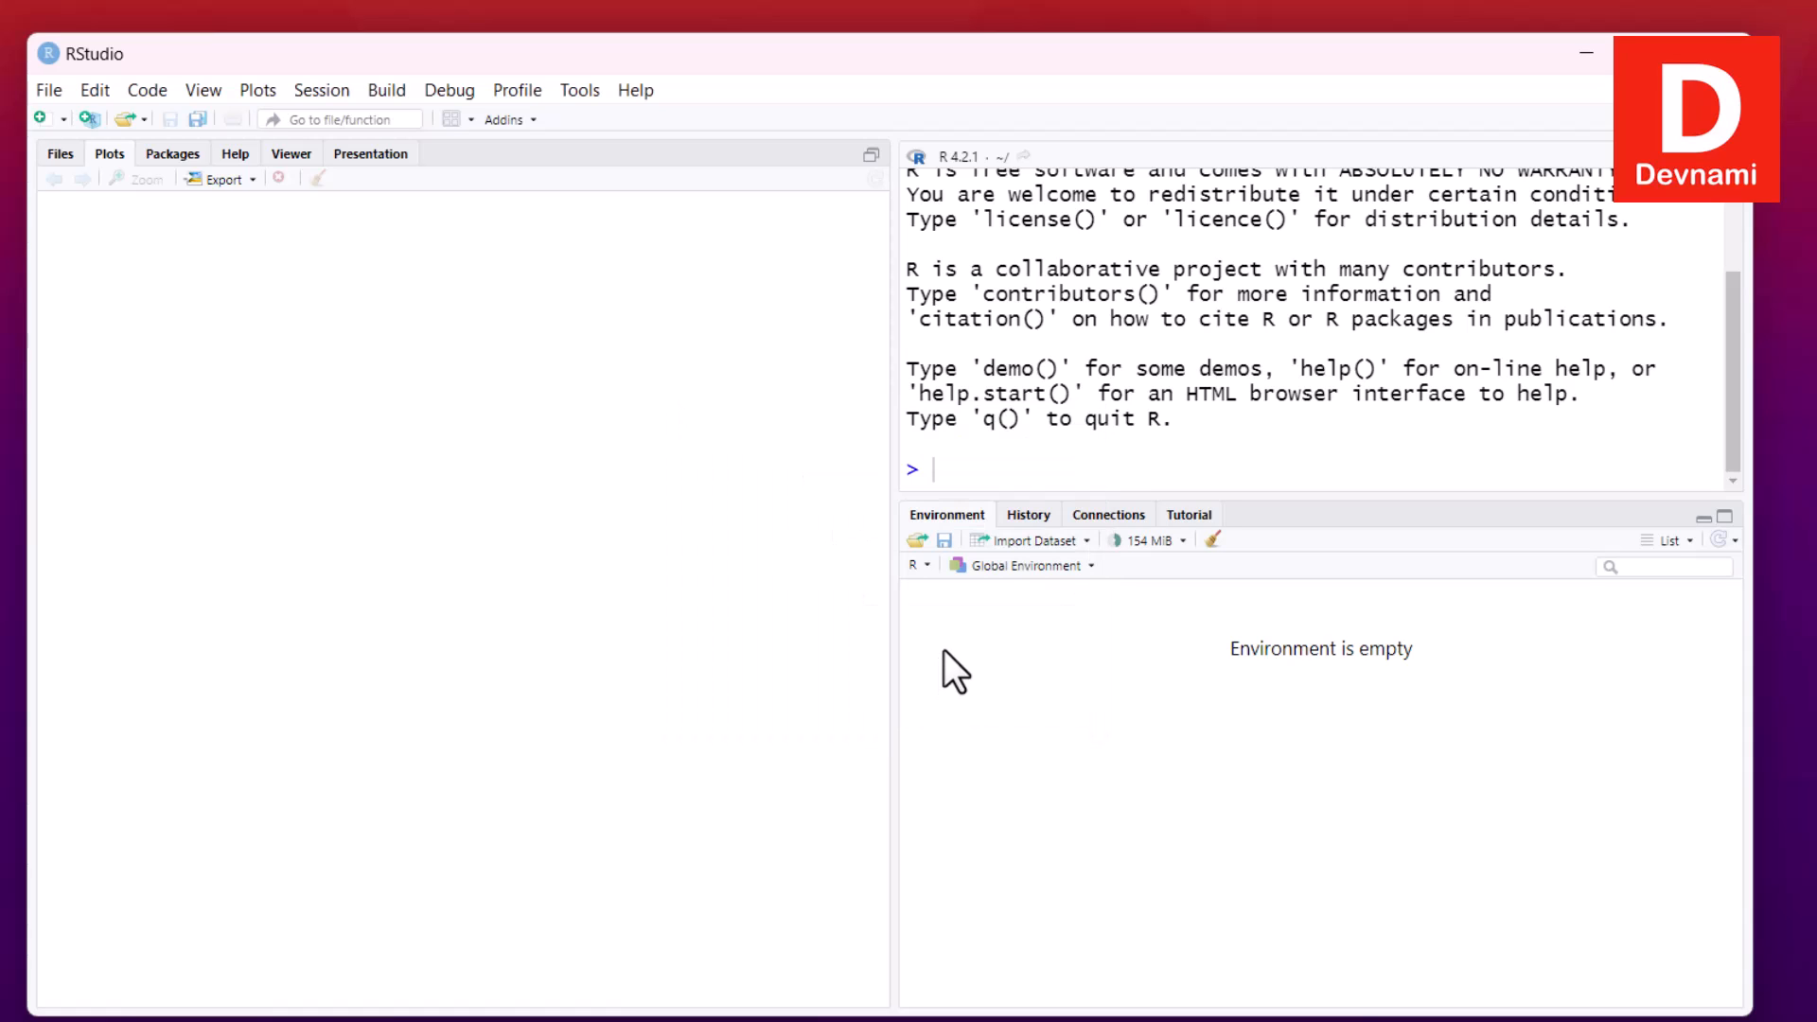
pyautogui.write('install.packages("waterfalls")')
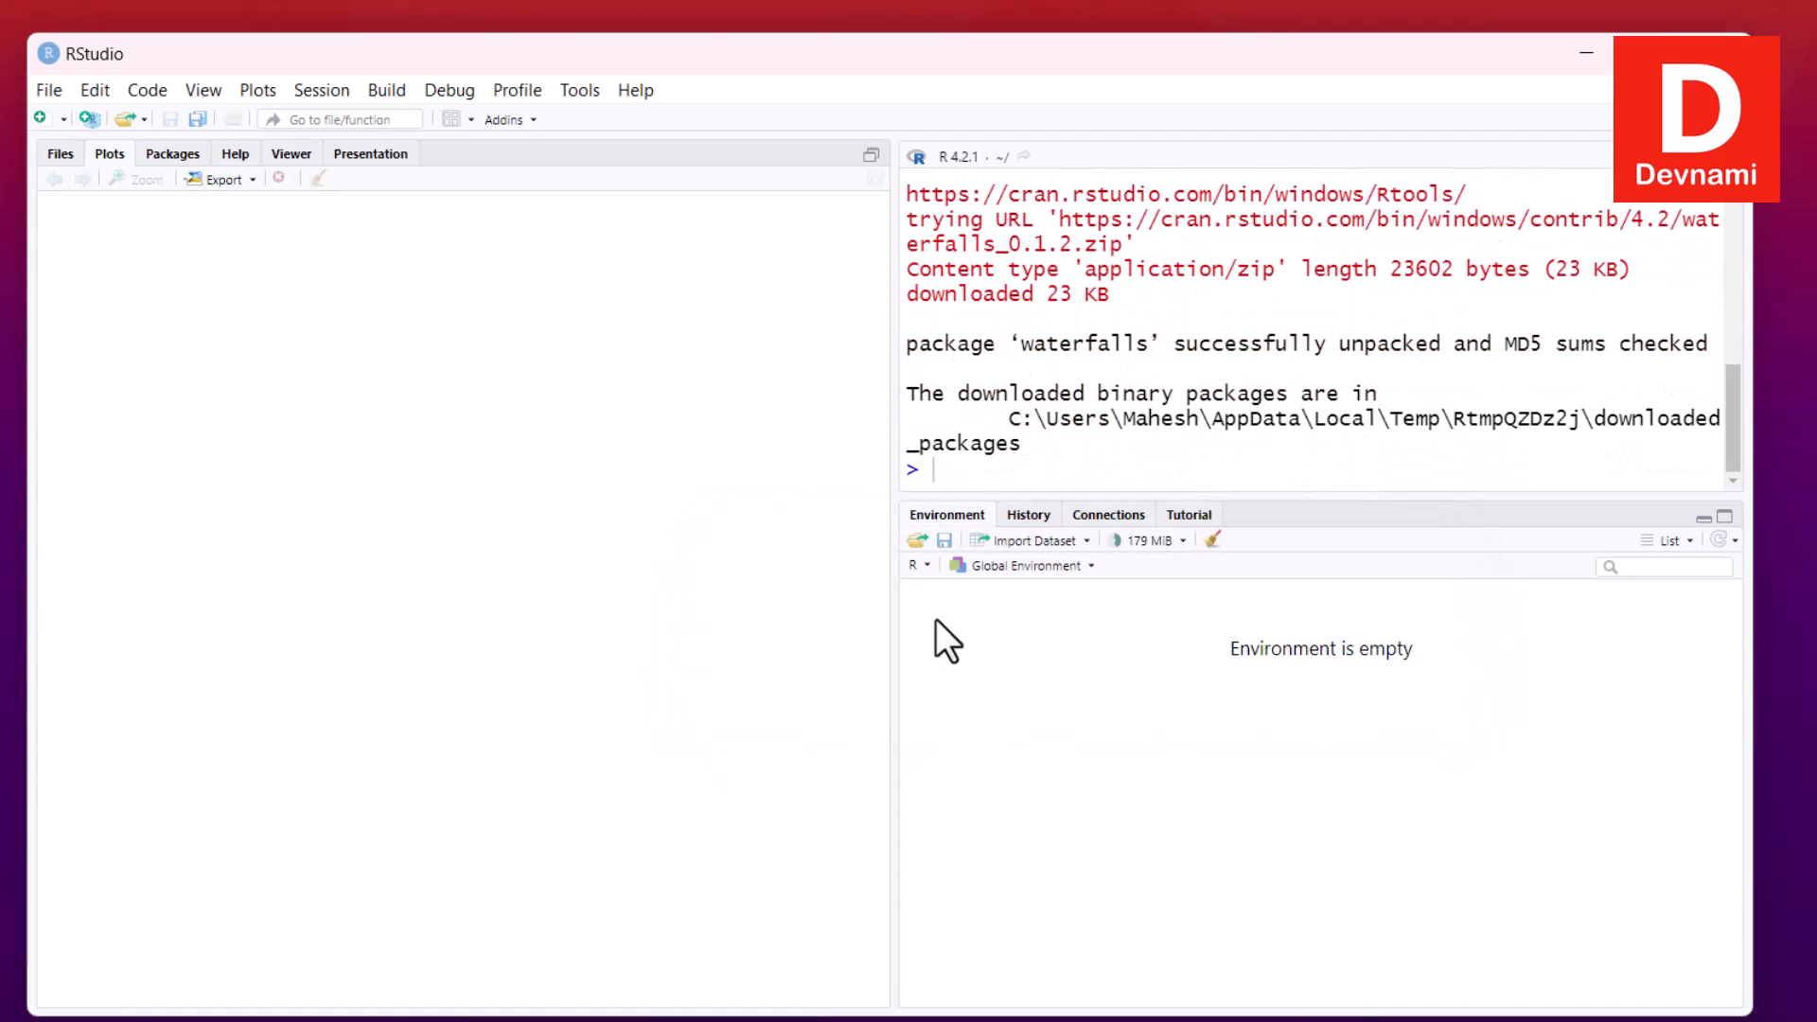
# Install the ggalluvial package from CRAN via the Install Packages dialog
pyautogui.click(579, 89)
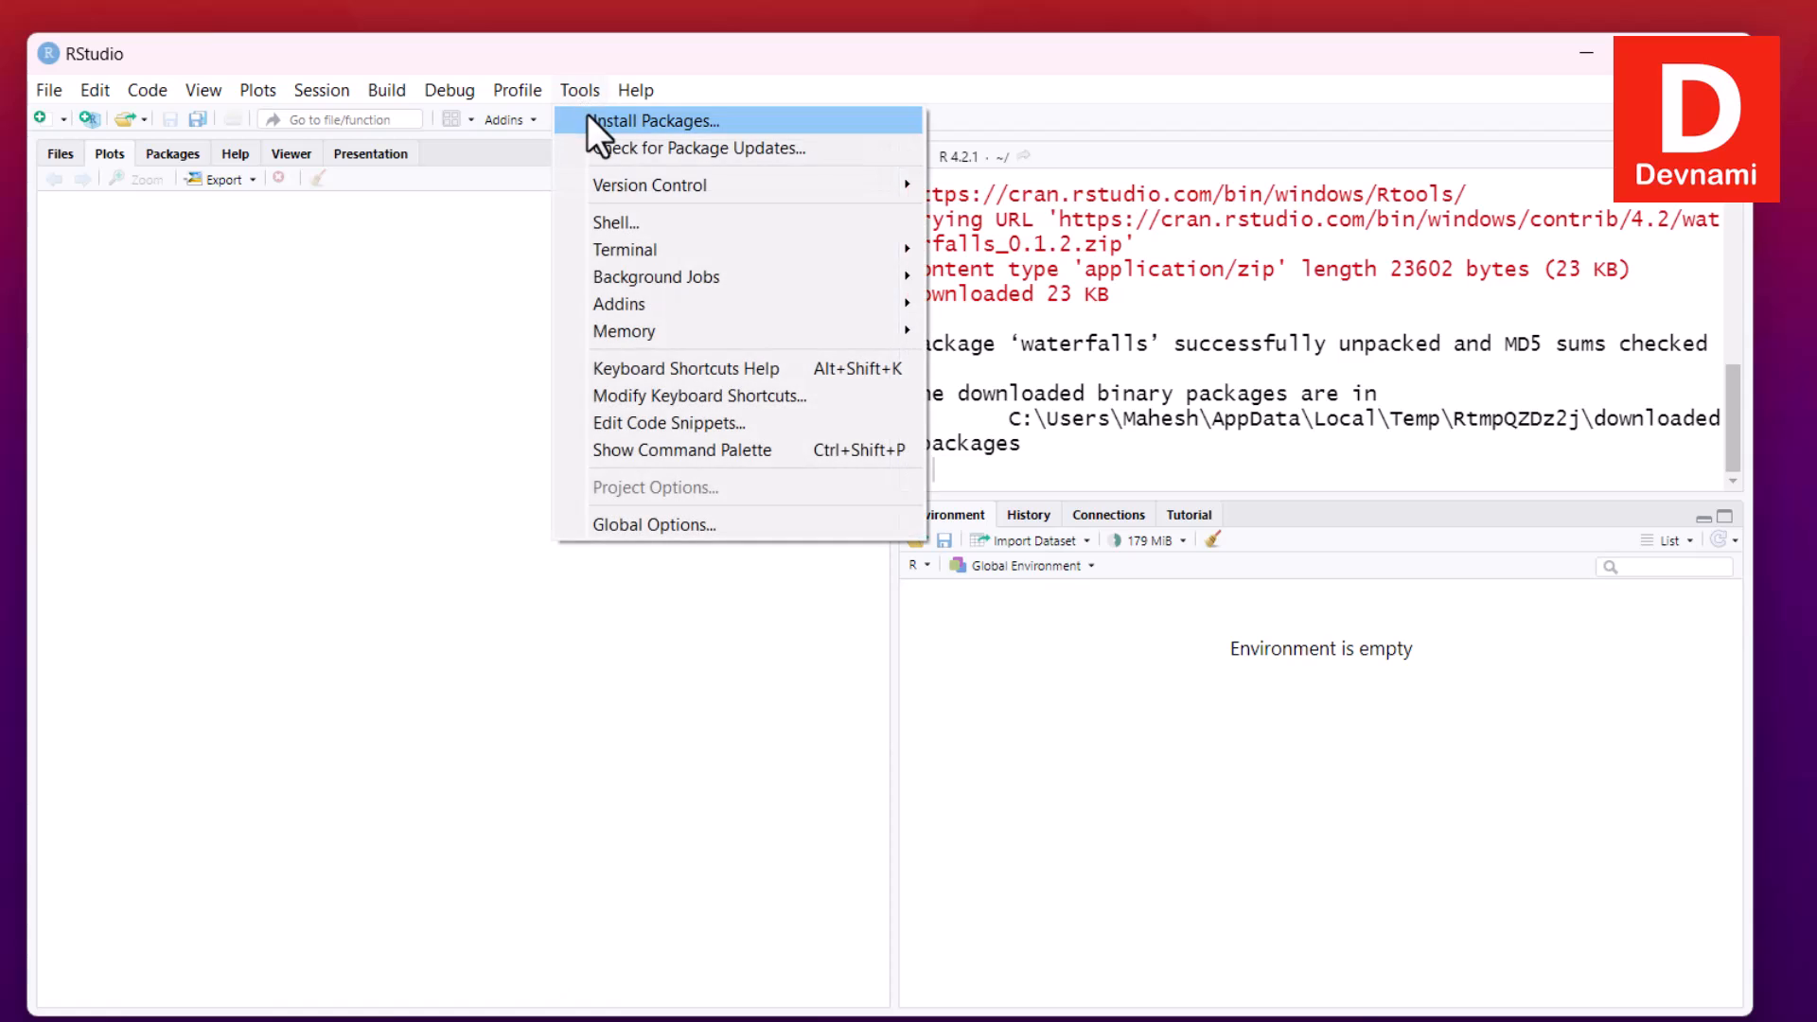
pyautogui.click(657, 121)
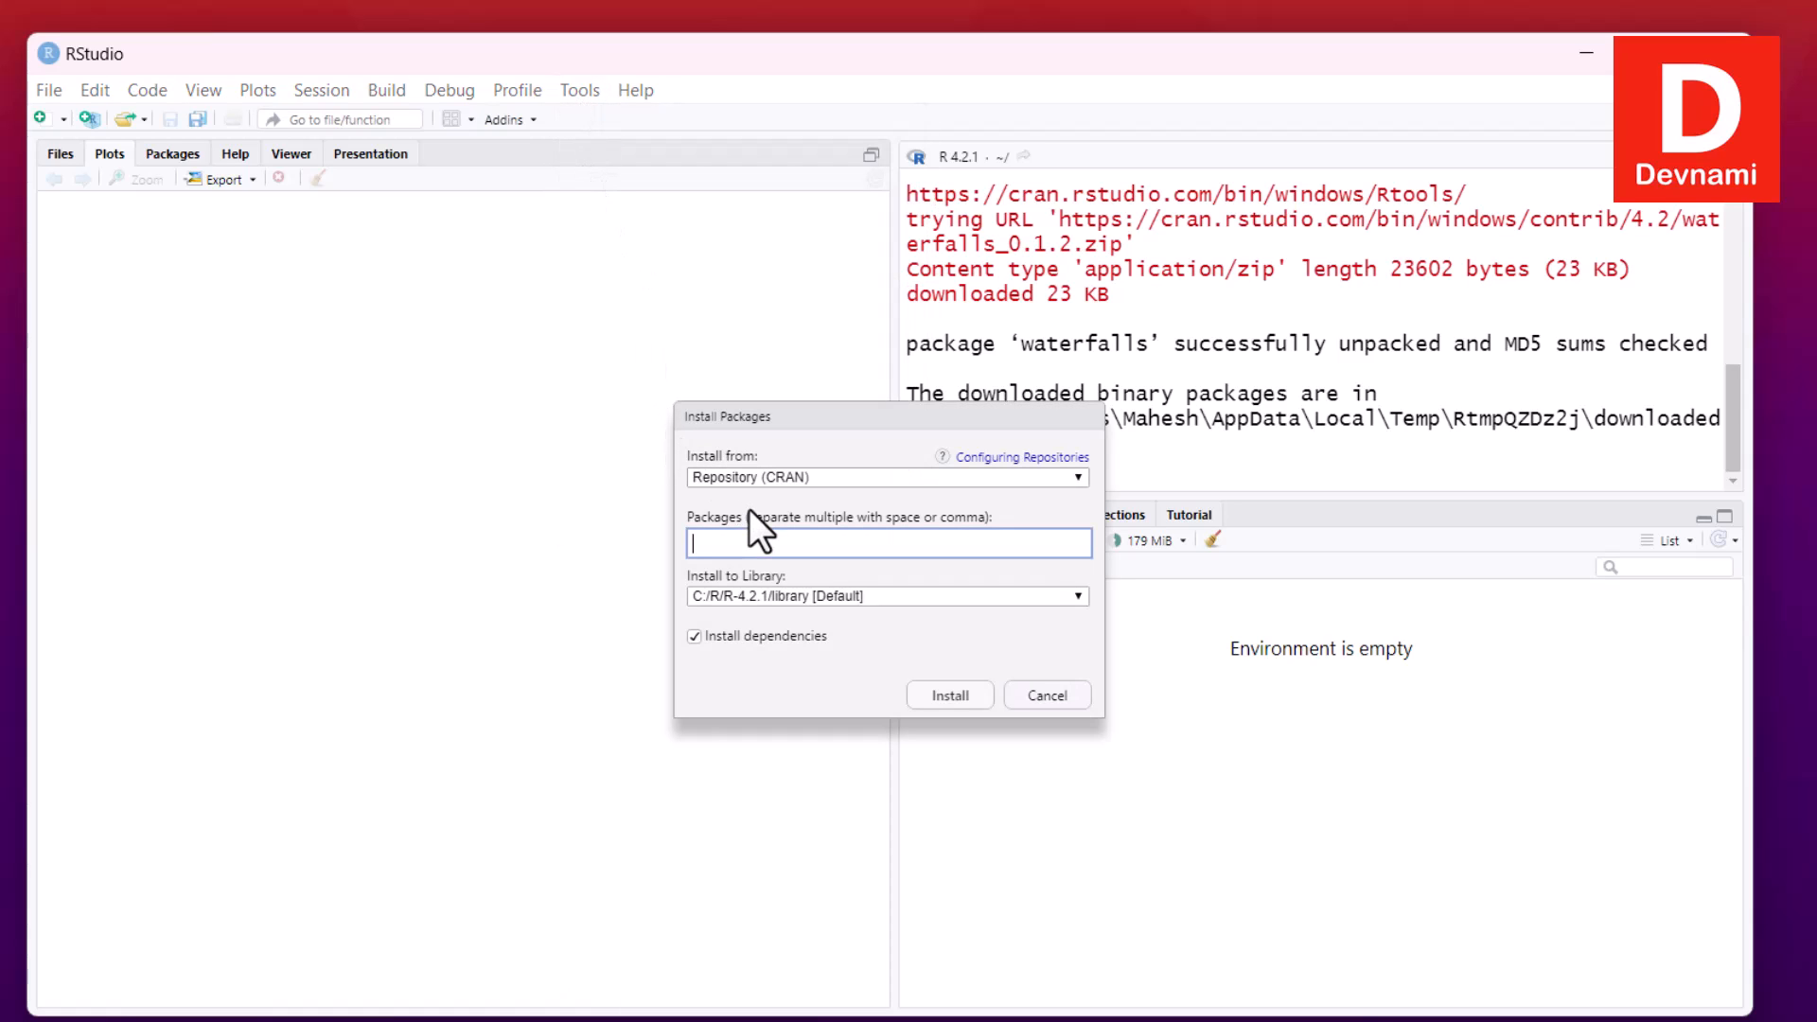
pyautogui.write('ggal')
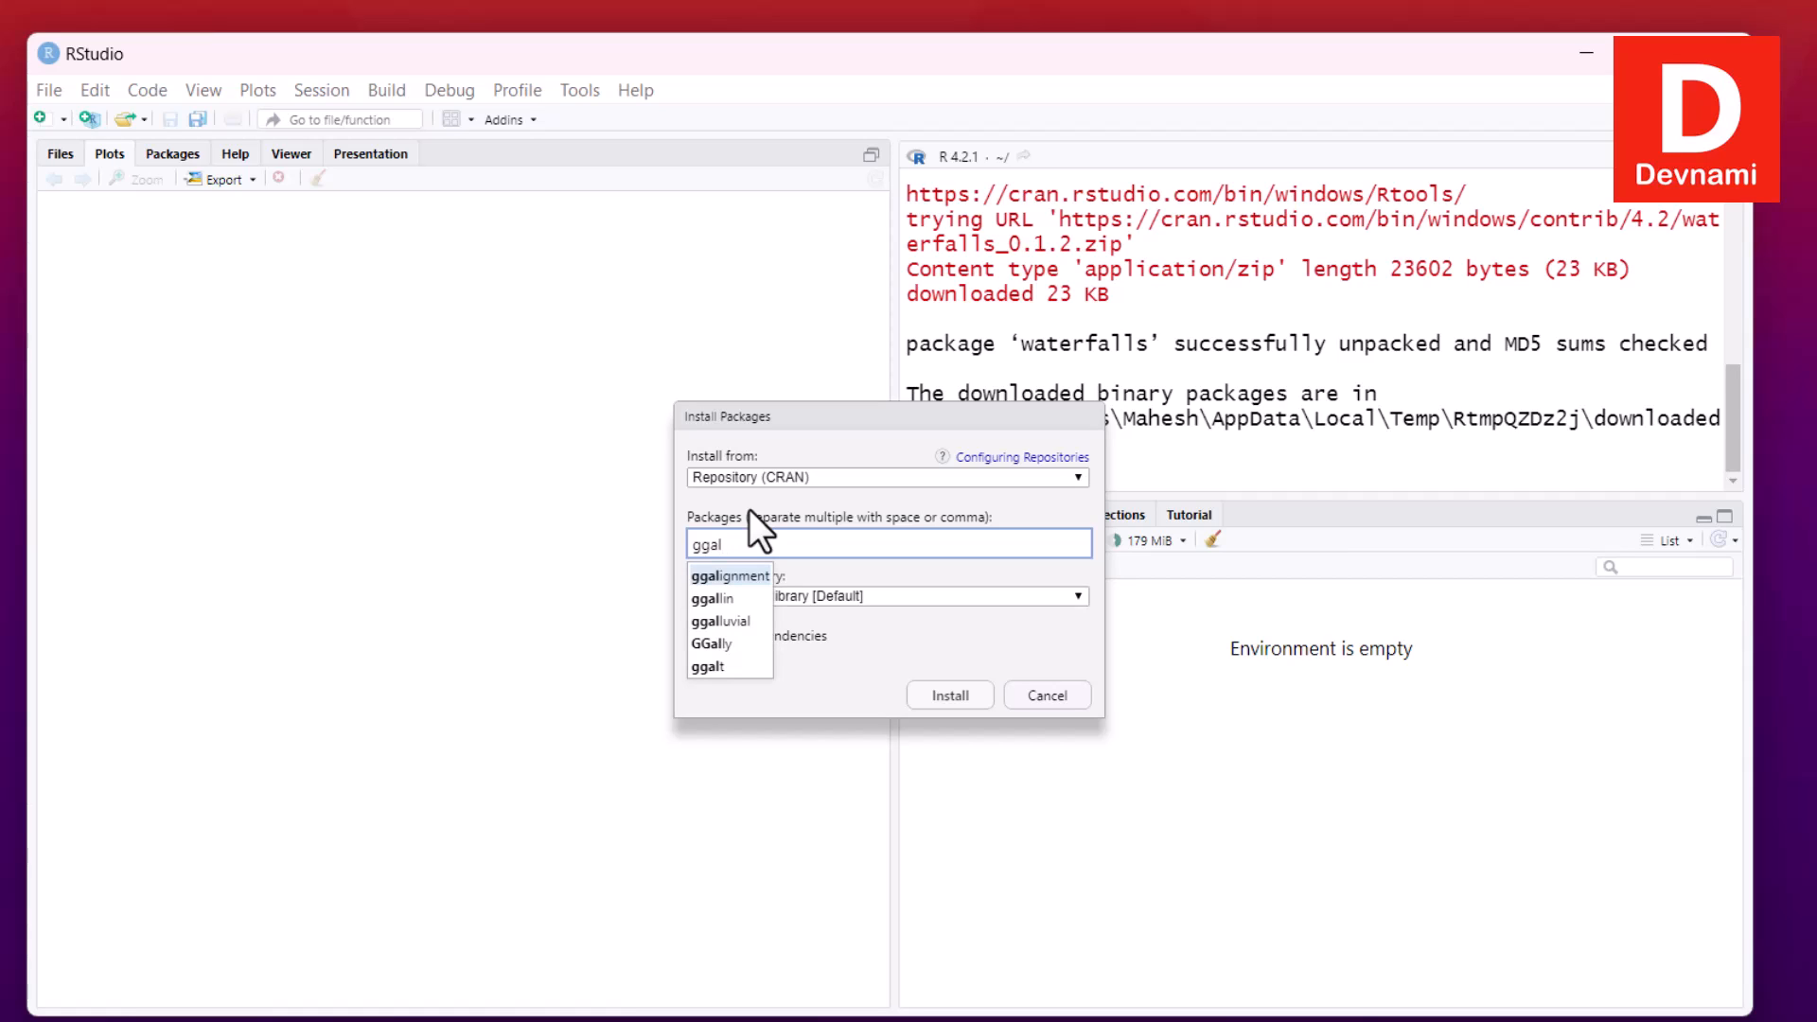
pyautogui.click(721, 621)
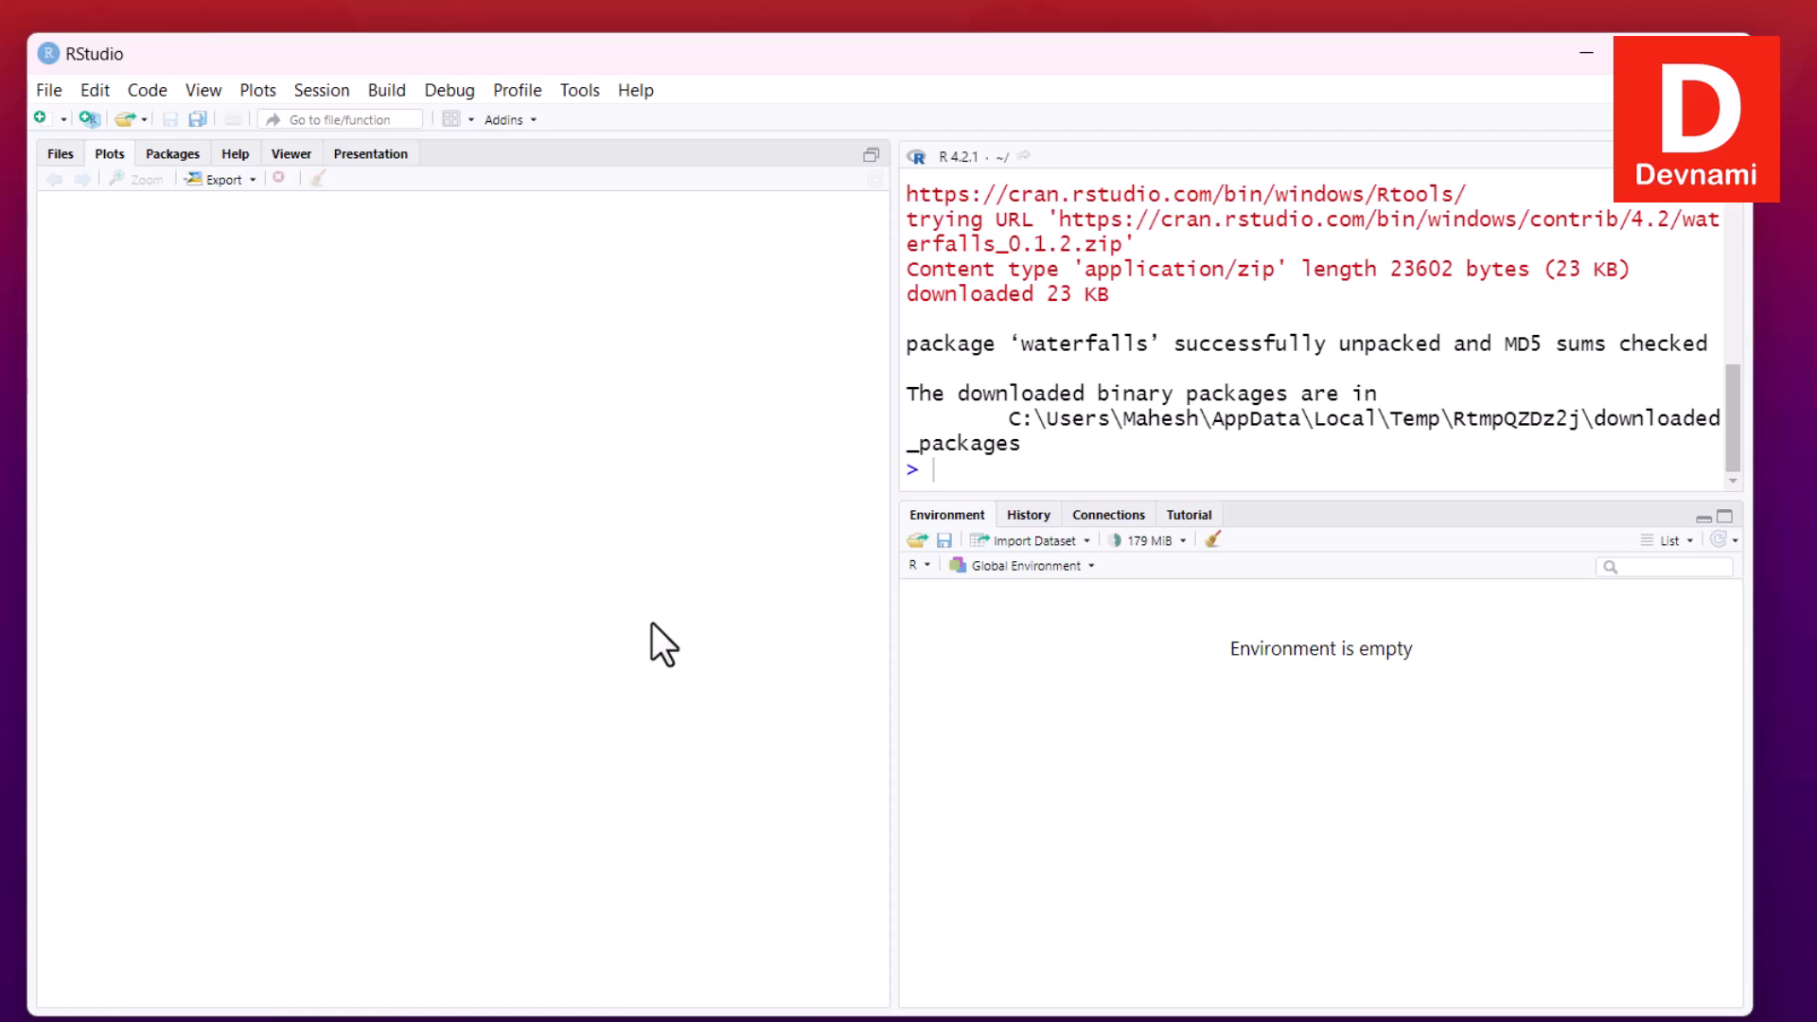
pyautogui.write('install.packages("ggalluvial")')
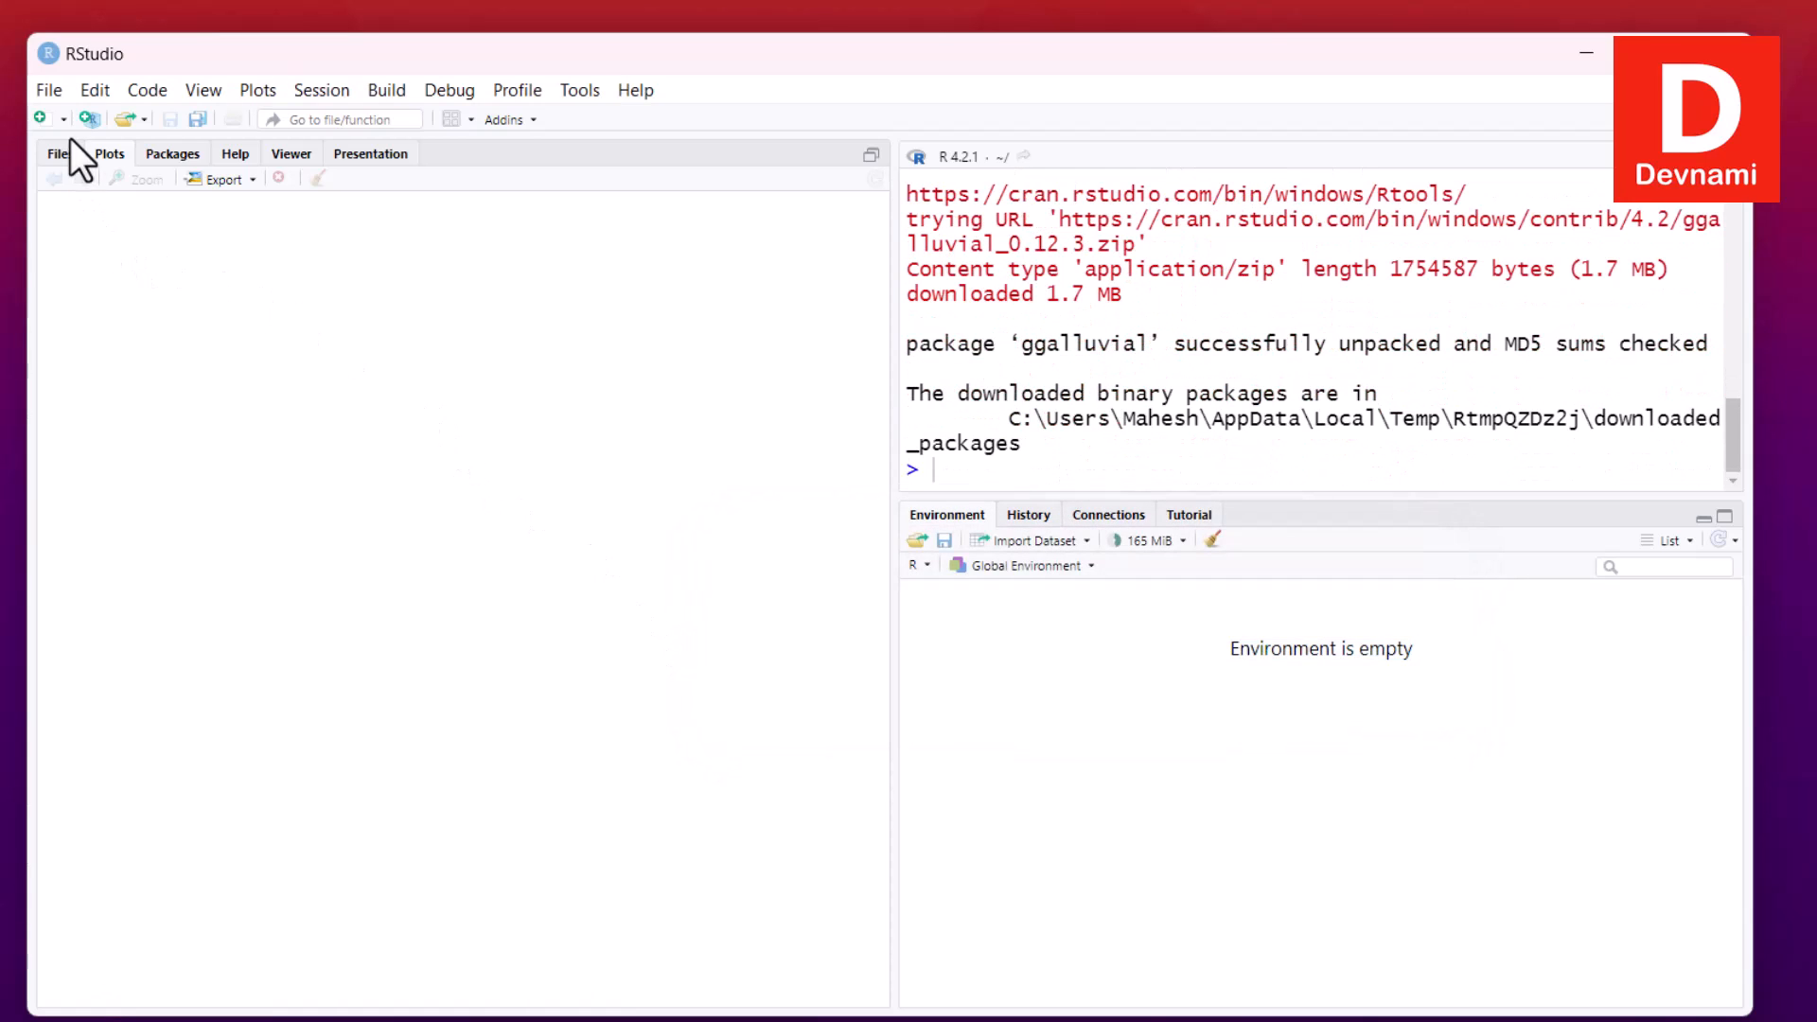
# Start a new R script with library calls for ggplot2, ggalluvial and waterfalls on three lines
pyautogui.click(43, 118)
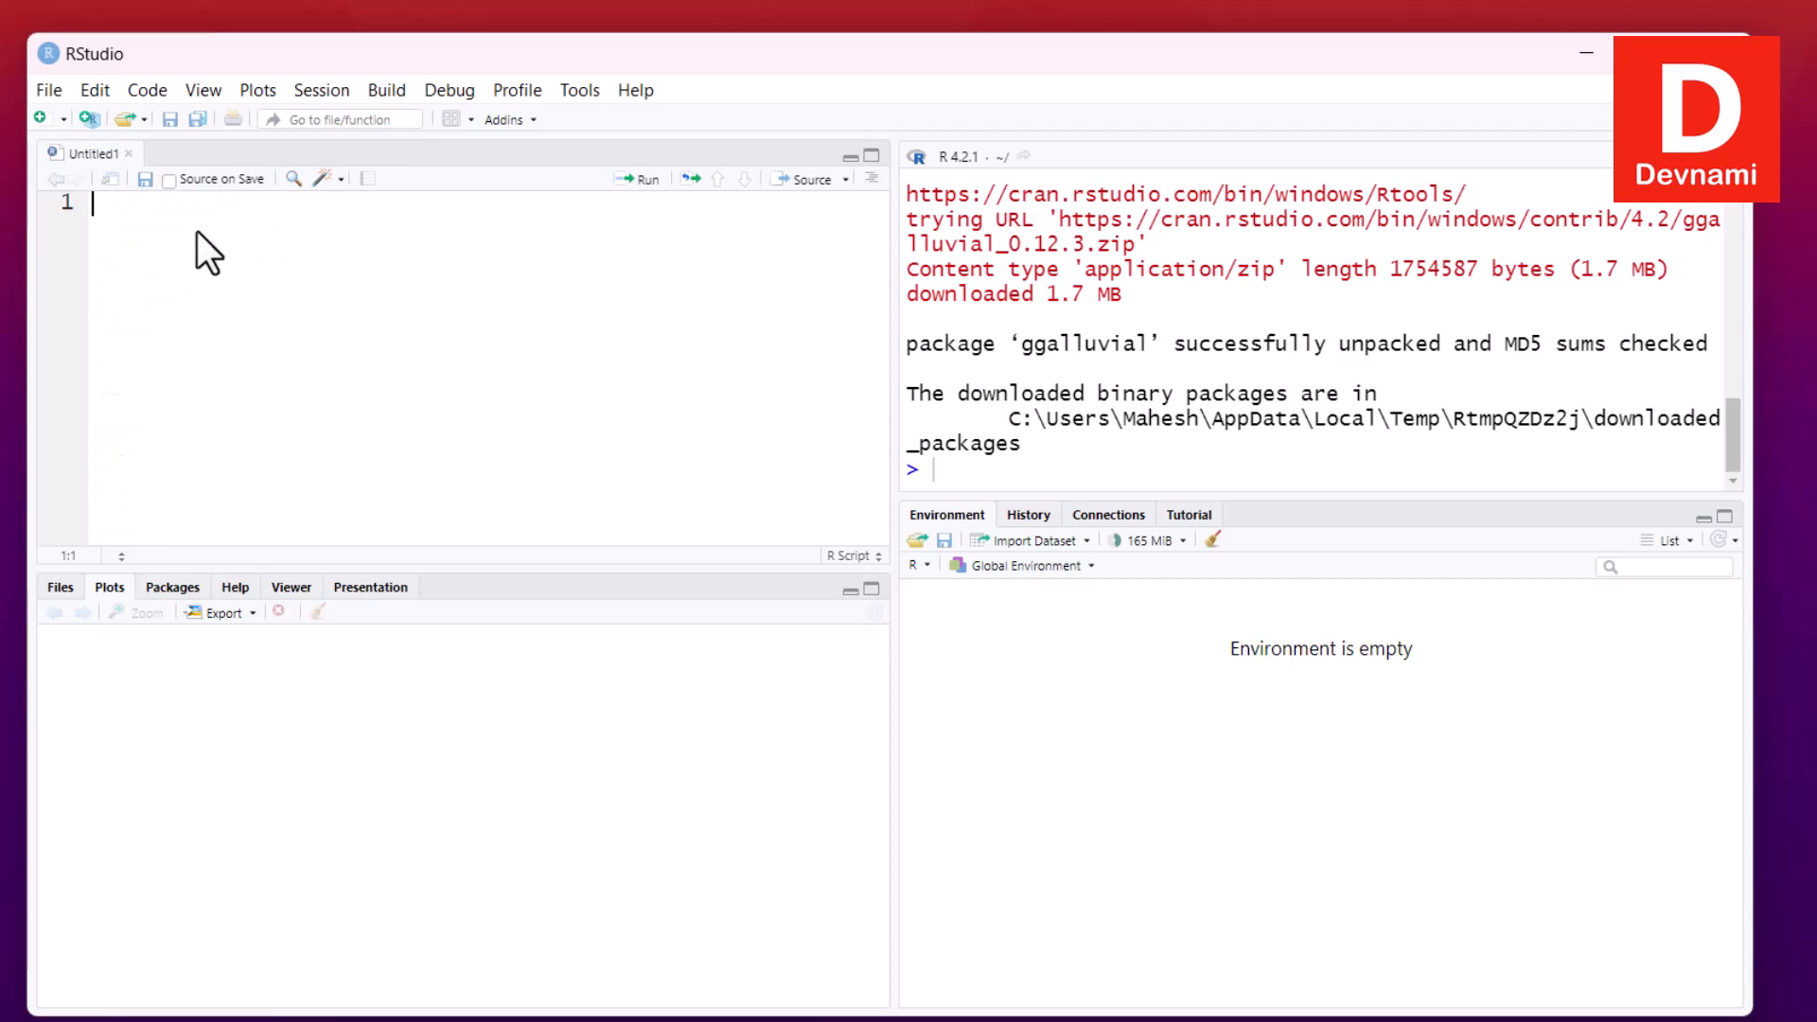
pyautogui.write('libr')
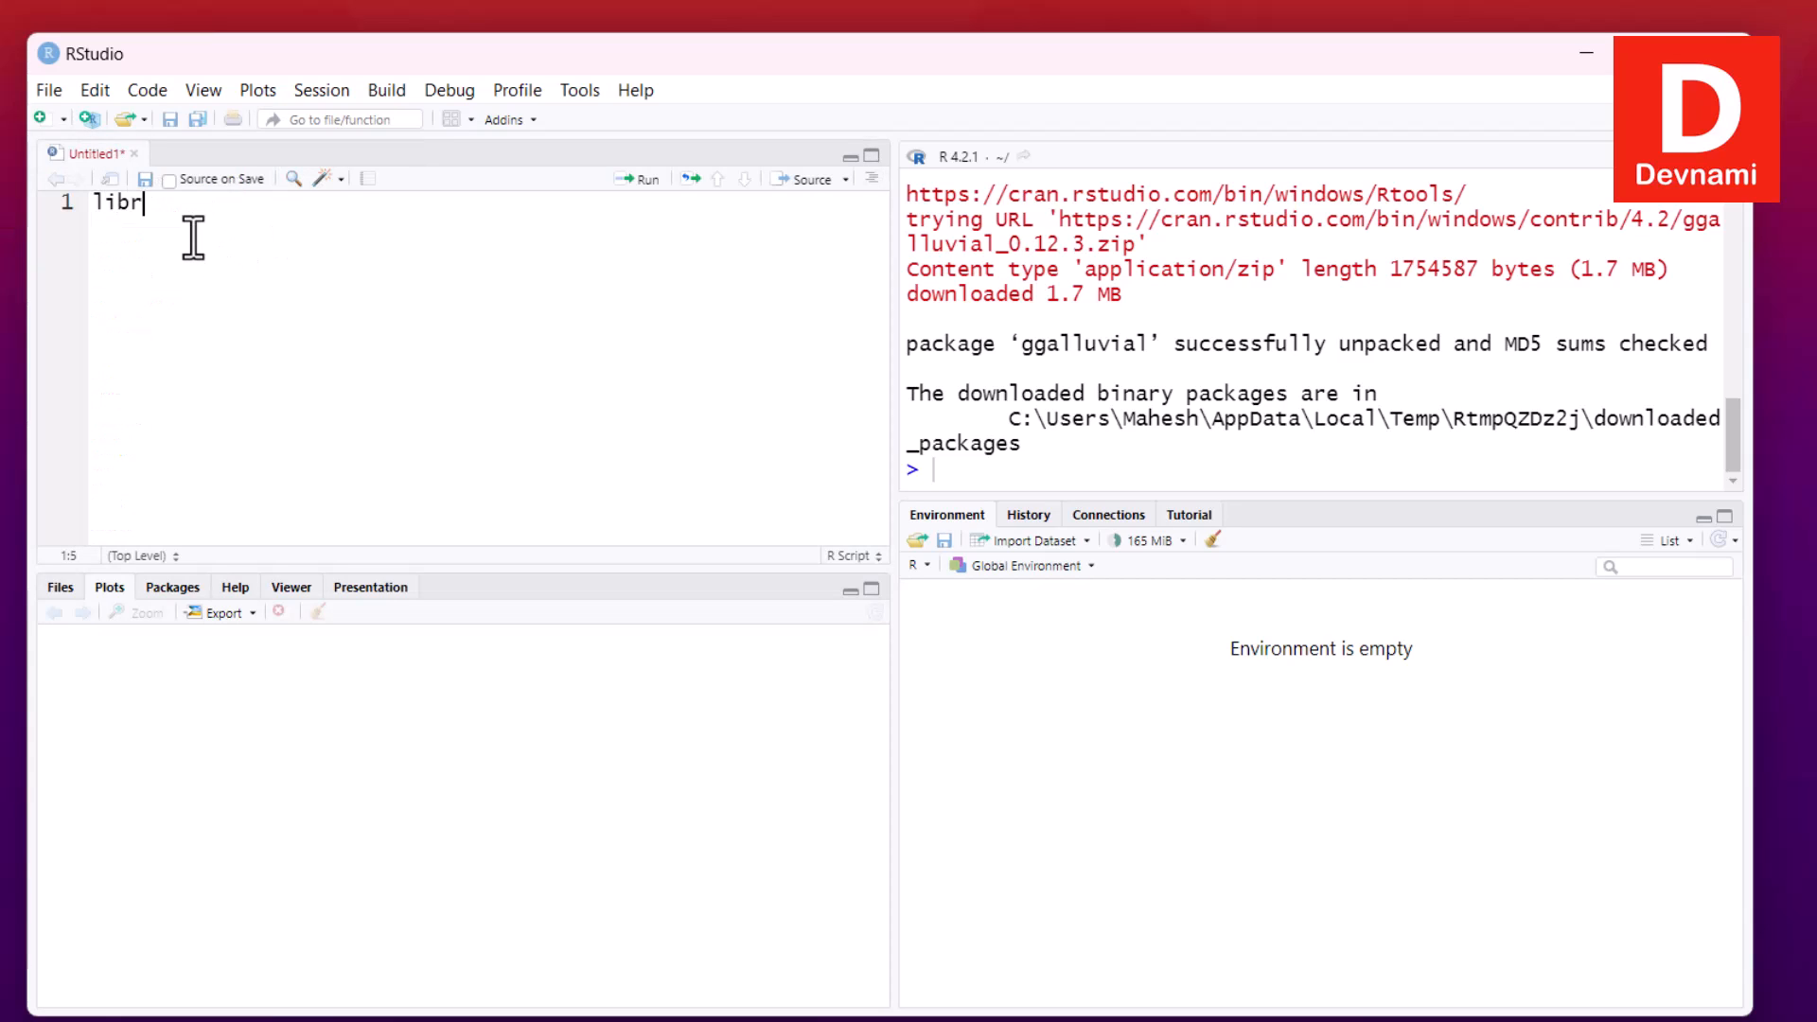
pyautogui.write('ary(')
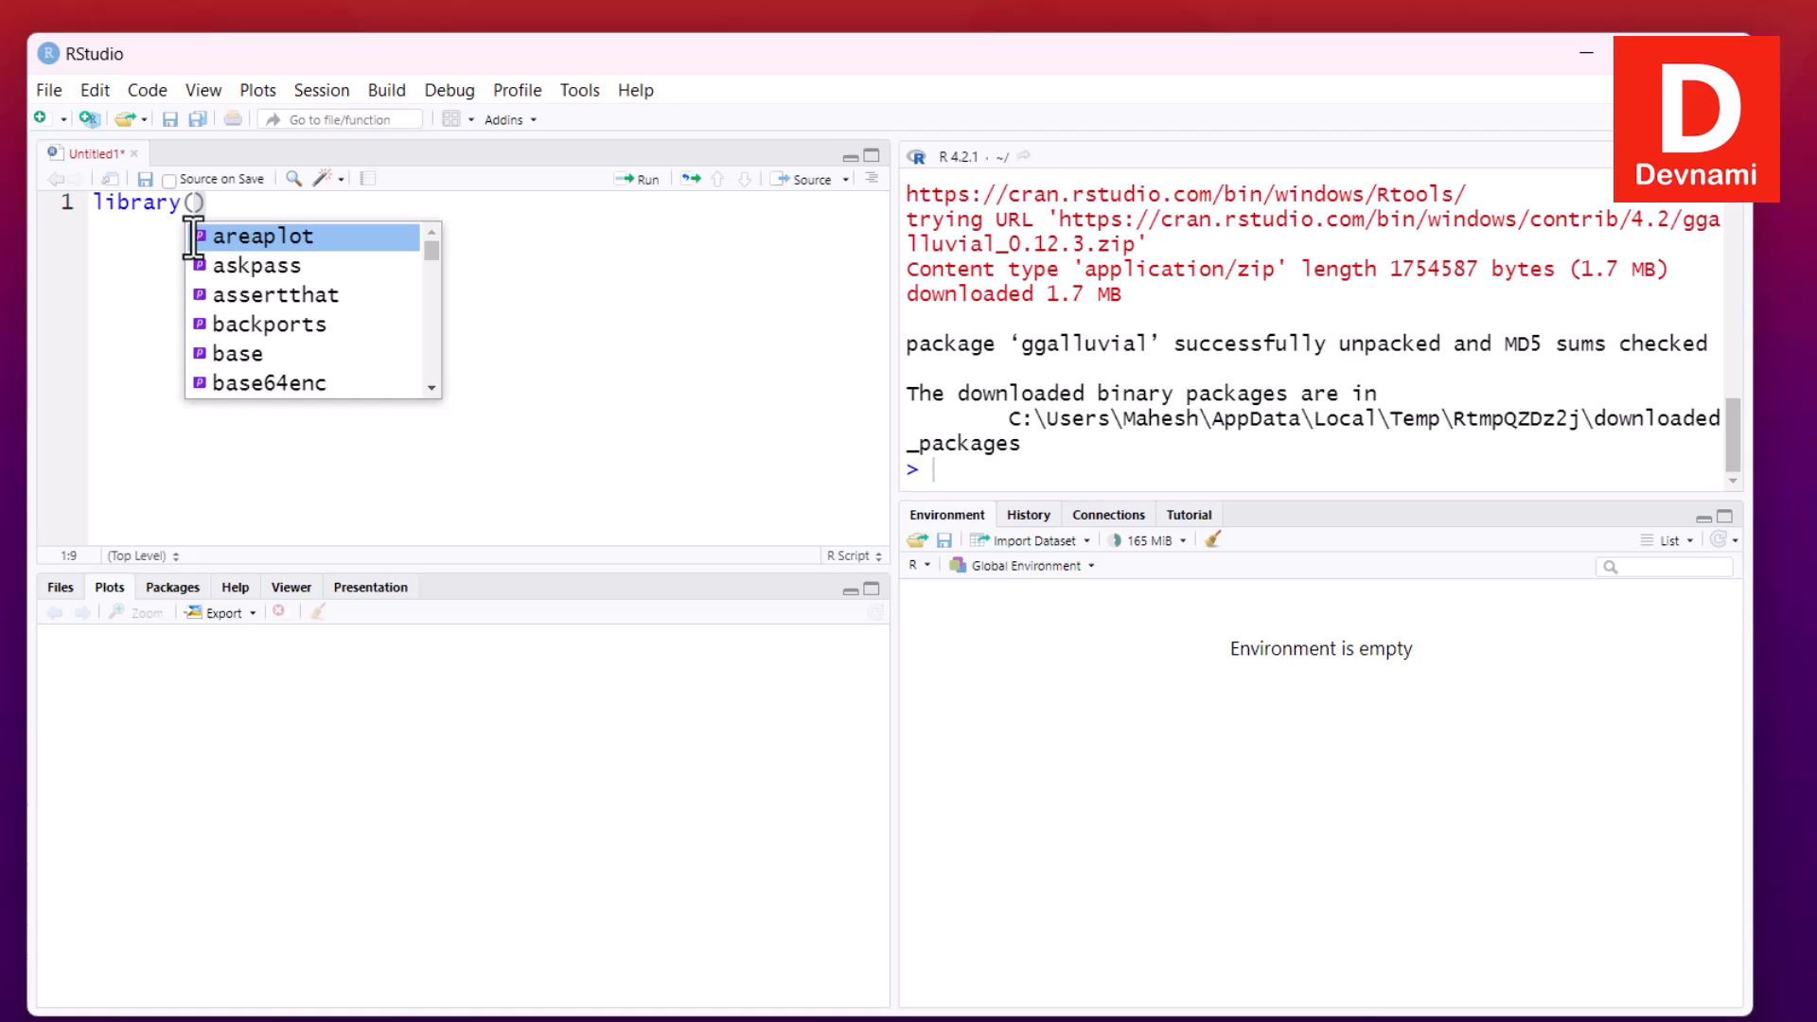
pyautogui.moveTo(265, 235)
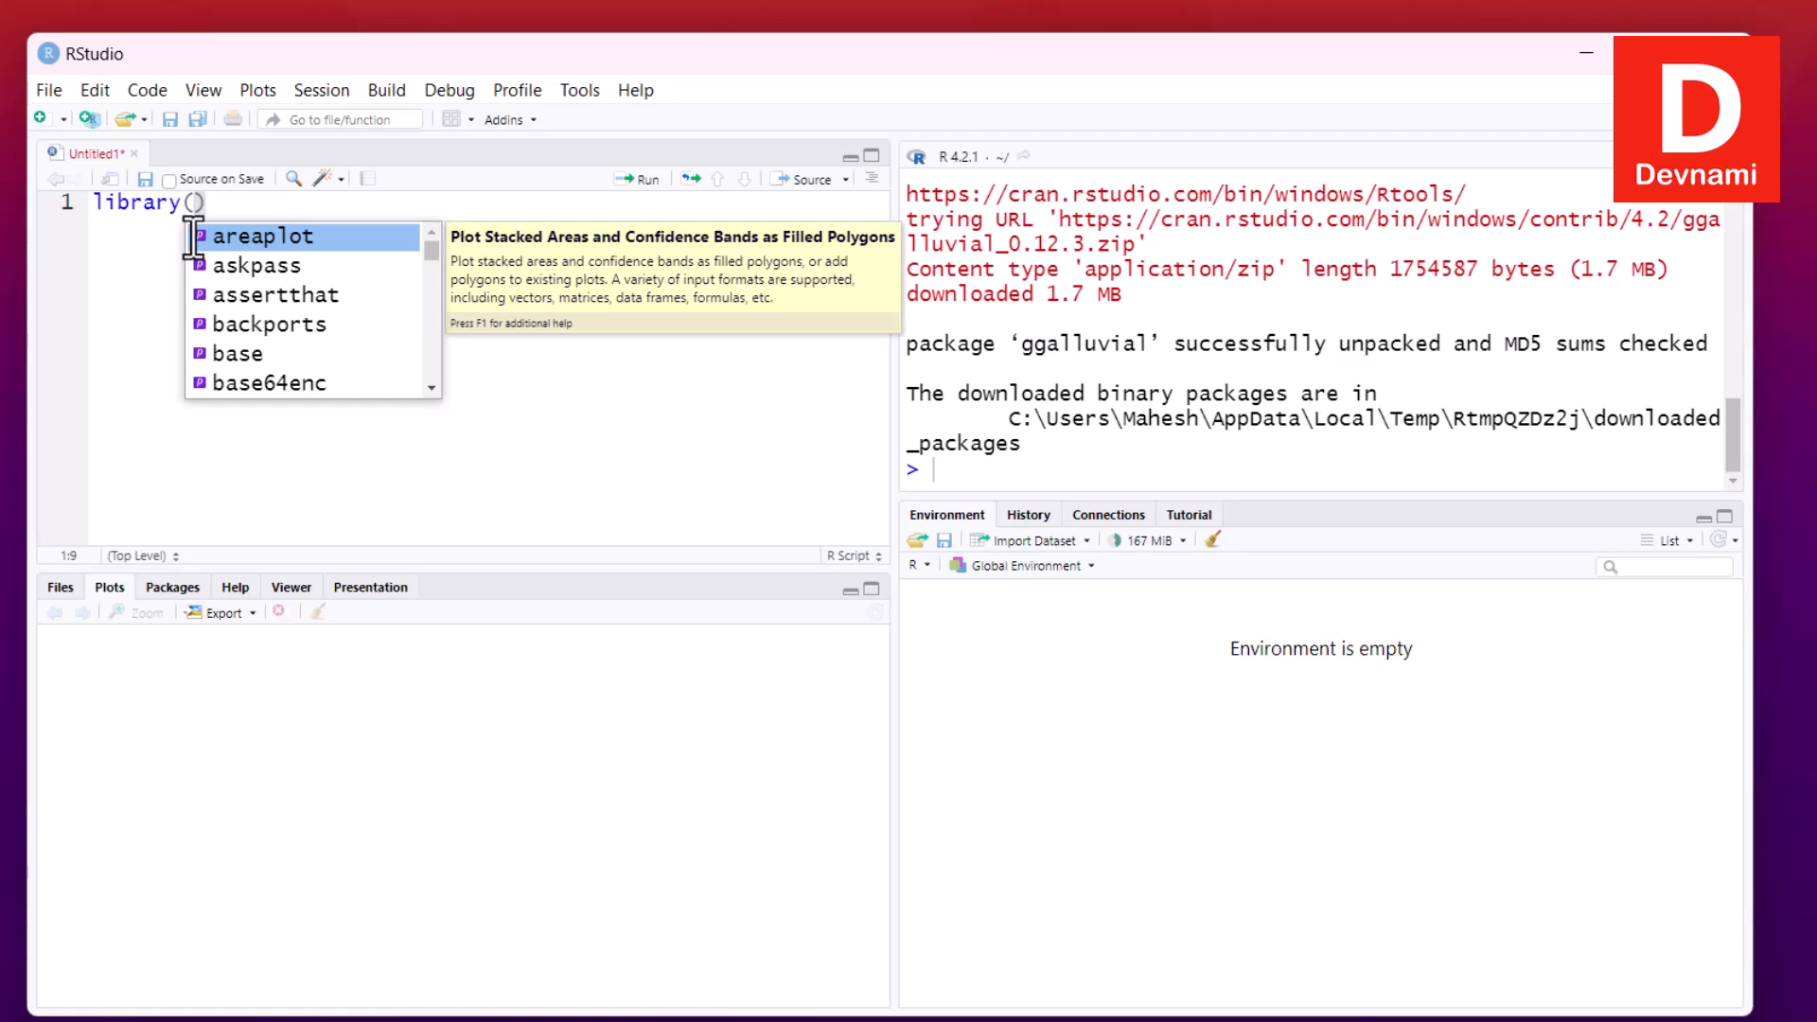
pyautogui.write('gg')
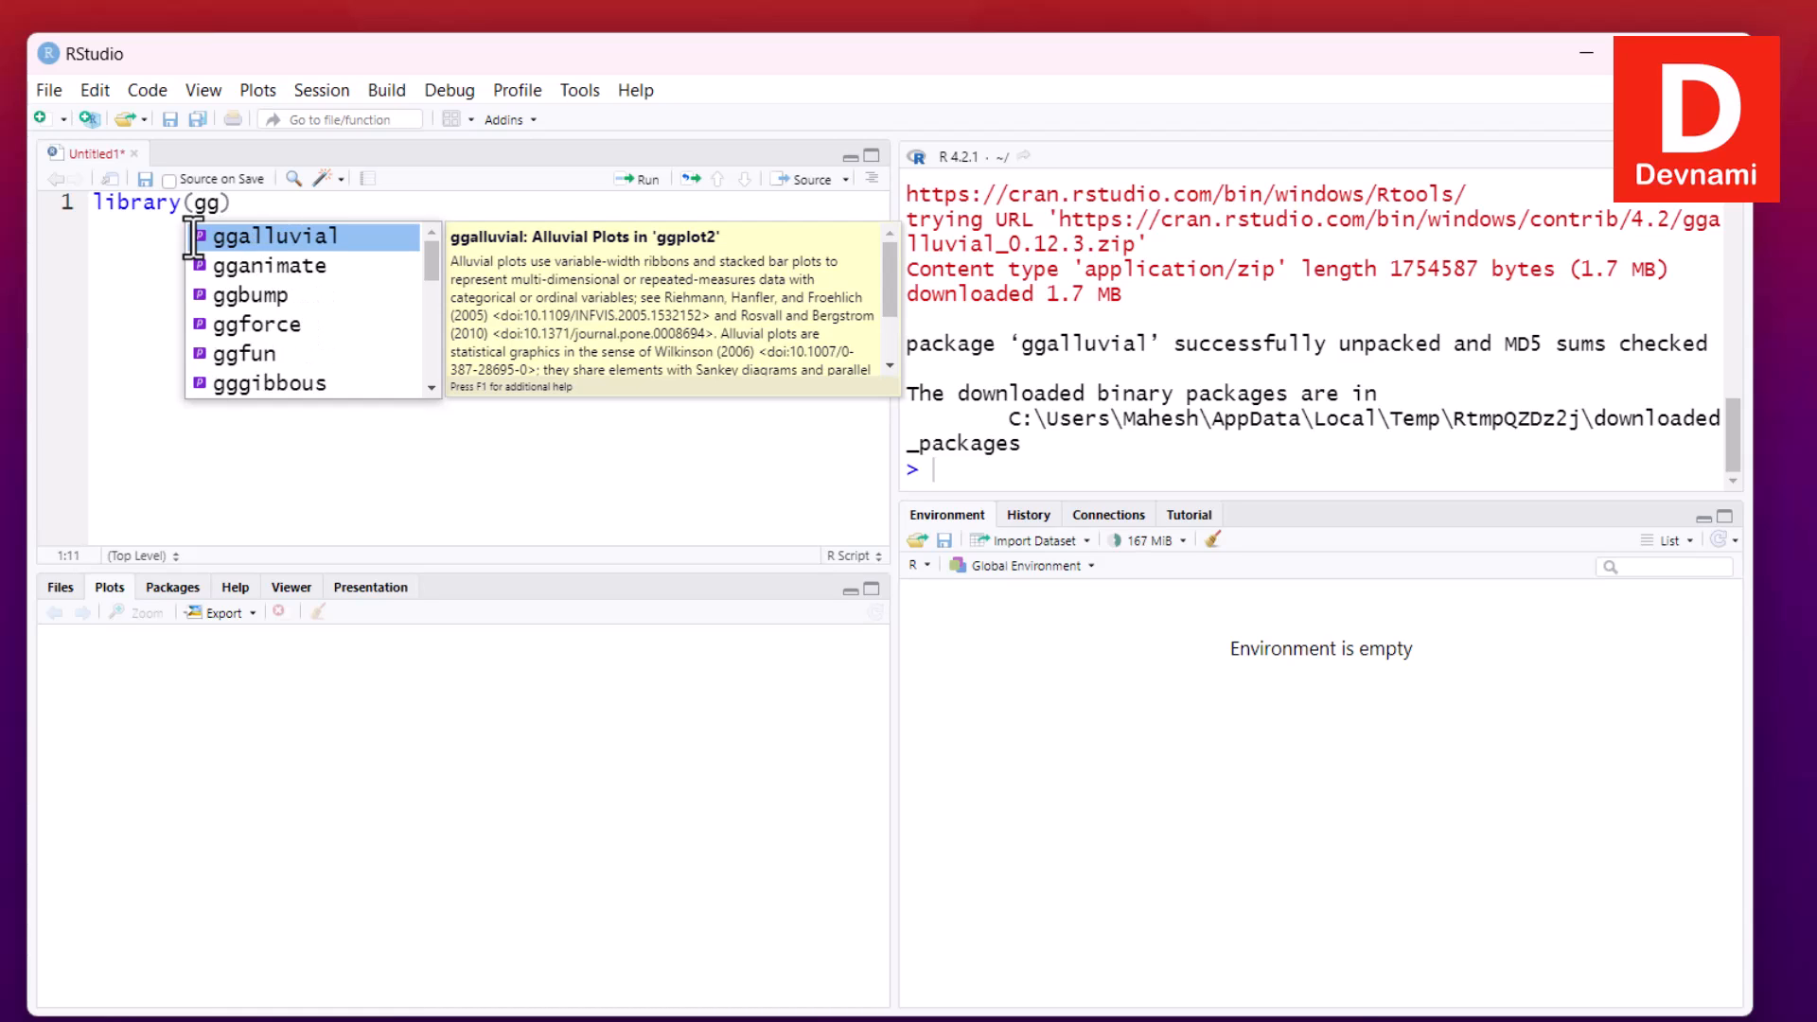
pyautogui.write('plot2')
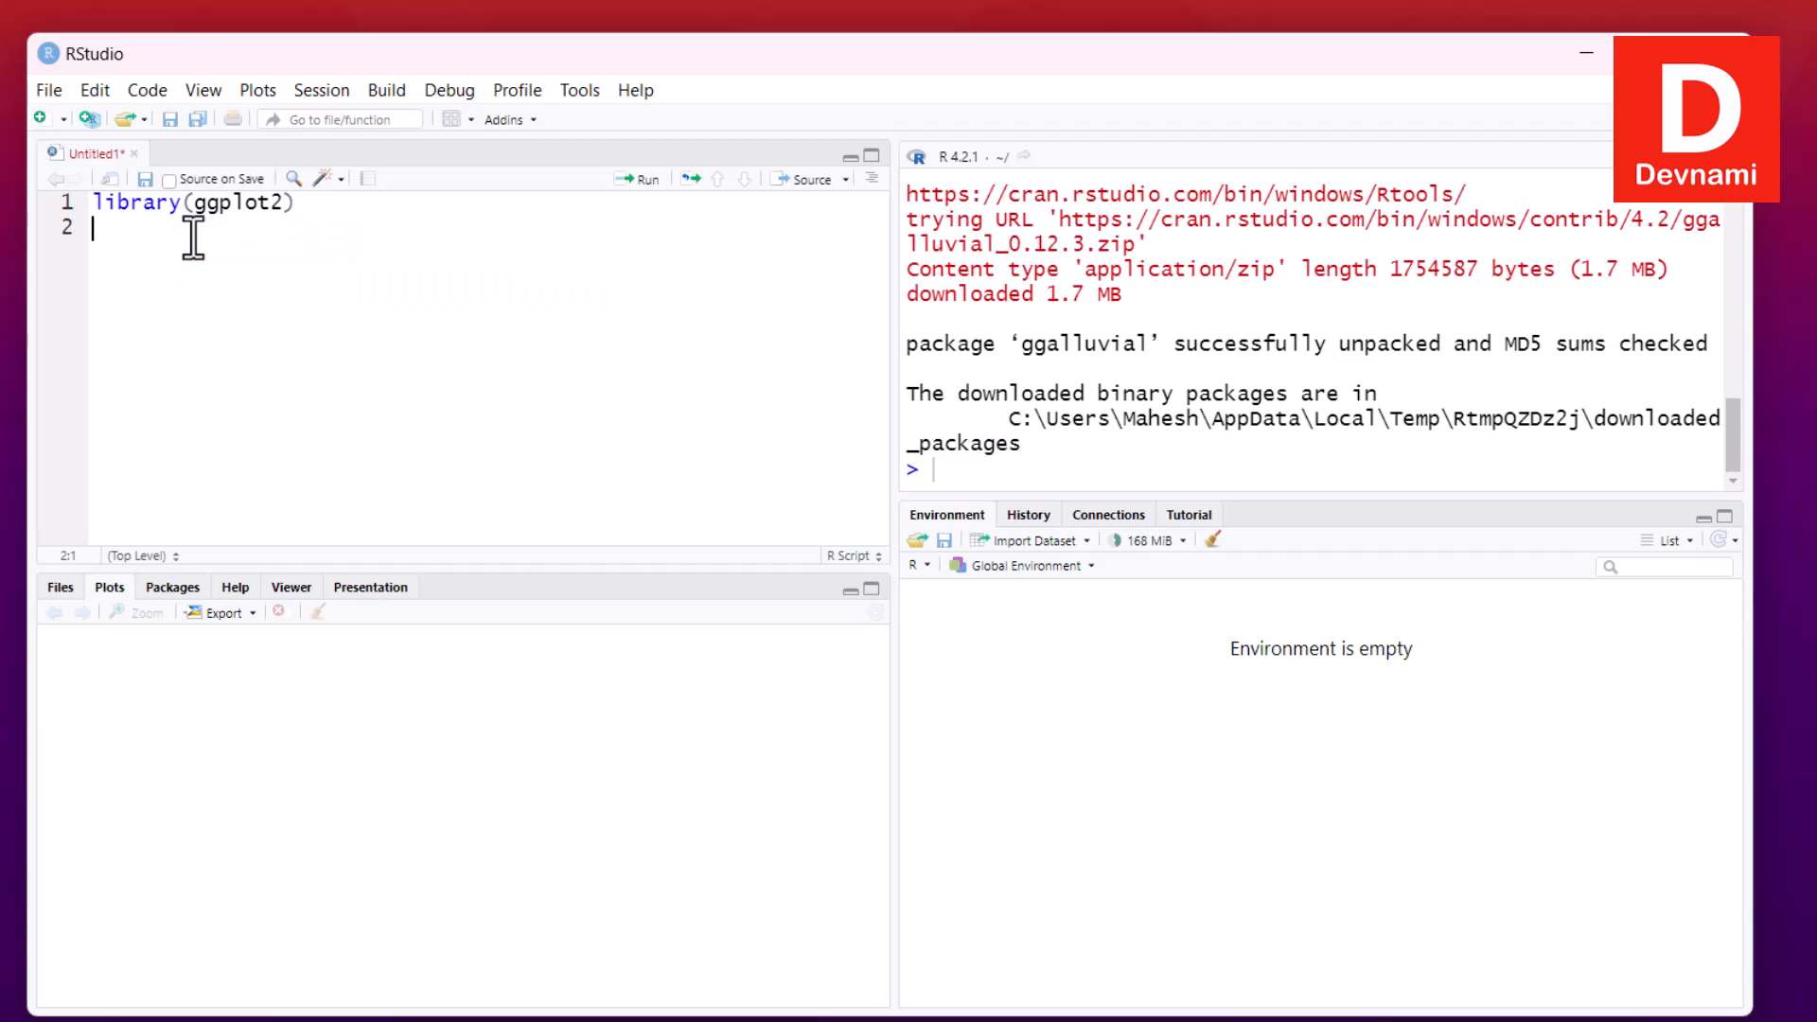
pyautogui.write('library()')
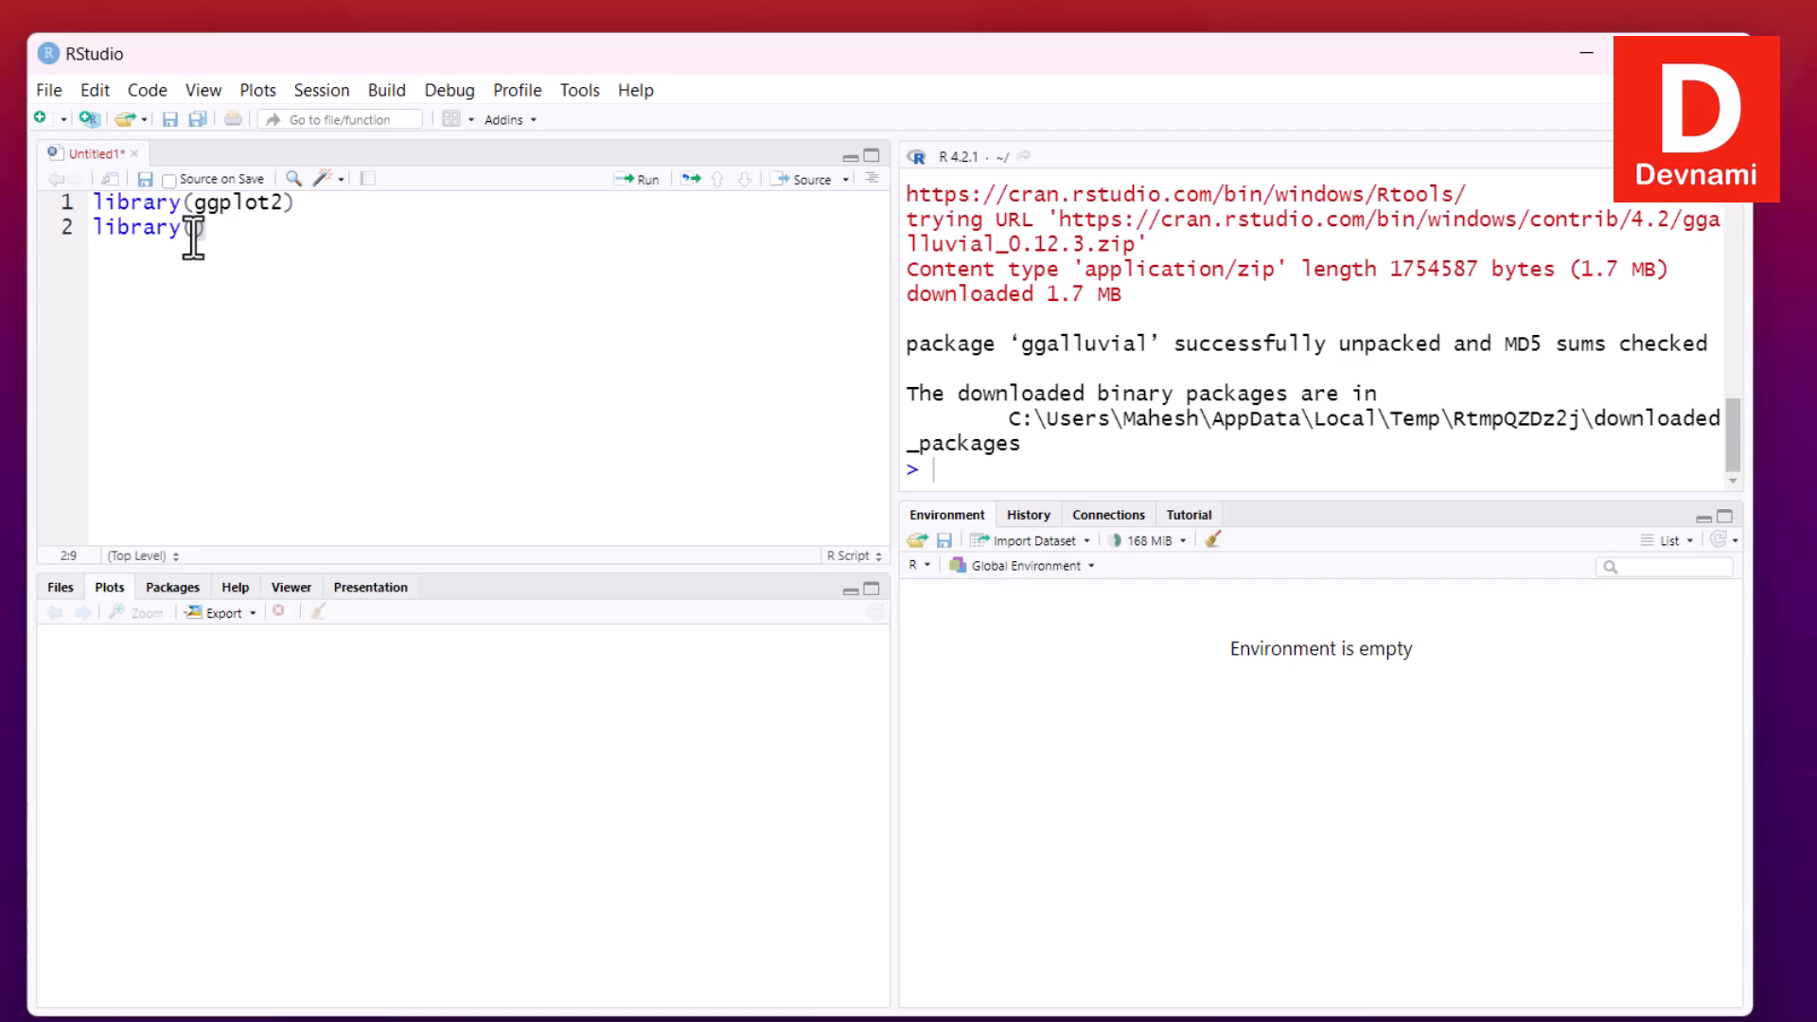
pyautogui.write('ggalluvial)')
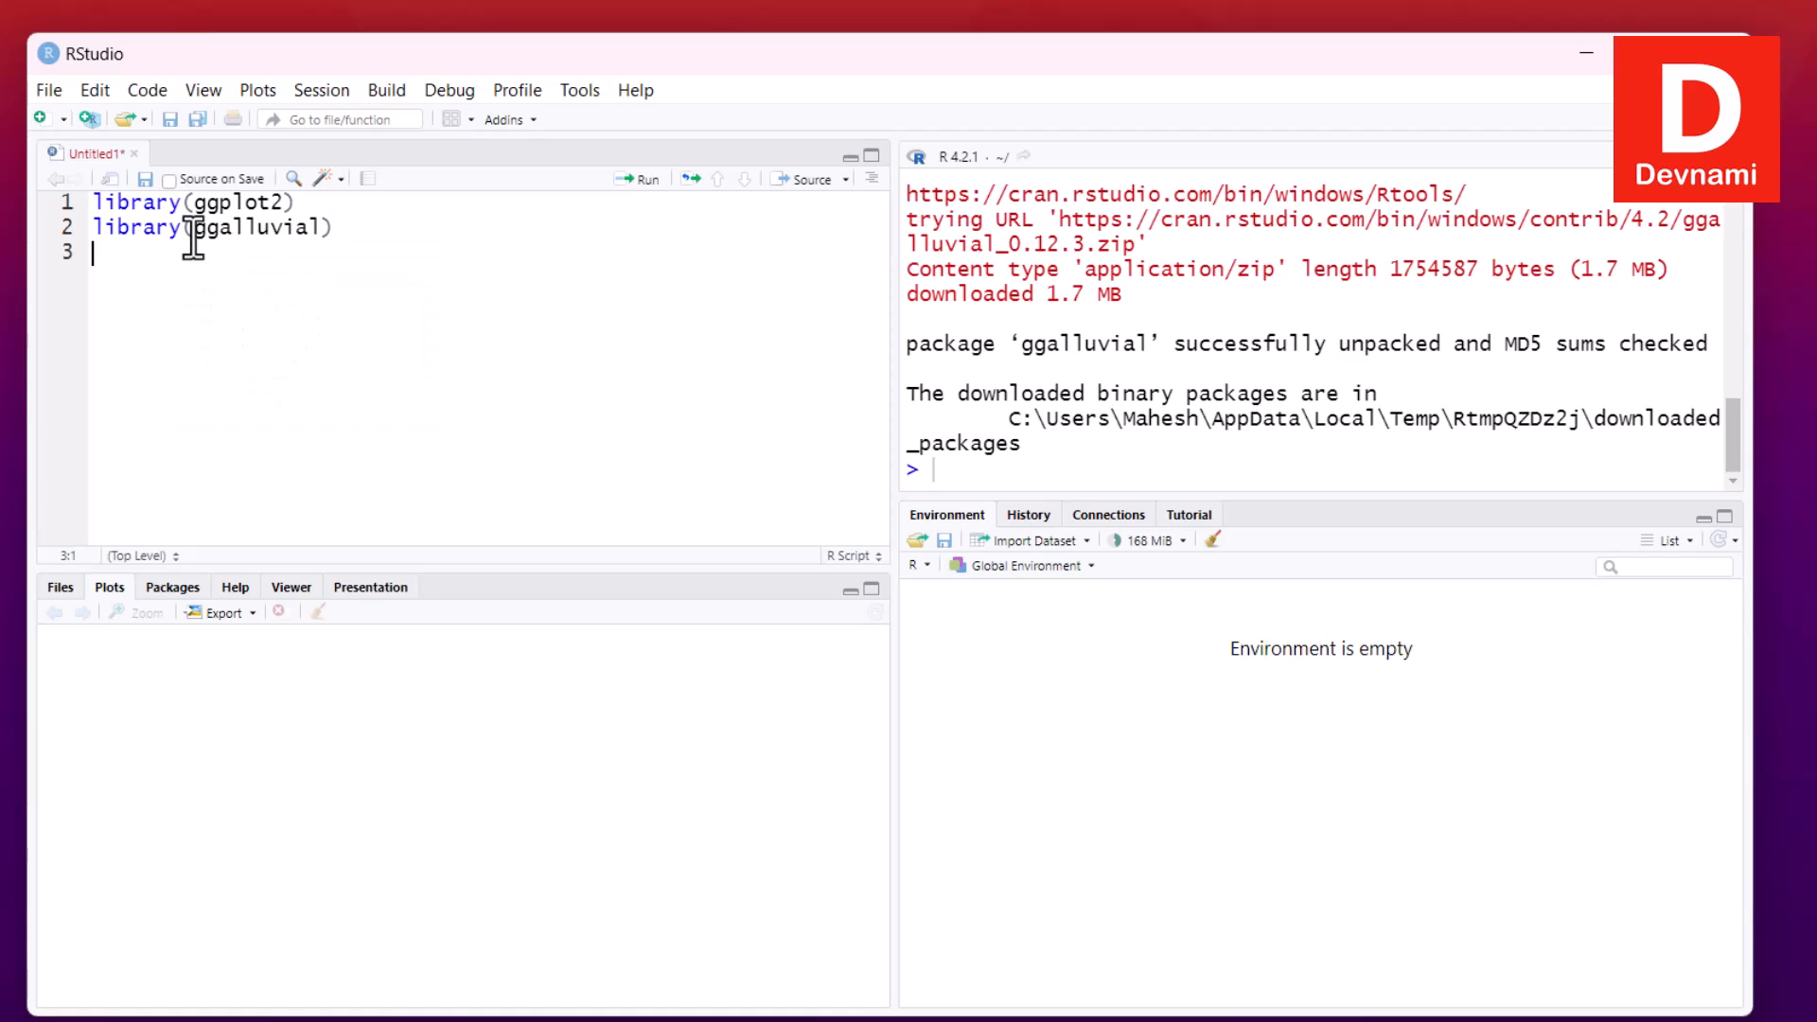
pyautogui.write('l')
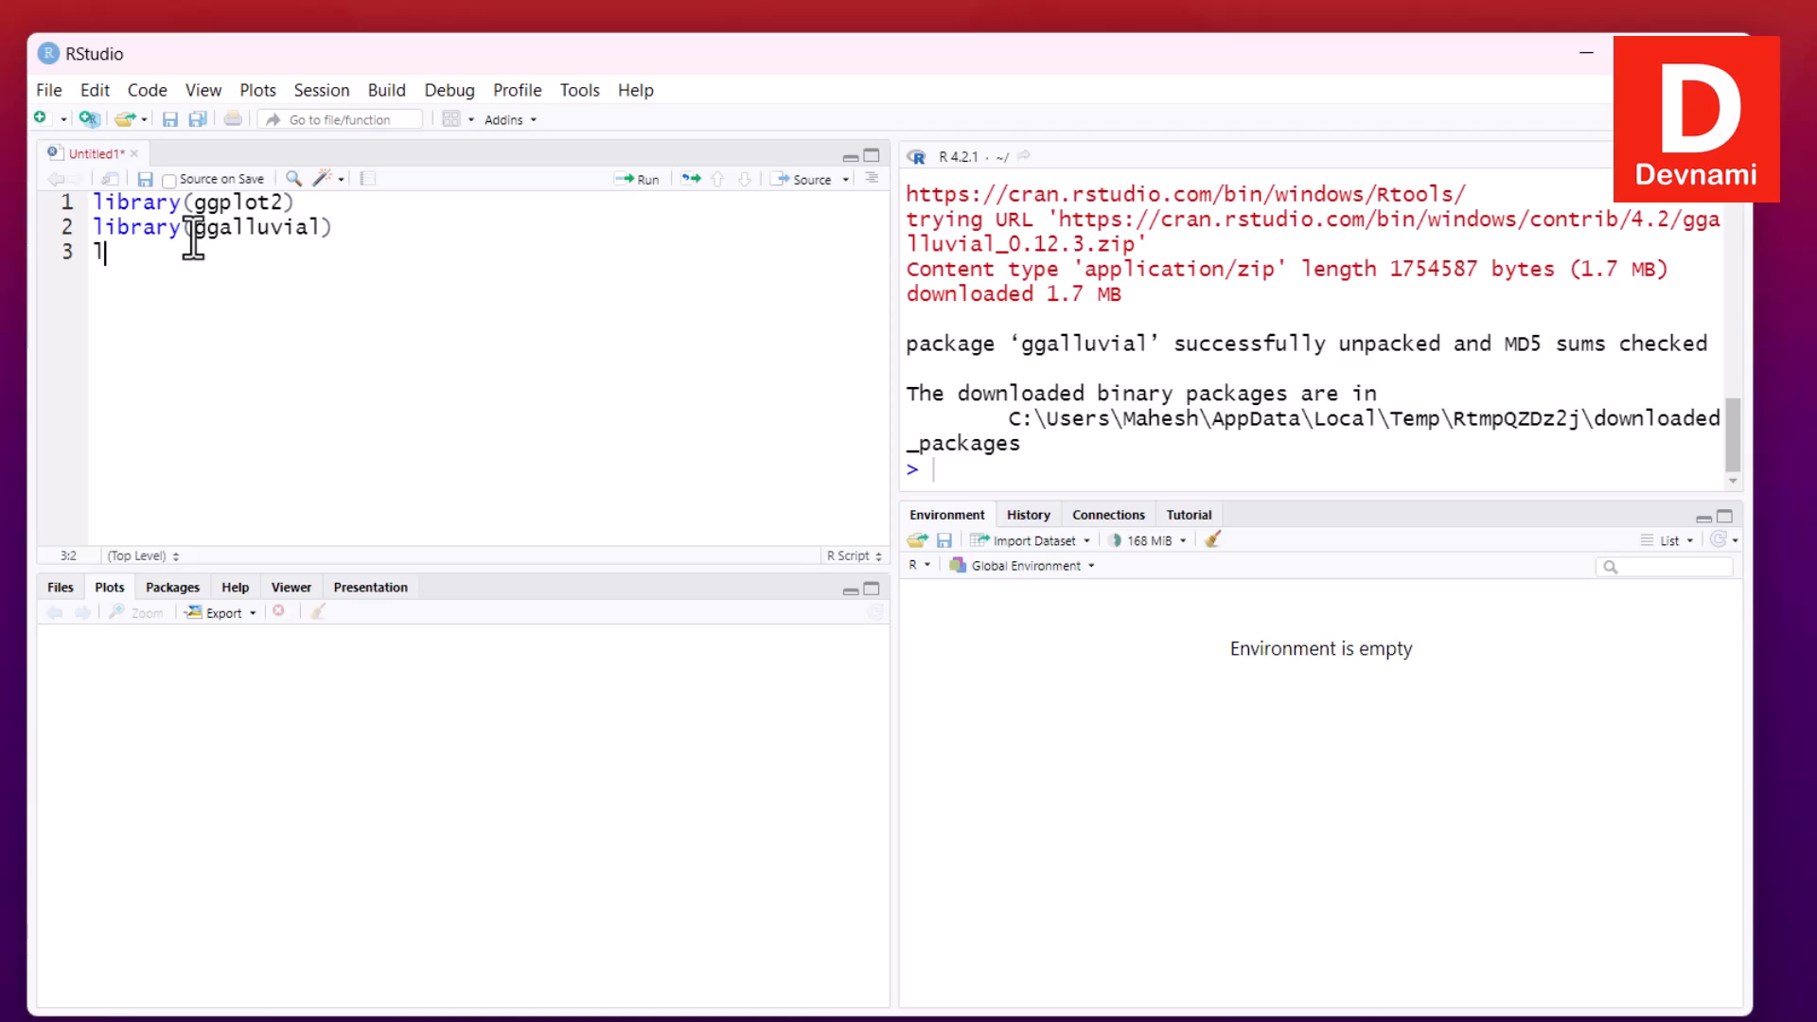
pyautogui.write('library()')
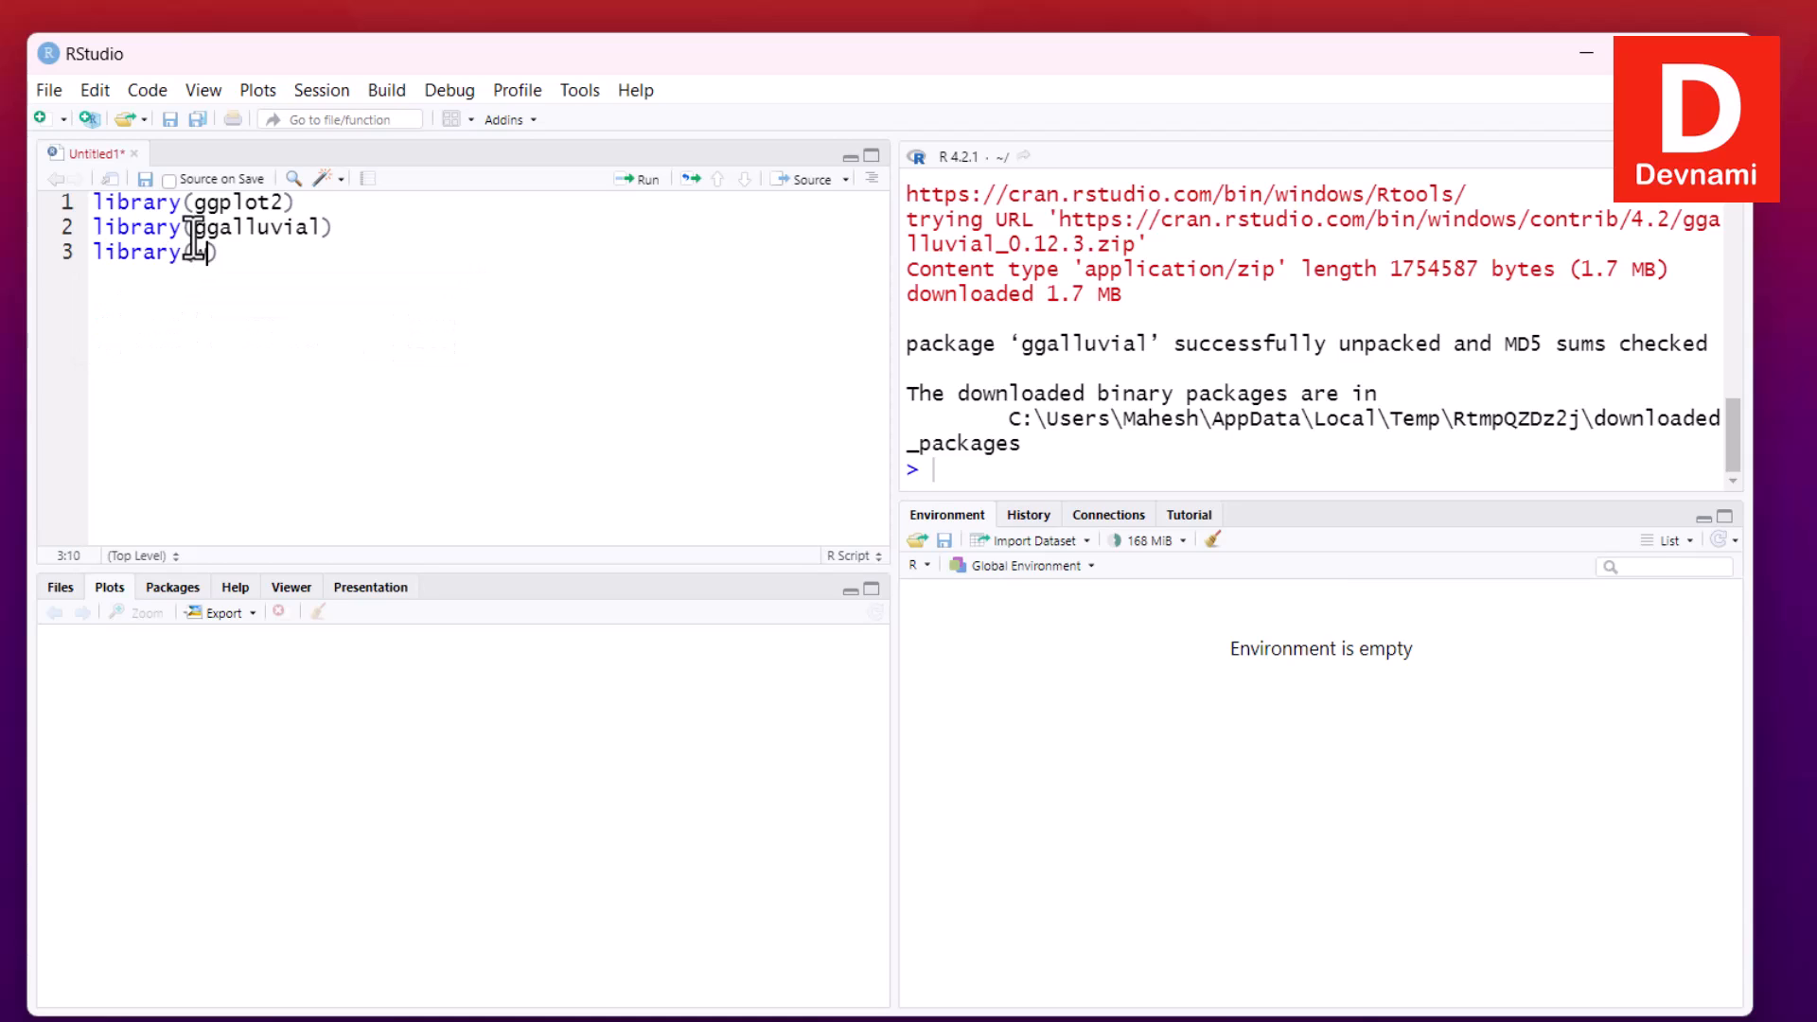
pyautogui.write('waterfalls')
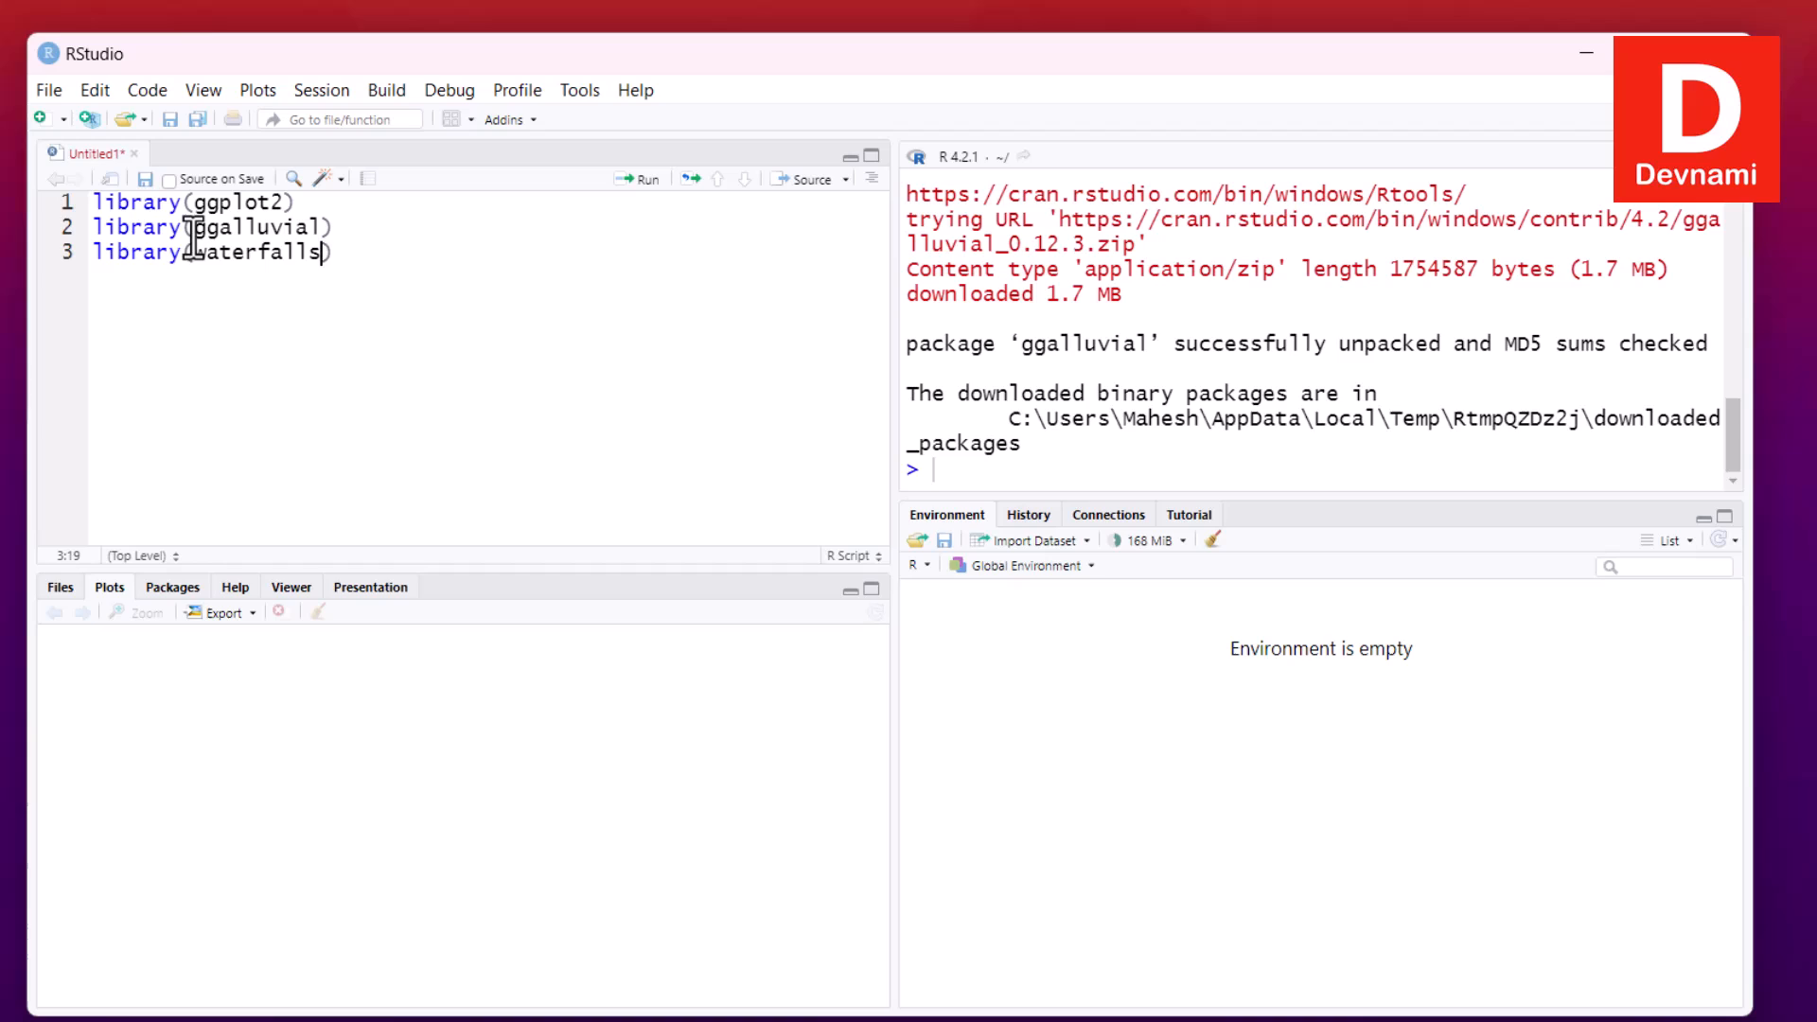
pyautogui.press('Enter')
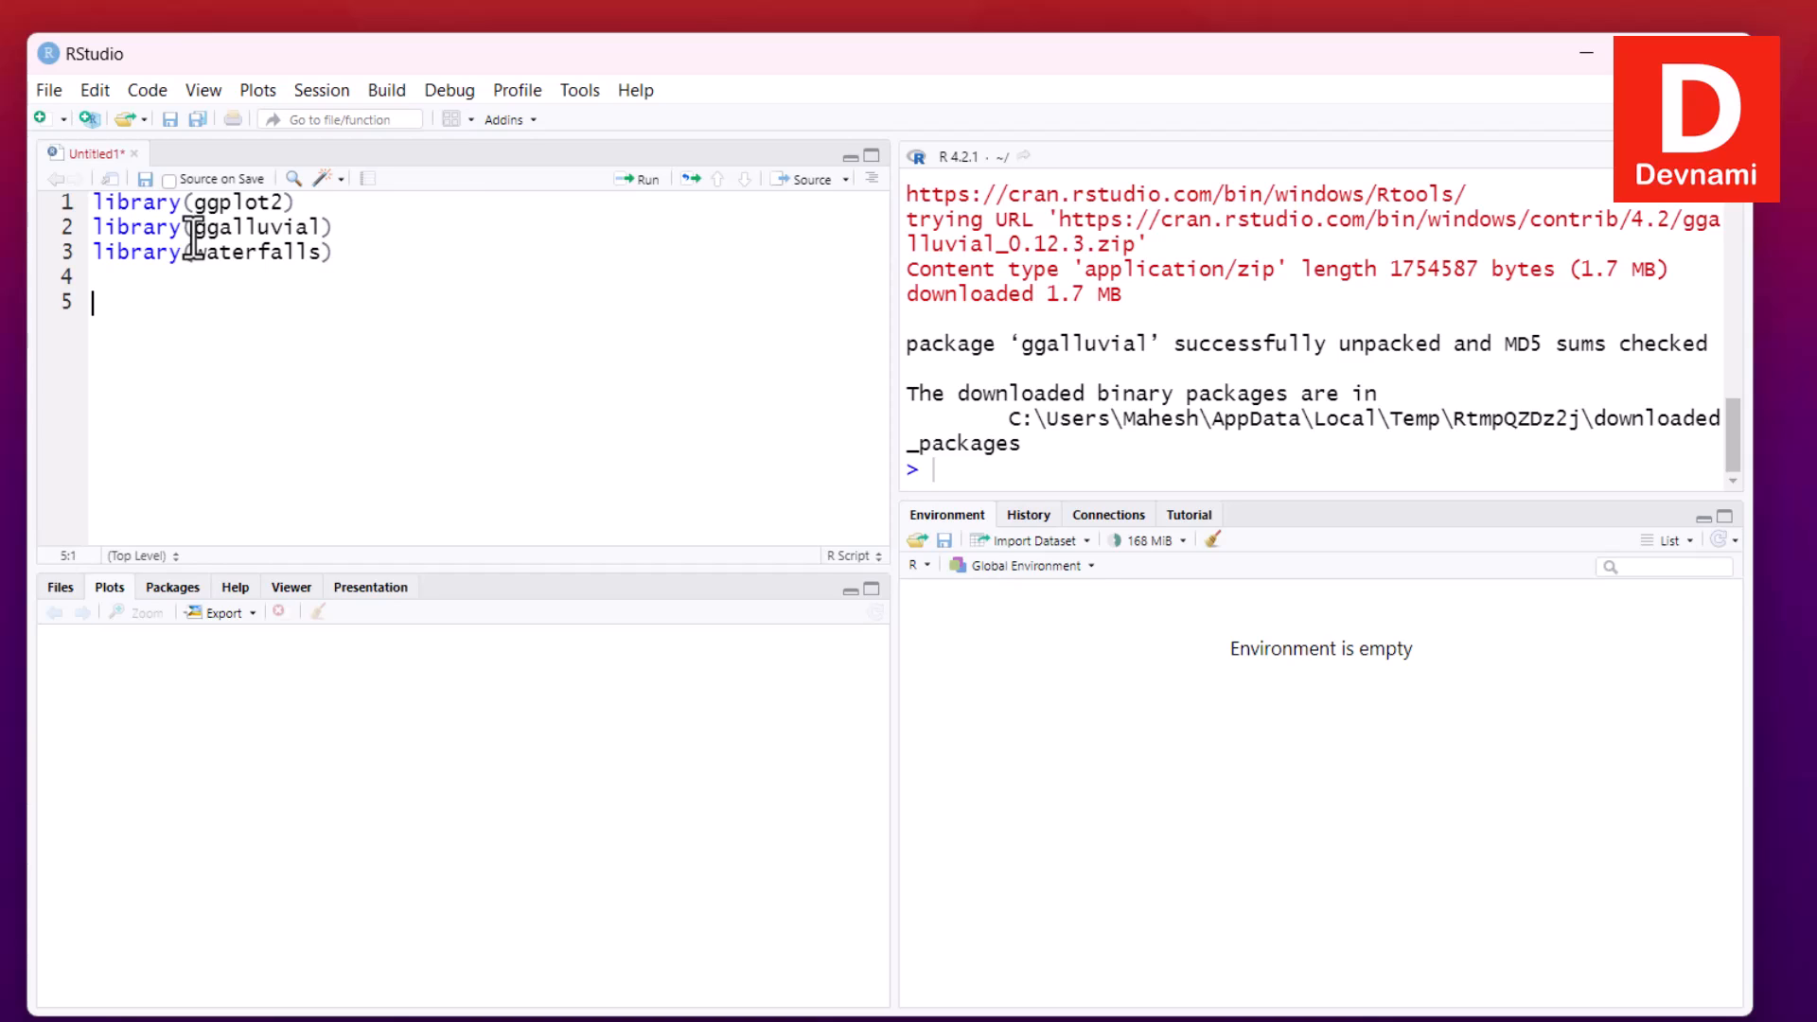
# Define group as LETTERS[1:6] on line 5
pyautogui.write('group <-')
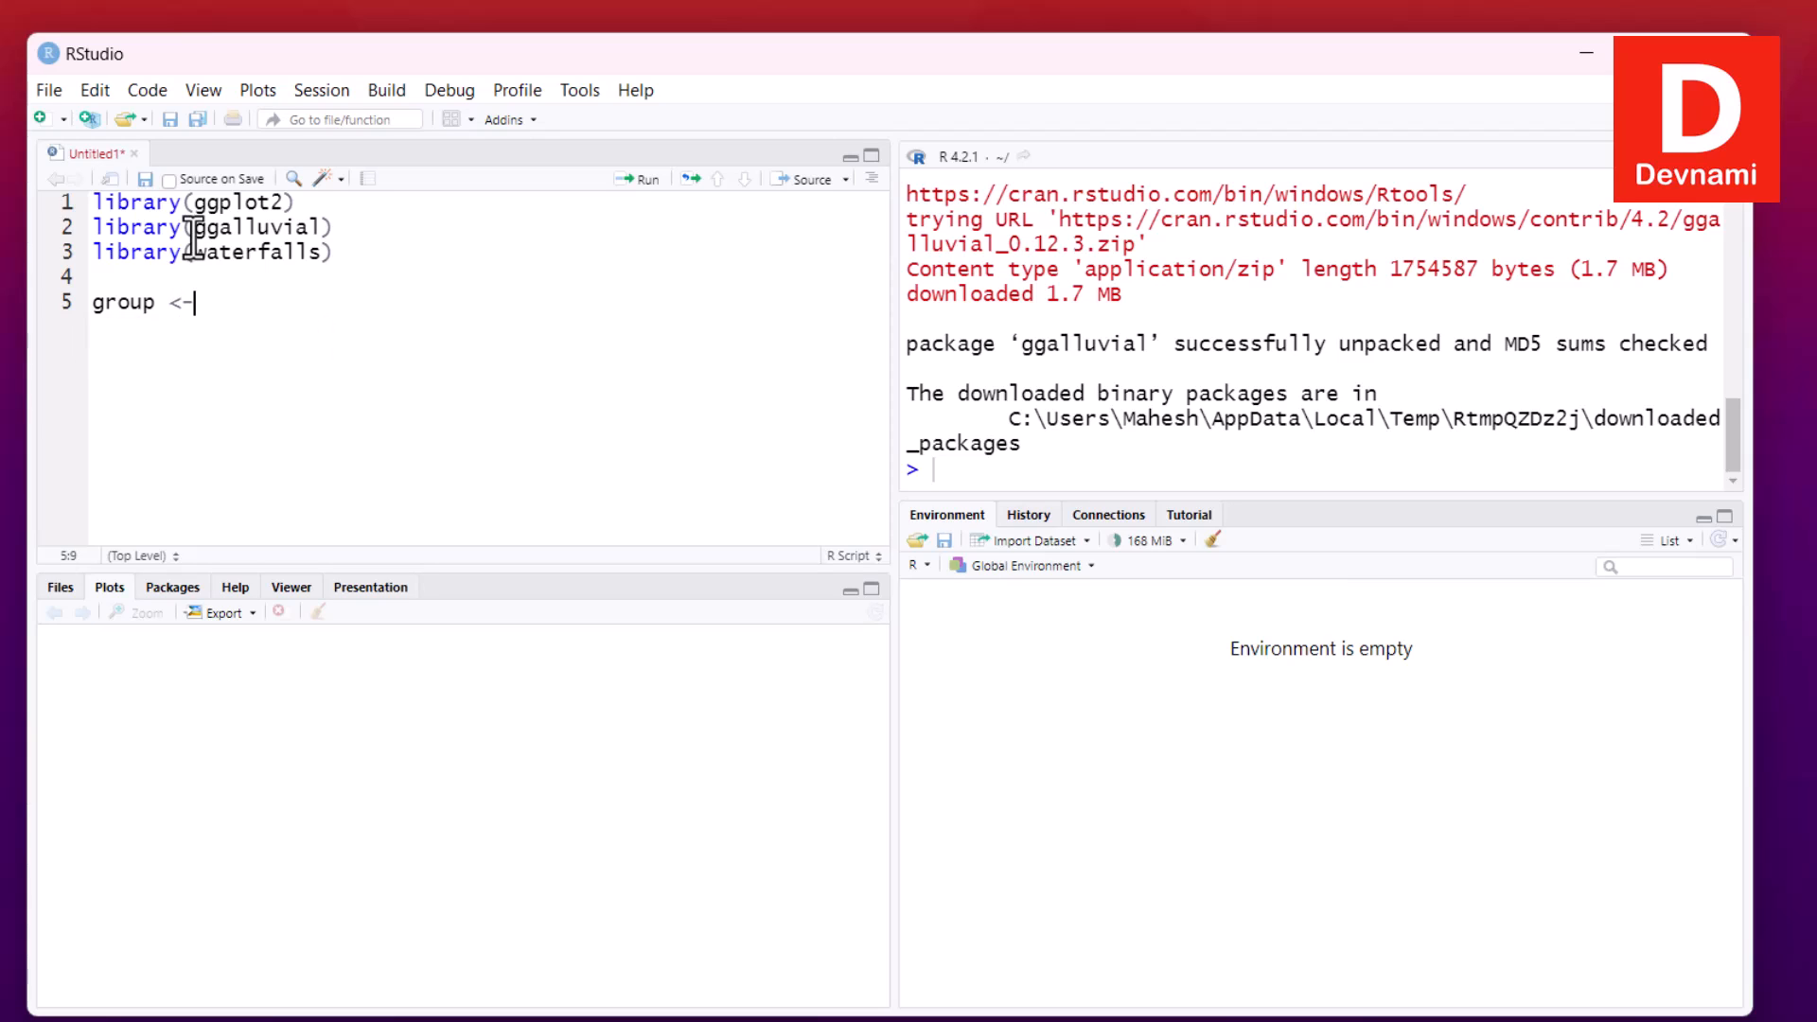
pyautogui.write('LETTERS')
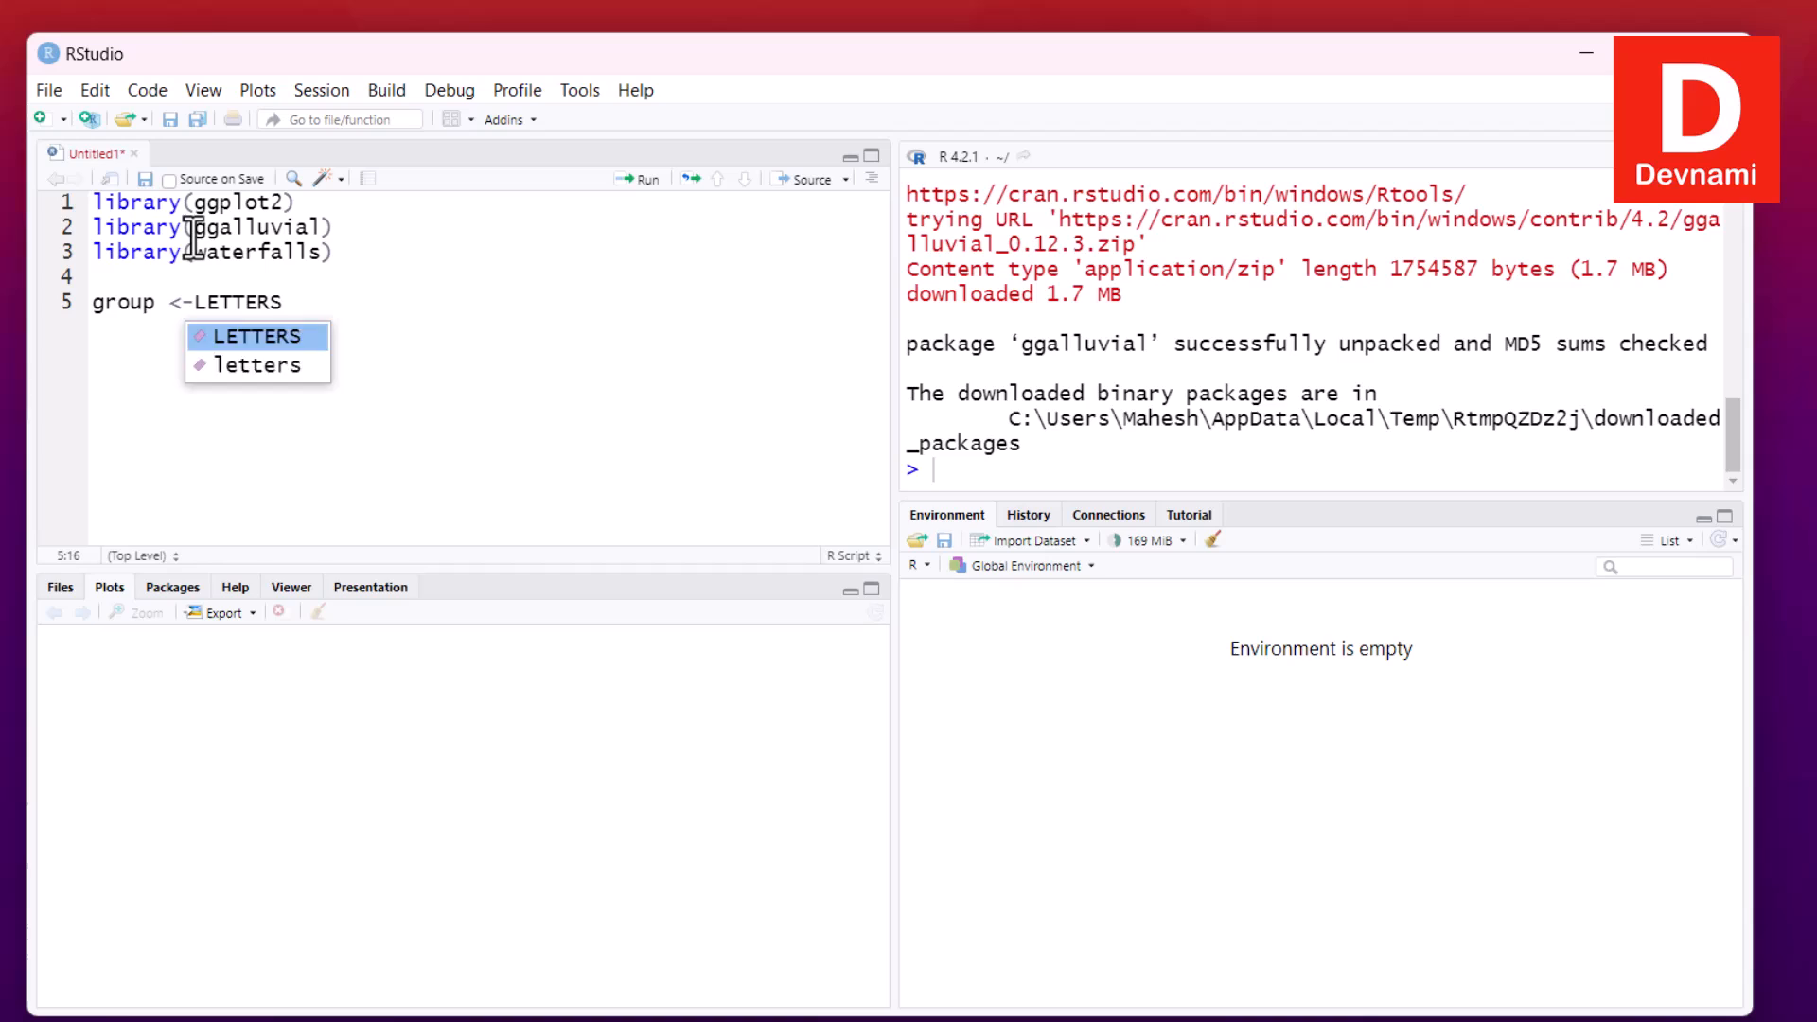
pyautogui.write('[1:')
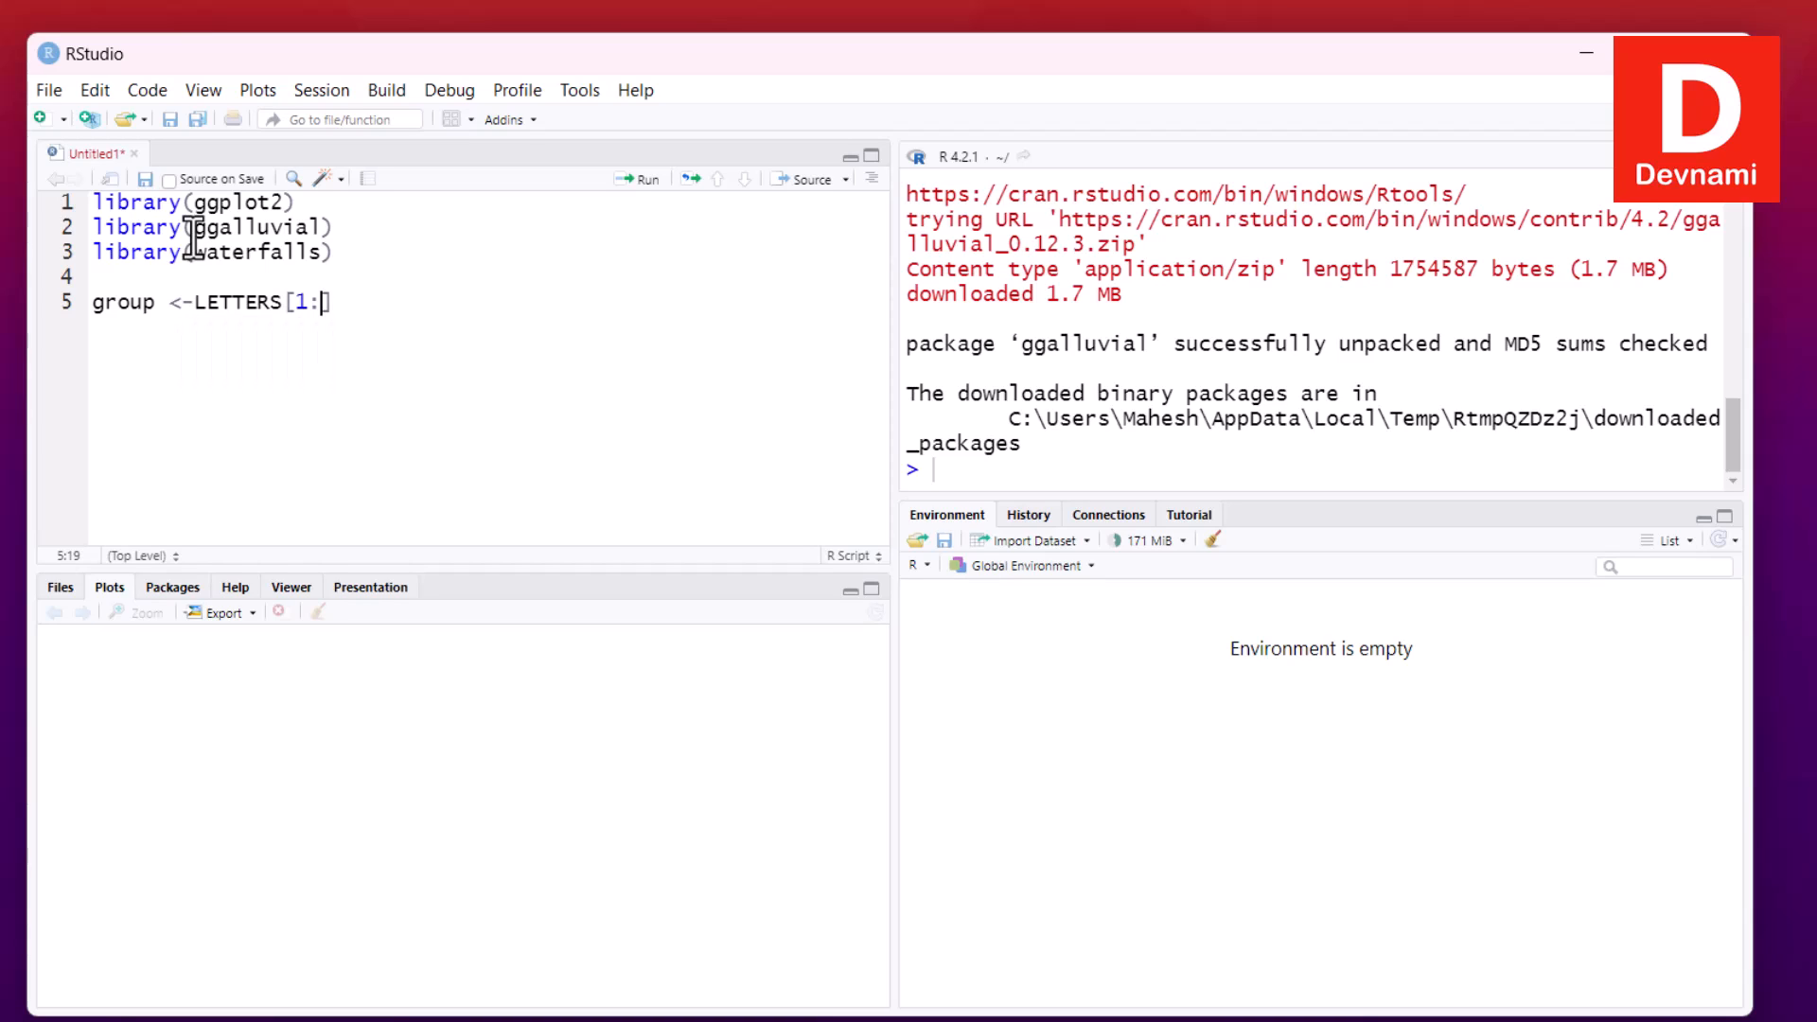
pyautogui.write('7')
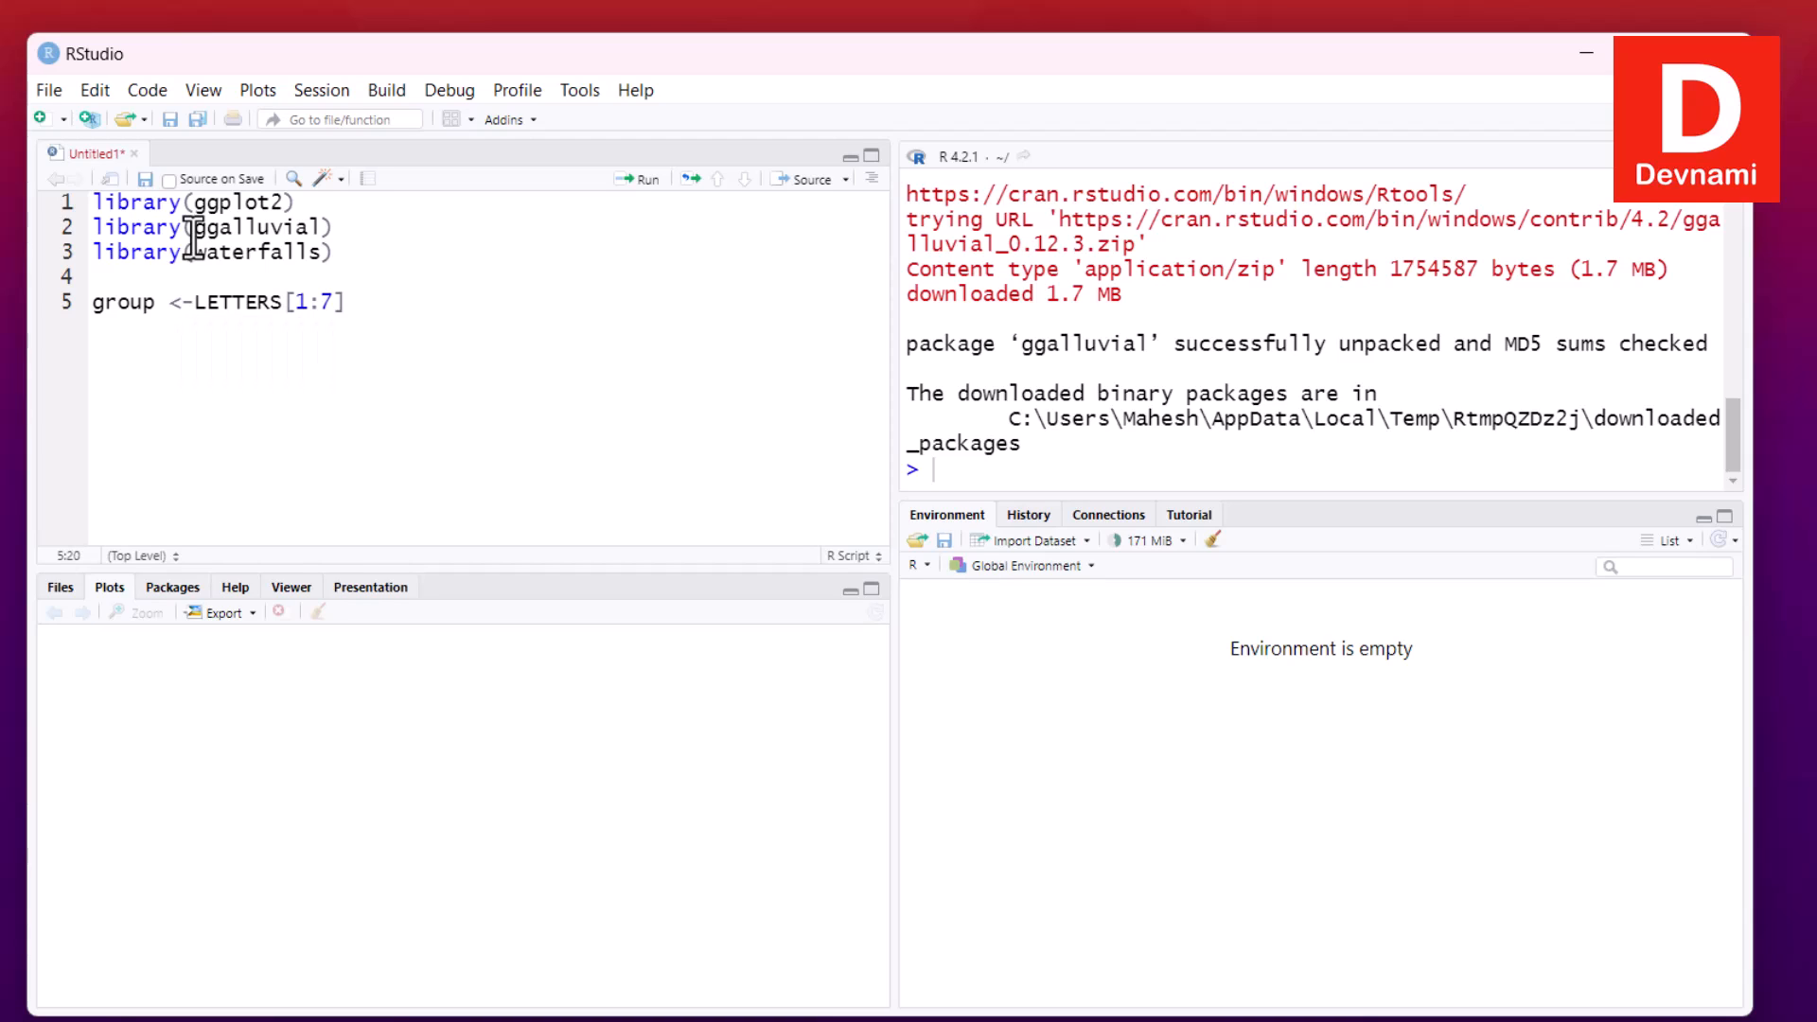
pyautogui.write('6')
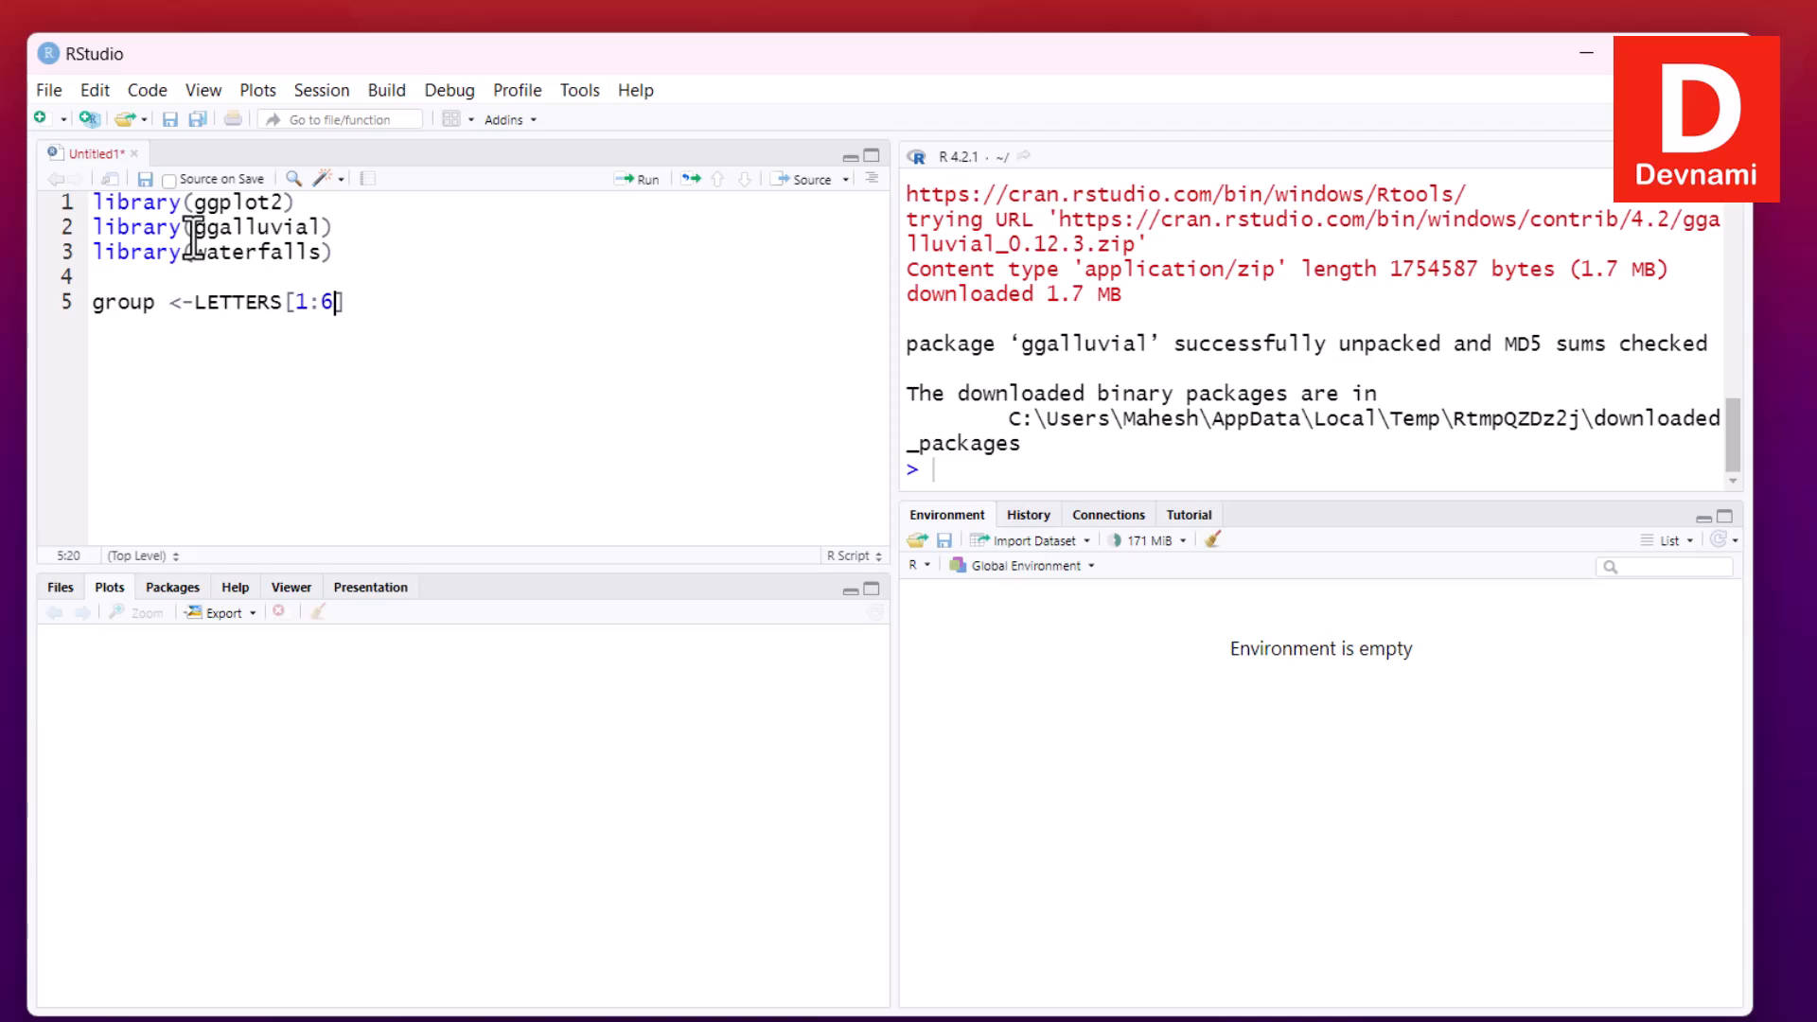
pyautogui.press('Enter')
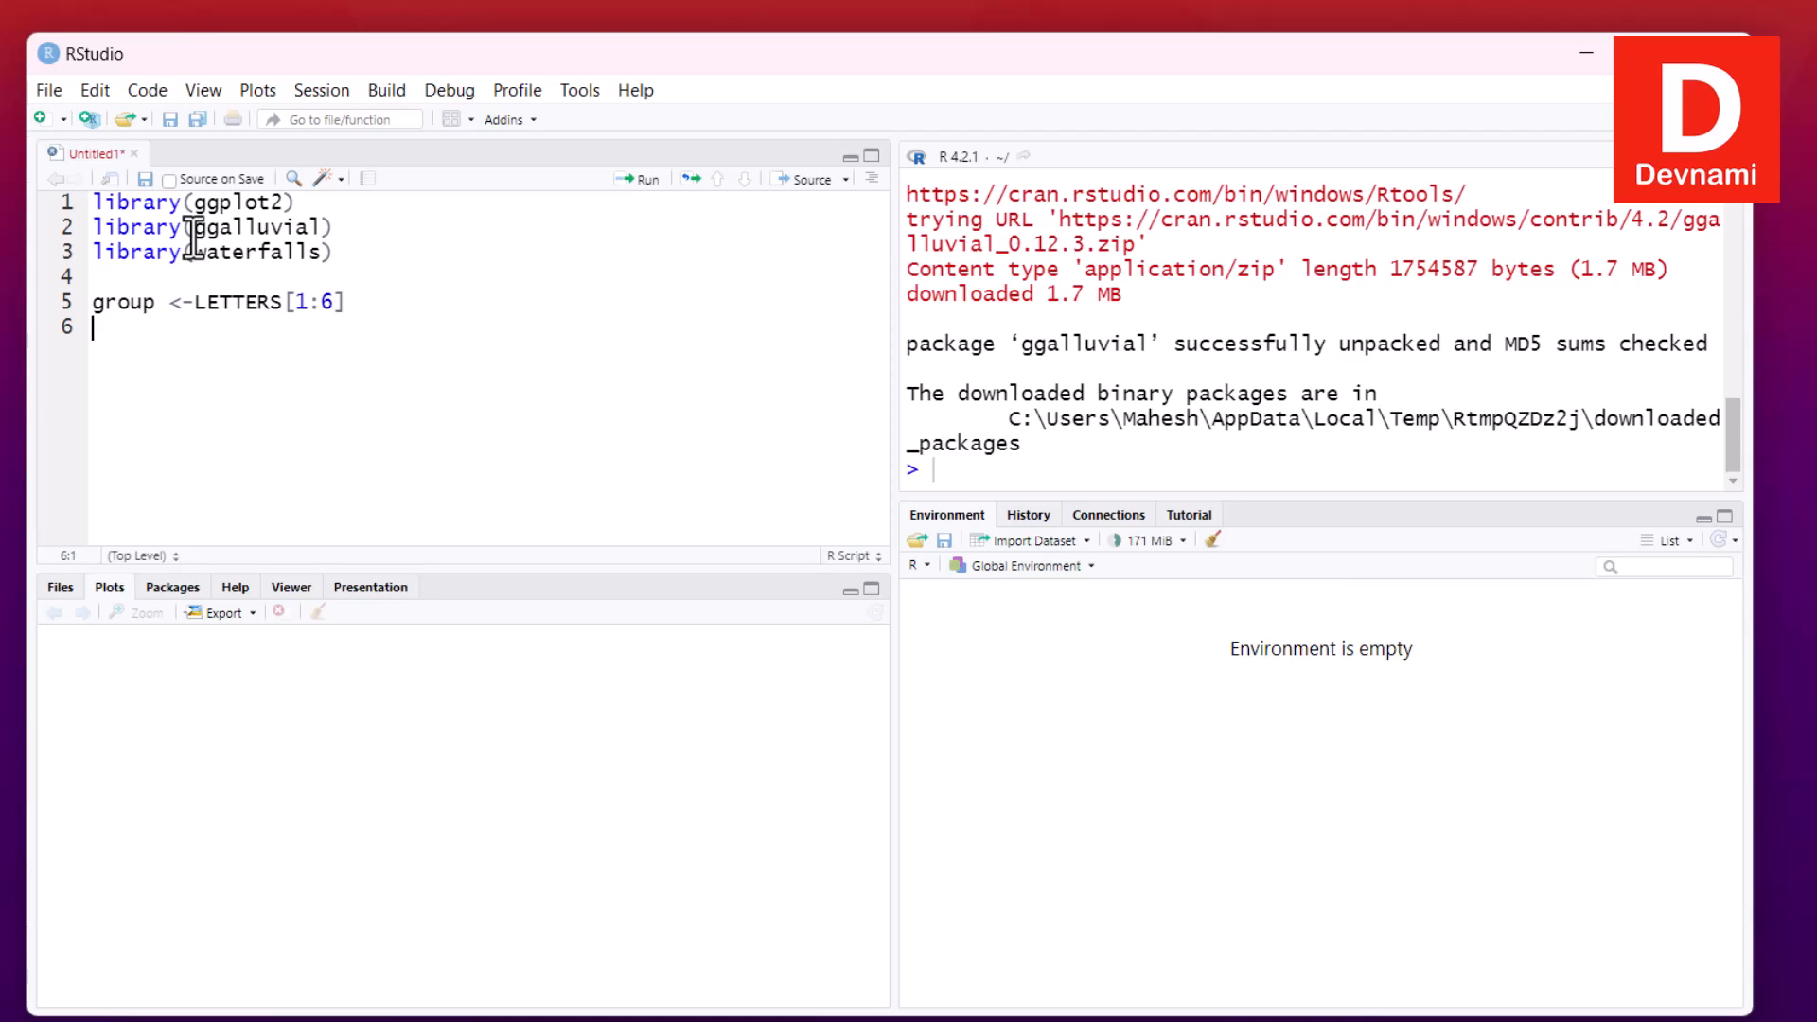
# Define value as c(2000,4000,2000,-1500,-1000,-1000,-2500) on line 6
pyautogui.write('V')
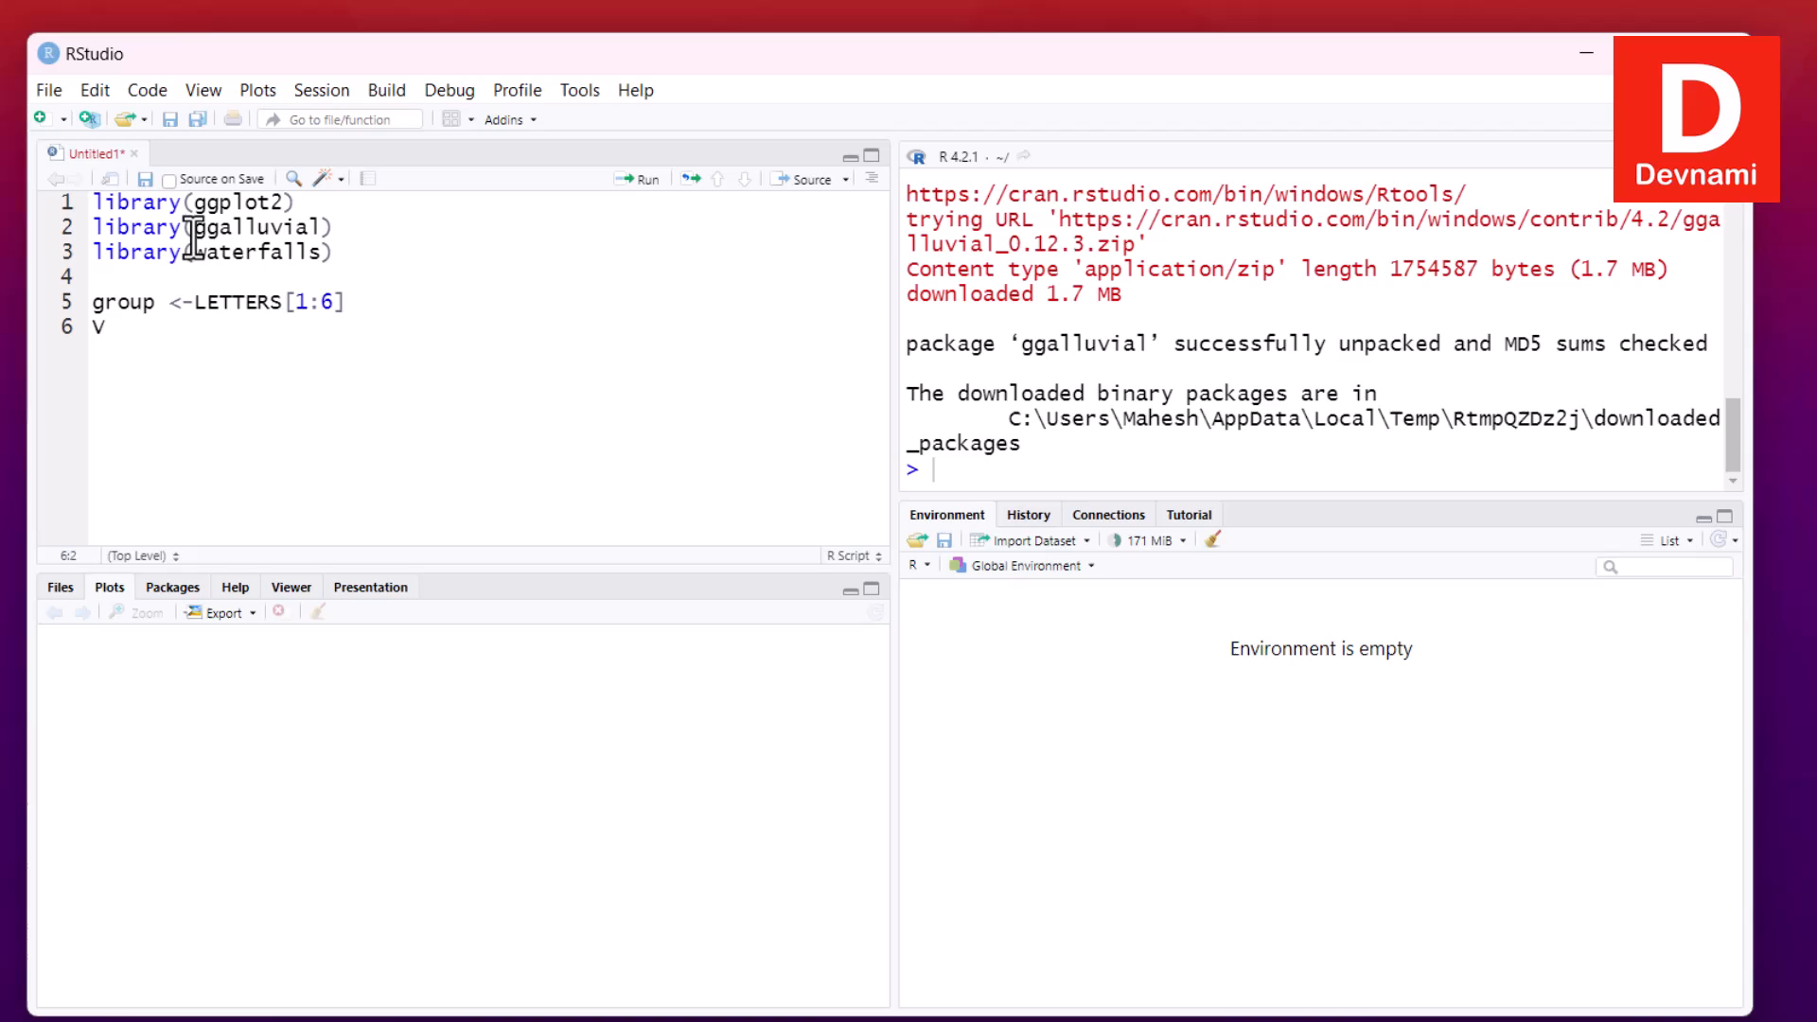
pyautogui.write('a')
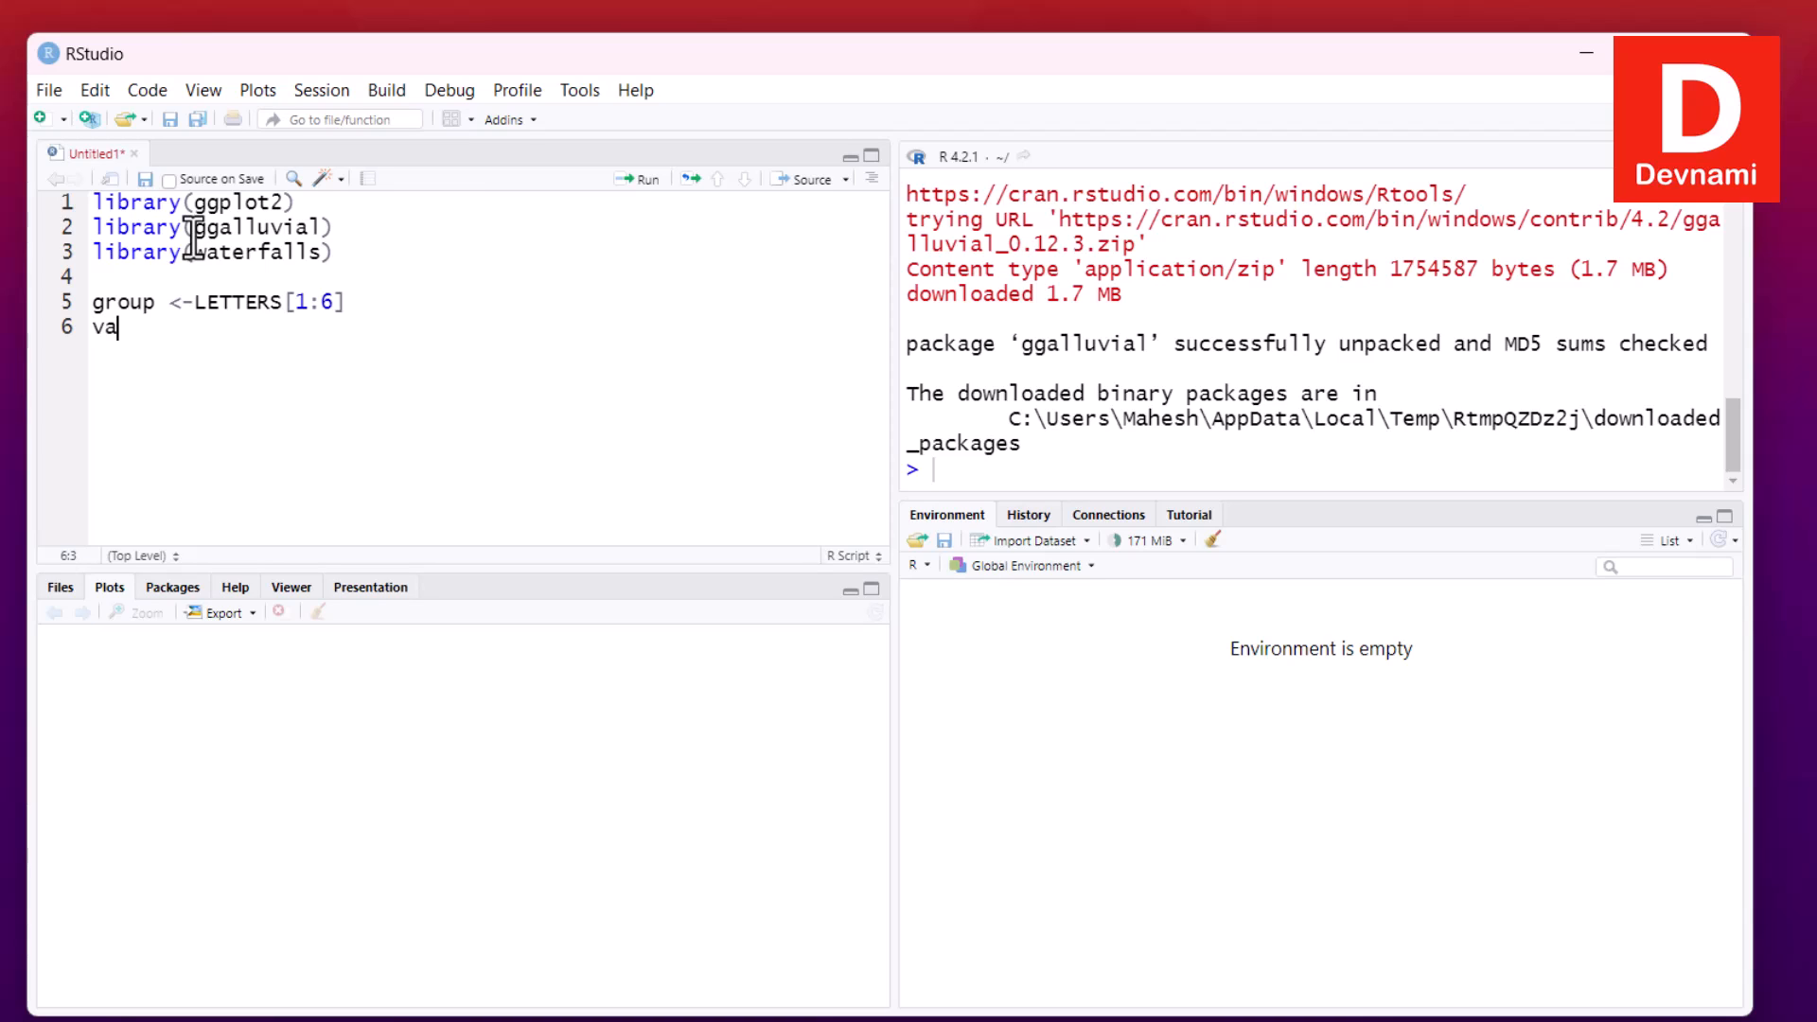
pyautogui.write('lue<-')
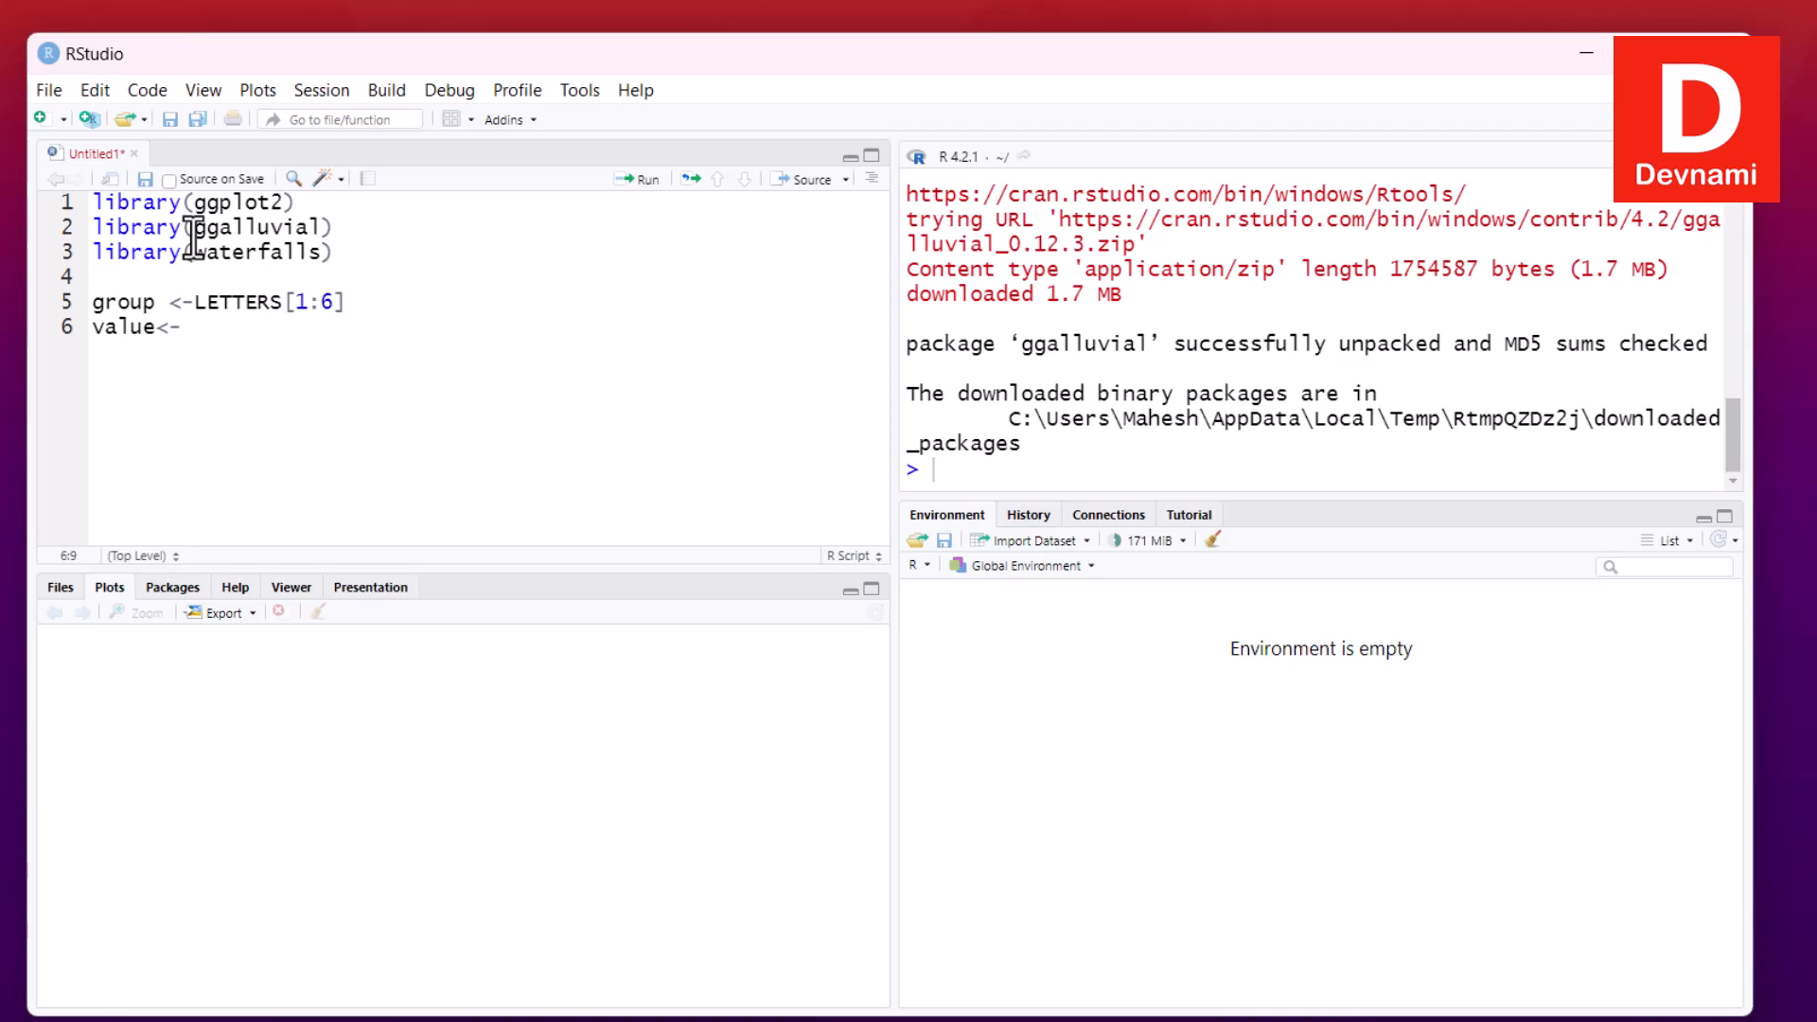
pyautogui.write('c(2000)')
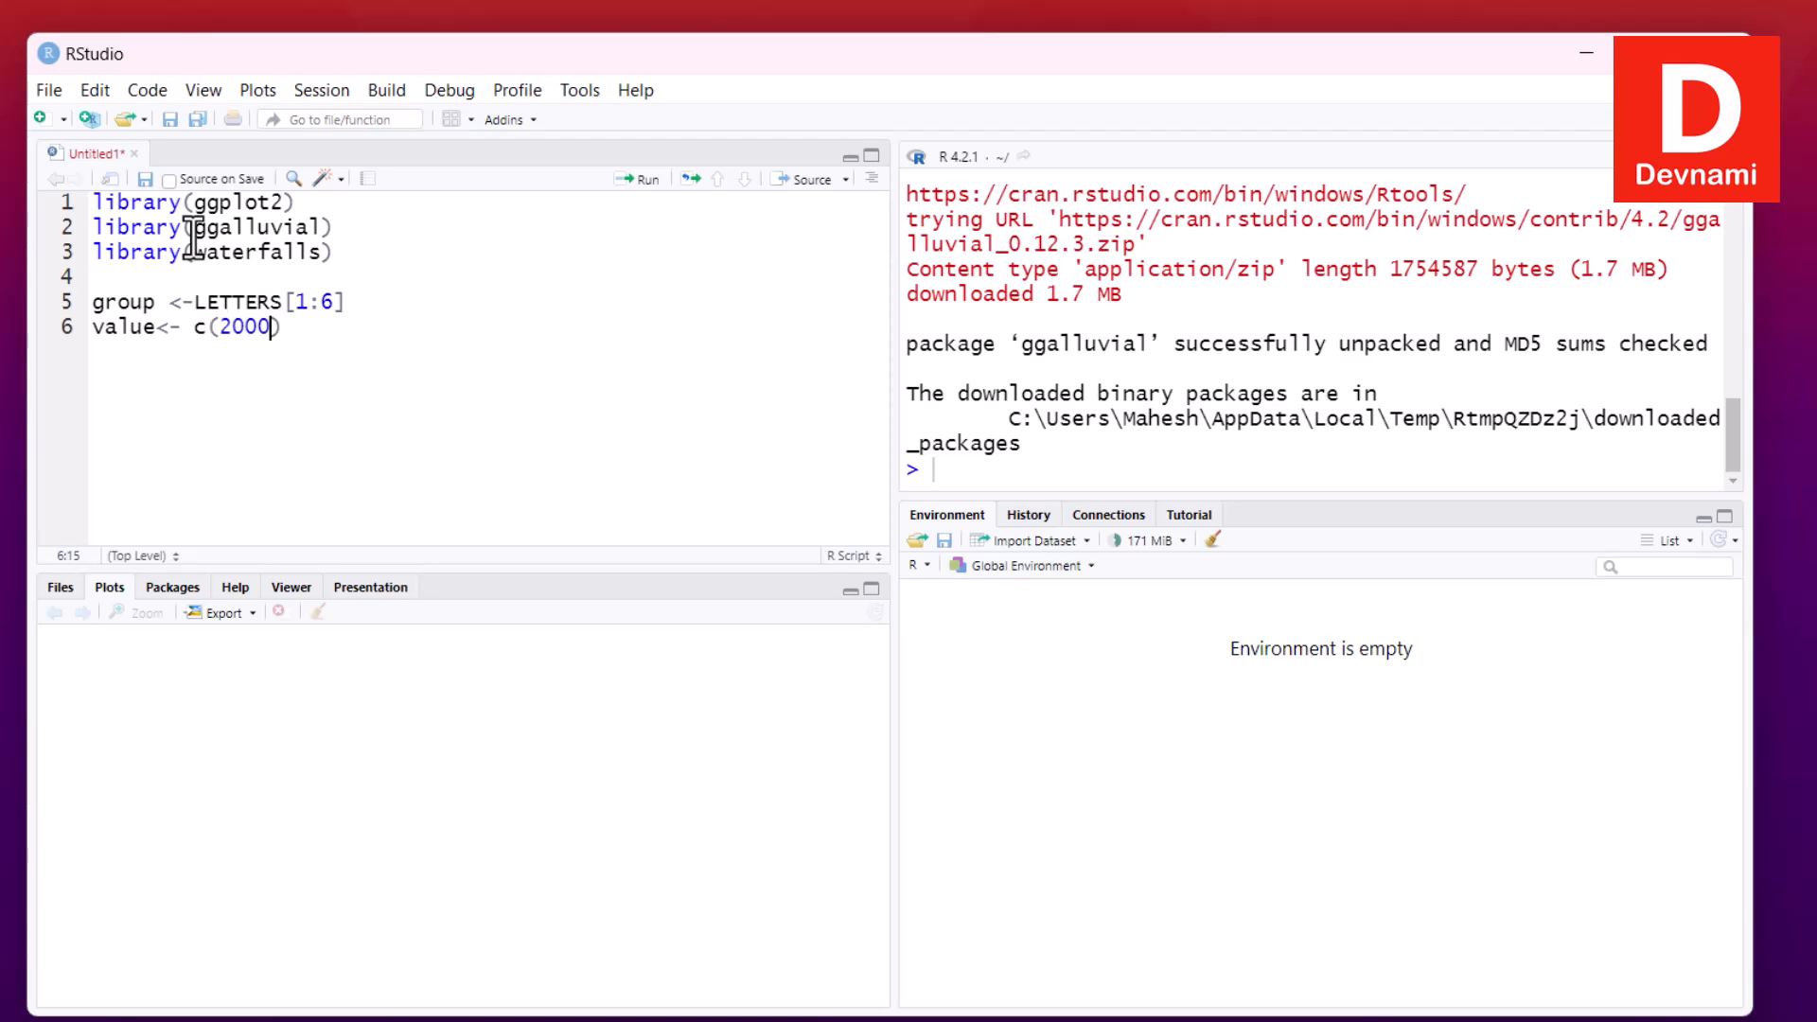
pyautogui.write(',4')
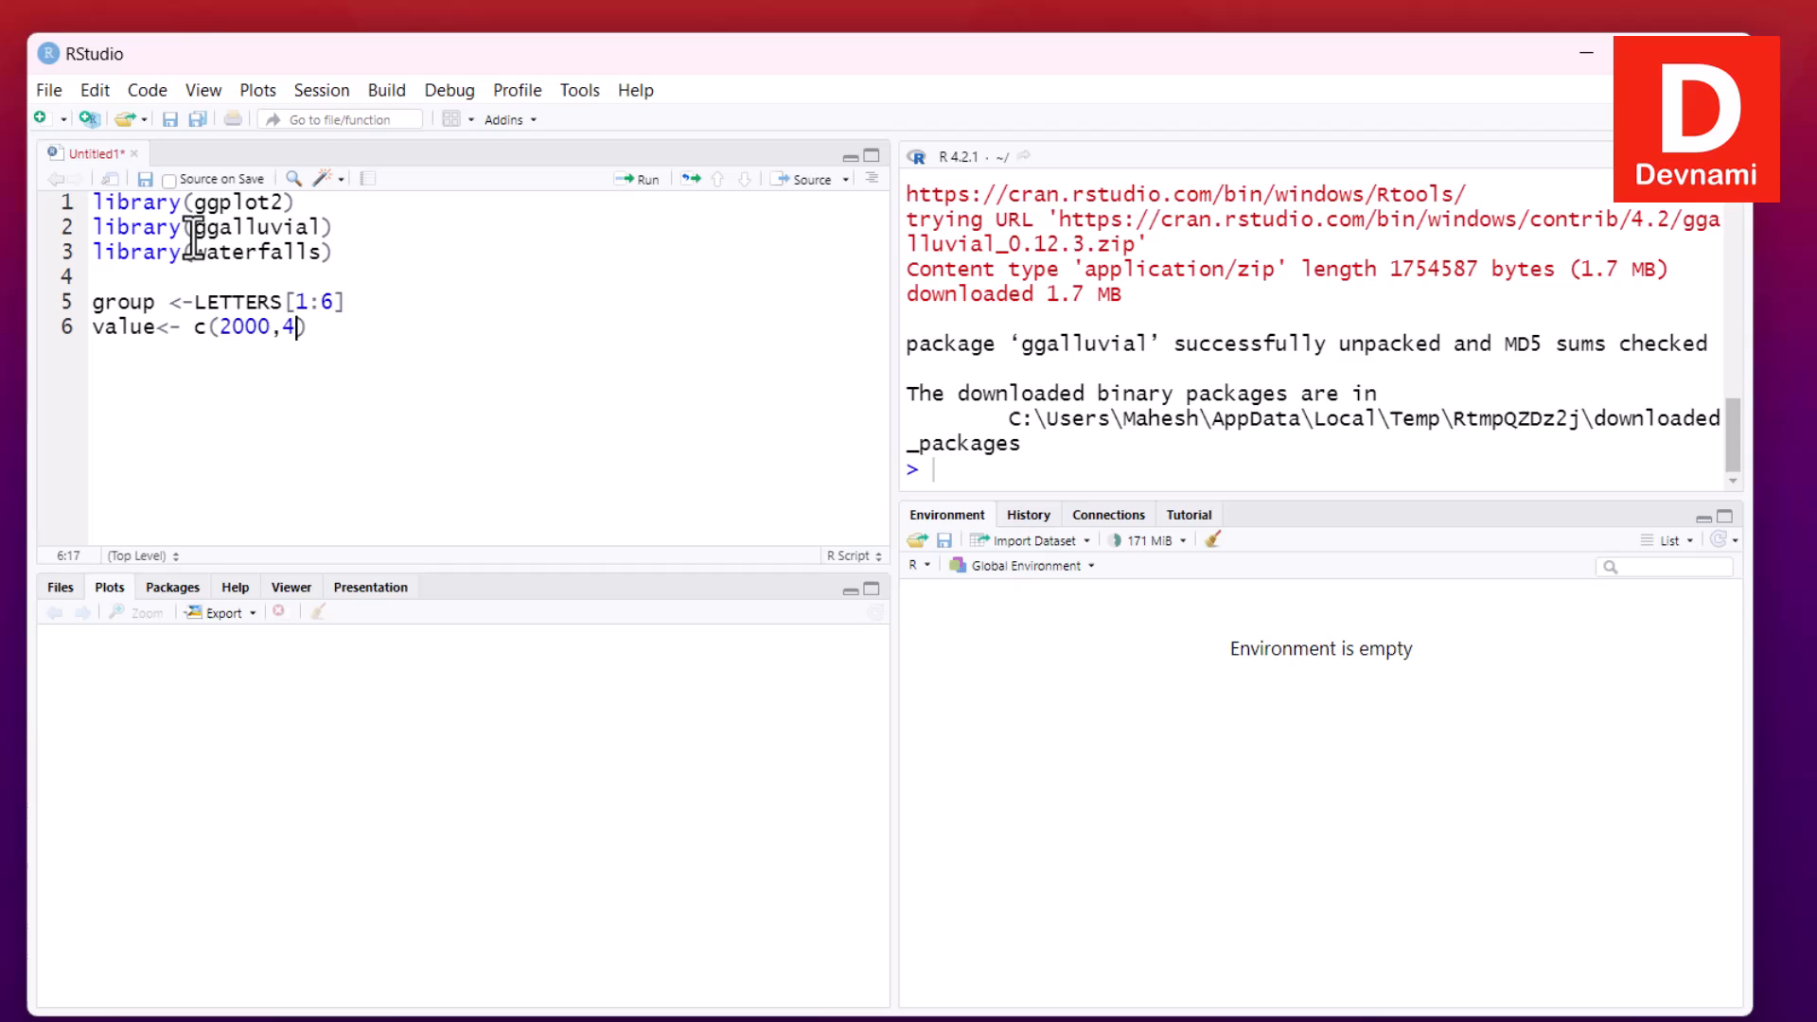
pyautogui.write('000,')
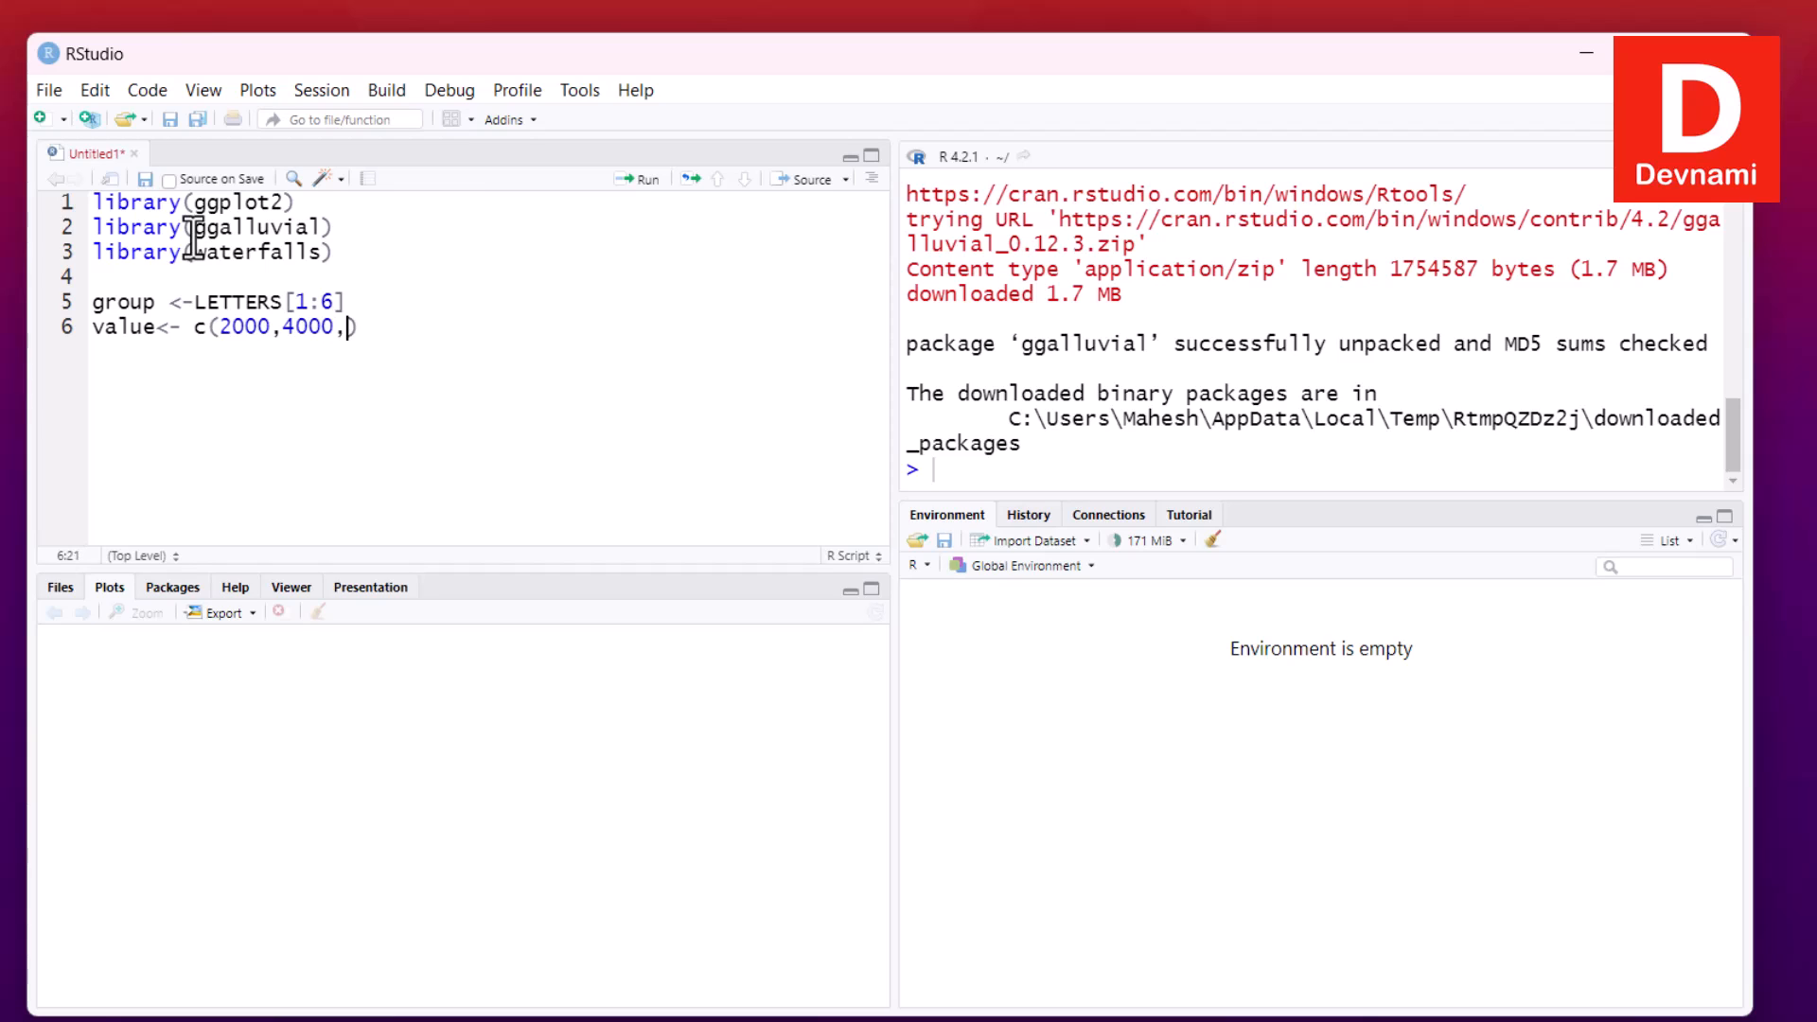
pyautogui.write('2000,')
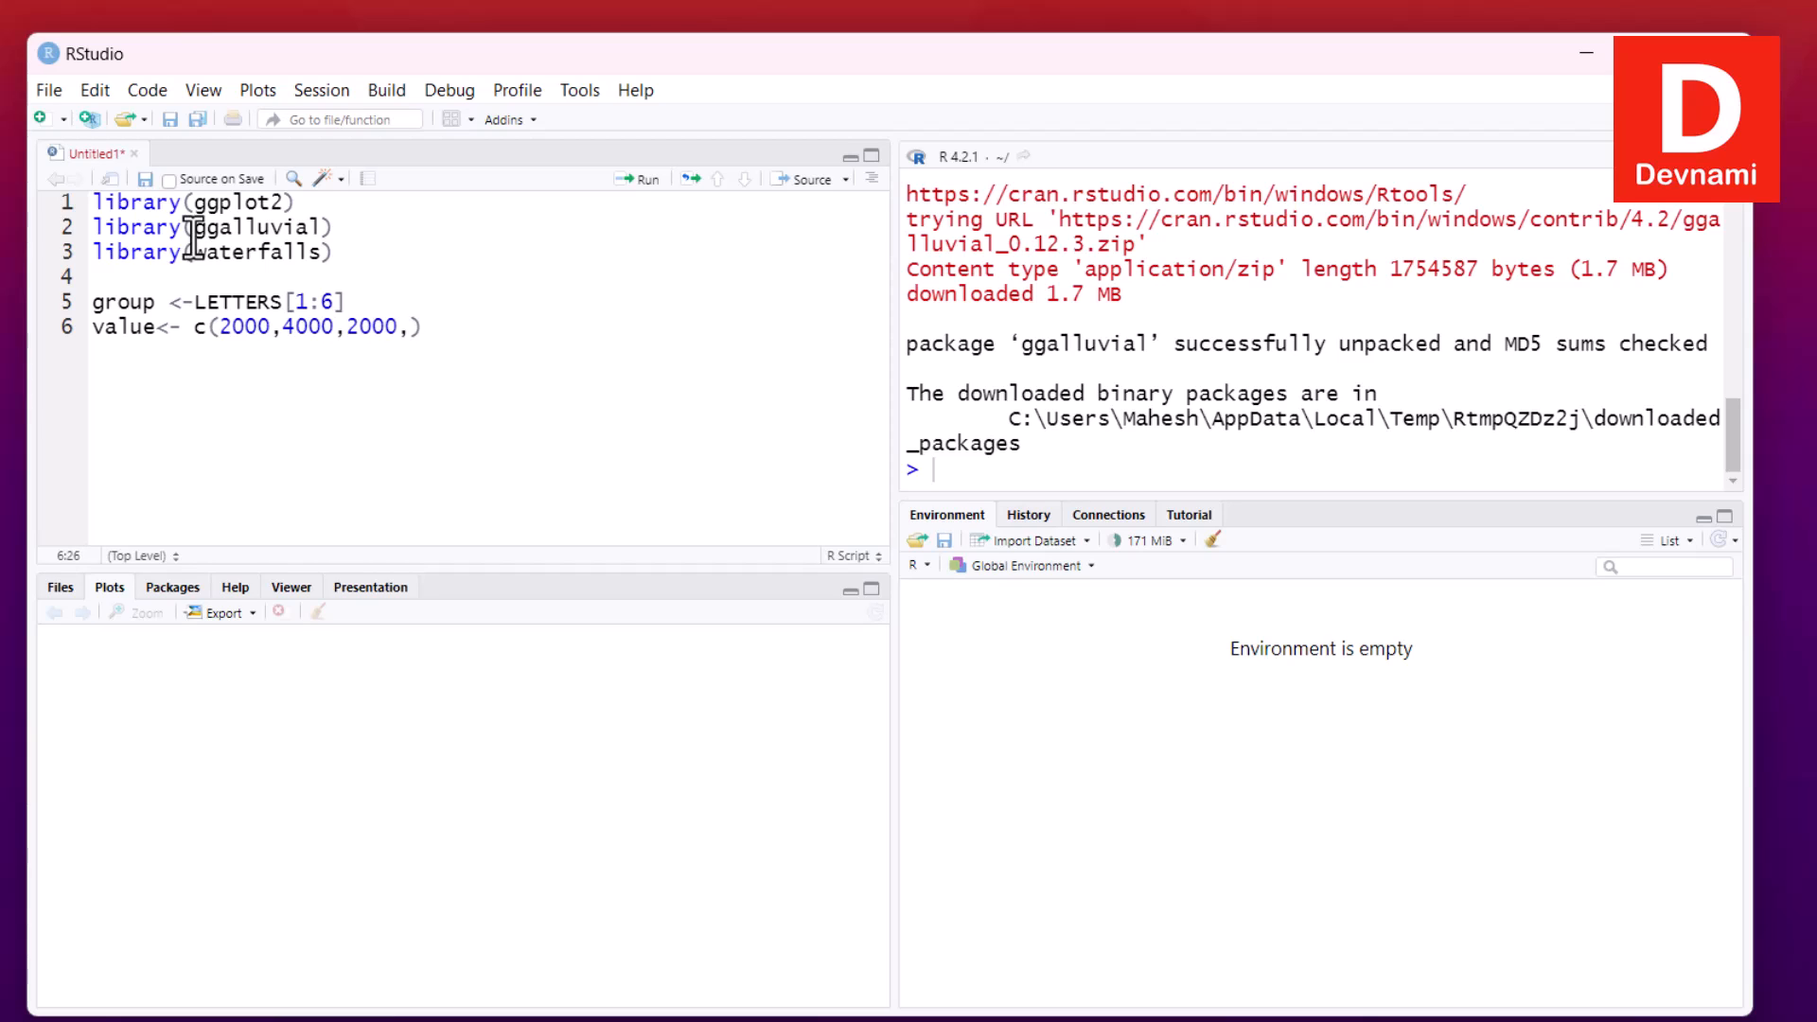
pyautogui.write('-15')
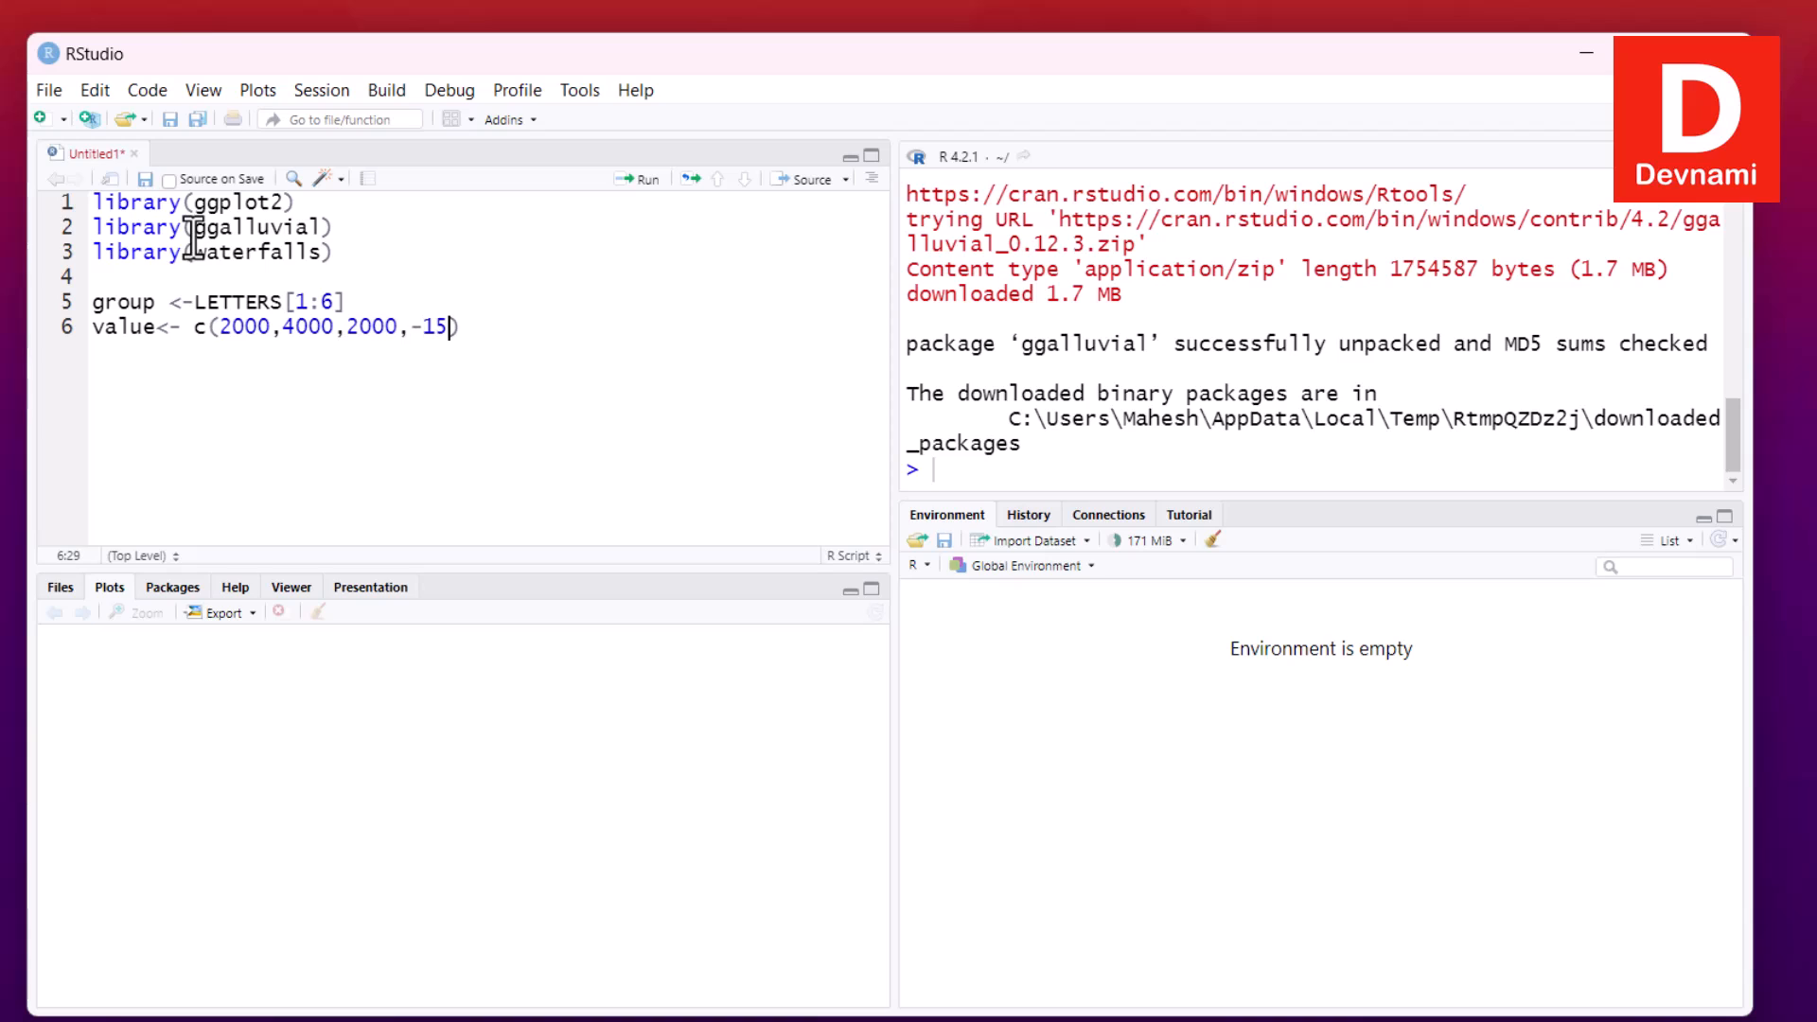
pyautogui.write('00,')
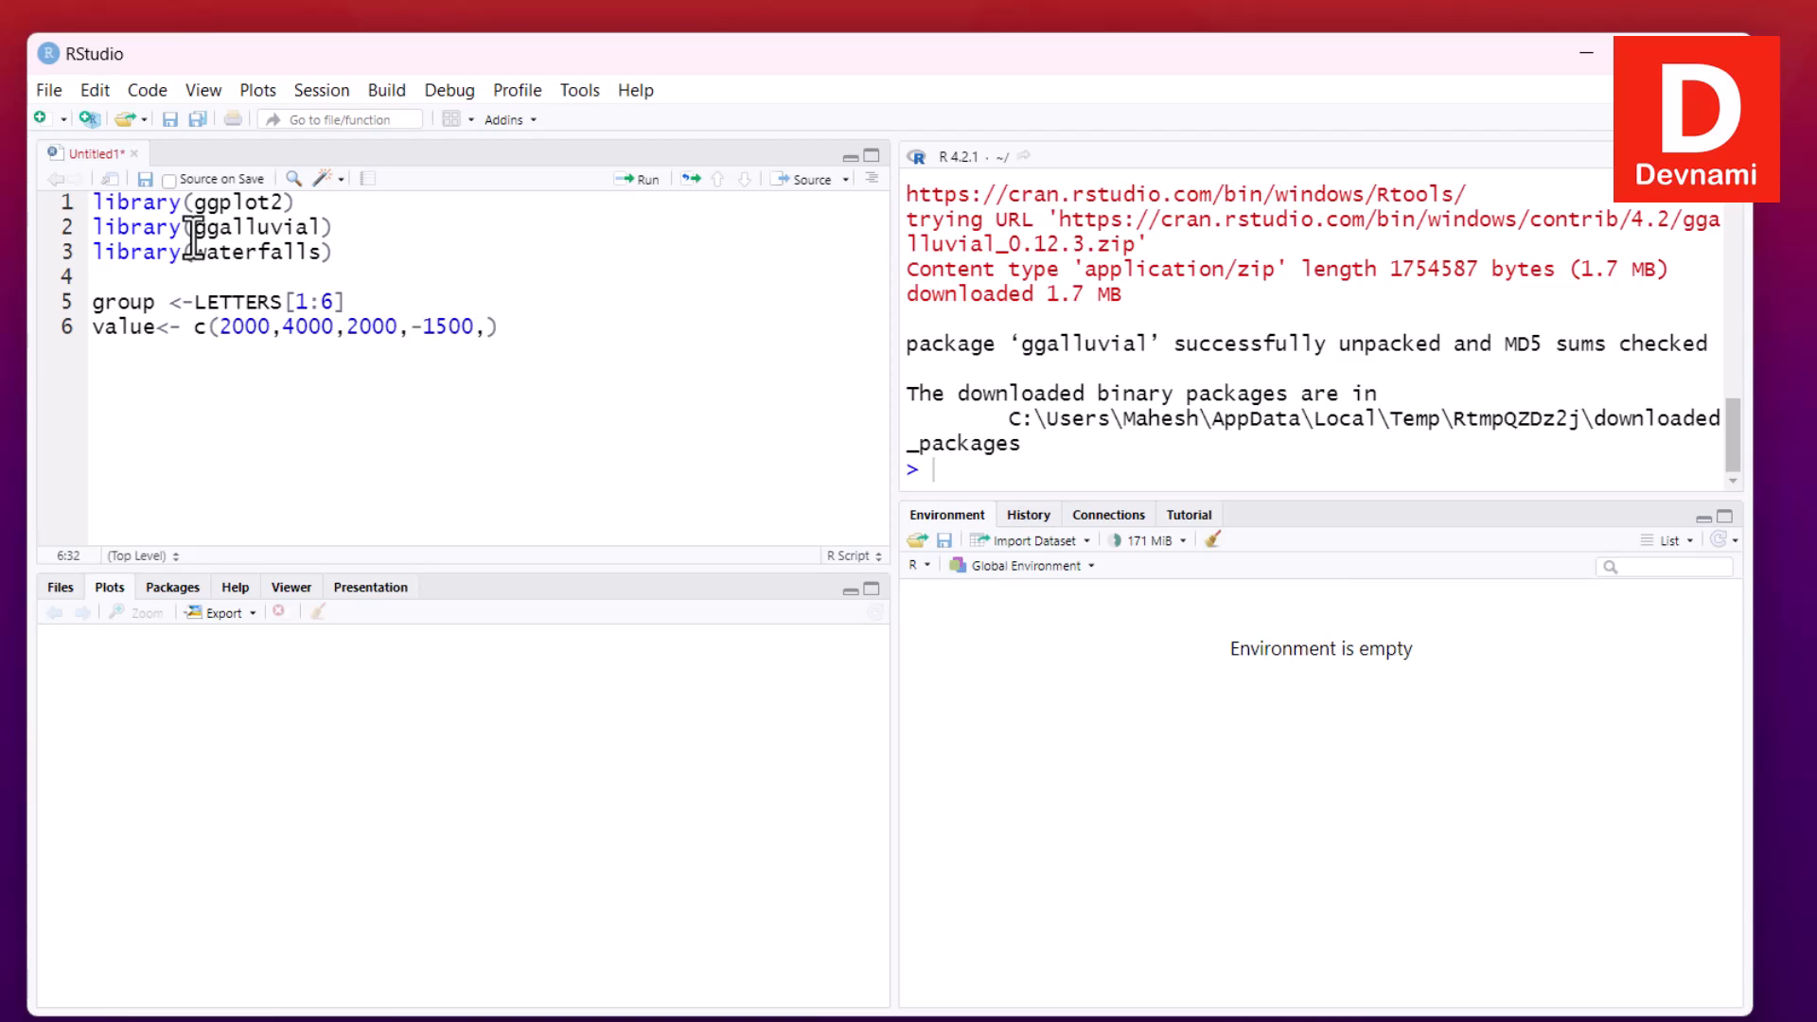
pyautogui.write('-1000,')
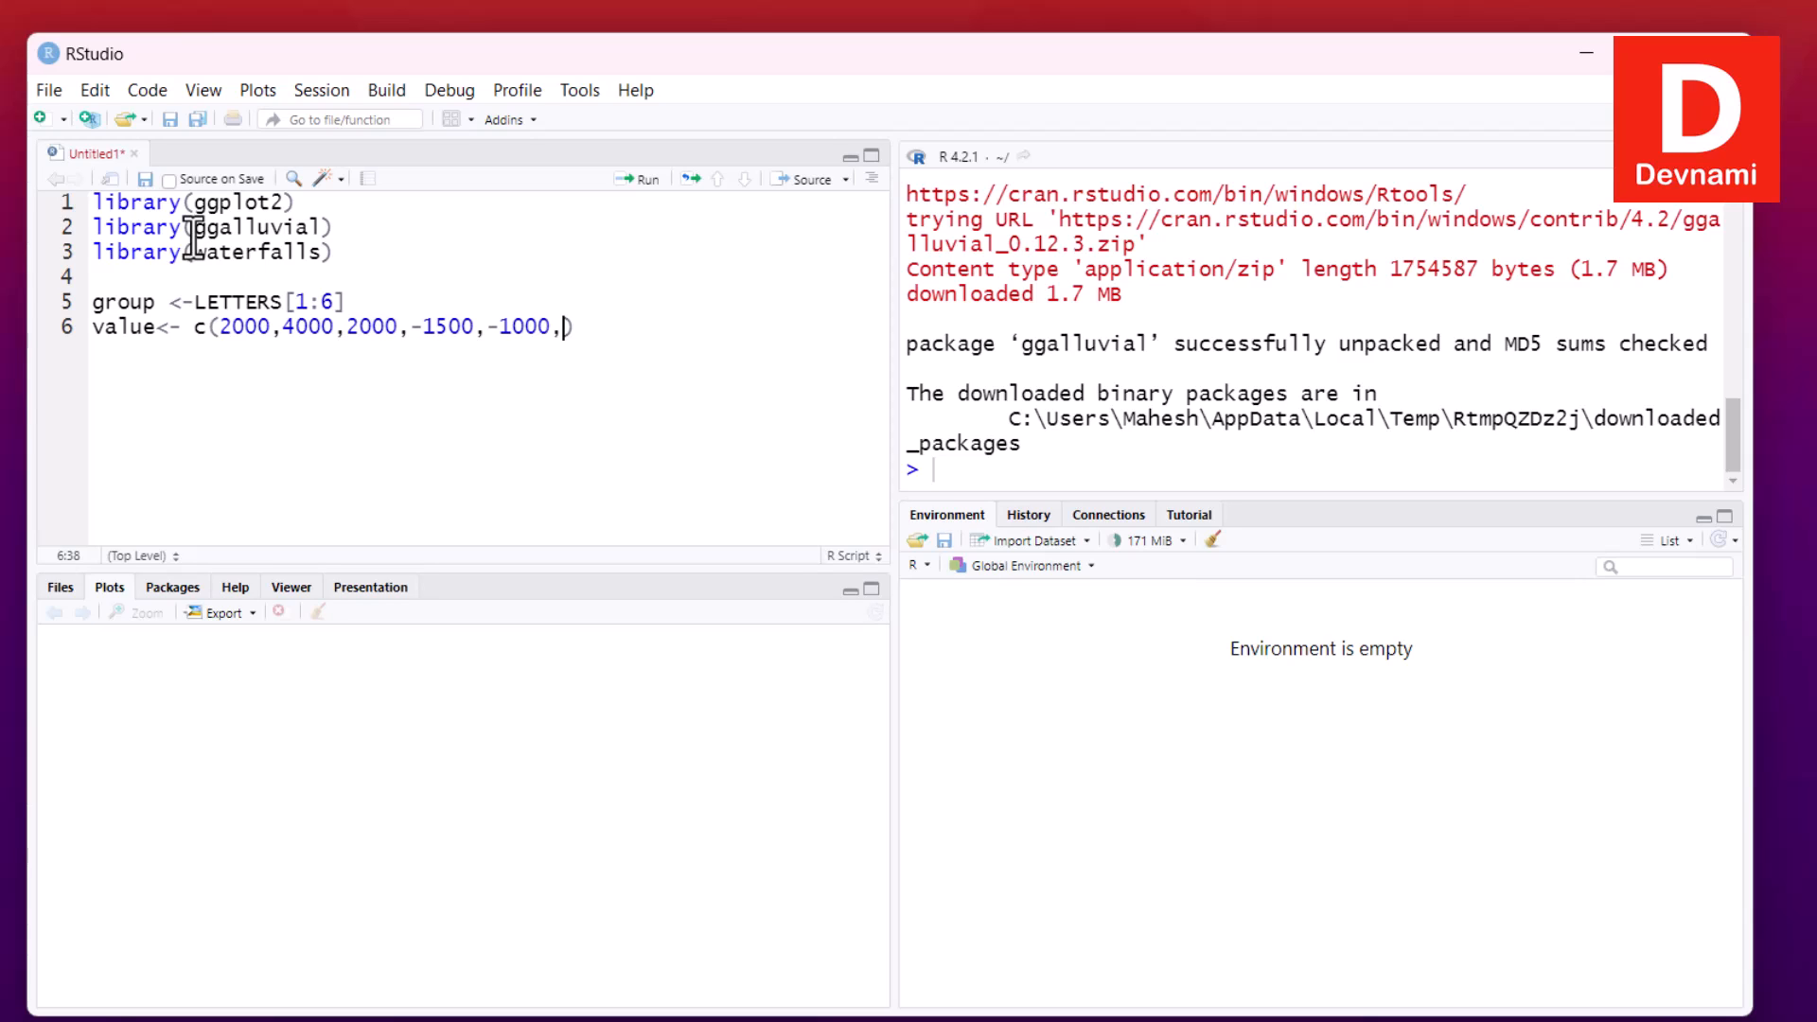
pyautogui.write('-1000,-25')
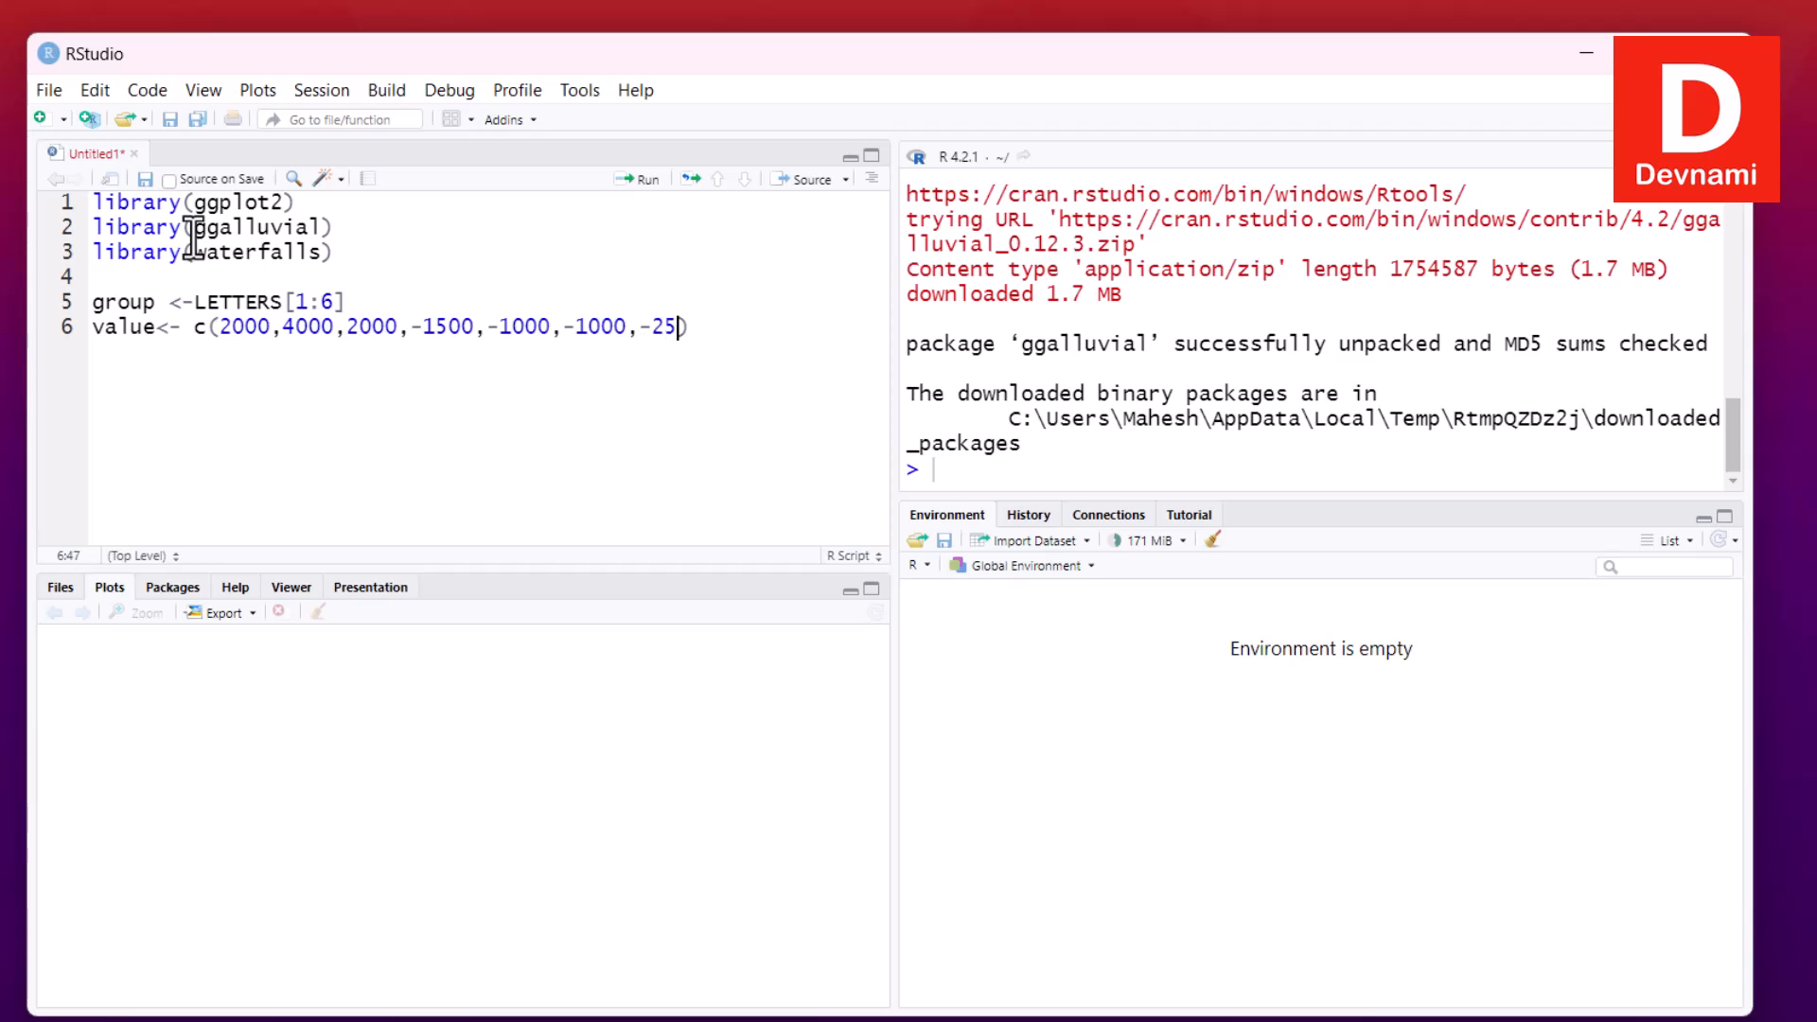
pyautogui.write('00)')
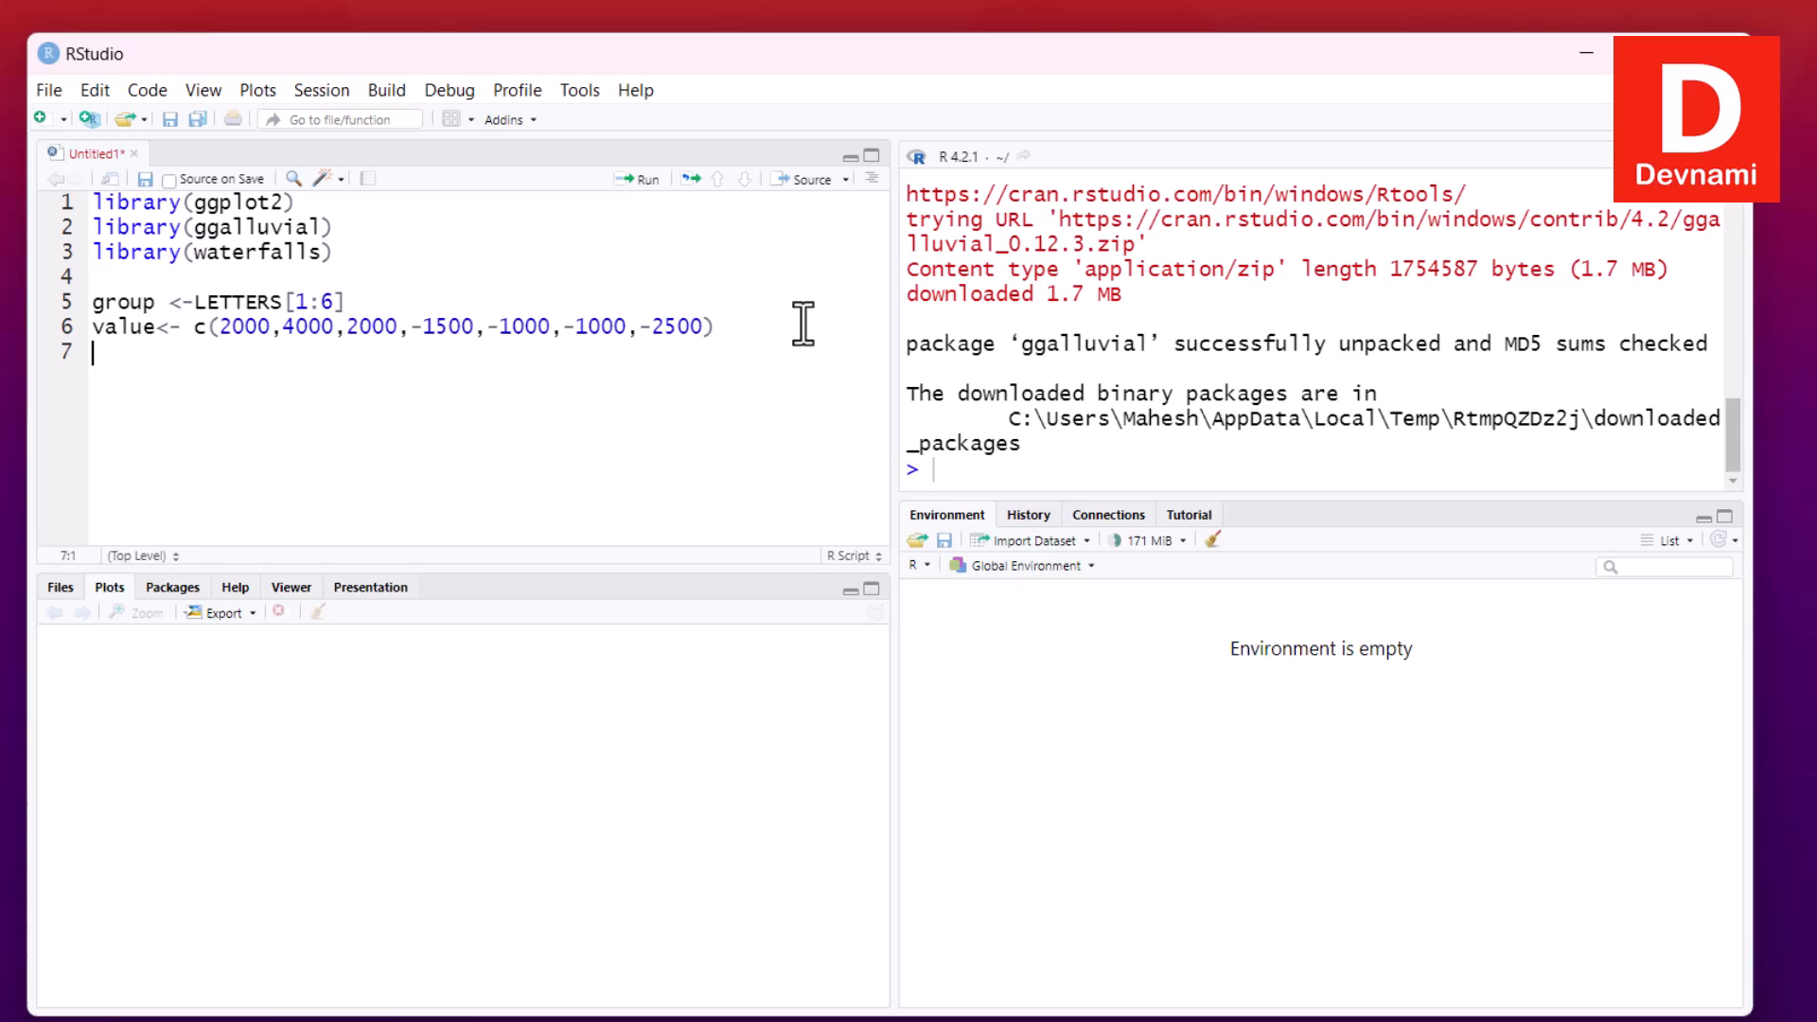
# Define df as data.frame(x=group,y=value) on line 7
pyautogui.write('df <-')
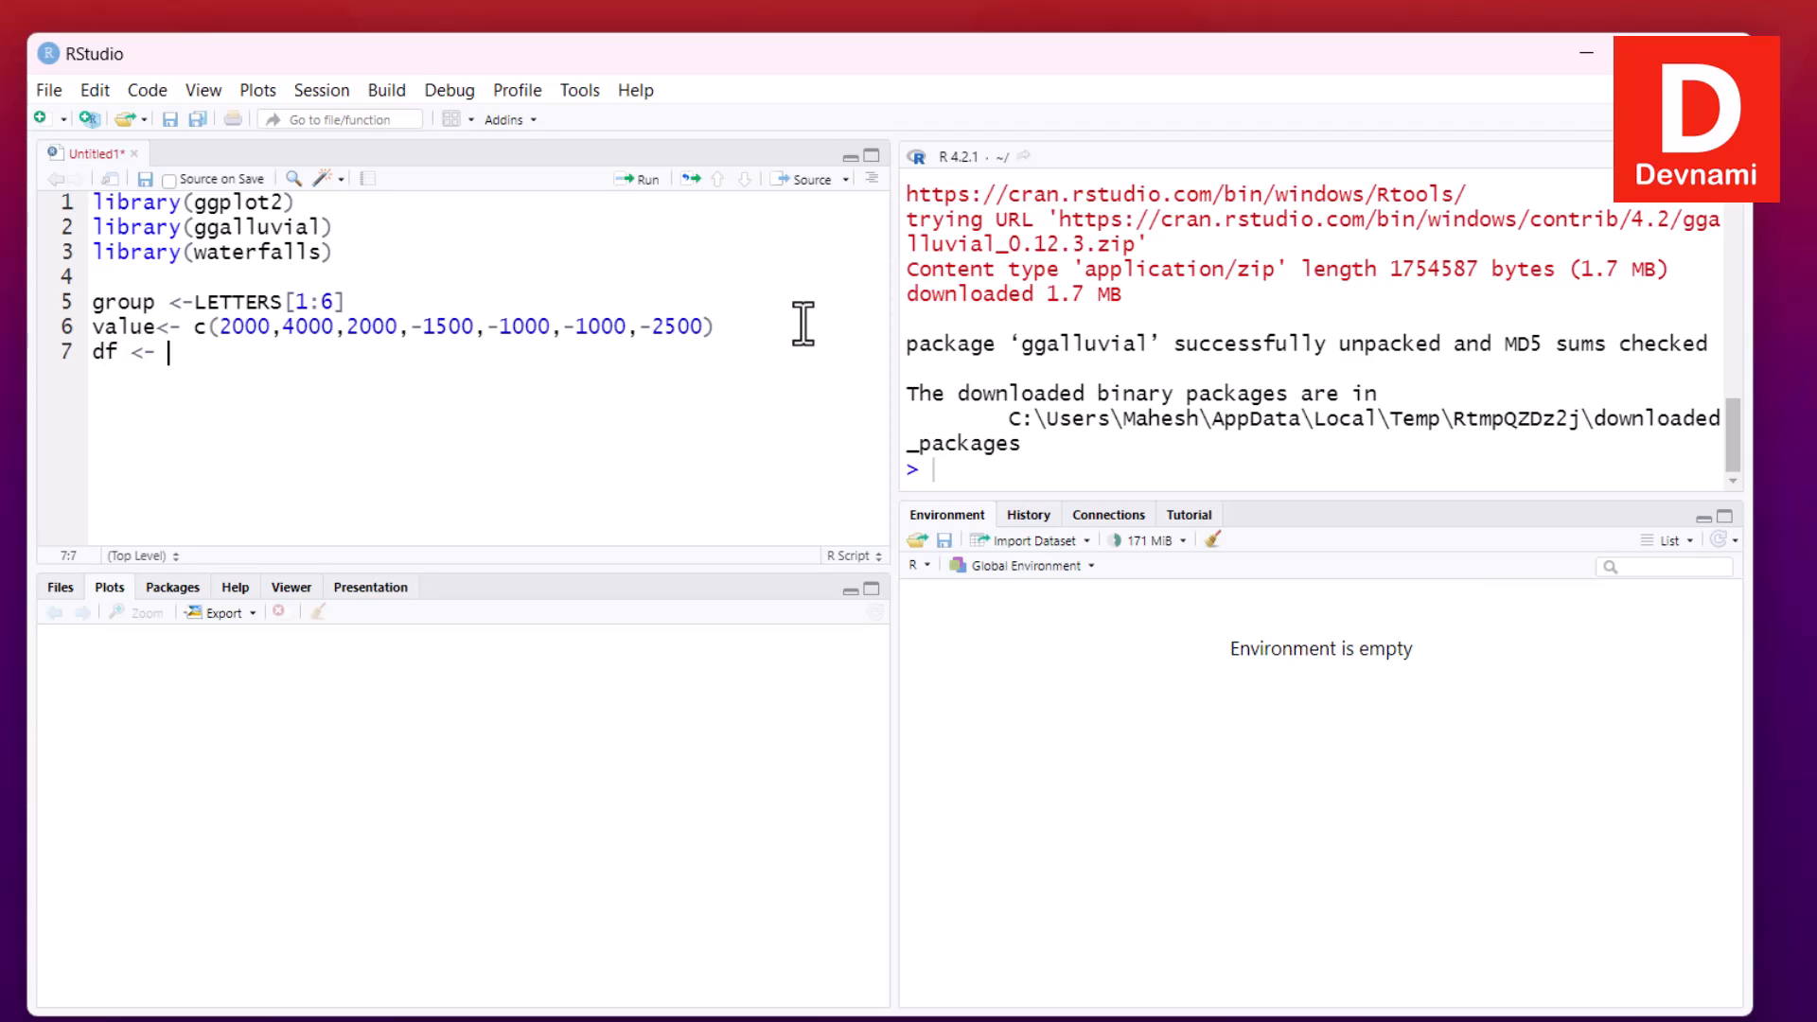
pyautogui.write('data.frame()')
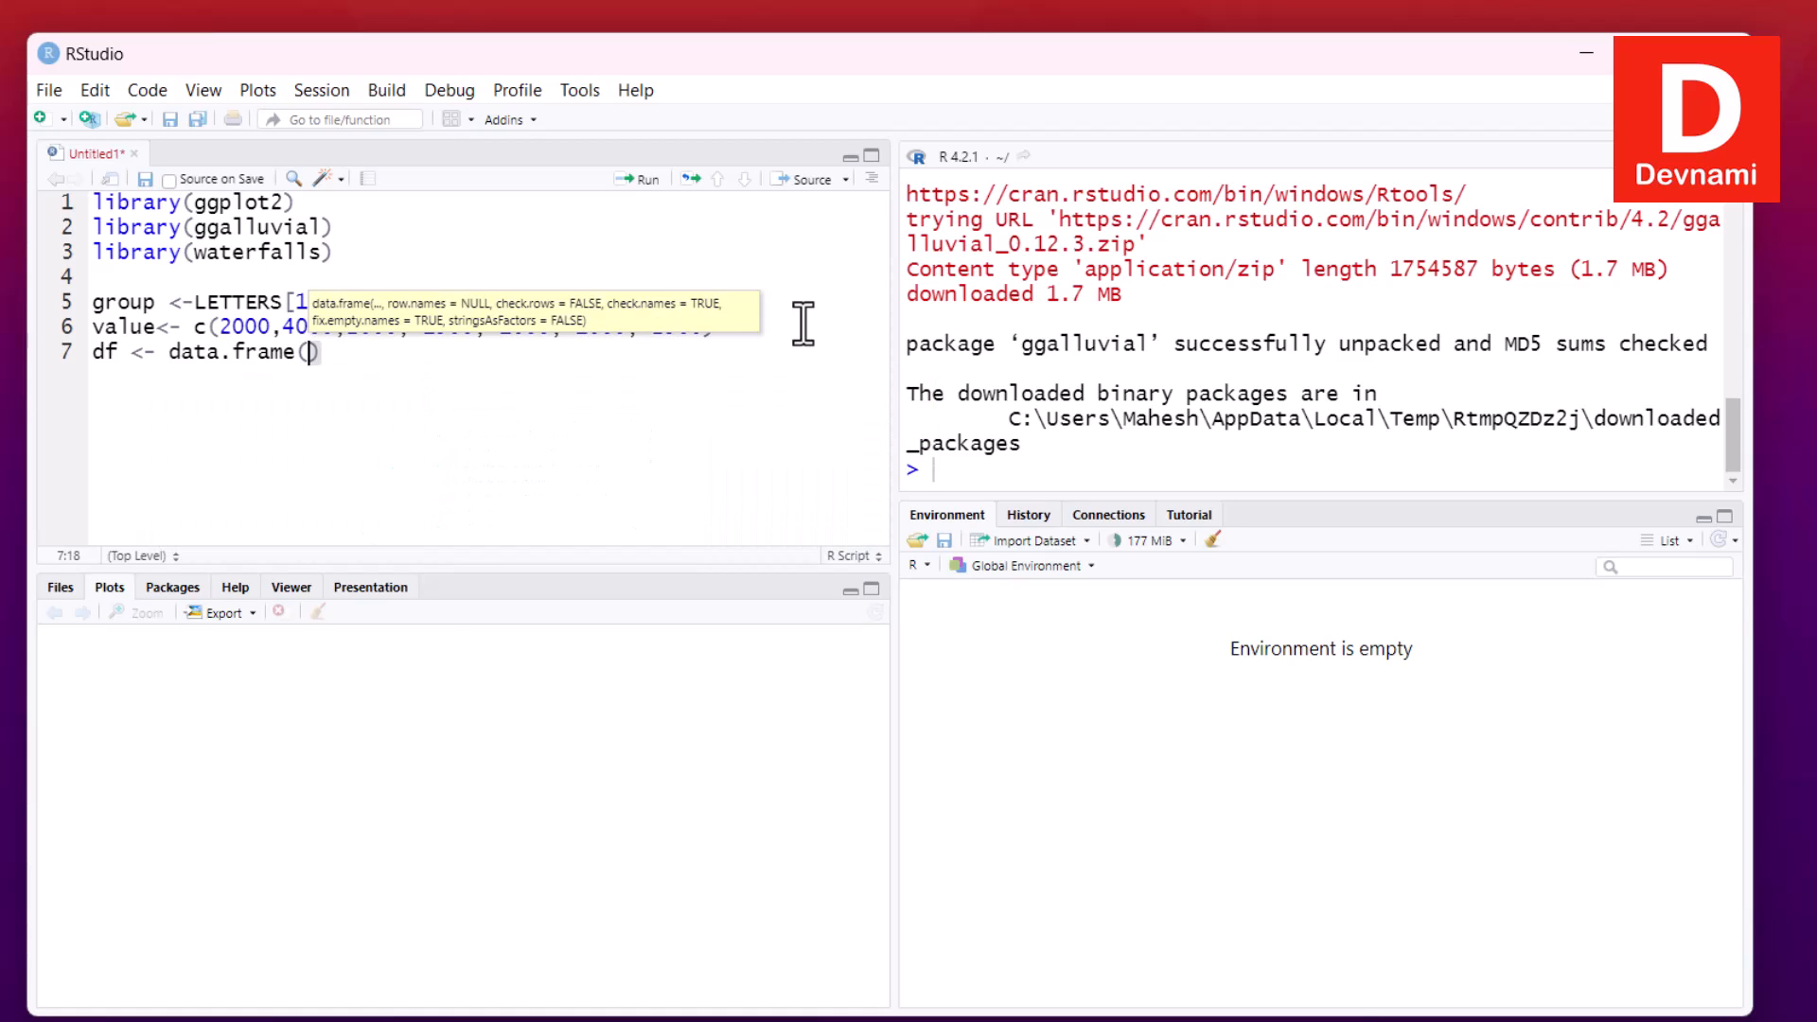
pyautogui.write('x=group')
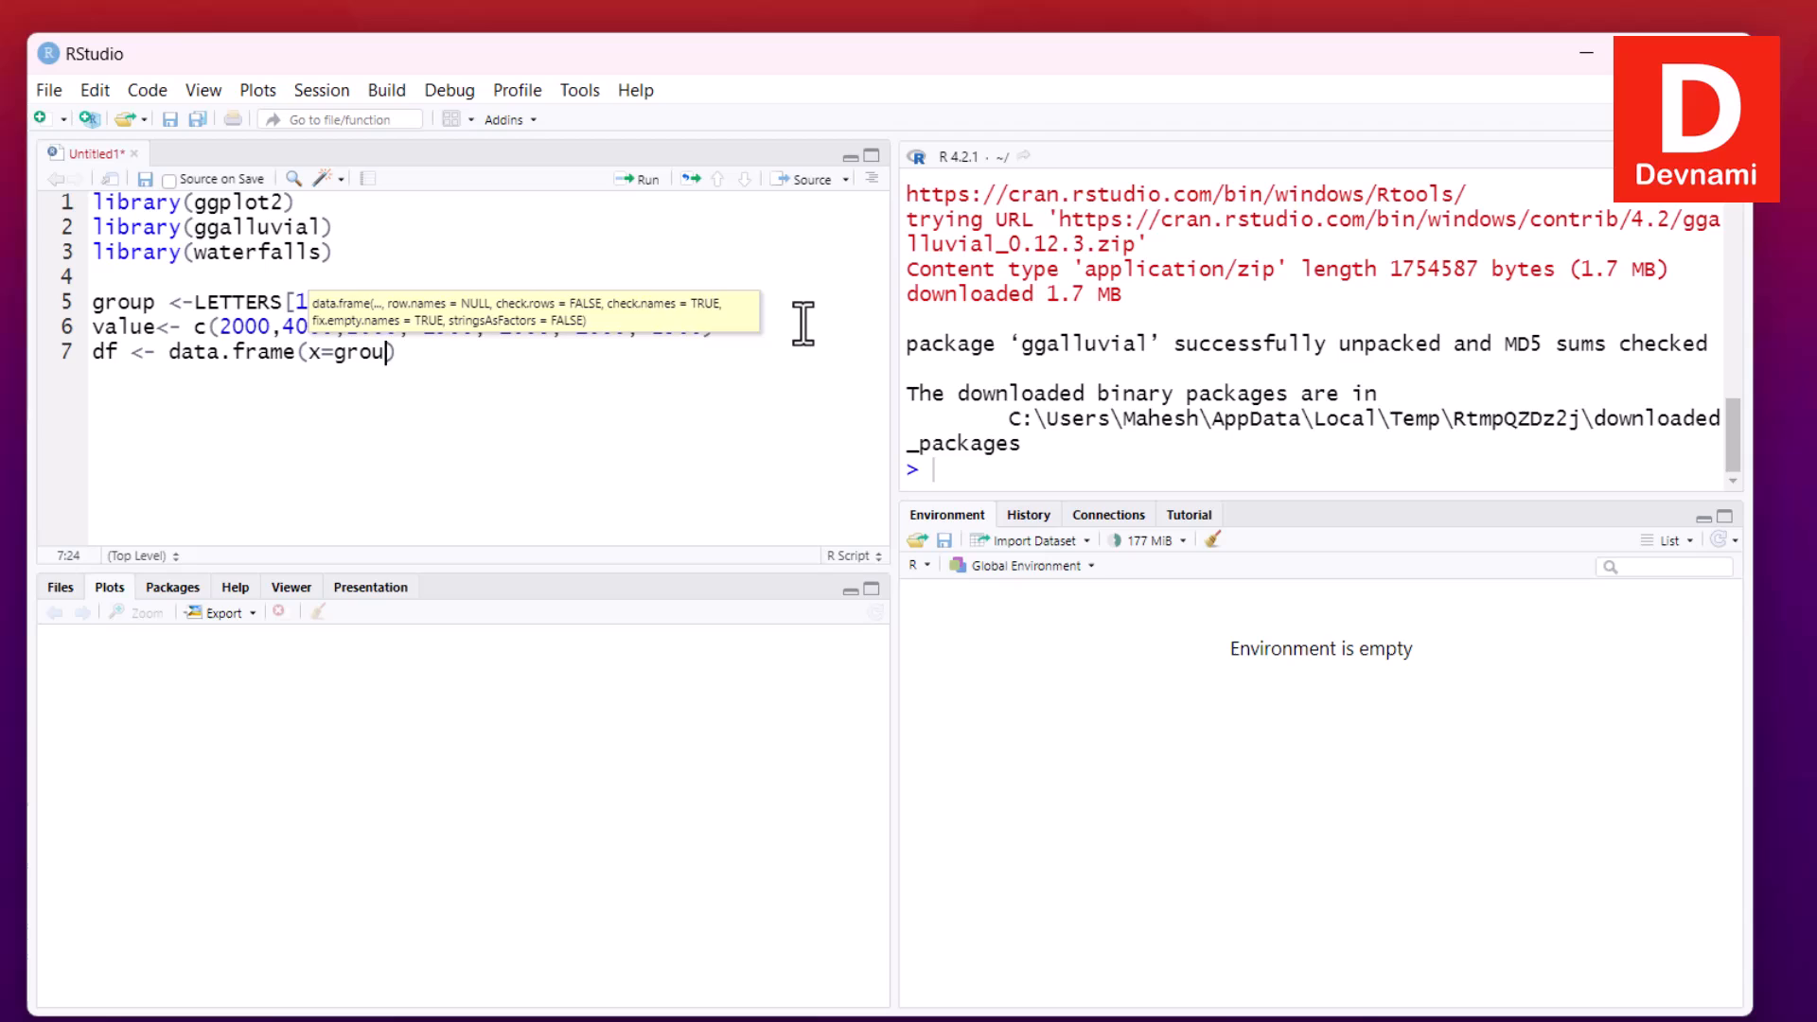
pyautogui.write(',y')
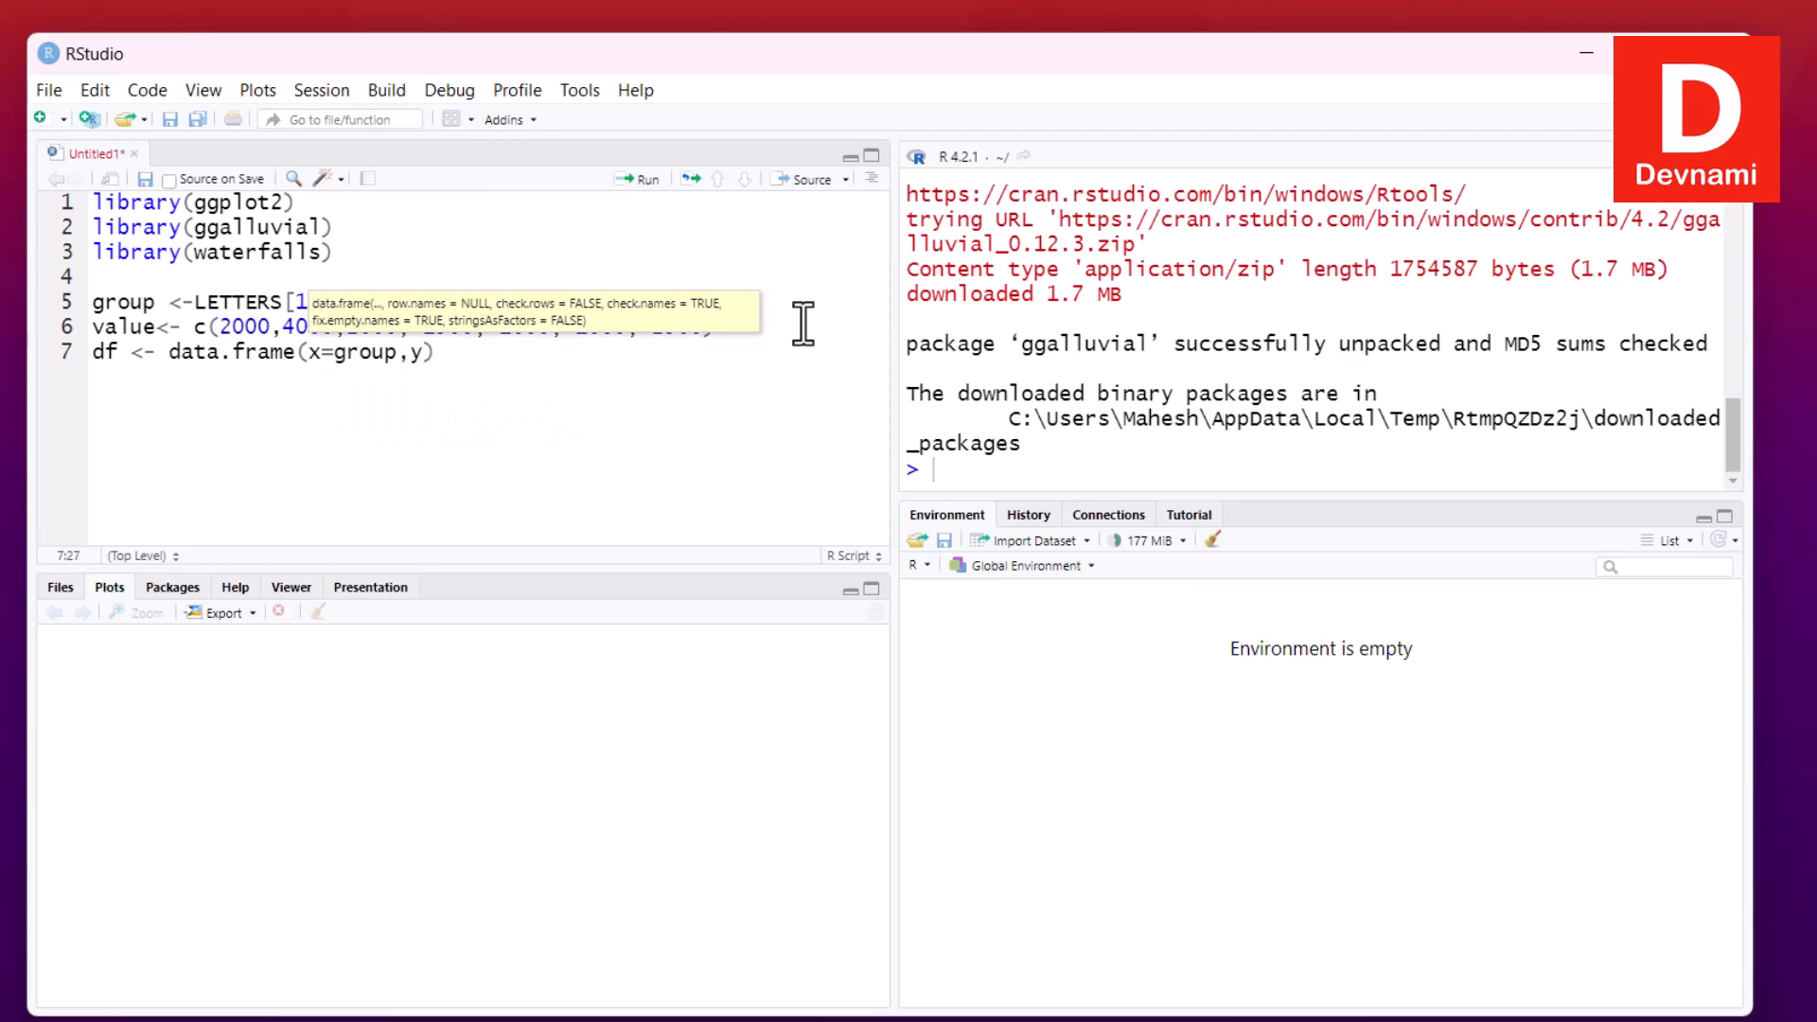
pyautogui.write('value)')
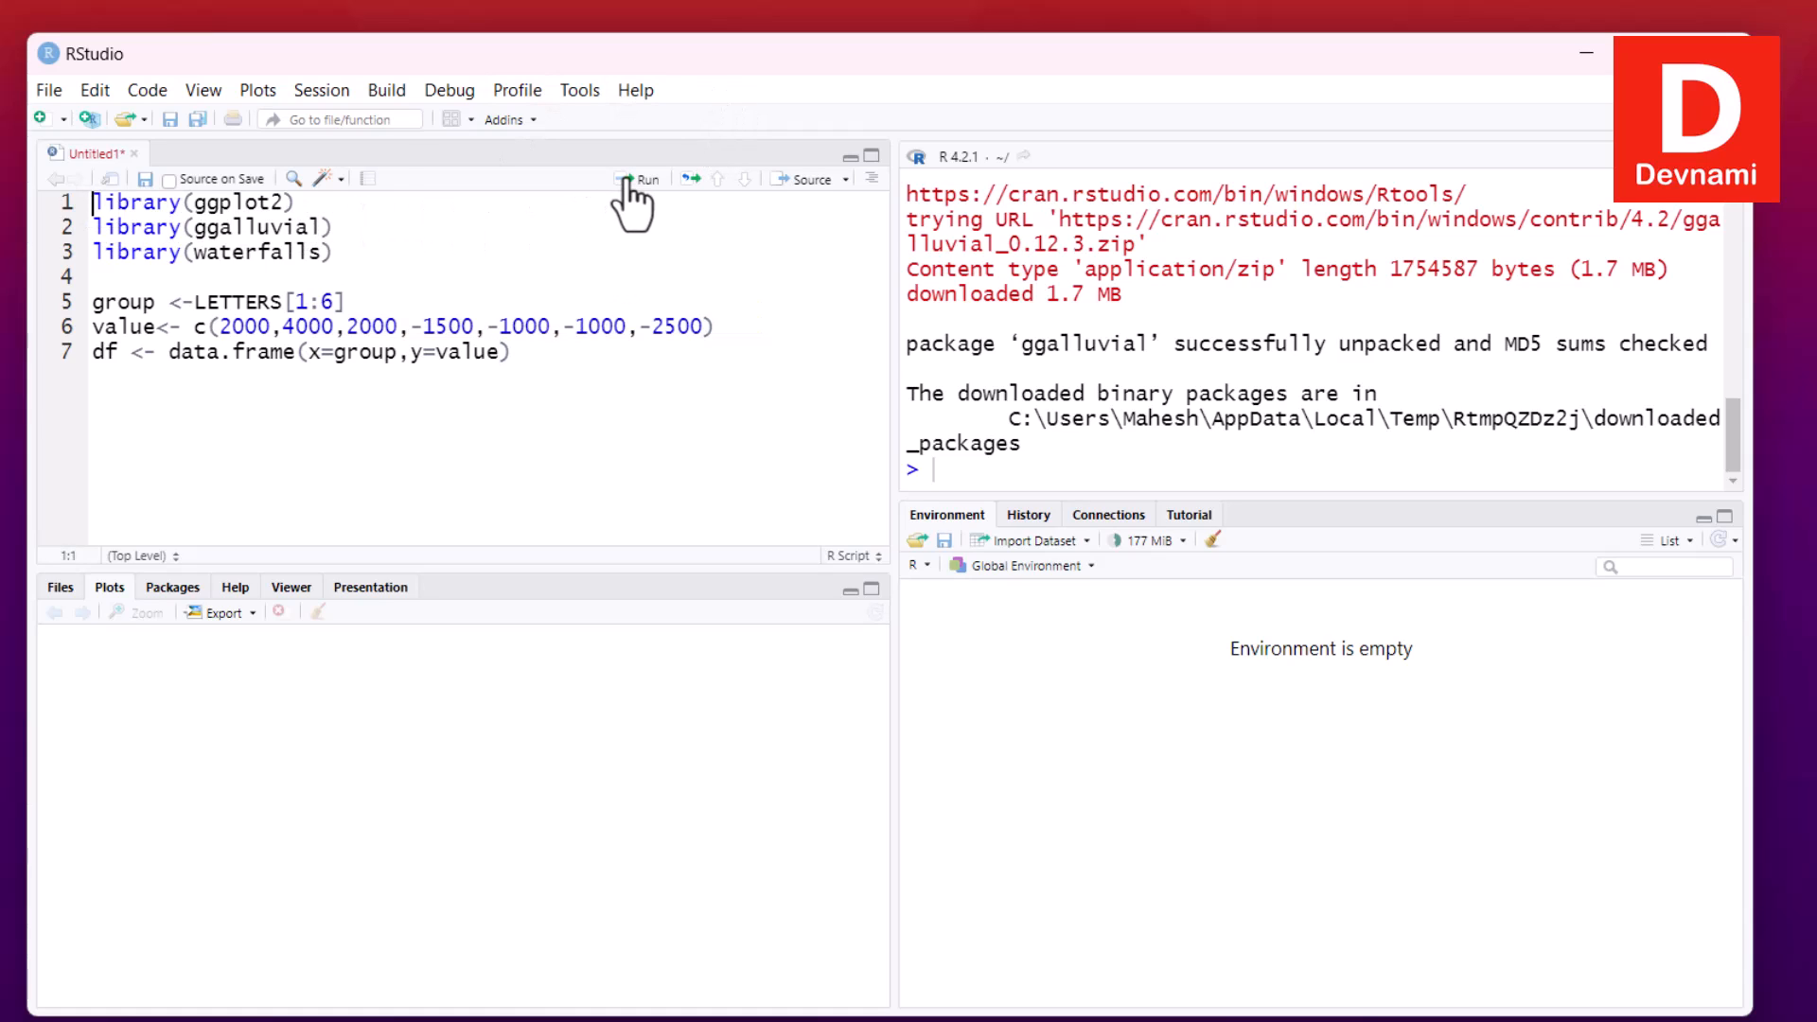
# Run each script line, loading the three packages and creating group, value and df (row-count error)
pyautogui.click(642, 178)
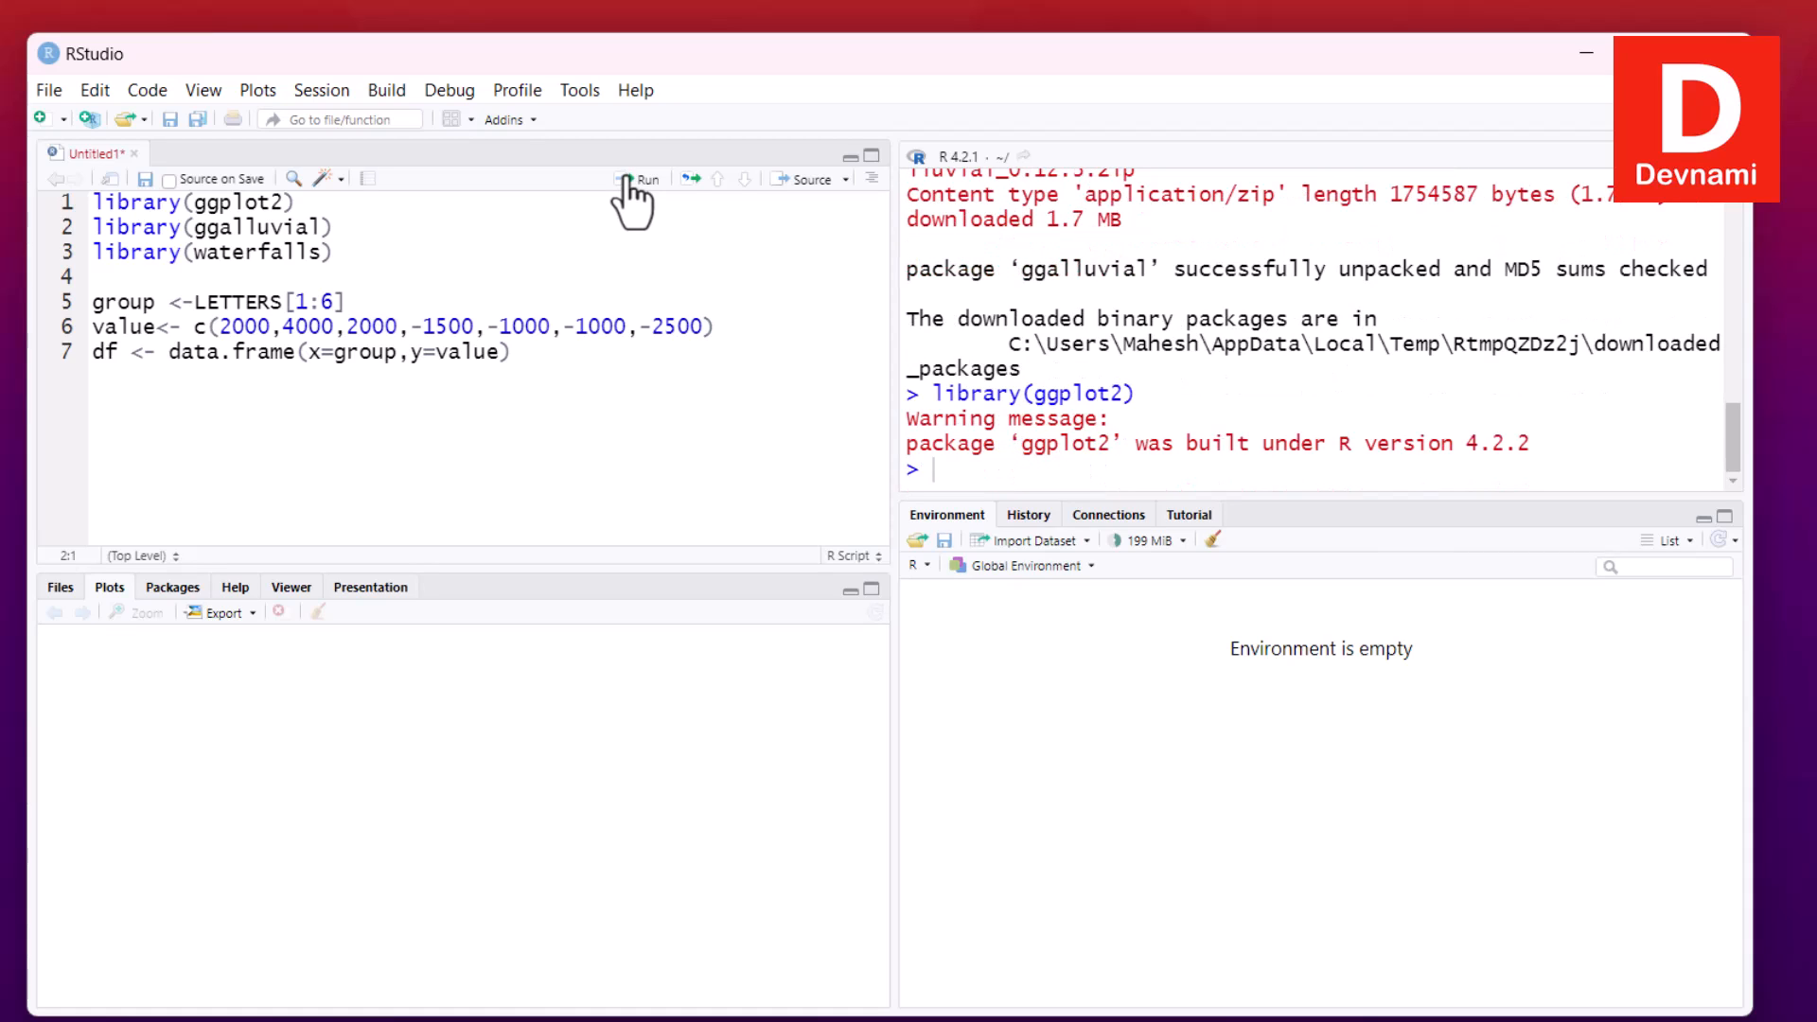
pyautogui.click(643, 180)
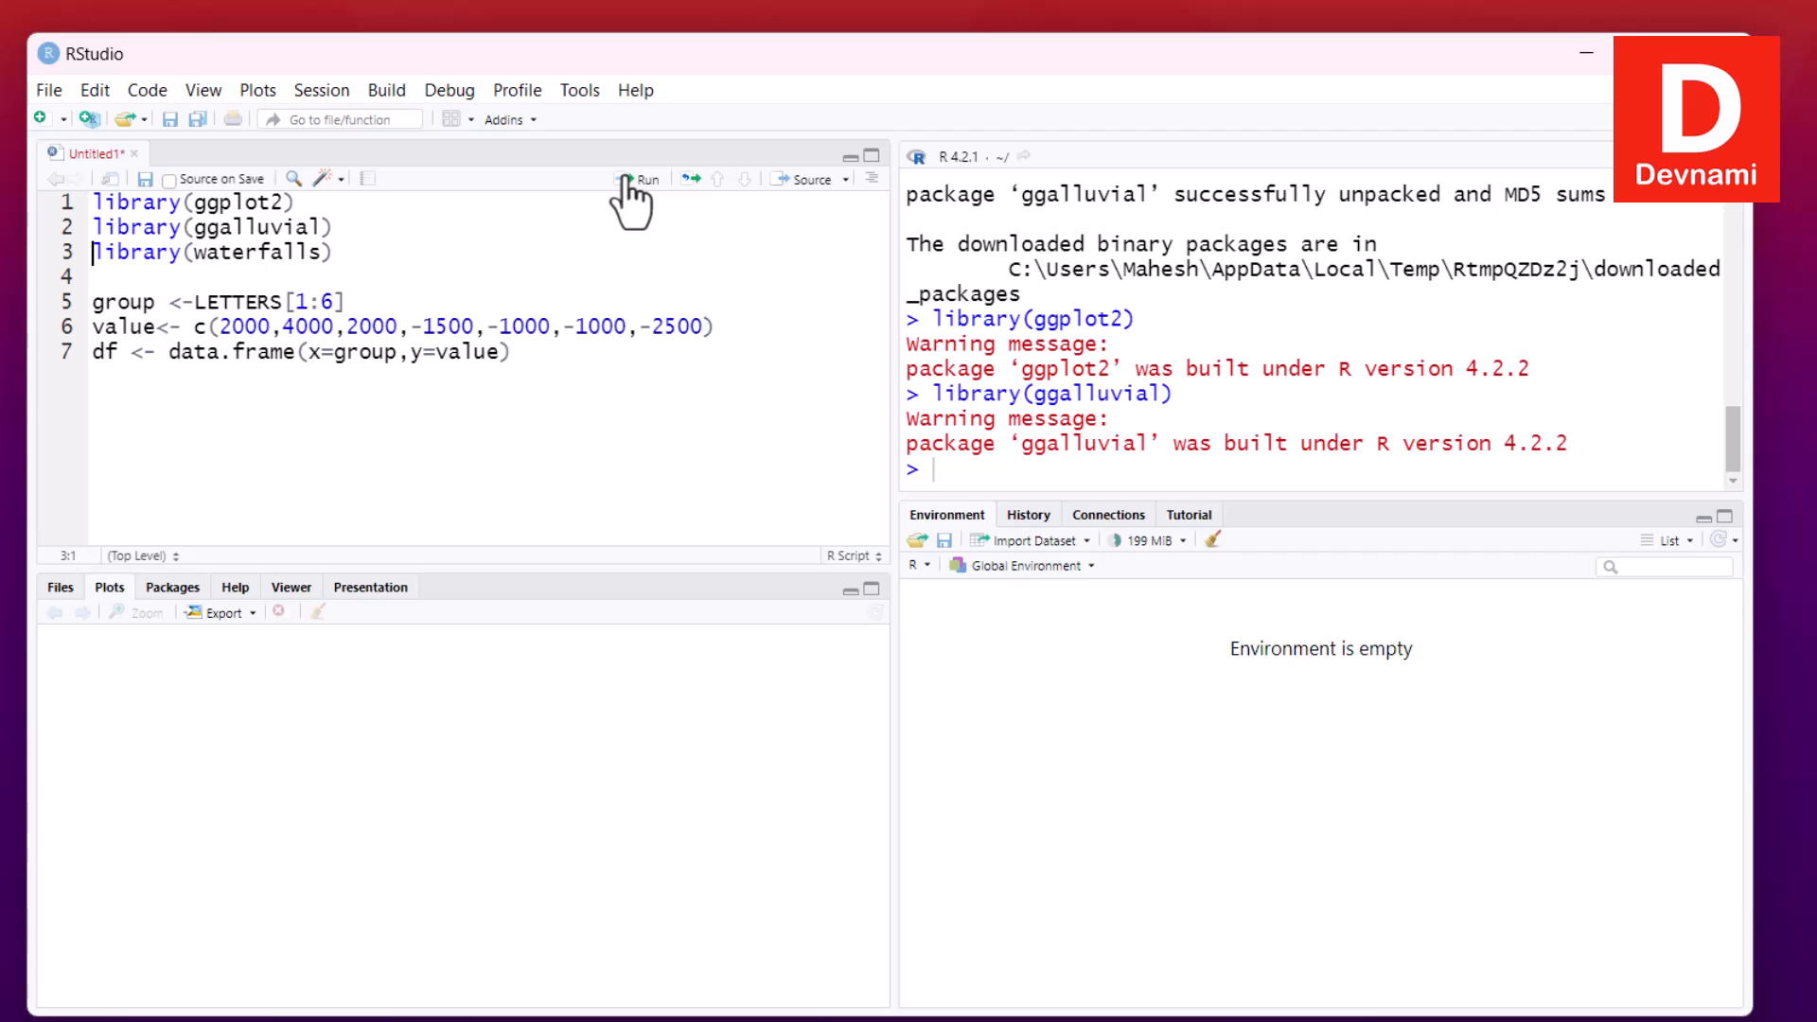
pyautogui.click(638, 178)
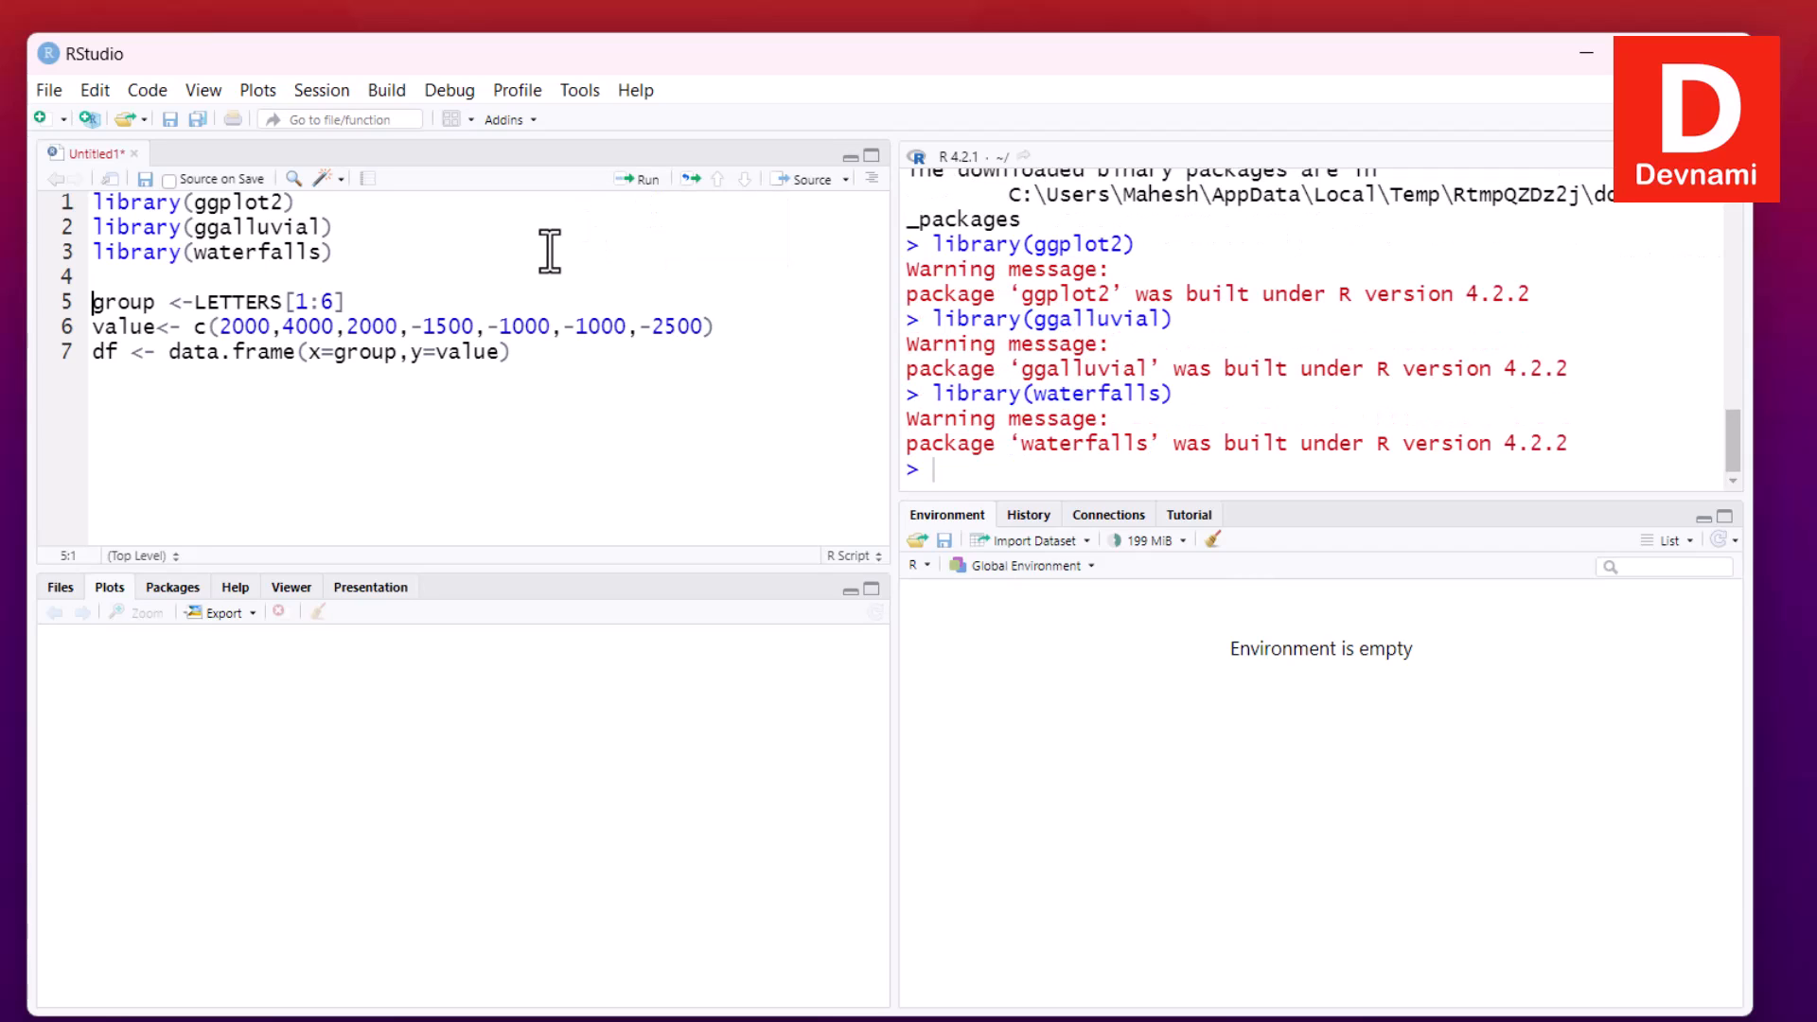
pyautogui.moveTo(579, 208)
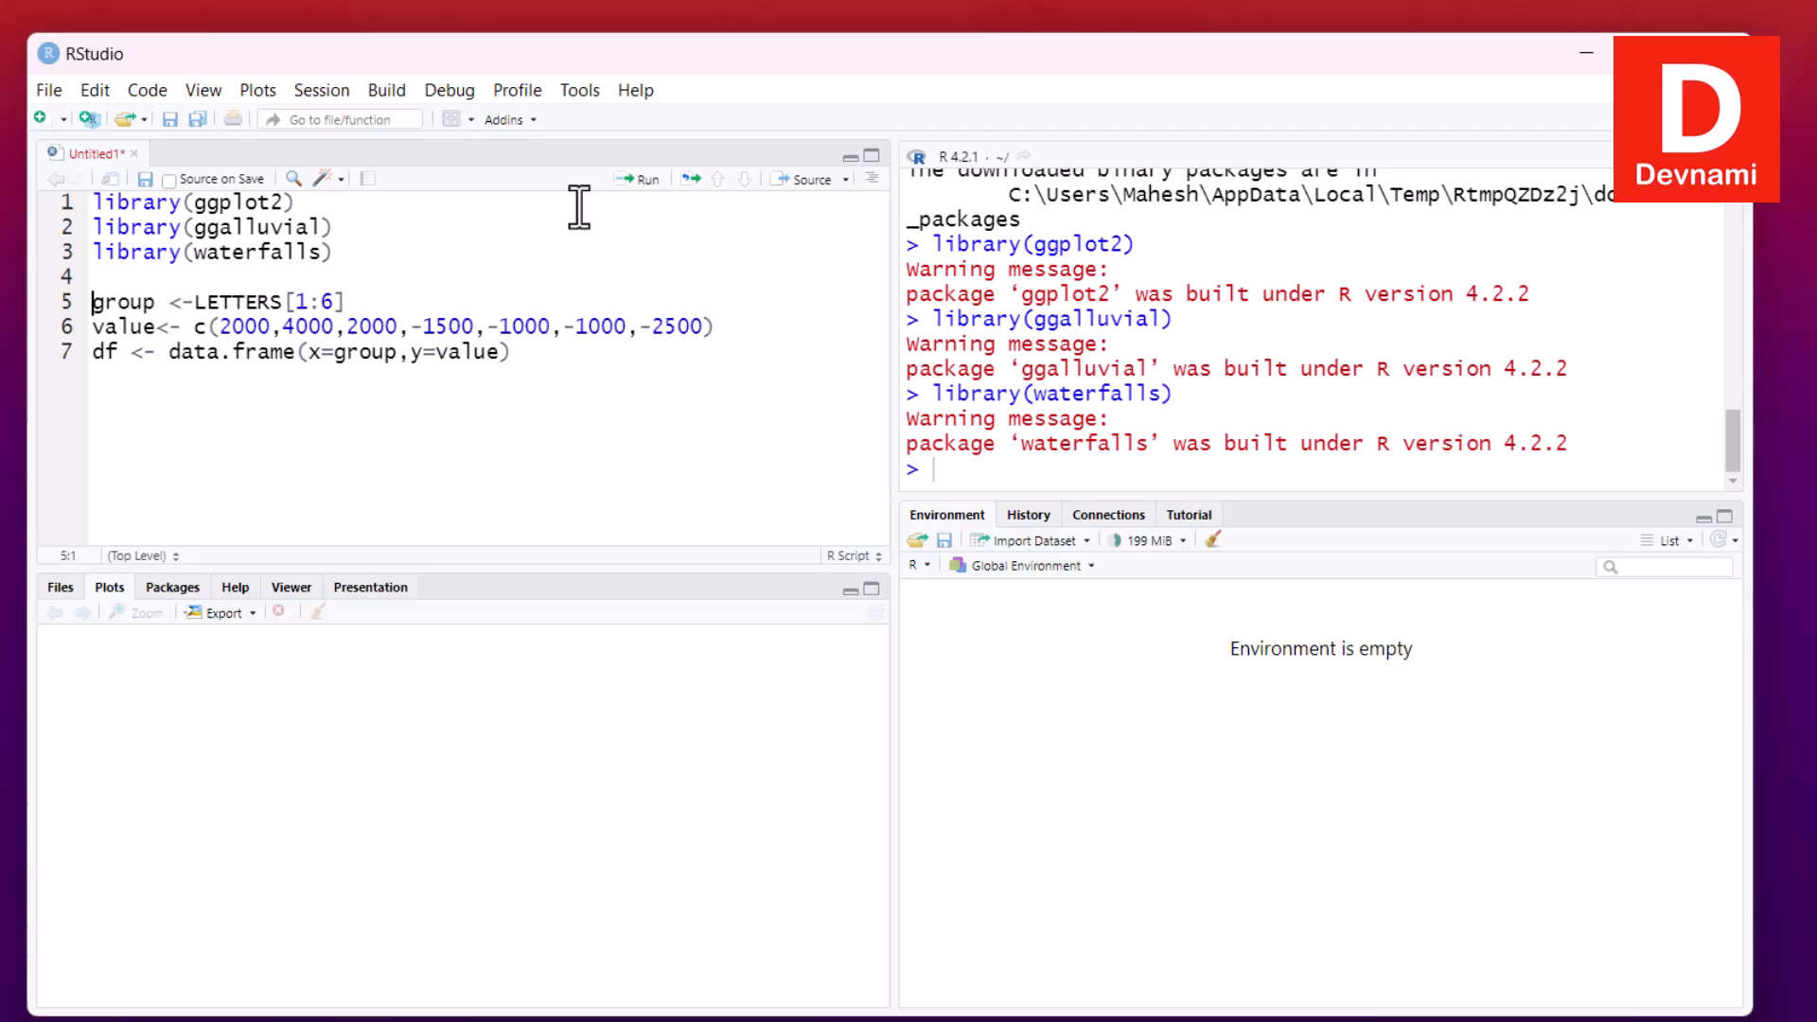
pyautogui.click(642, 177)
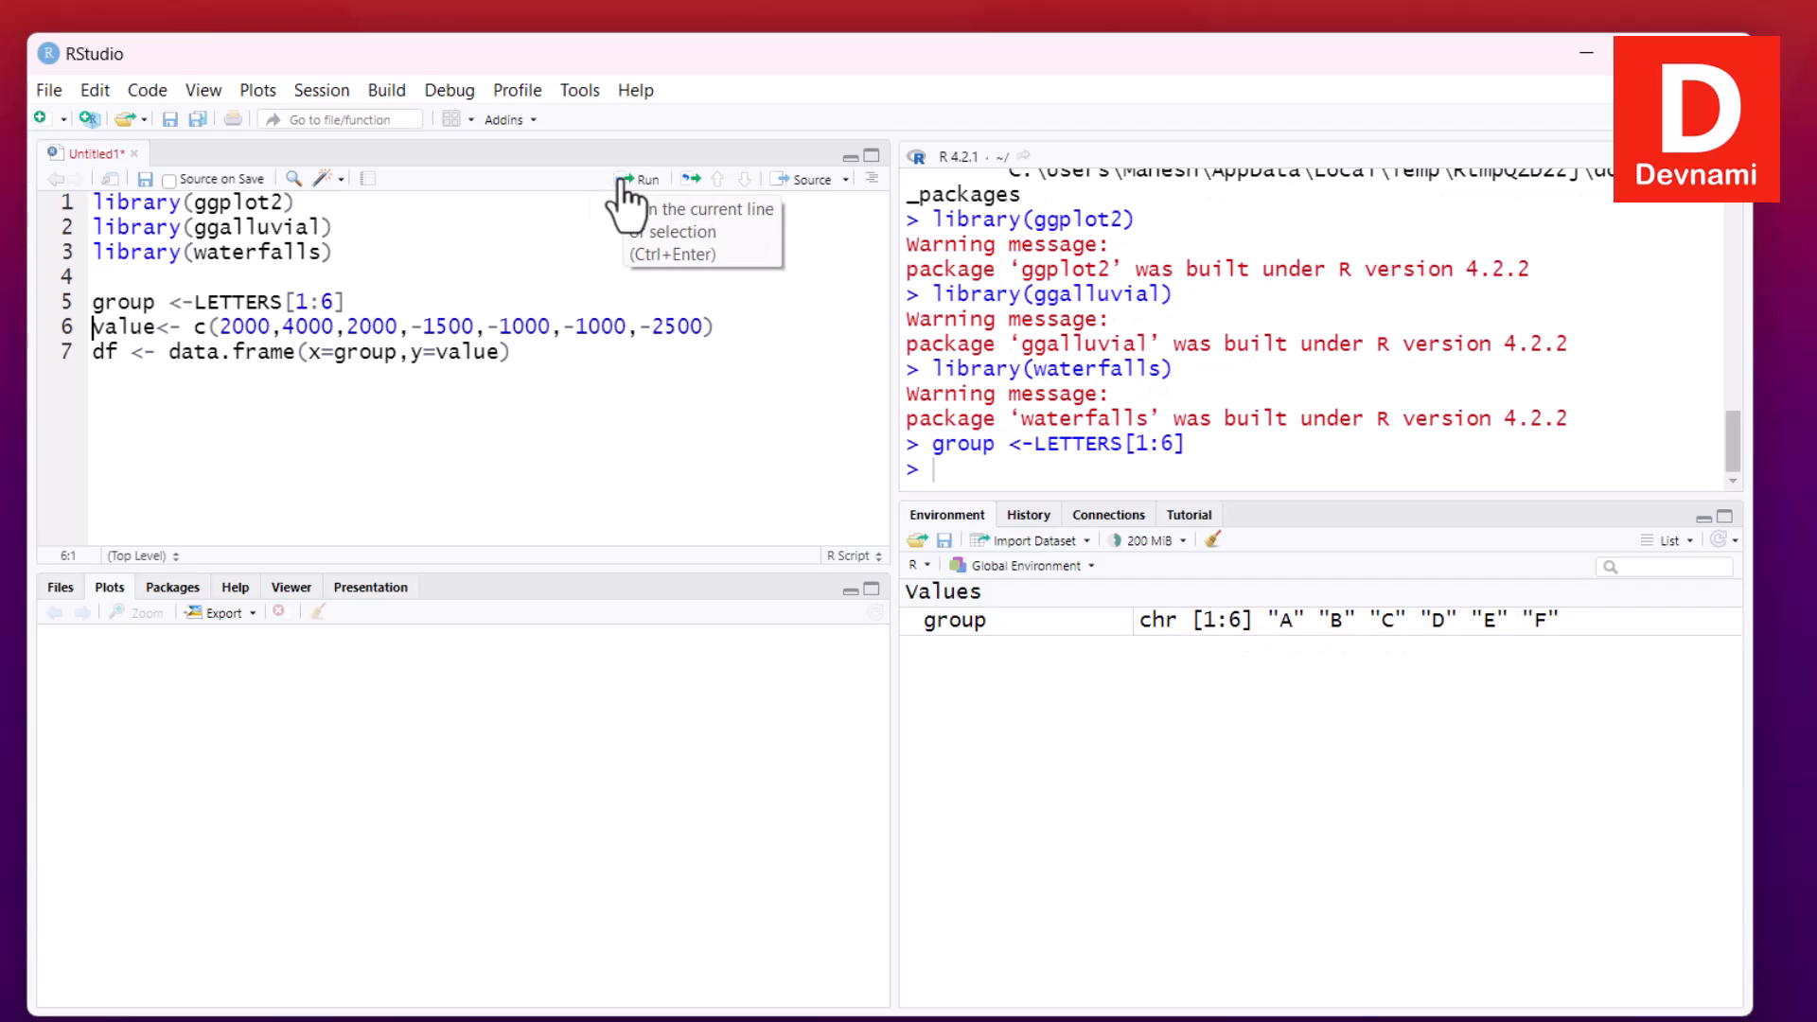
pyautogui.click(642, 178)
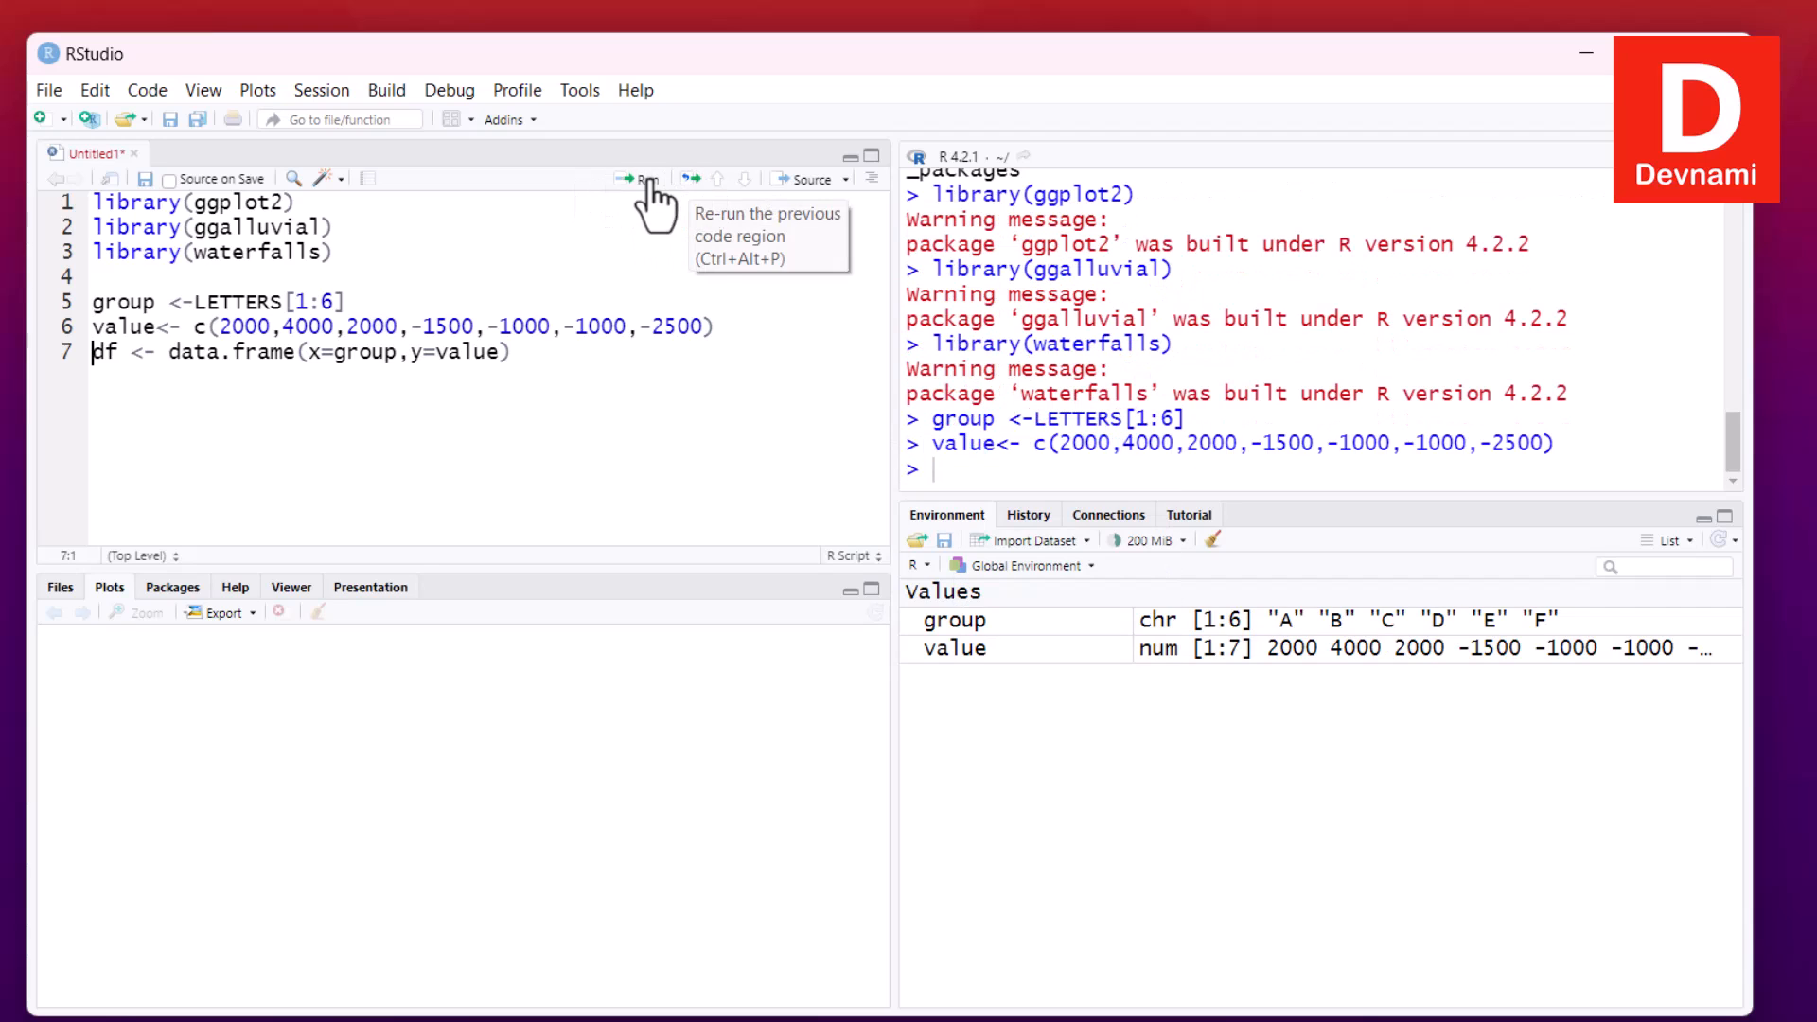
pyautogui.click(636, 178)
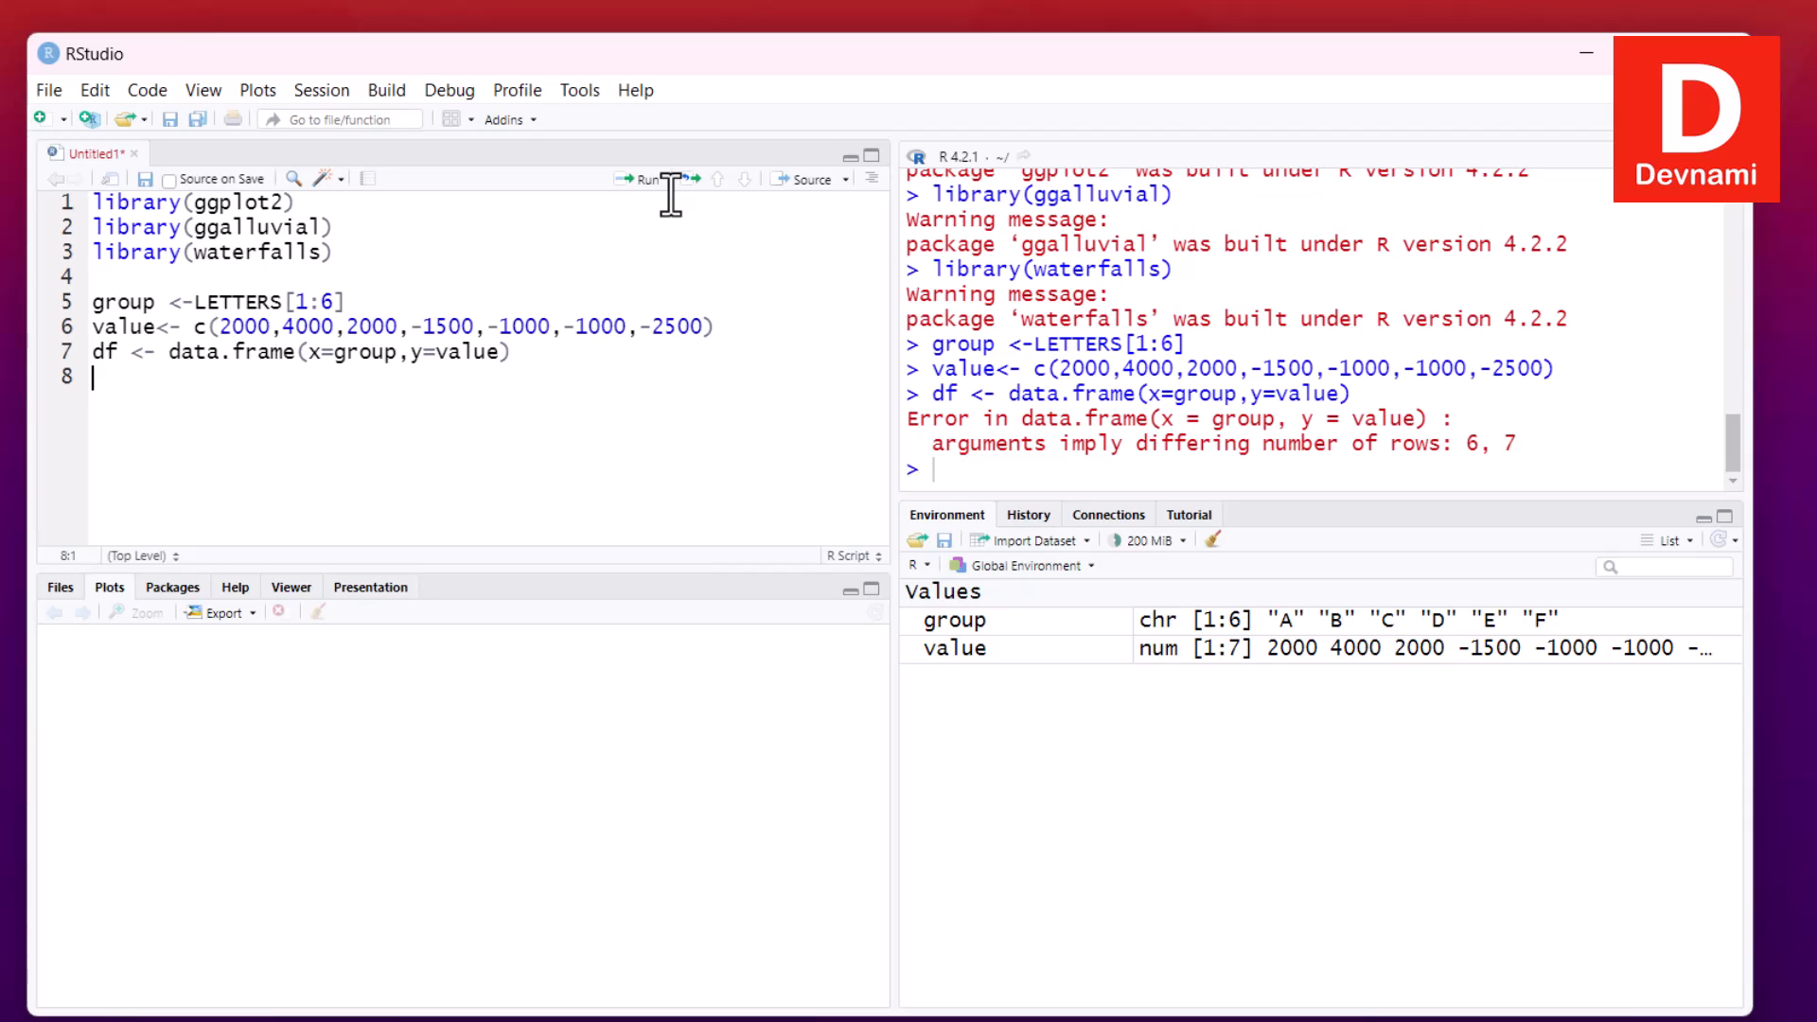
pyautogui.moveTo(1181, 420)
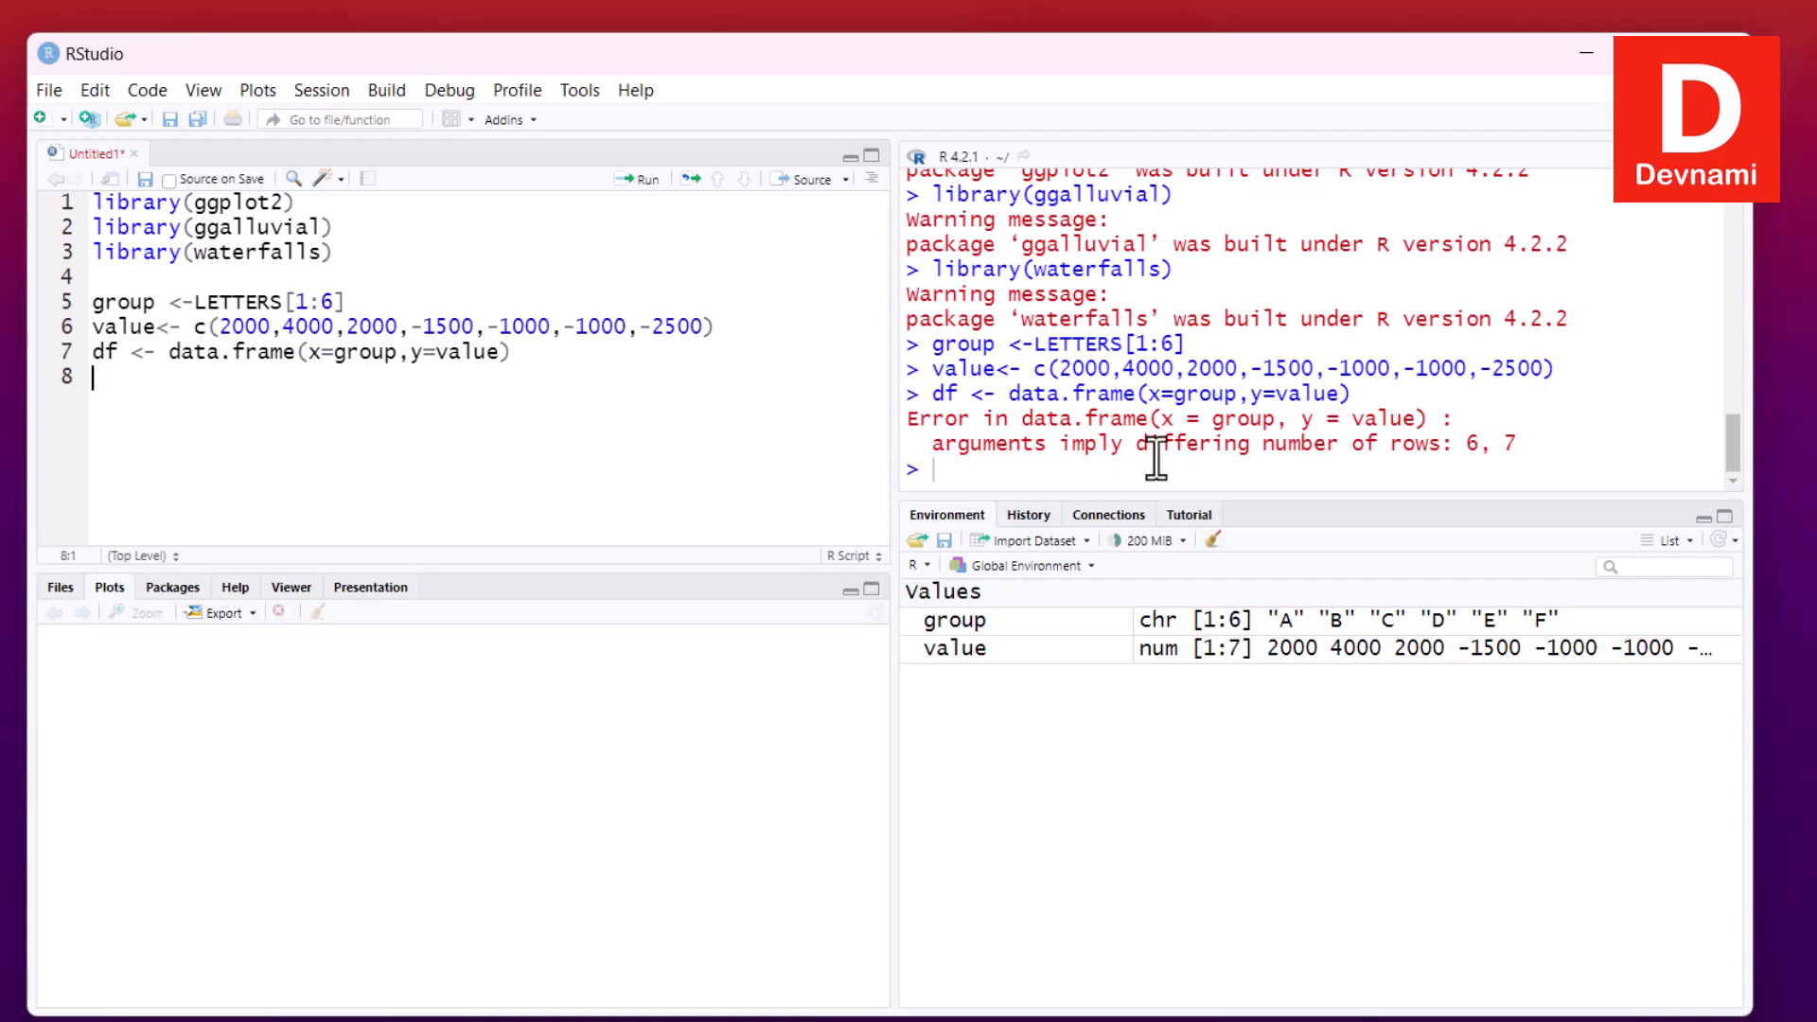
pyautogui.moveTo(1379, 452)
pyautogui.write('7')
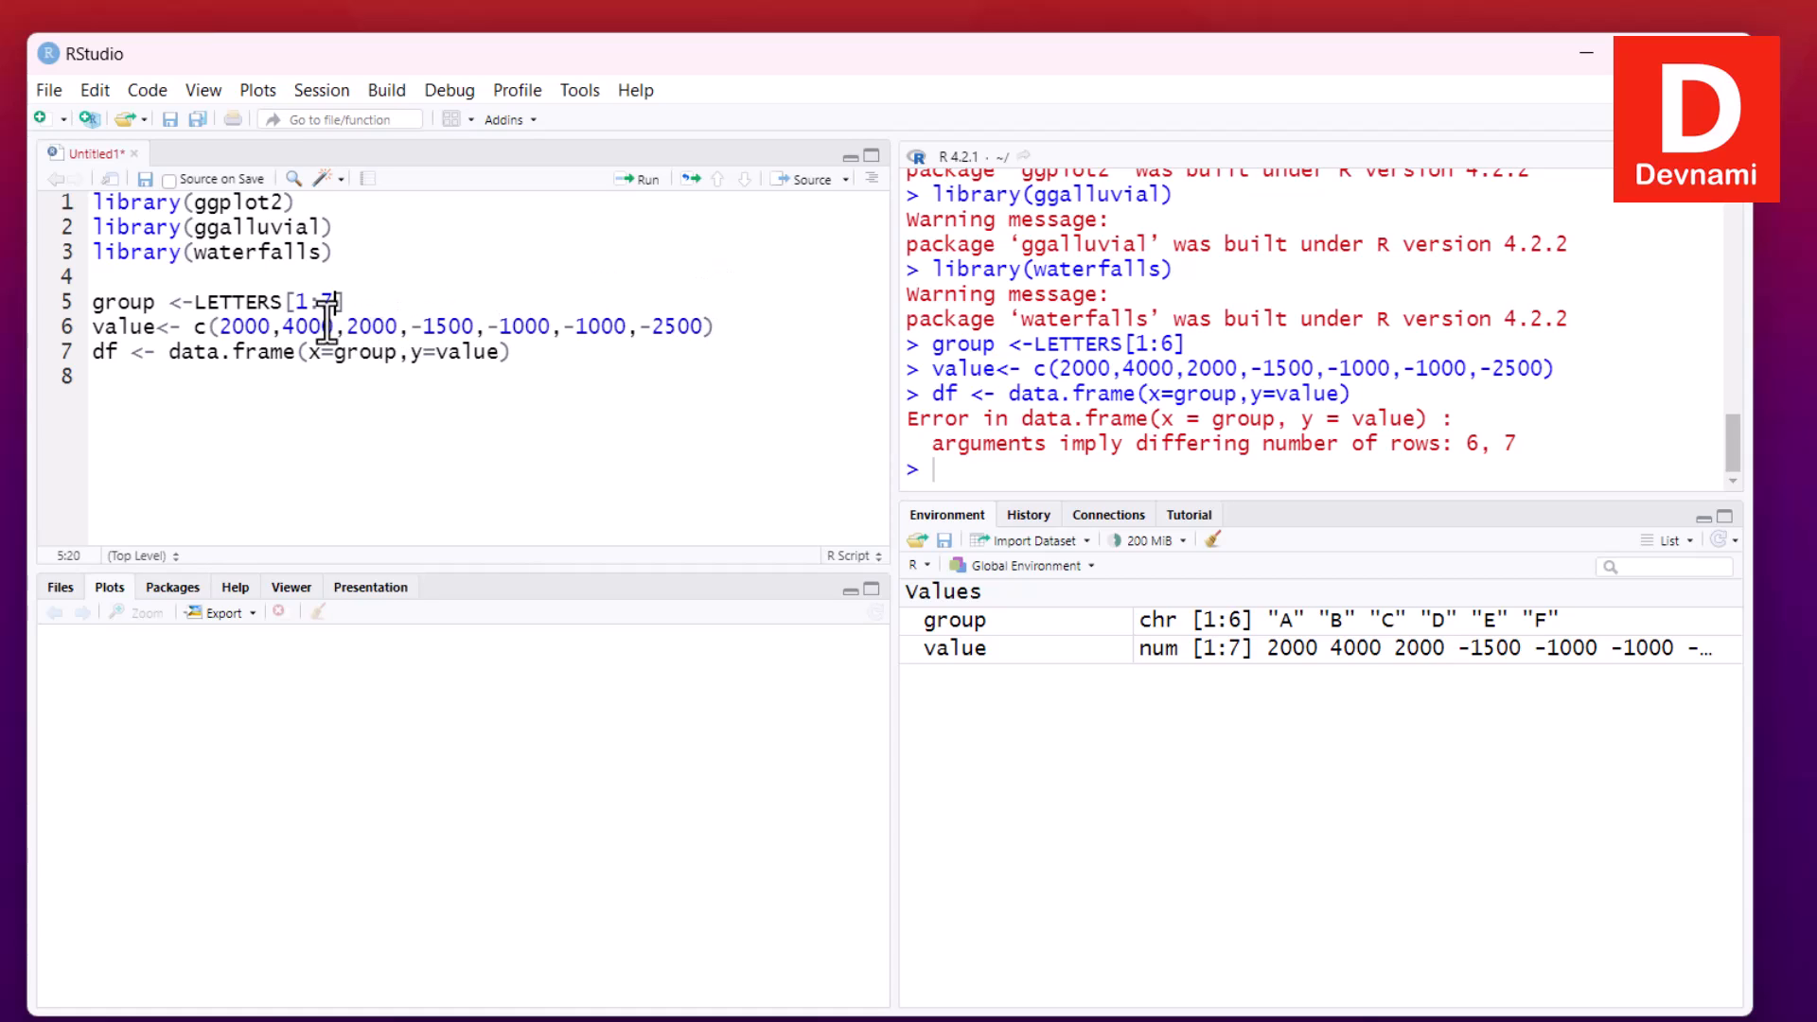
# Rerun group as LETTERS[1:7], value and df, then view df's 7 rows in the data viewer
pyautogui.click(643, 180)
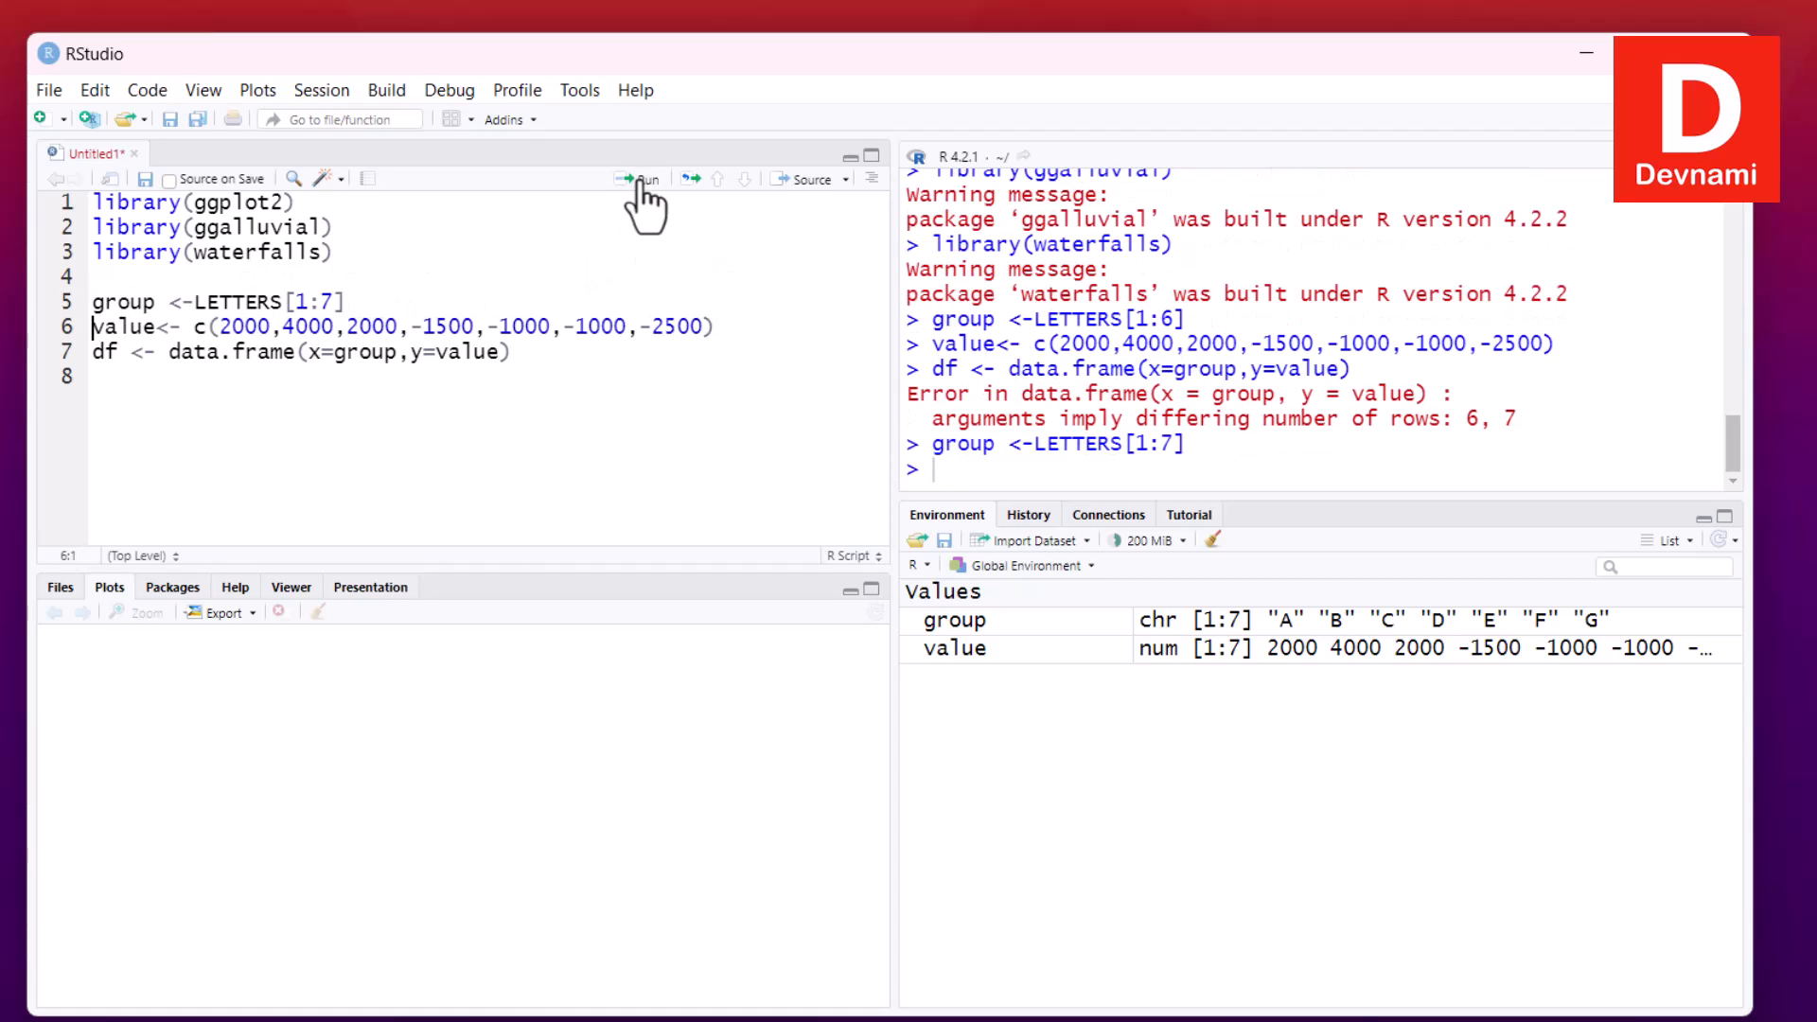
pyautogui.click(649, 180)
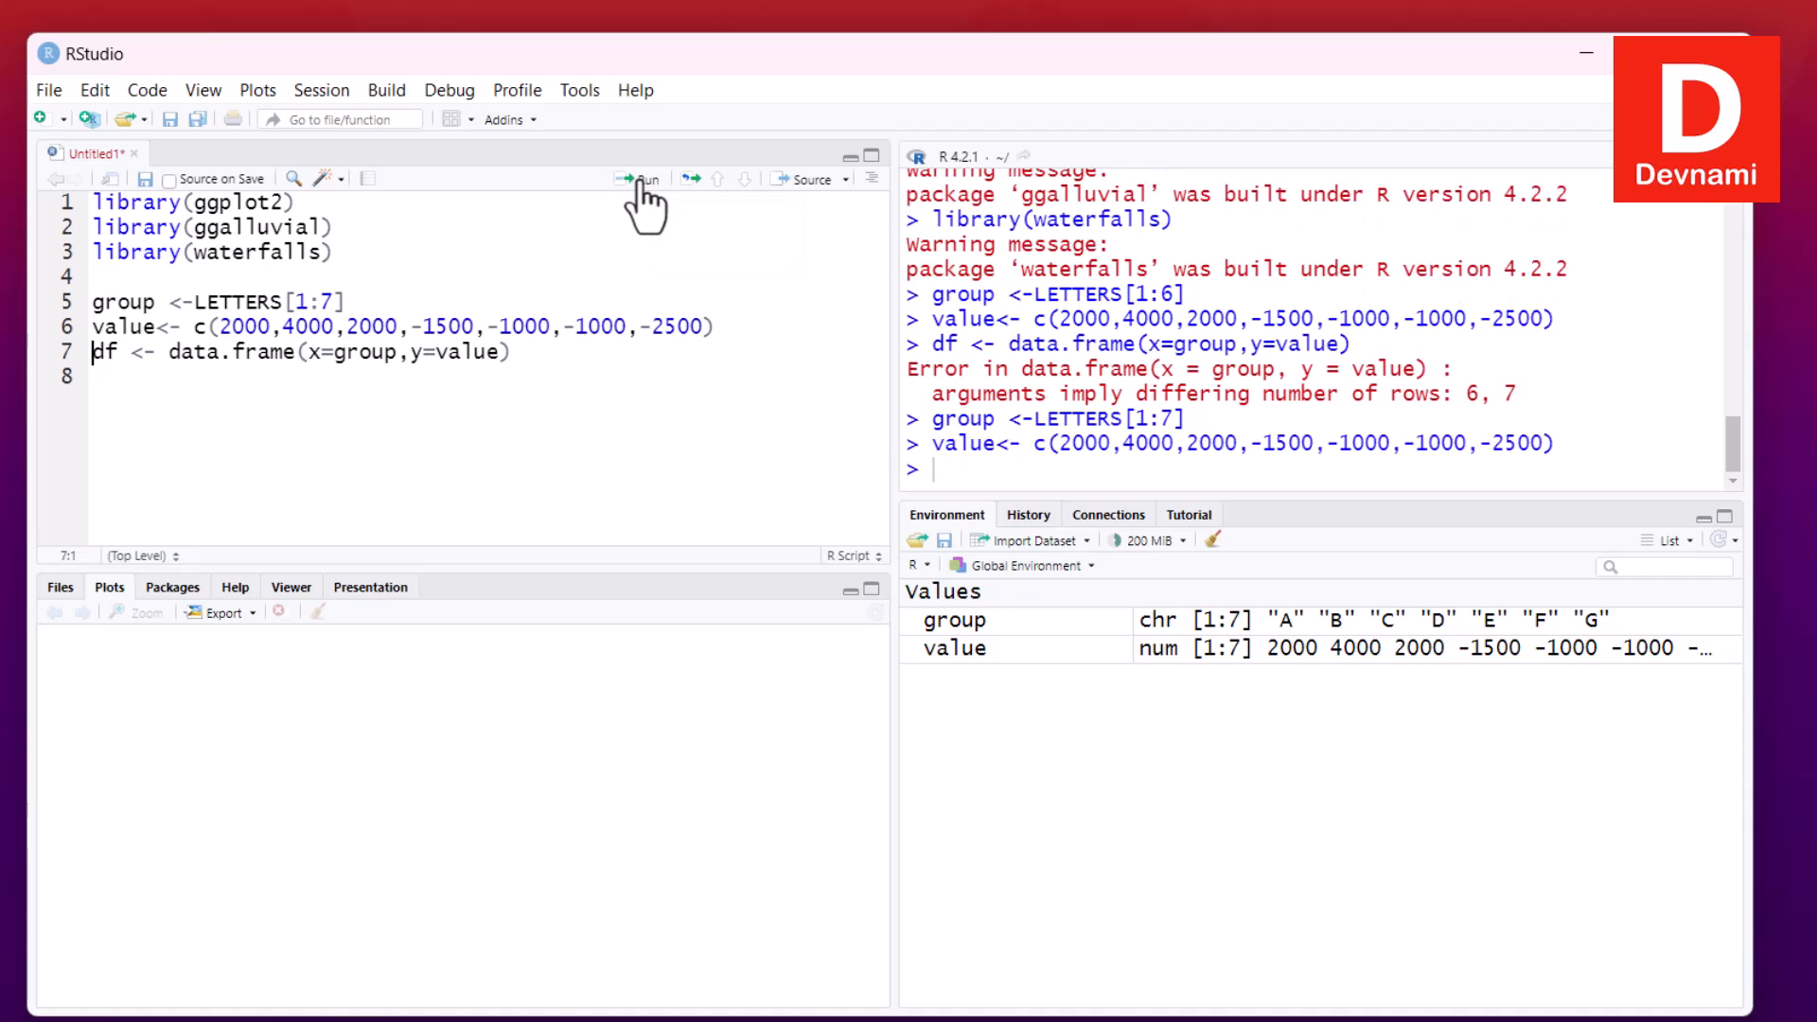
pyautogui.click(643, 177)
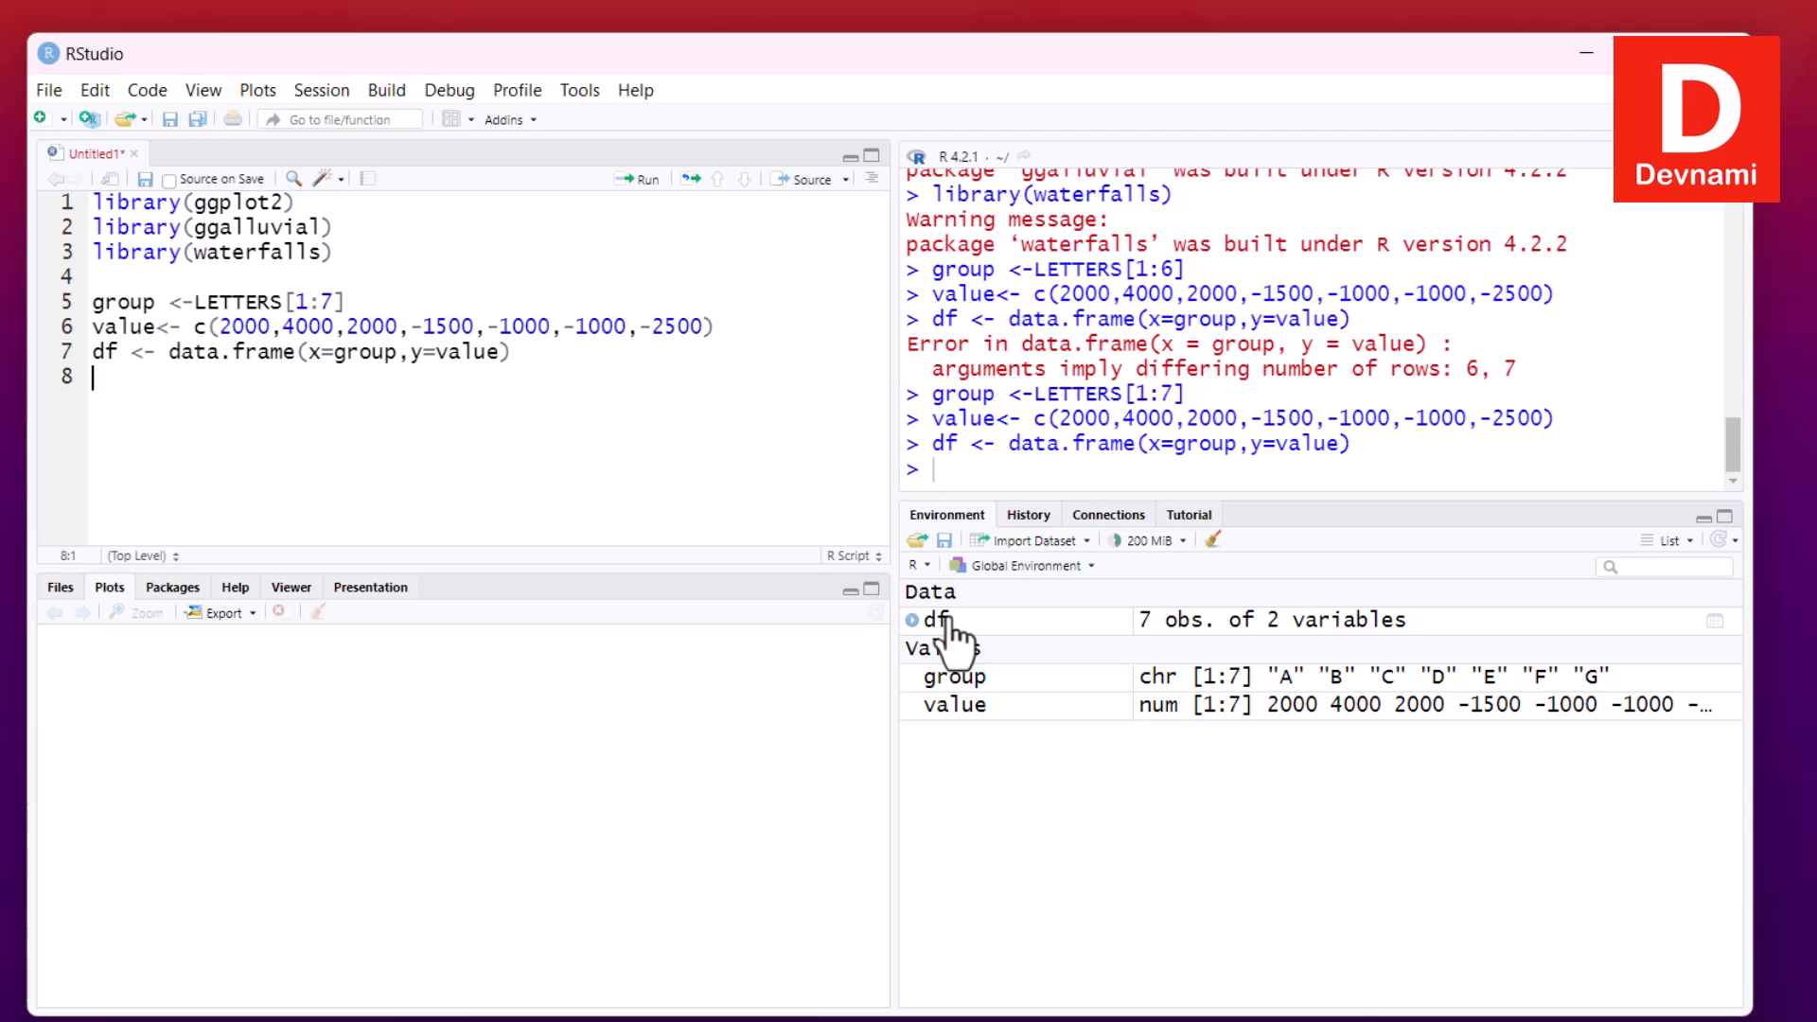
pyautogui.click(935, 620)
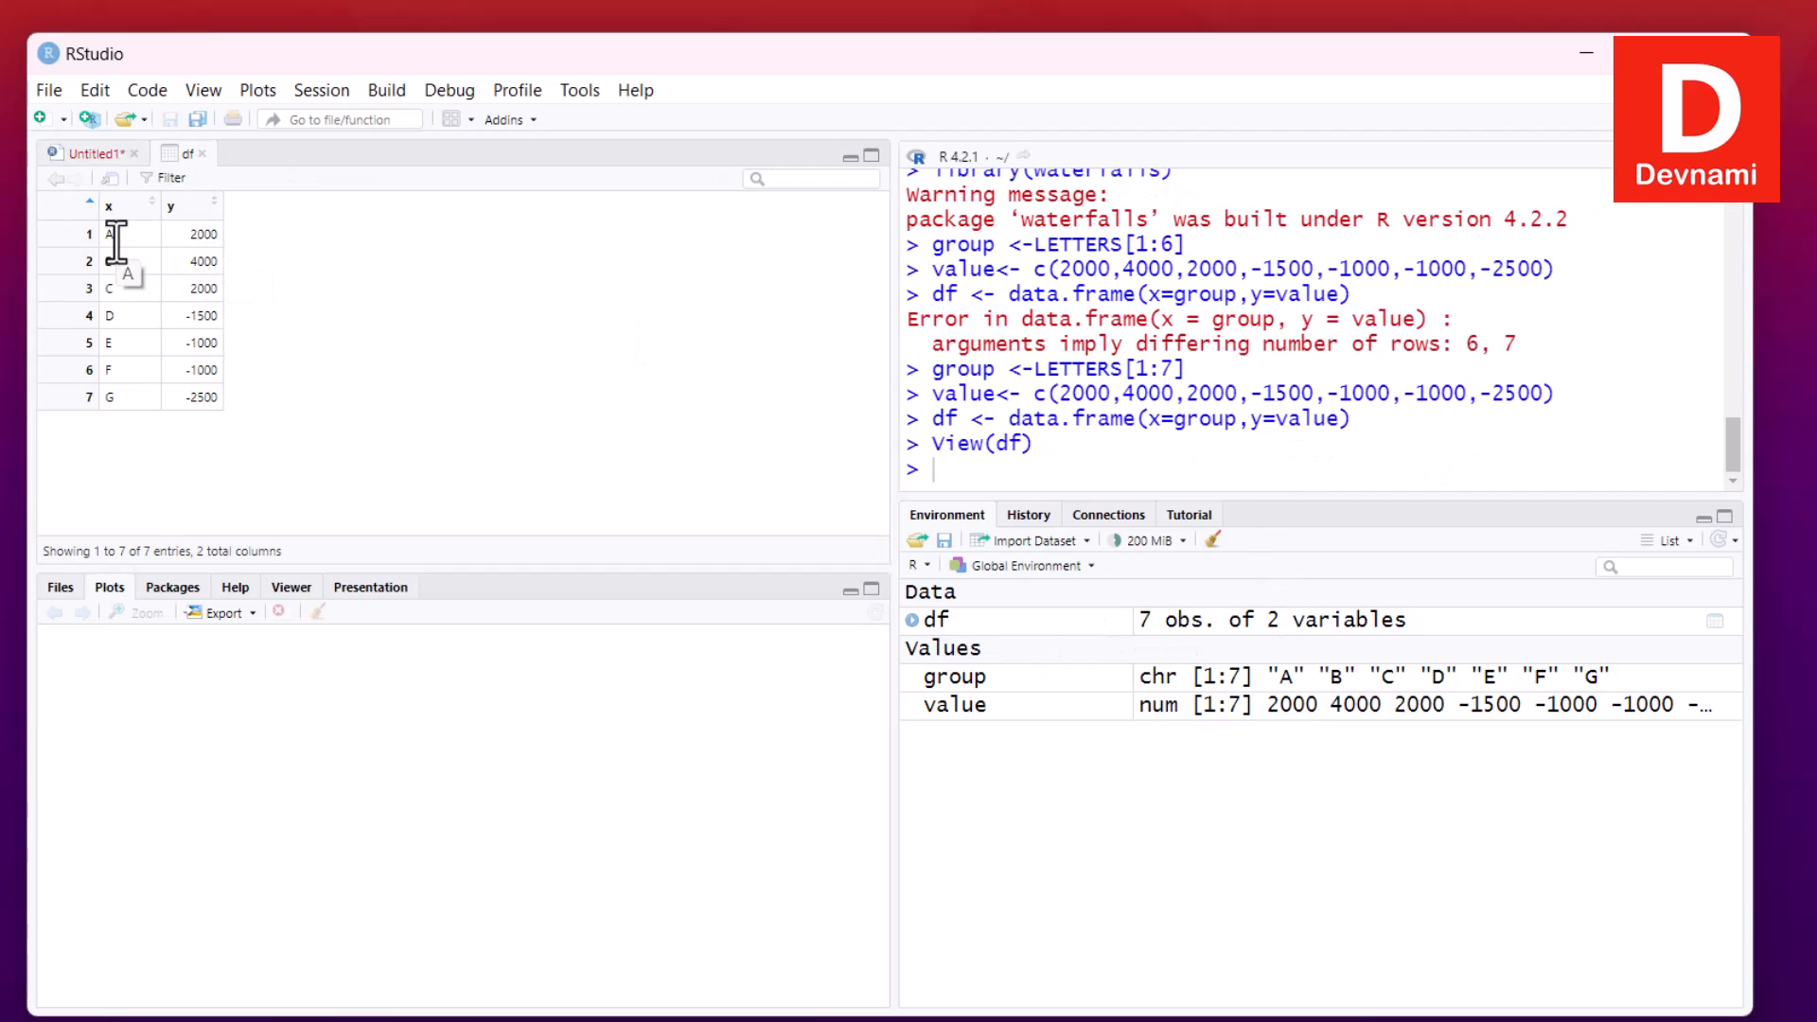
pyautogui.moveTo(358, 400)
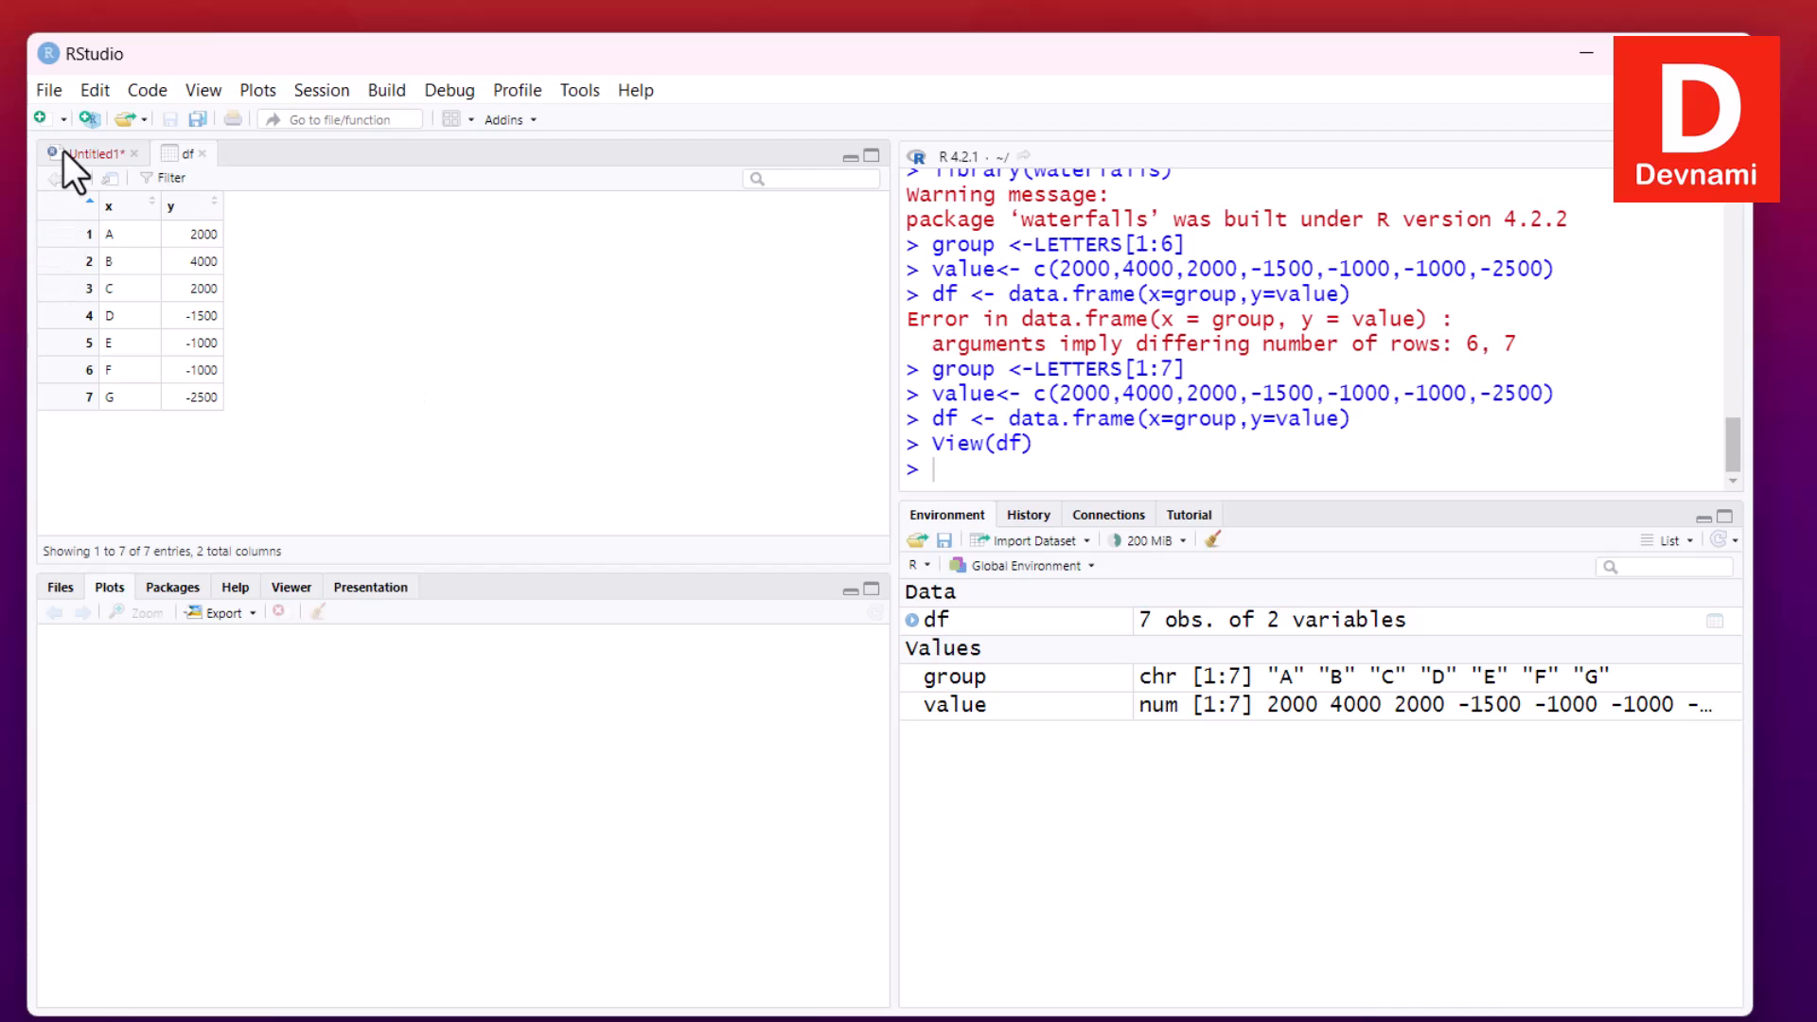
# Return from the df data view to the Untitled1 script
pyautogui.click(91, 151)
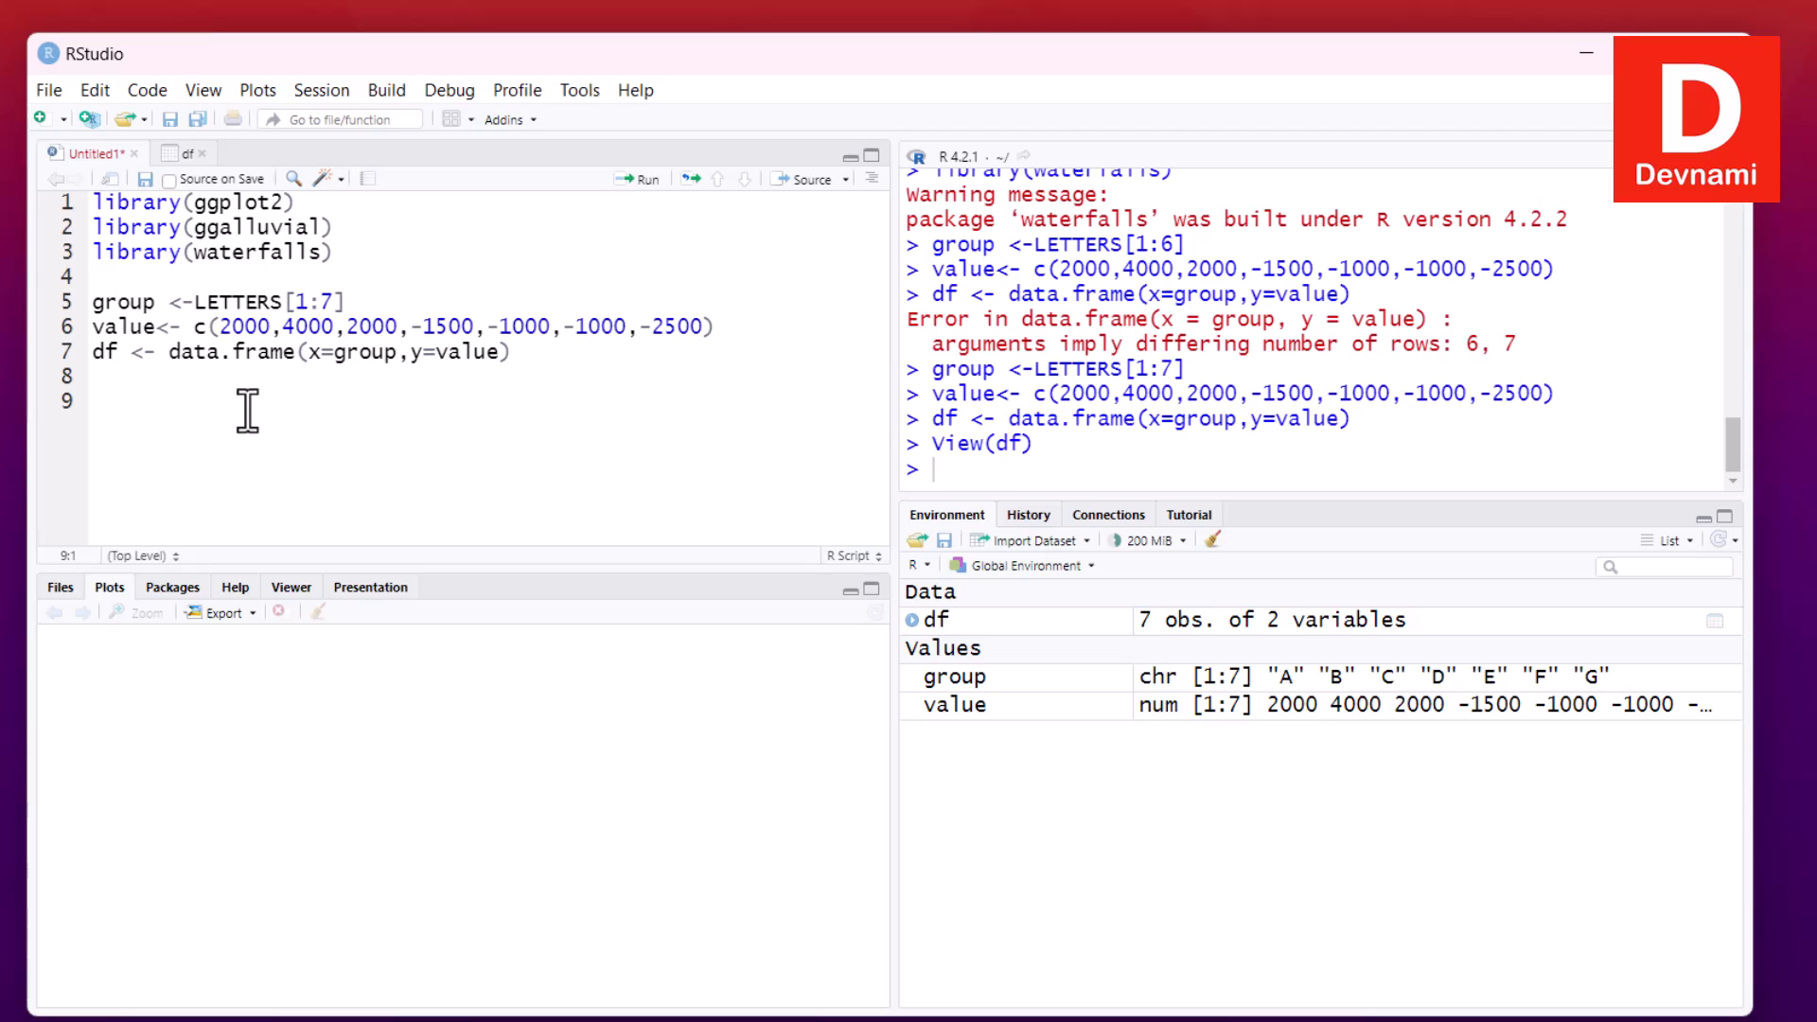
# Add waterfall(df), run it to draw the seven-bar A–G chart, and enlarge it in its own window
pyautogui.write('wa')
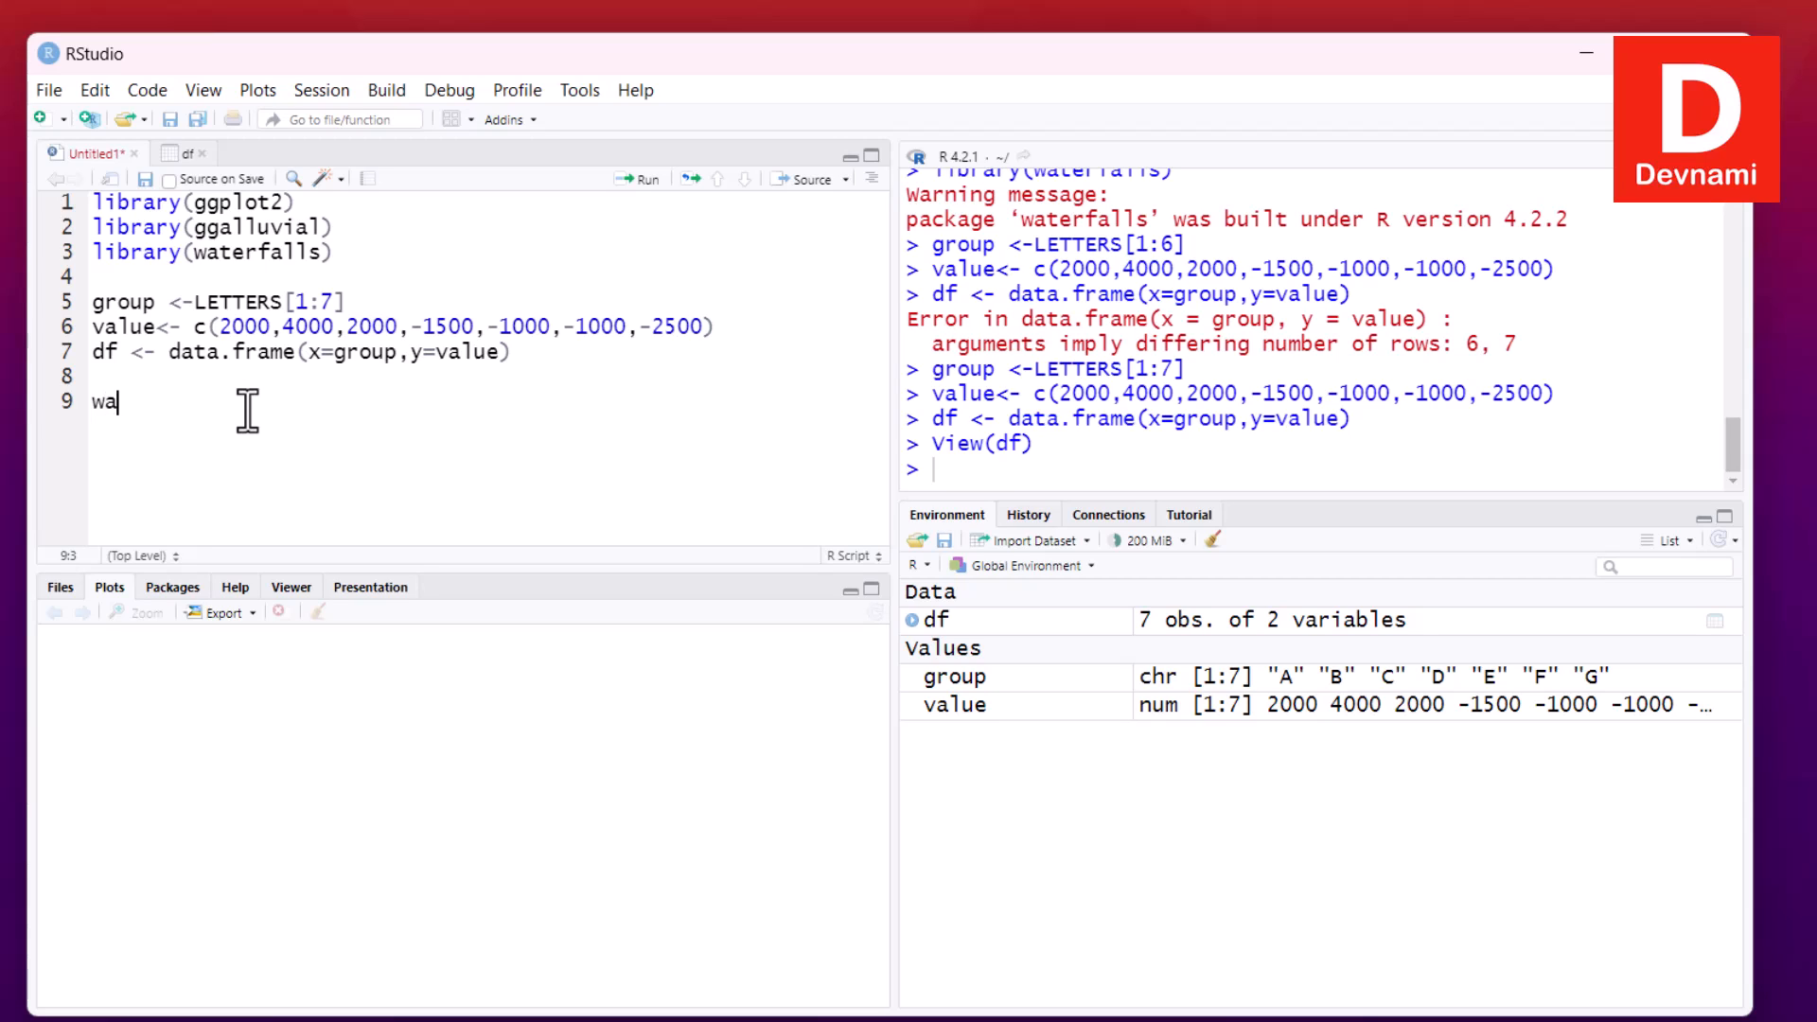
pyautogui.write('terfal')
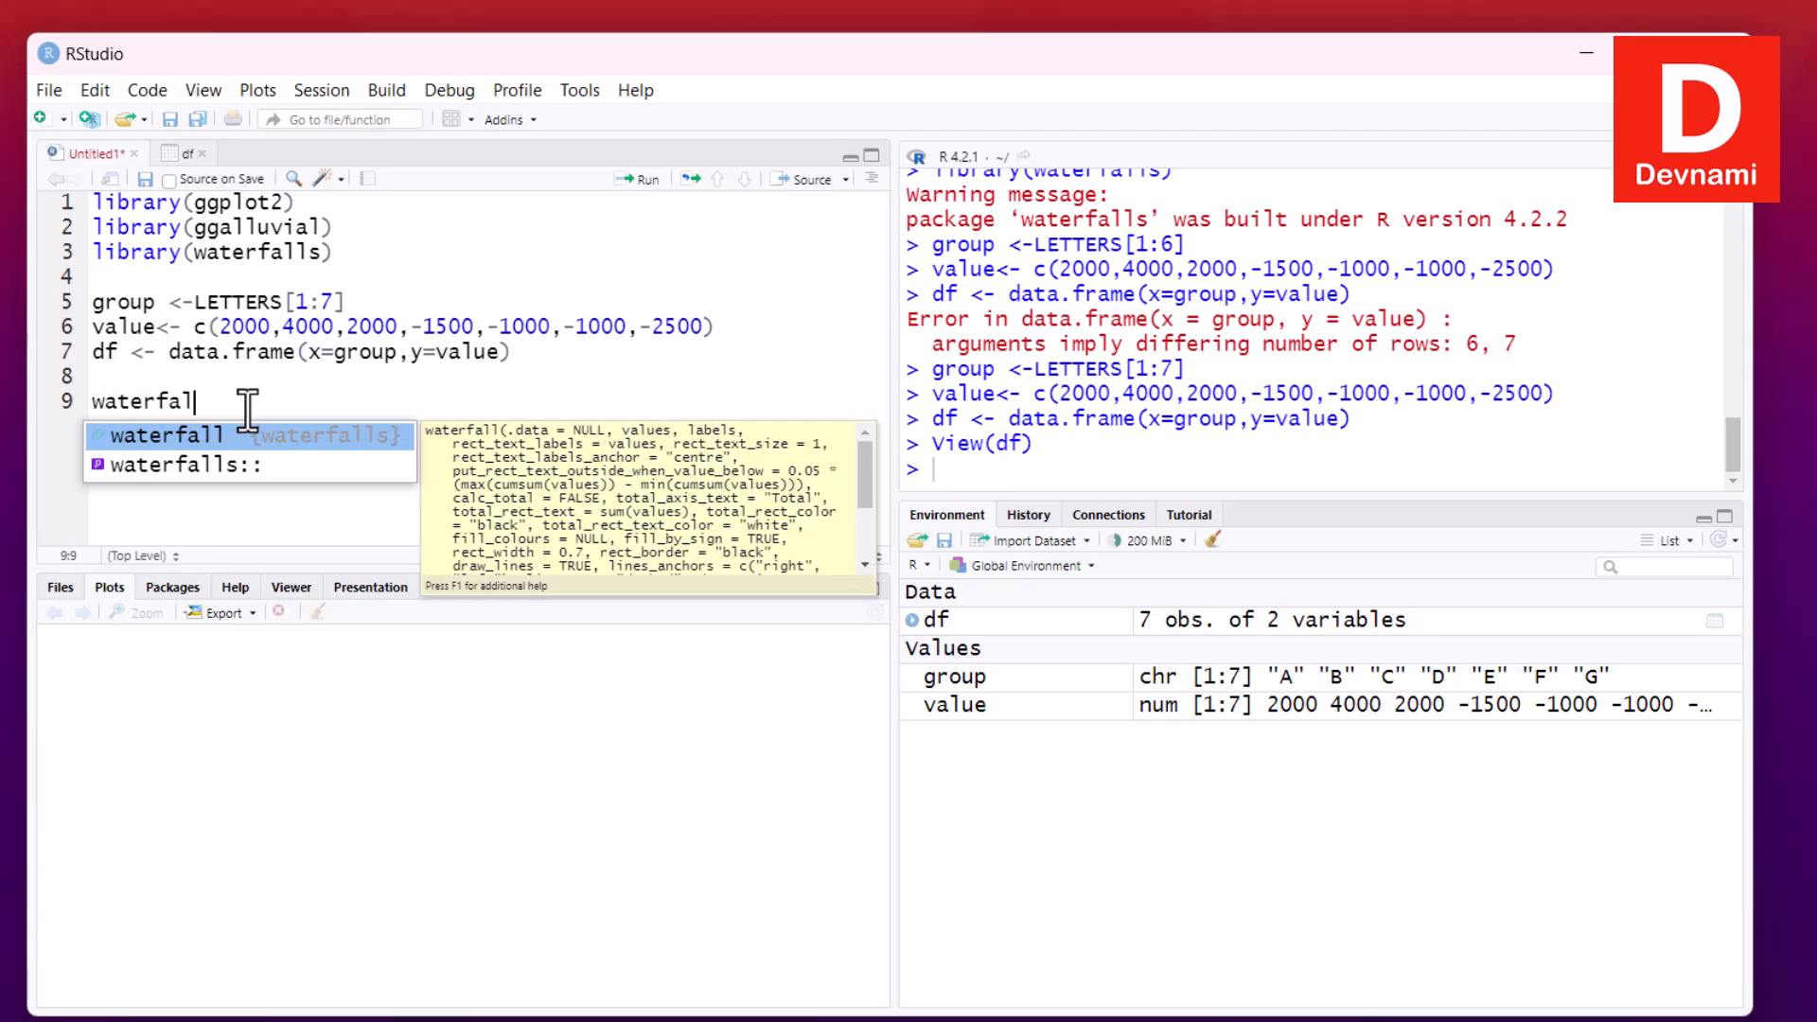
pyautogui.write('(df')
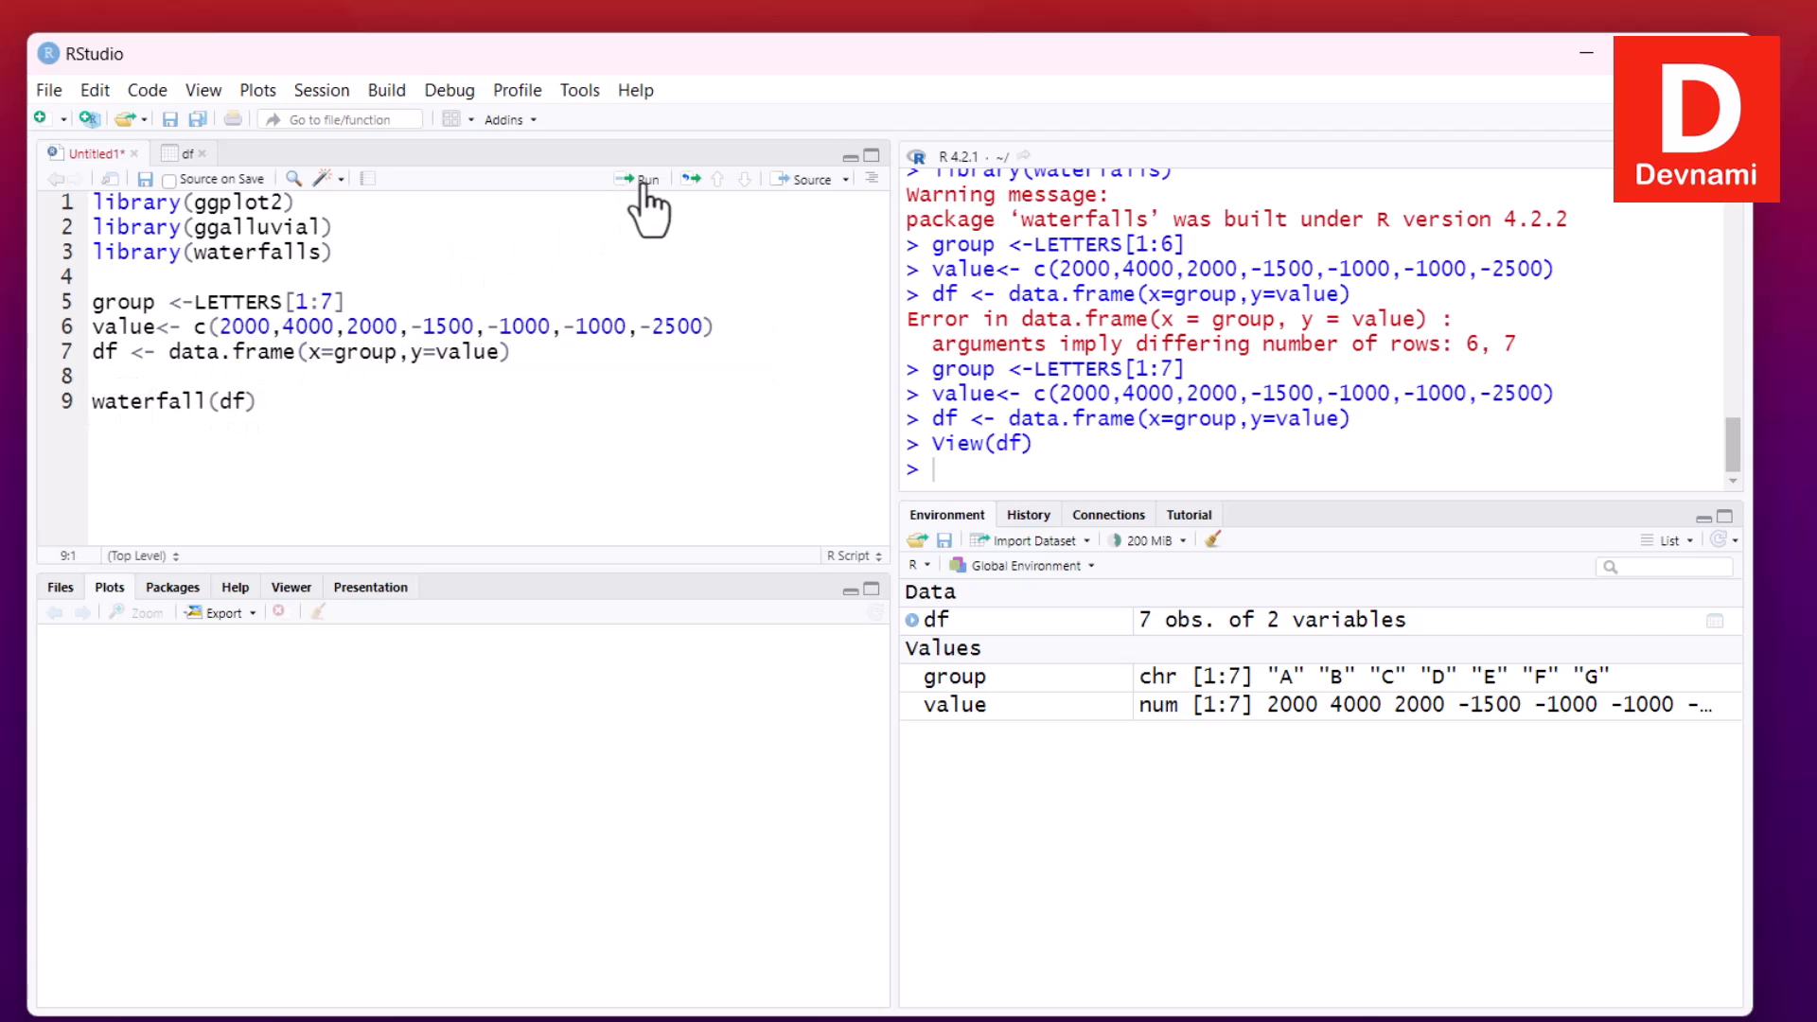
pyautogui.click(638, 178)
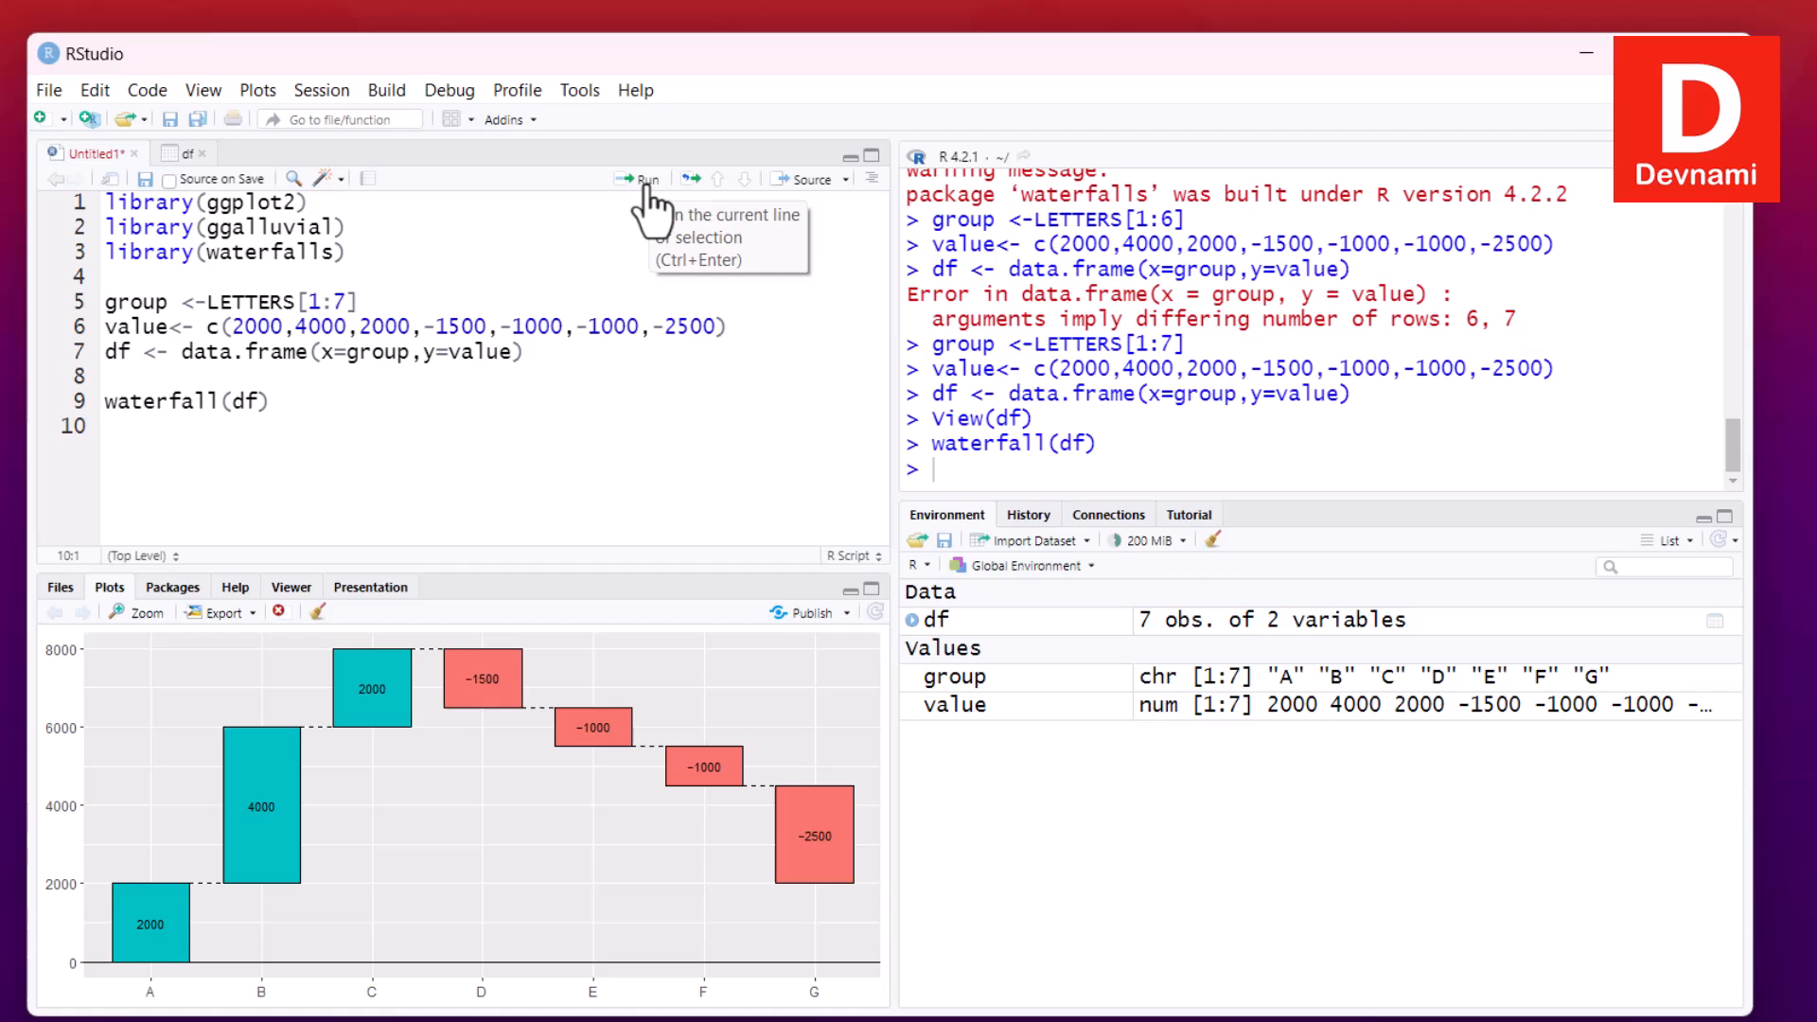
pyautogui.moveTo(146, 891)
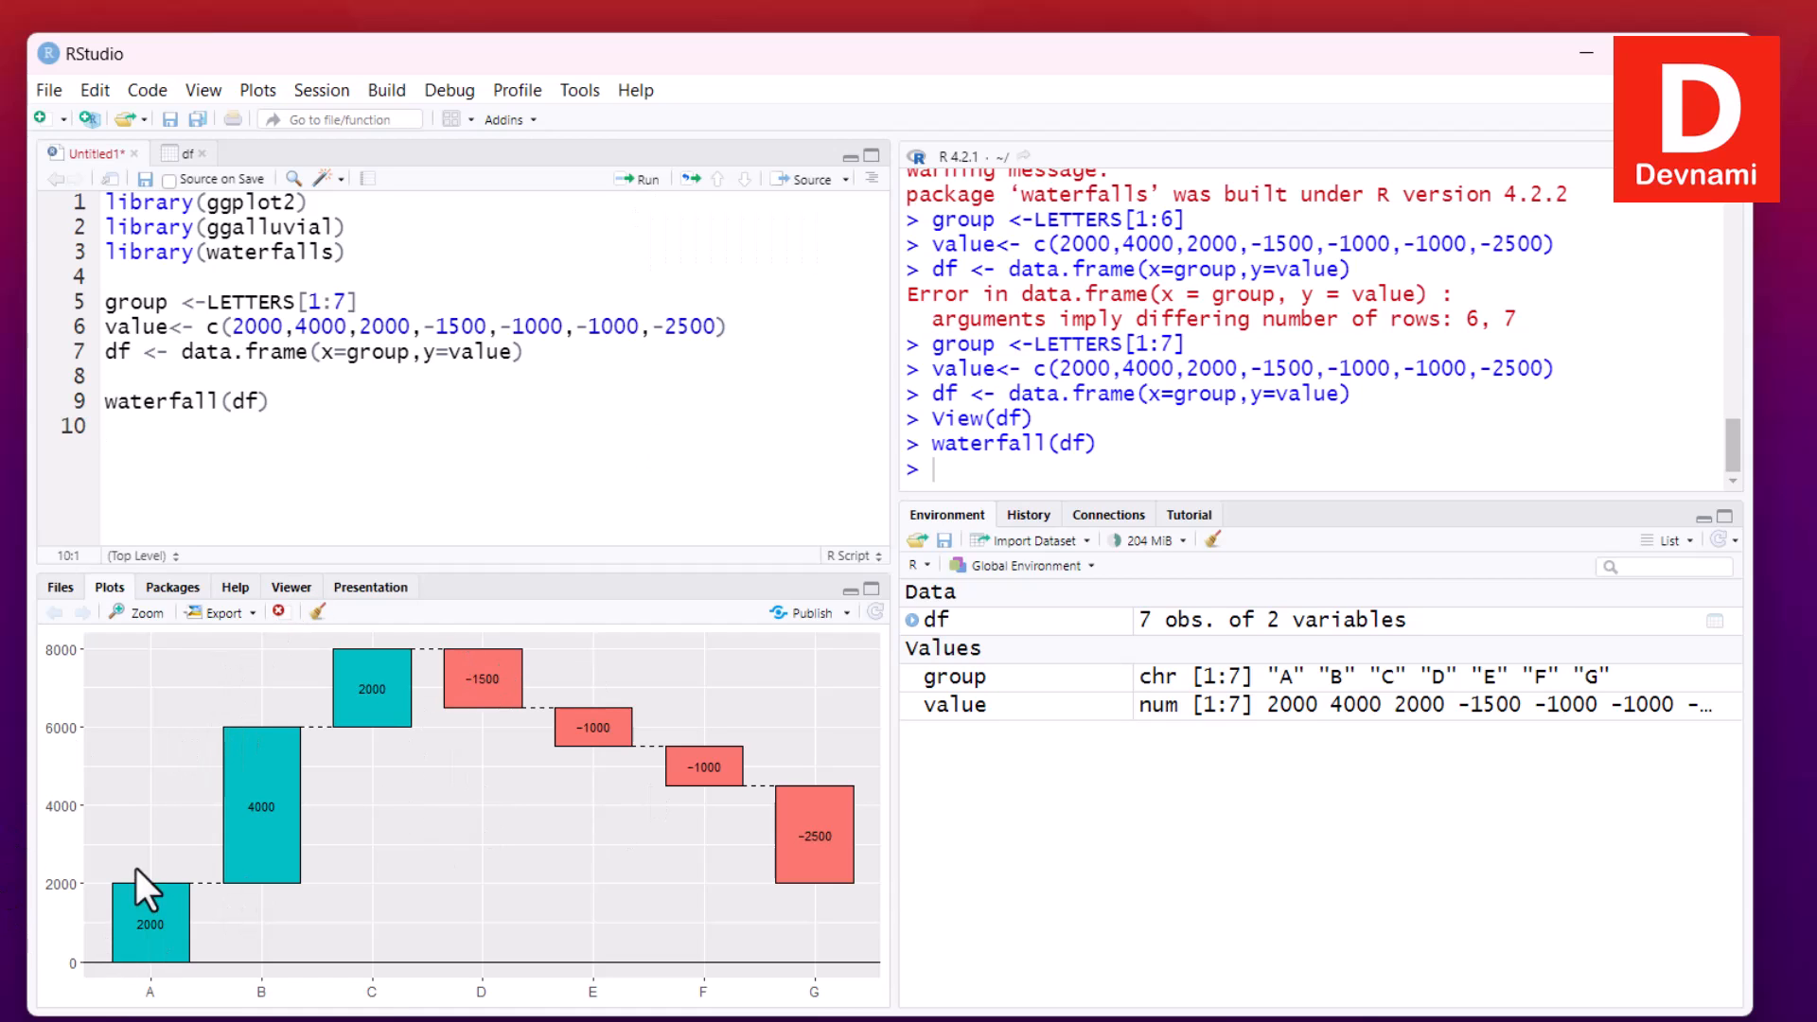
pyautogui.click(138, 611)
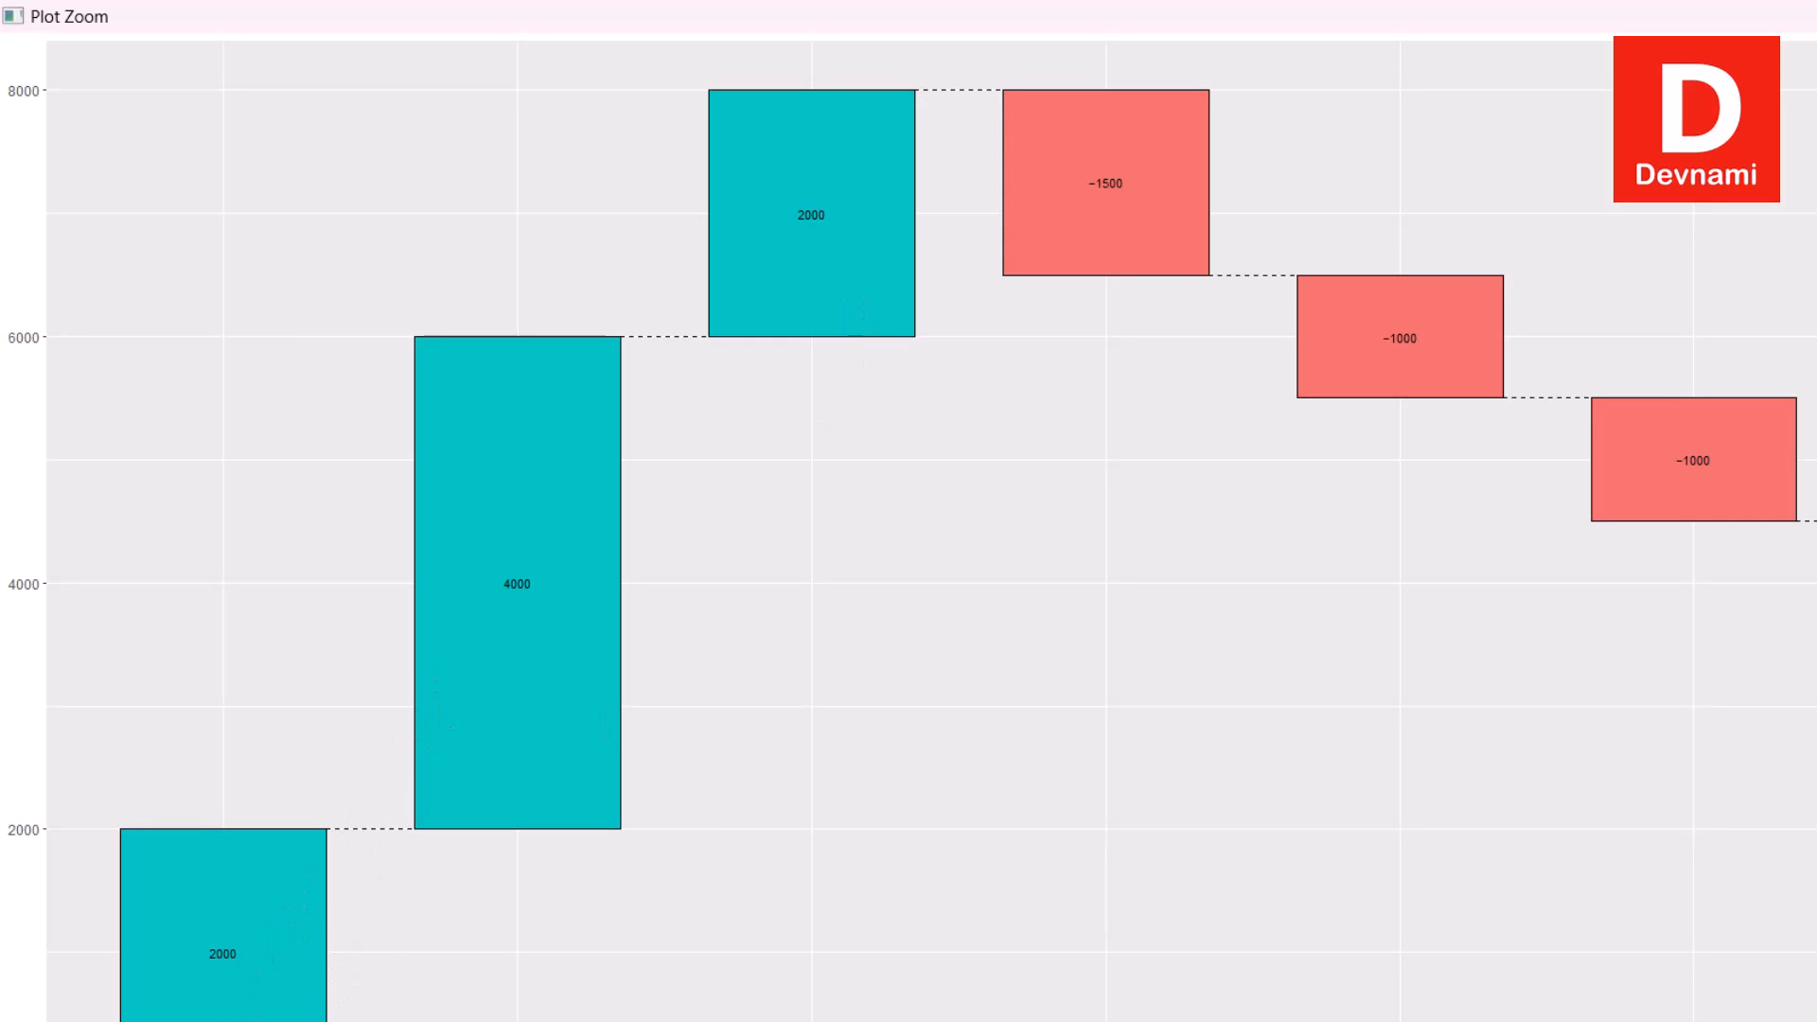
pyautogui.moveTo(938, 209)
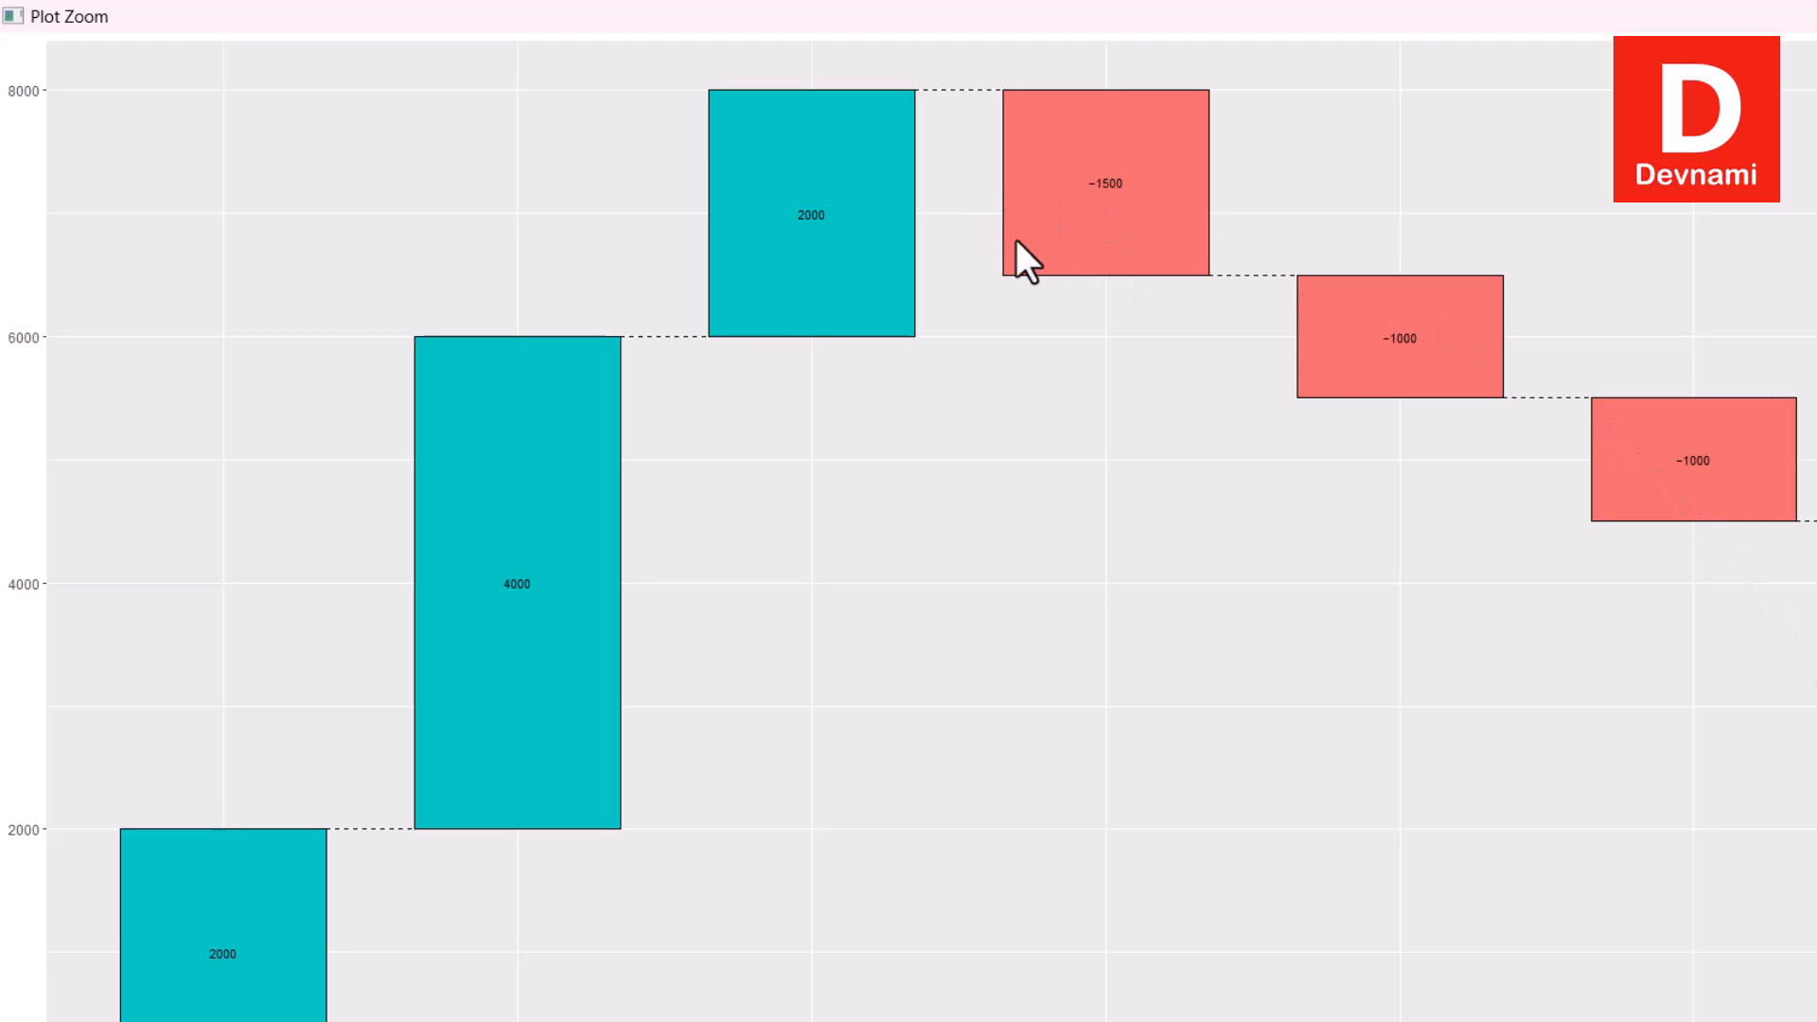
pyautogui.moveTo(441, 955)
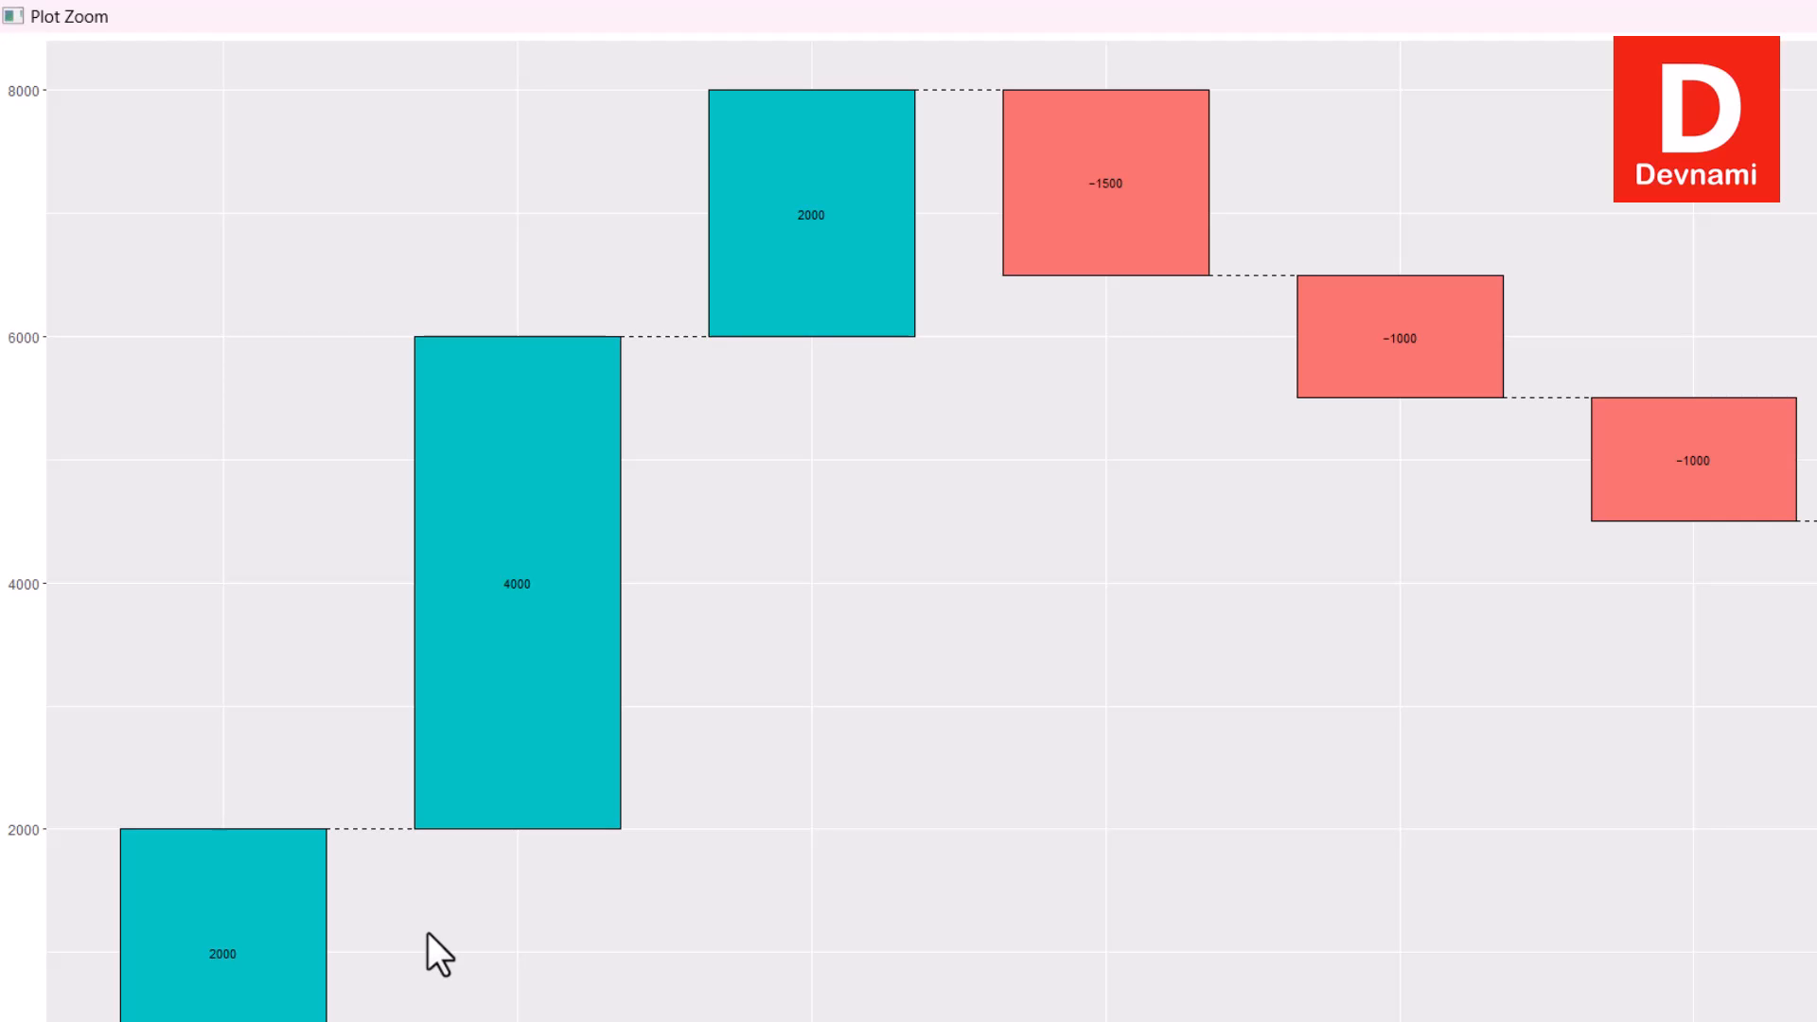
pyautogui.moveTo(1353, 411)
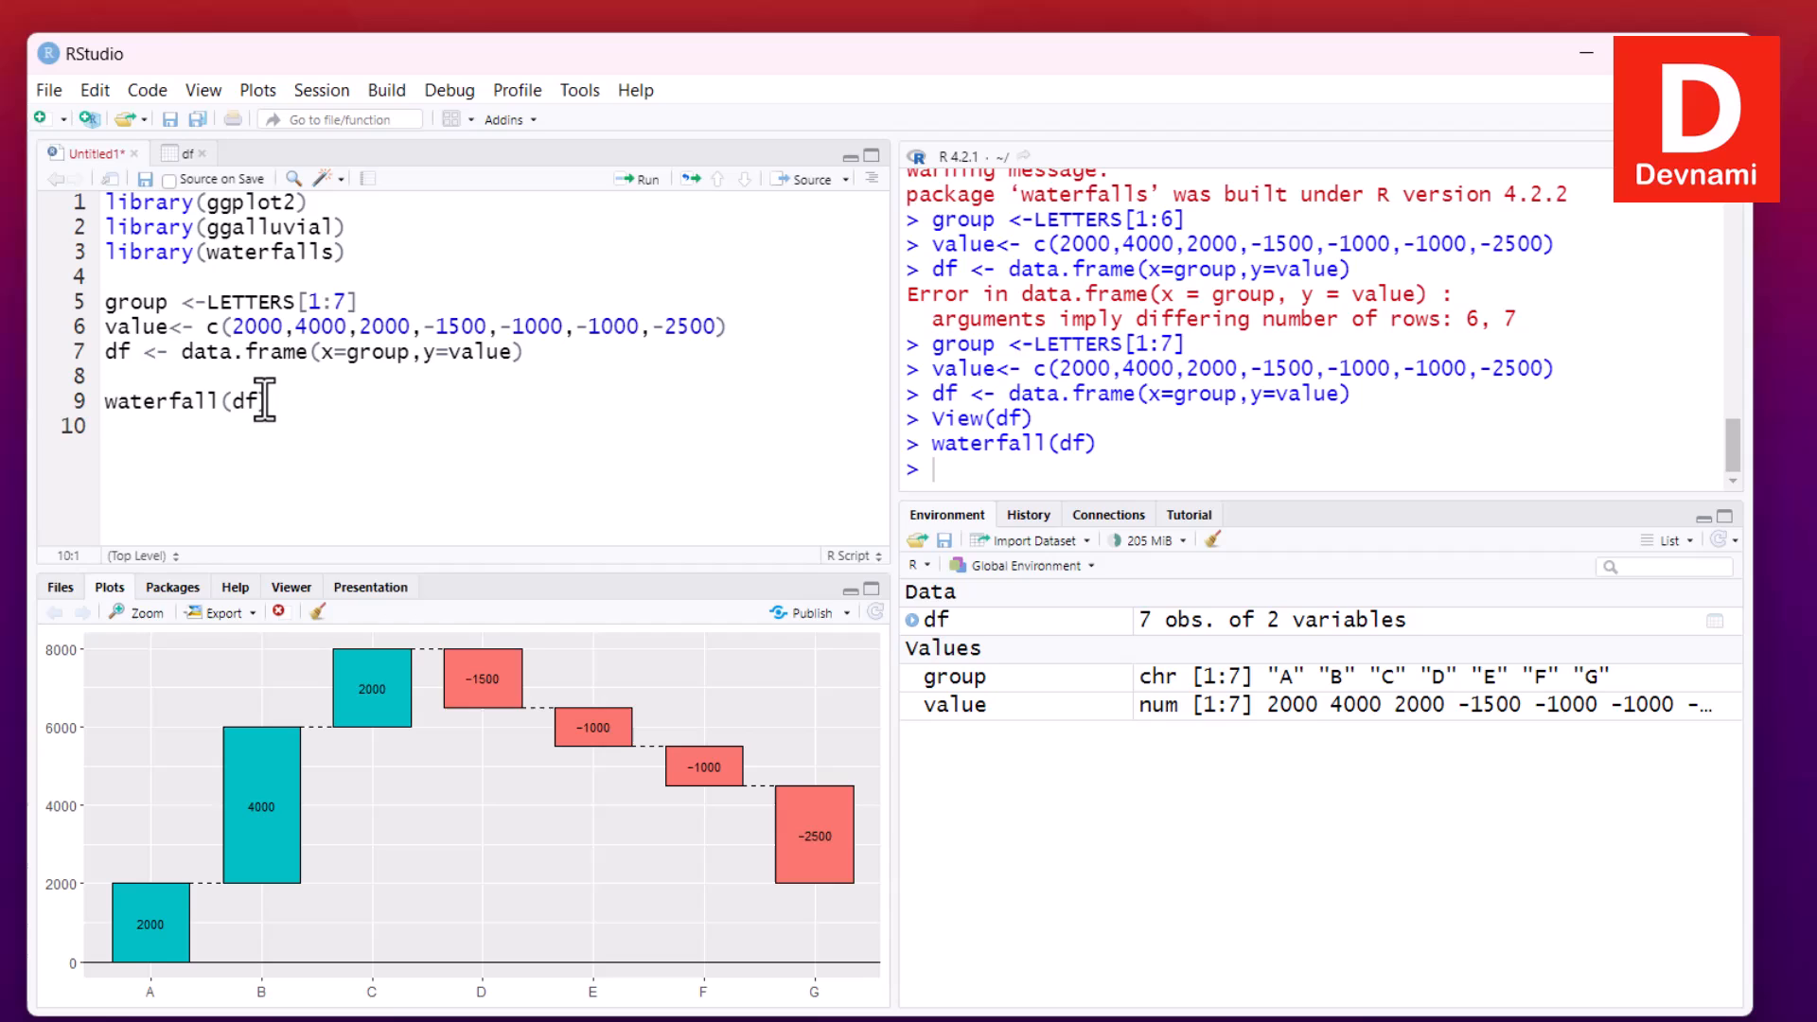
# Redraw the chart with waterfall(df, values = value, labels = group)
pyautogui.click(273, 401)
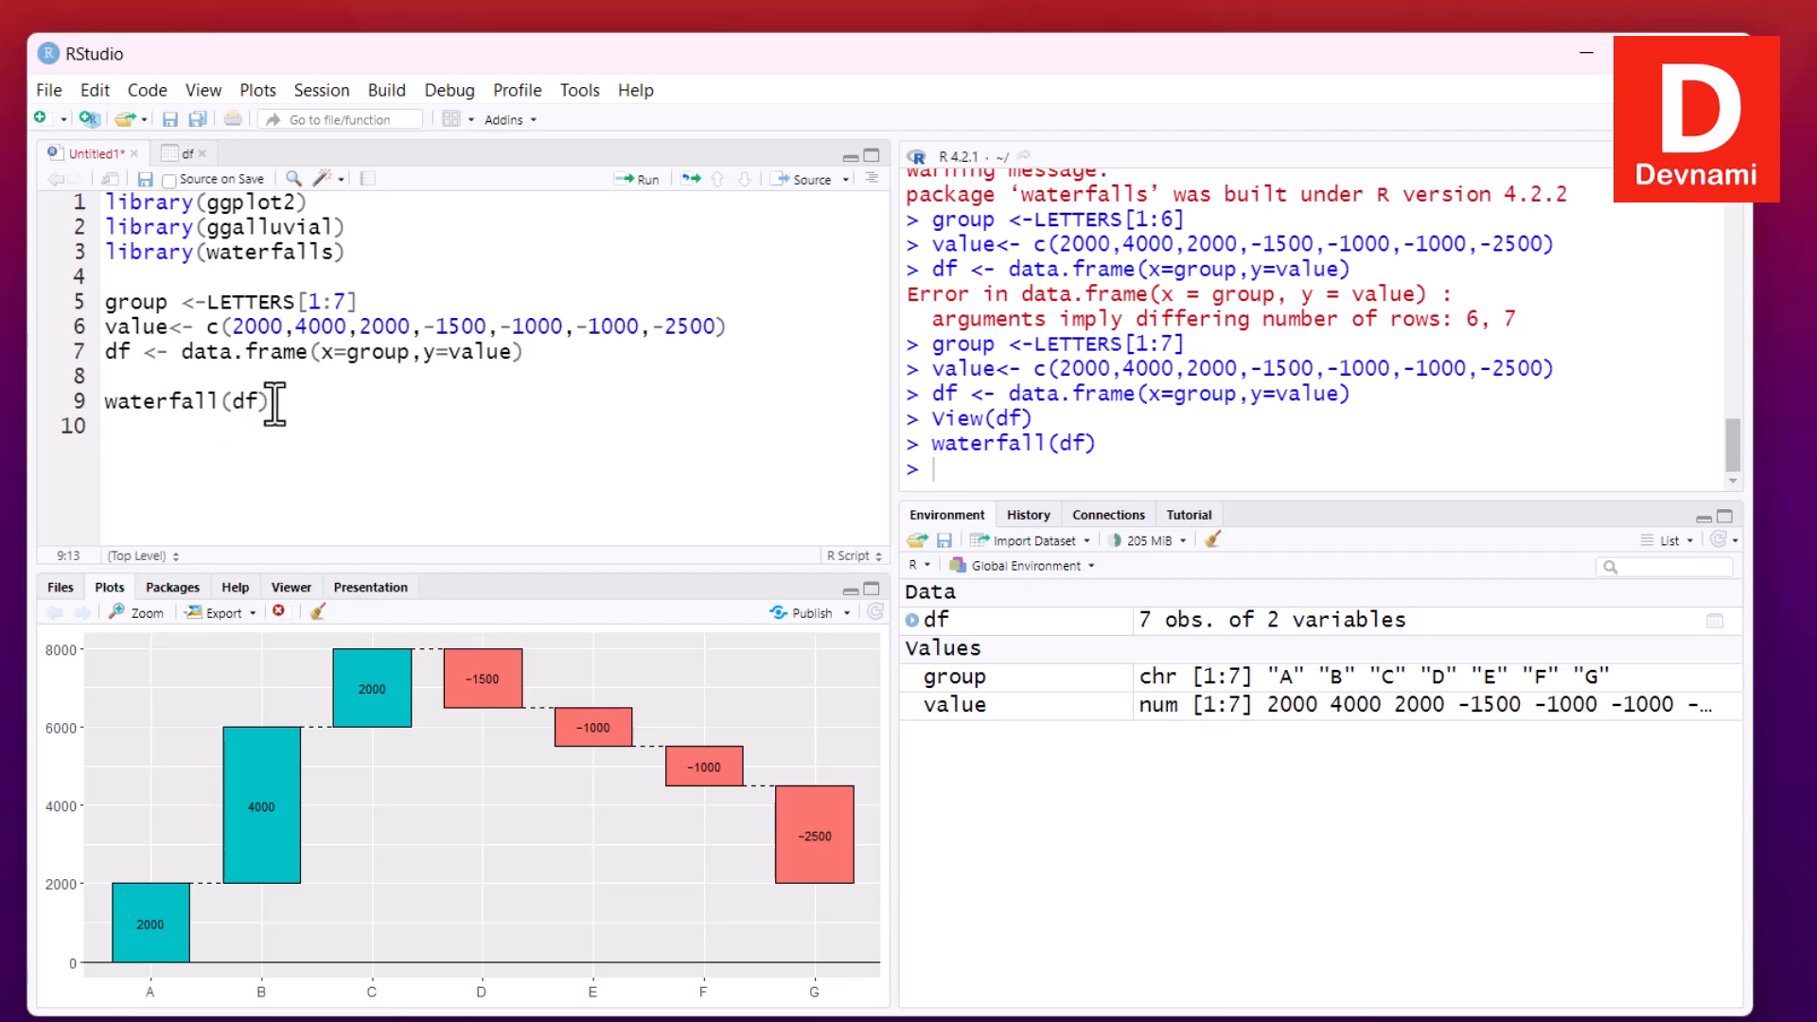
pyautogui.write(',value')
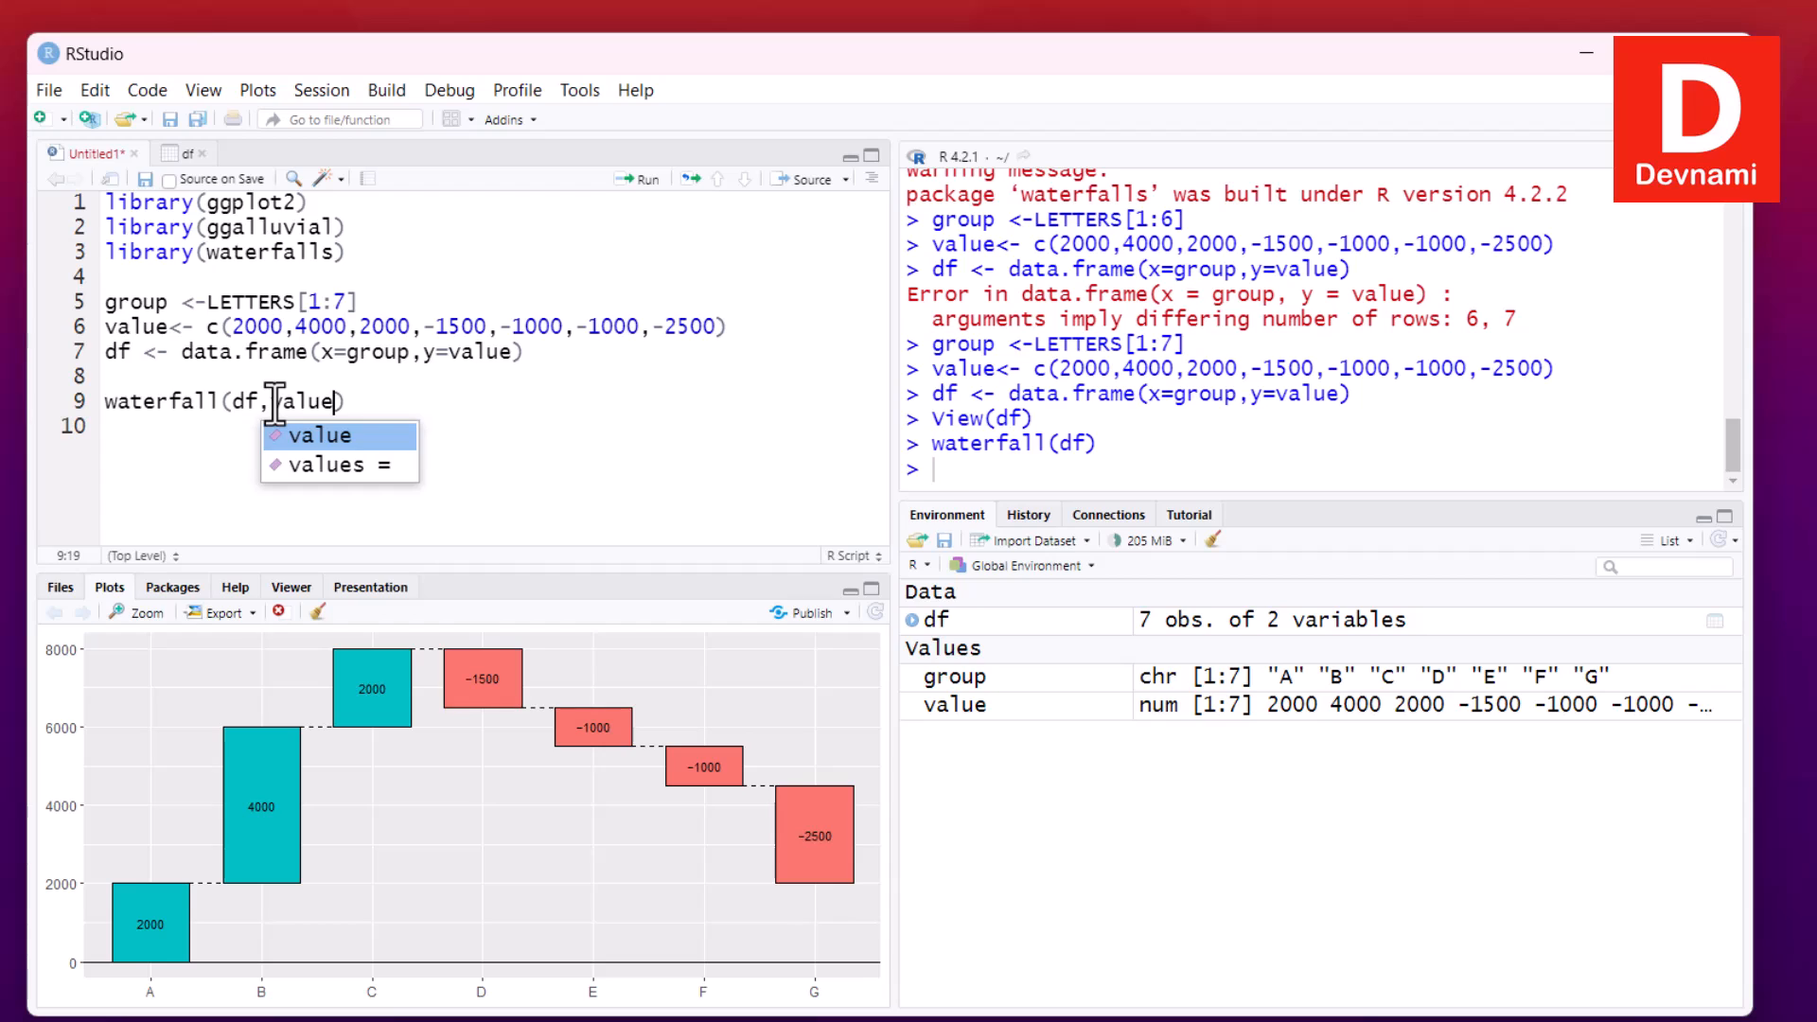
pyautogui.click(337, 466)
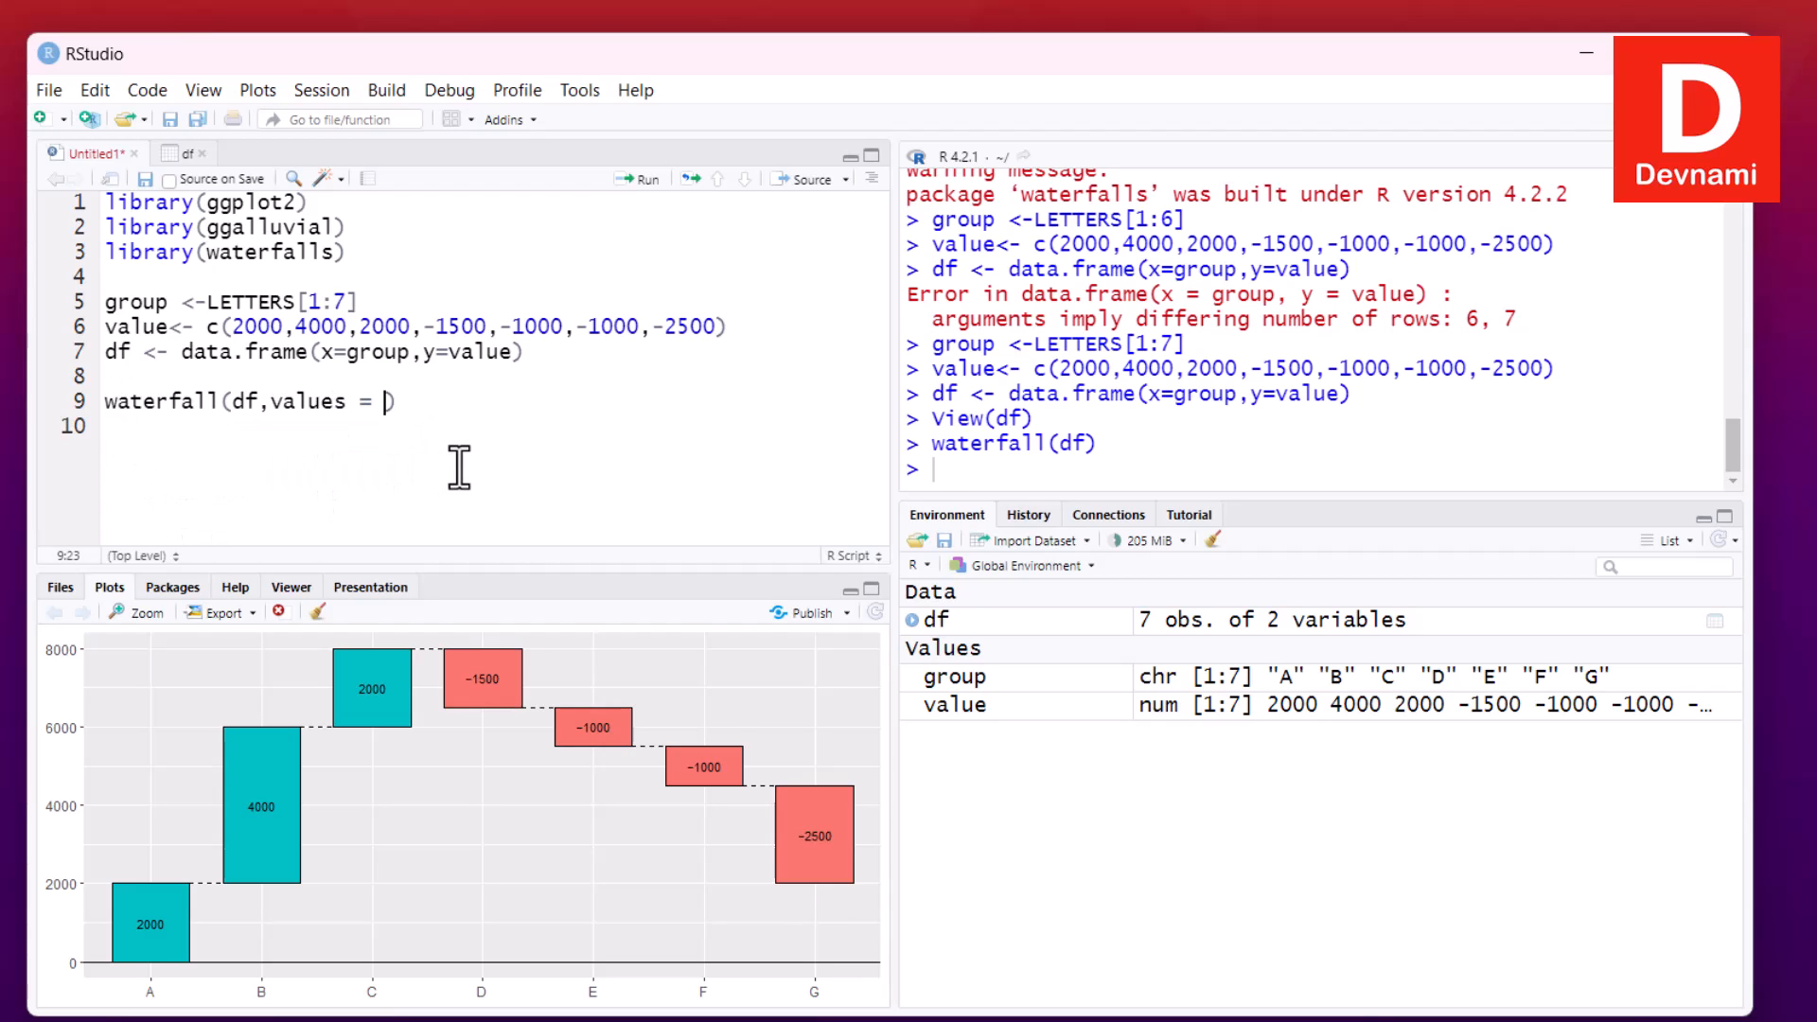
pyautogui.write('value,')
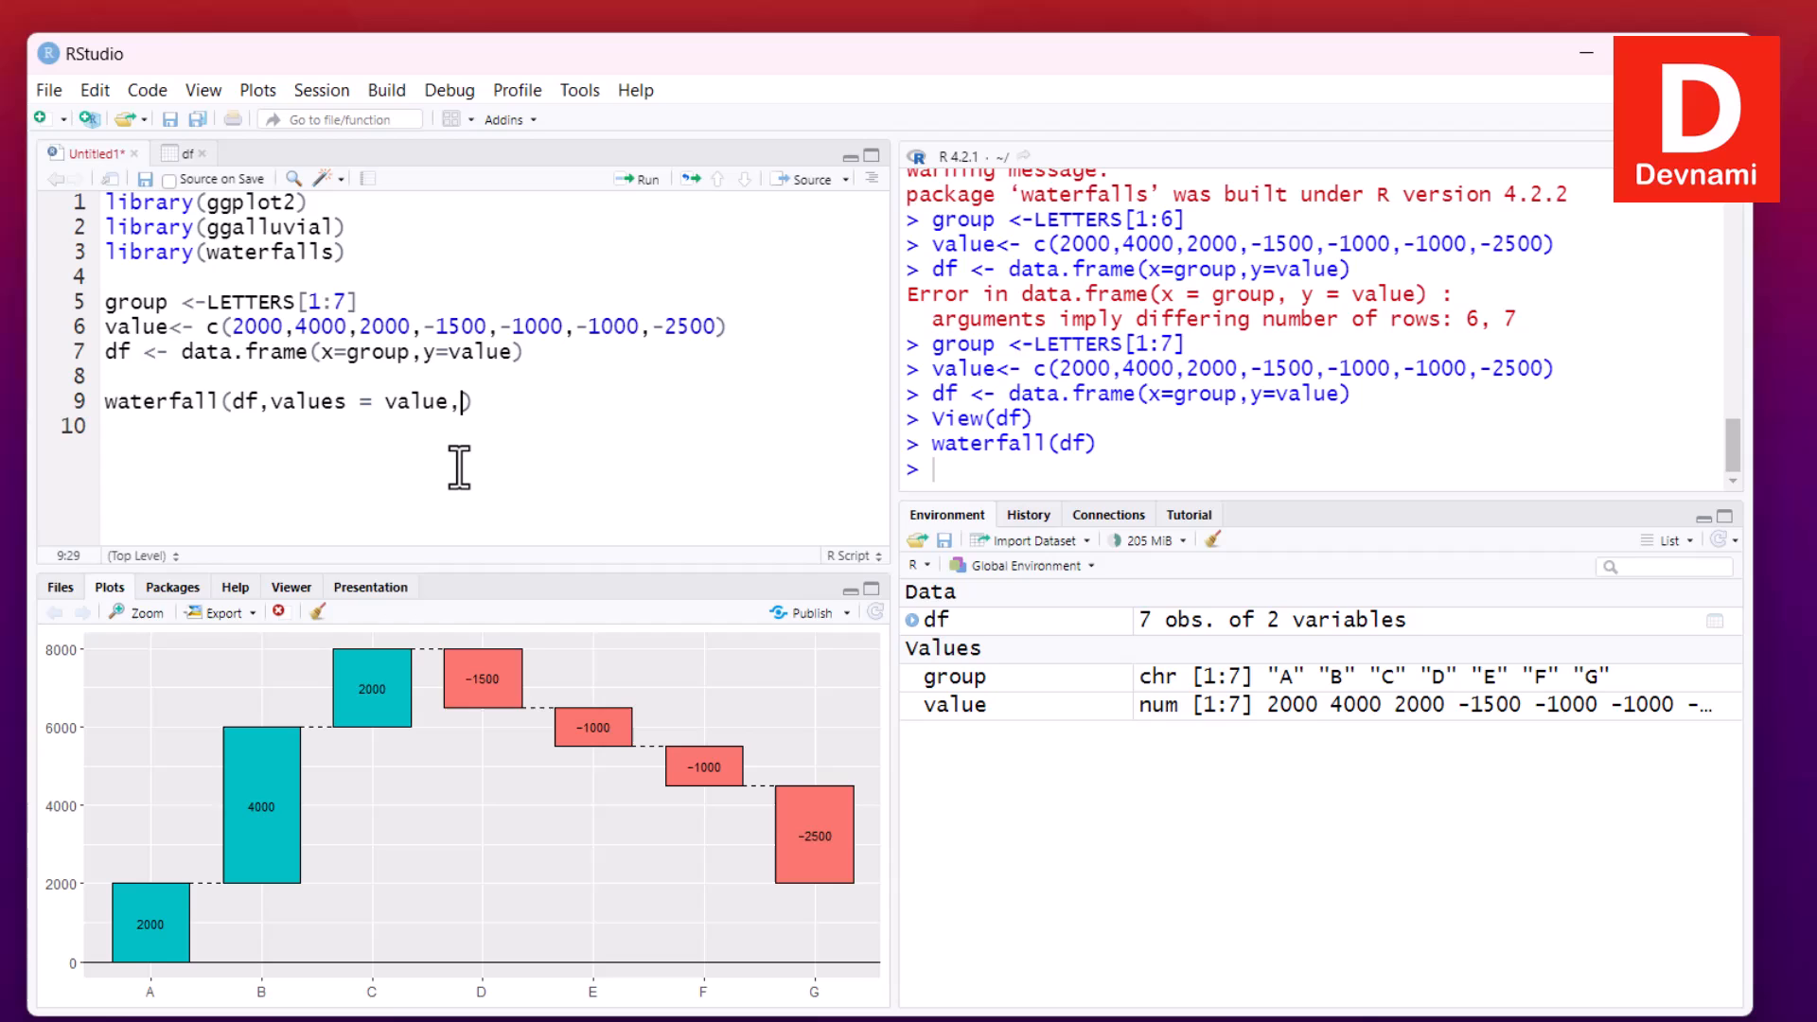
pyautogui.write('la')
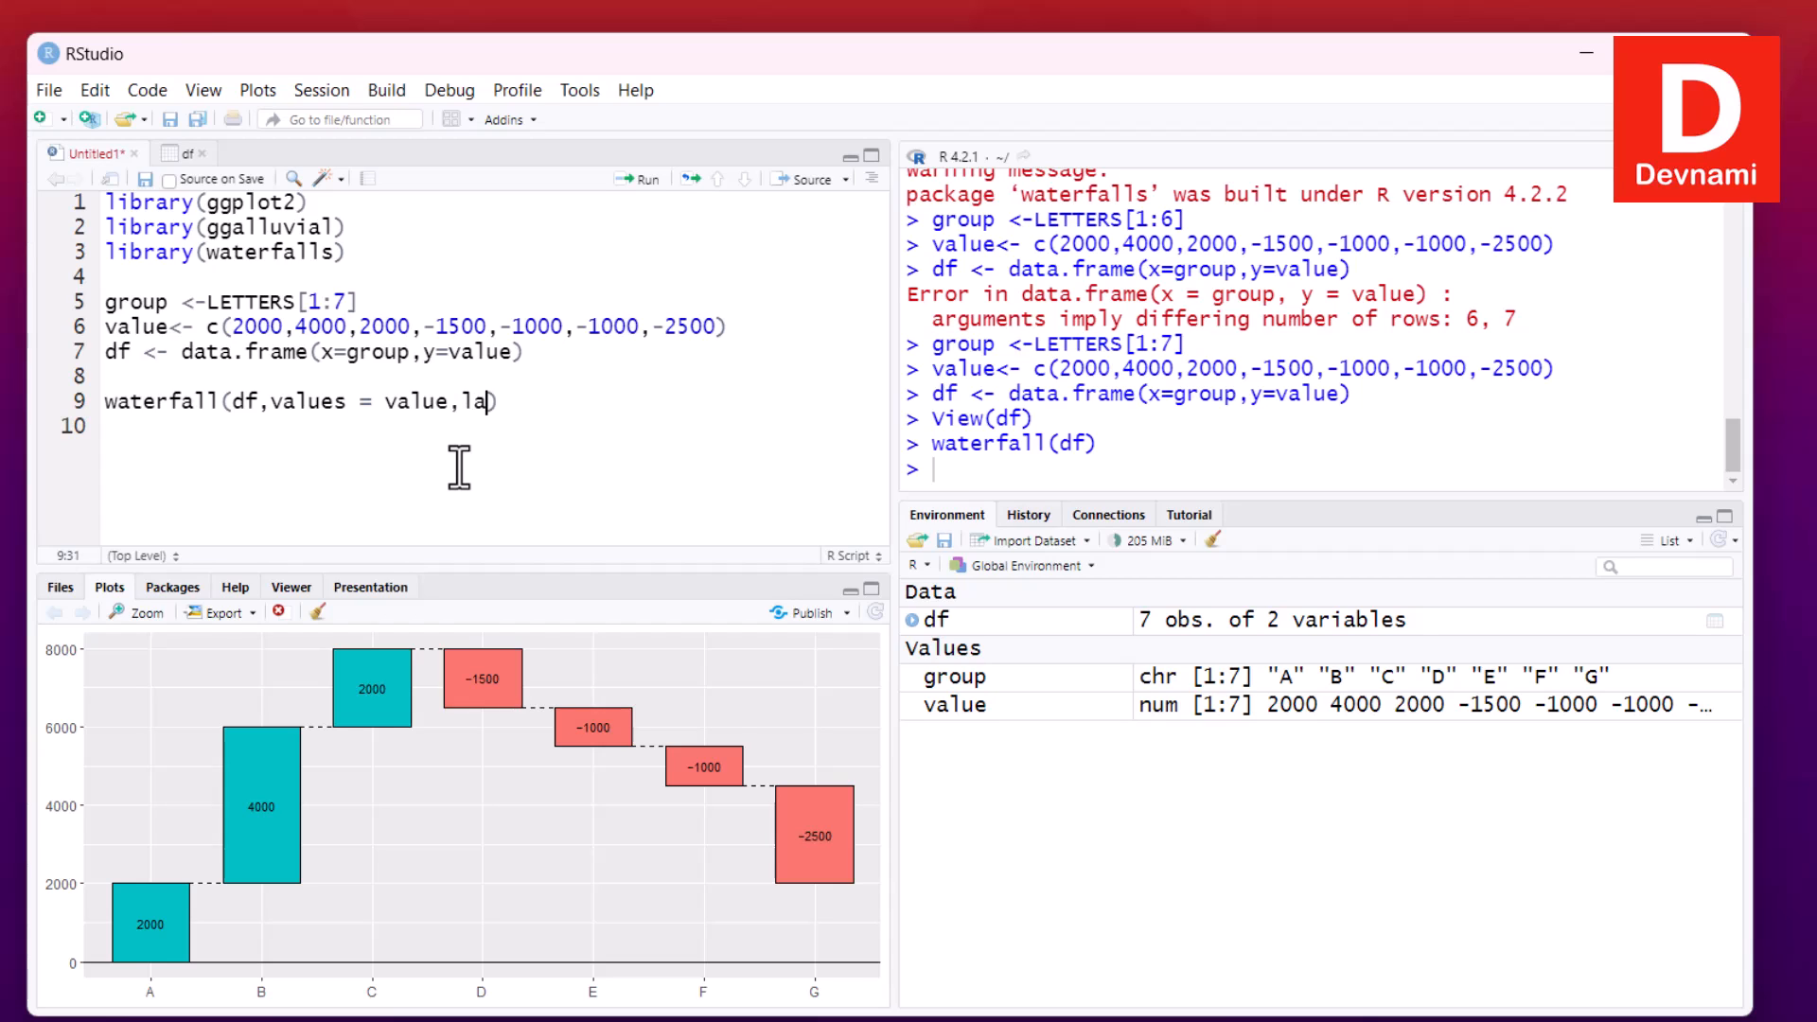
pyautogui.write('bels = group')
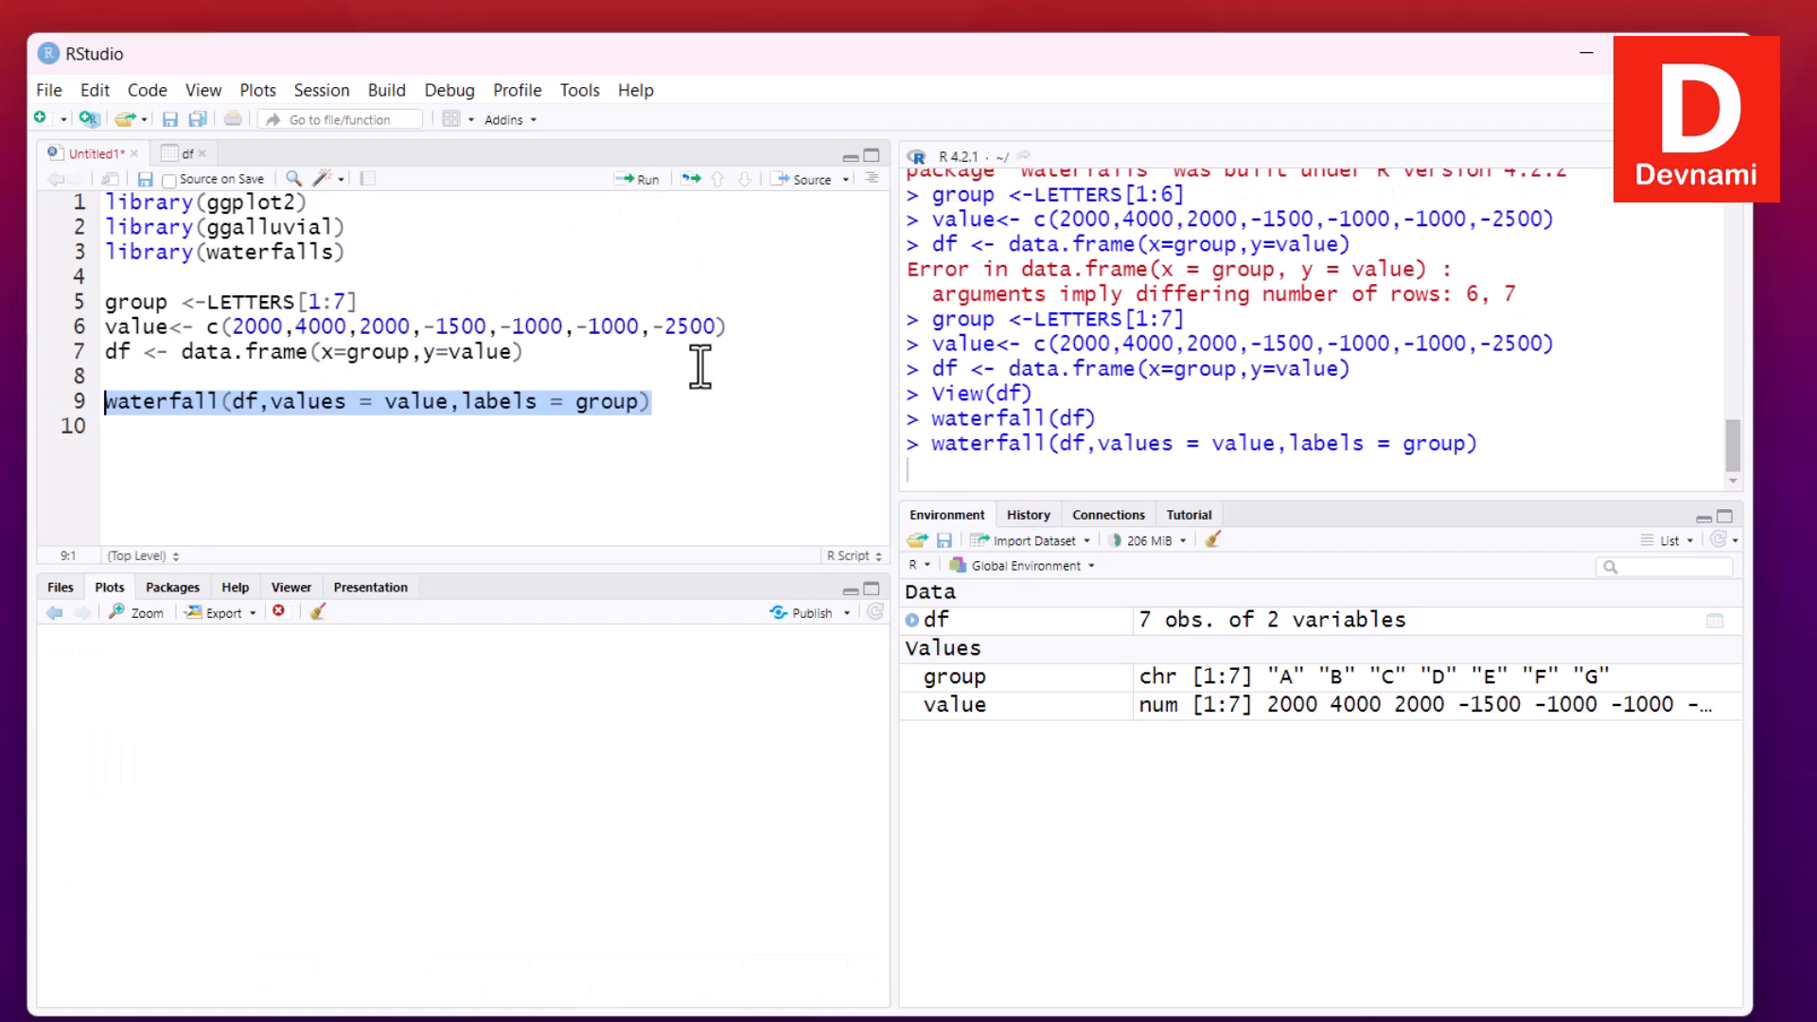
pyautogui.click(644, 178)
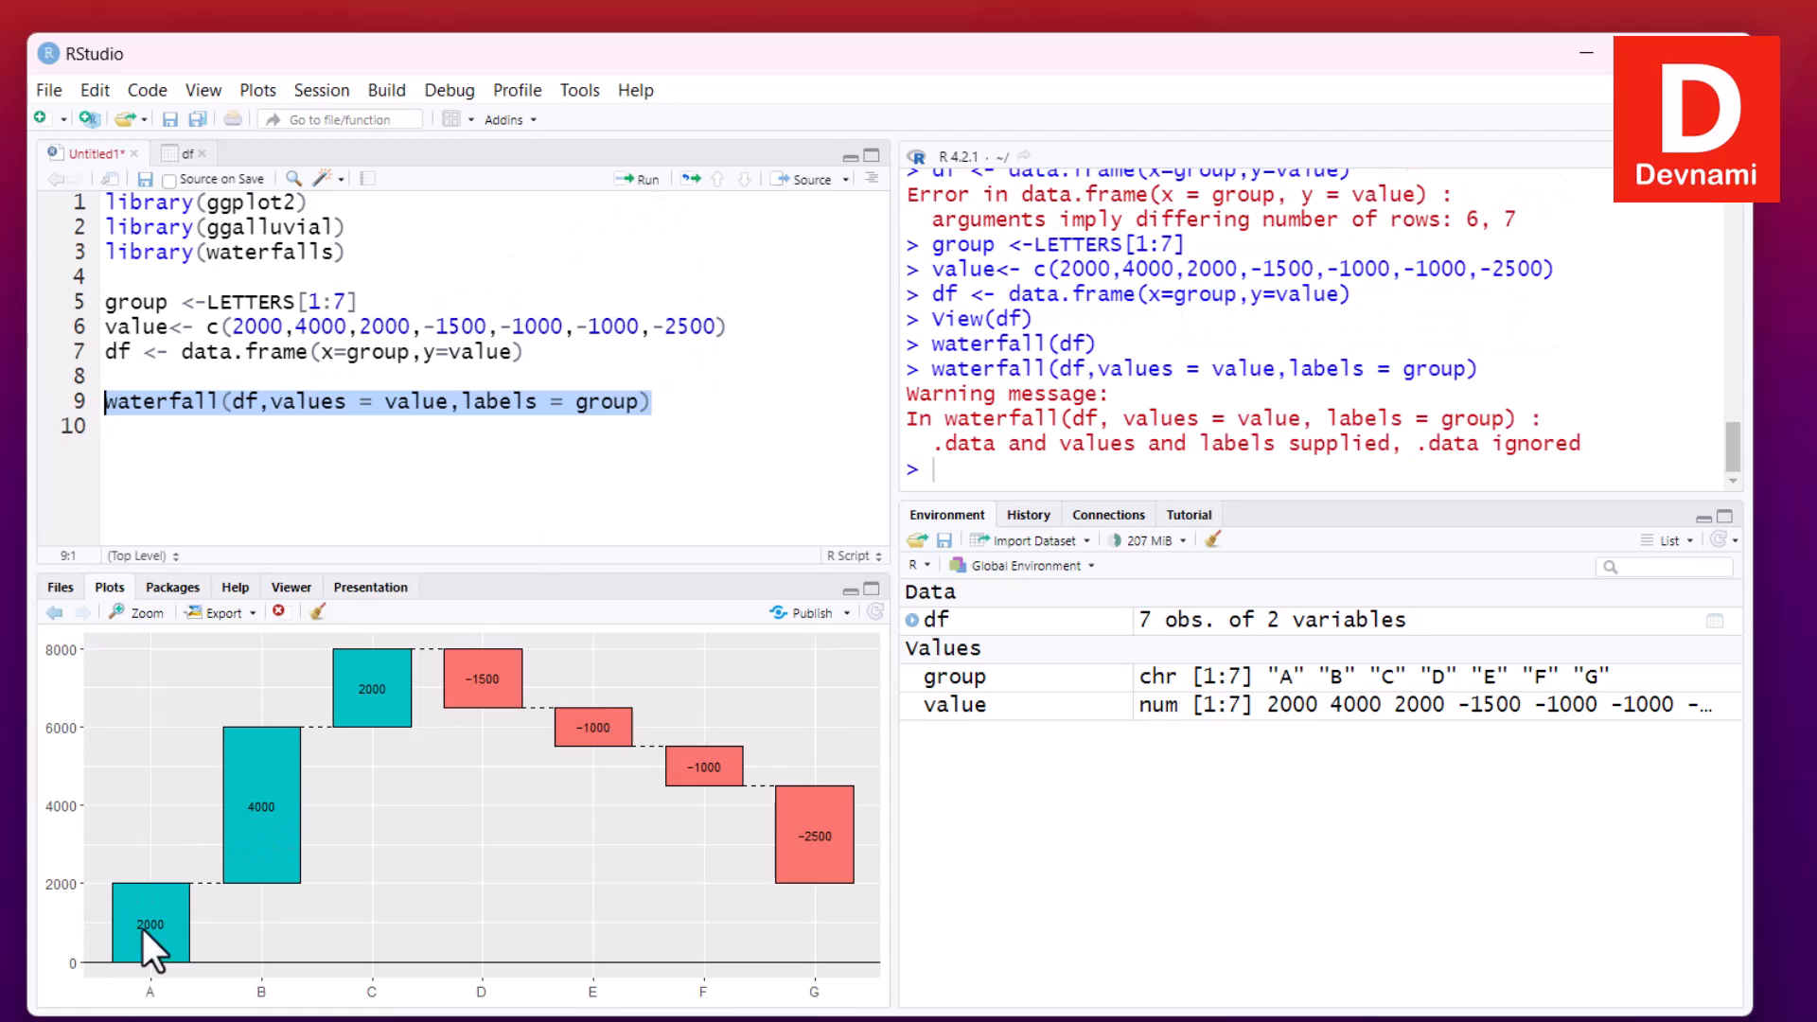
pyautogui.moveTo(352, 868)
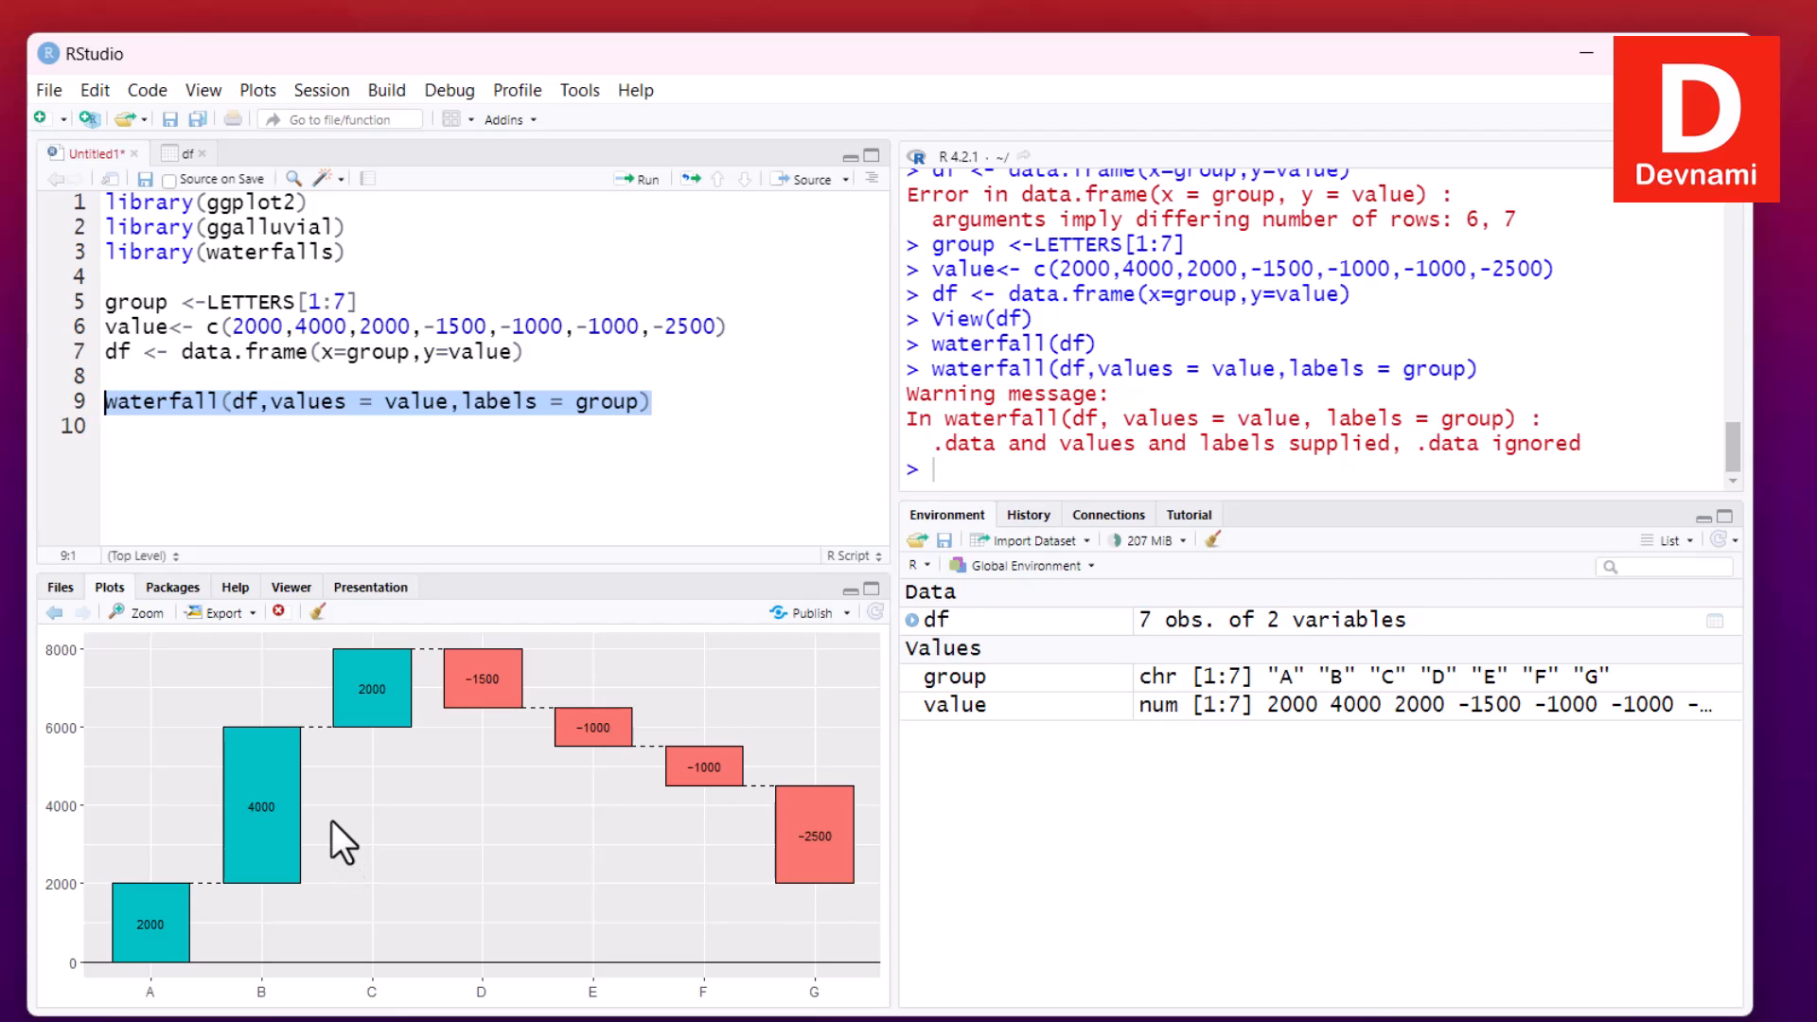
pyautogui.moveTo(337, 834)
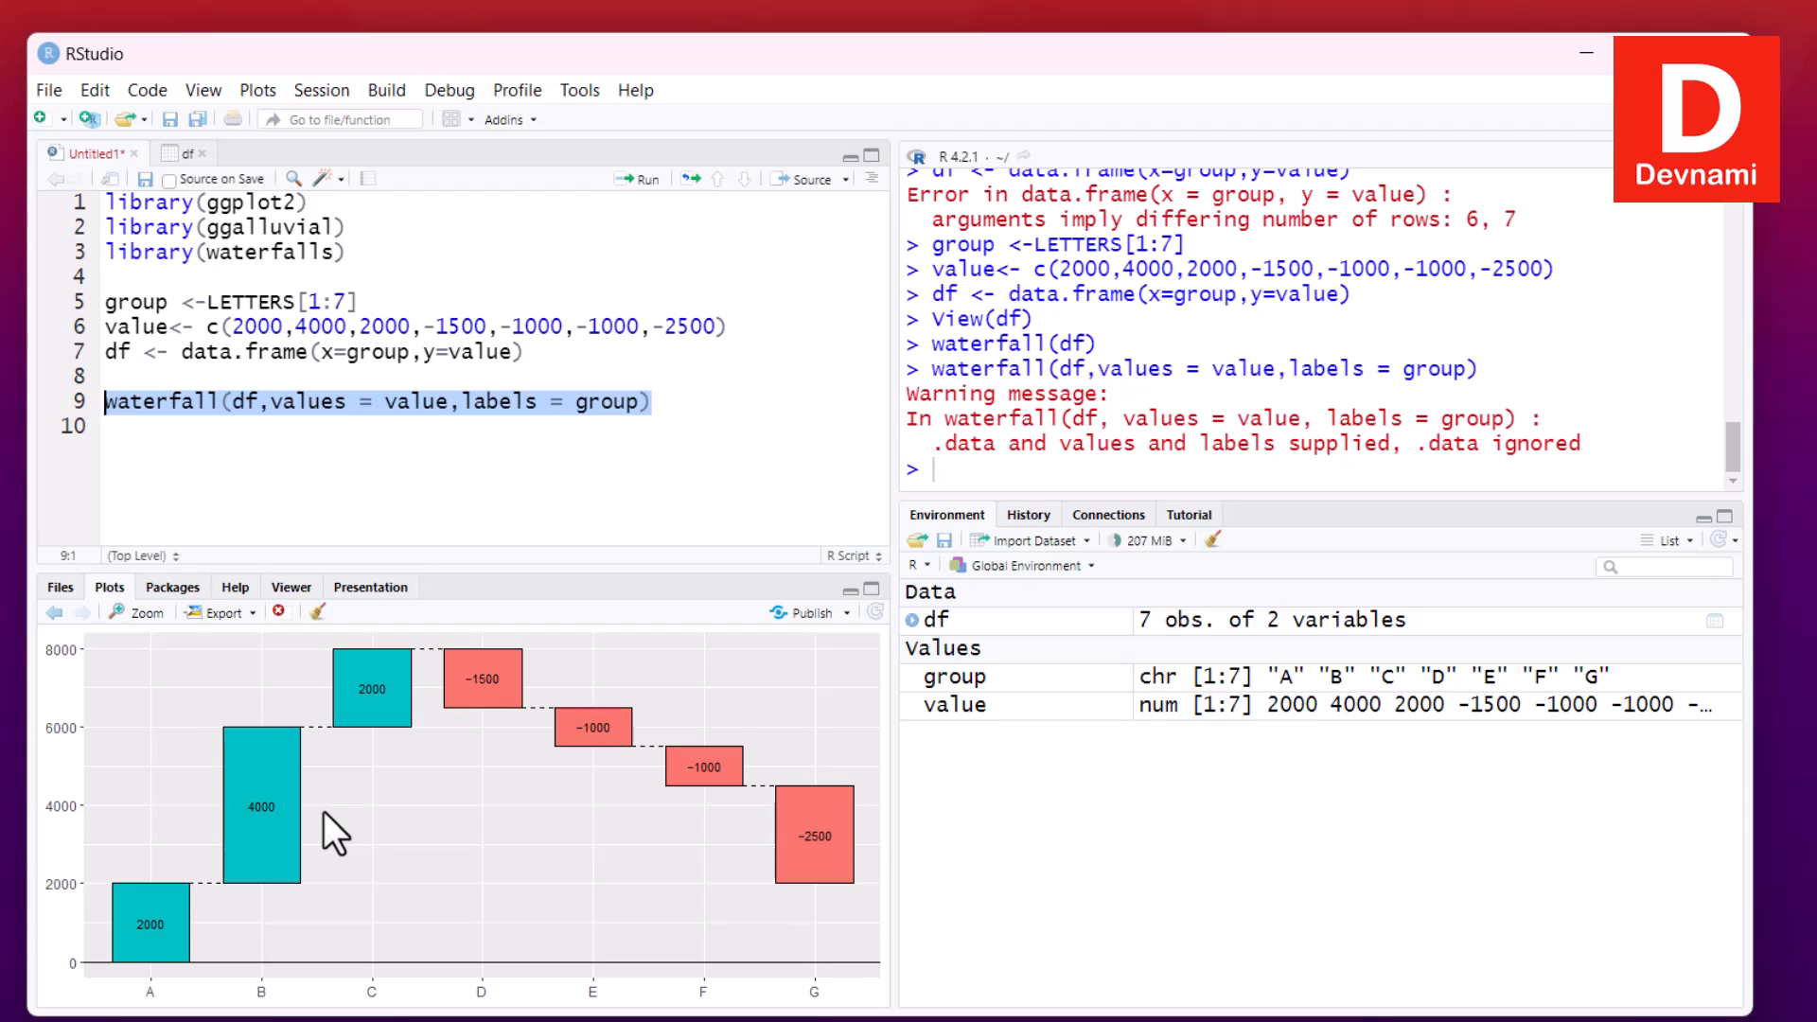
# Replace the values and labels arguments with calc_total = TRUE and run line 9
pyautogui.click(278, 401)
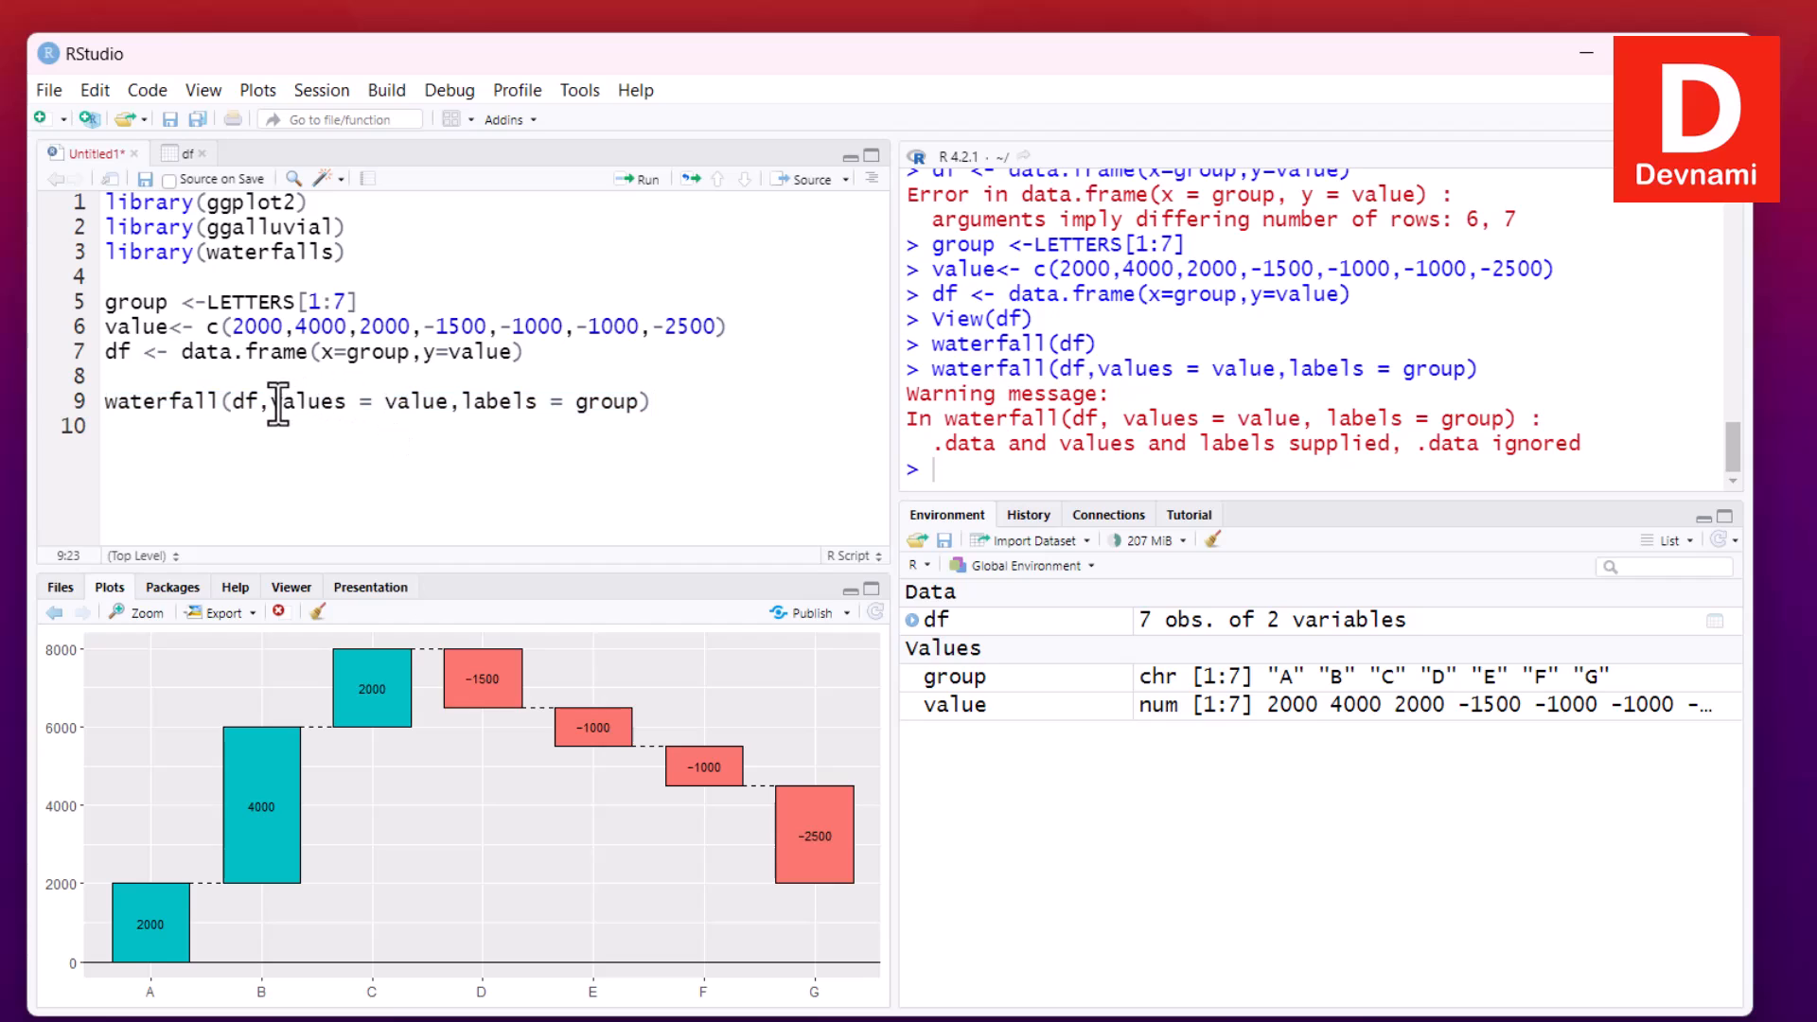
pyautogui.moveTo(271, 401); pyautogui.dragTo(642, 402)
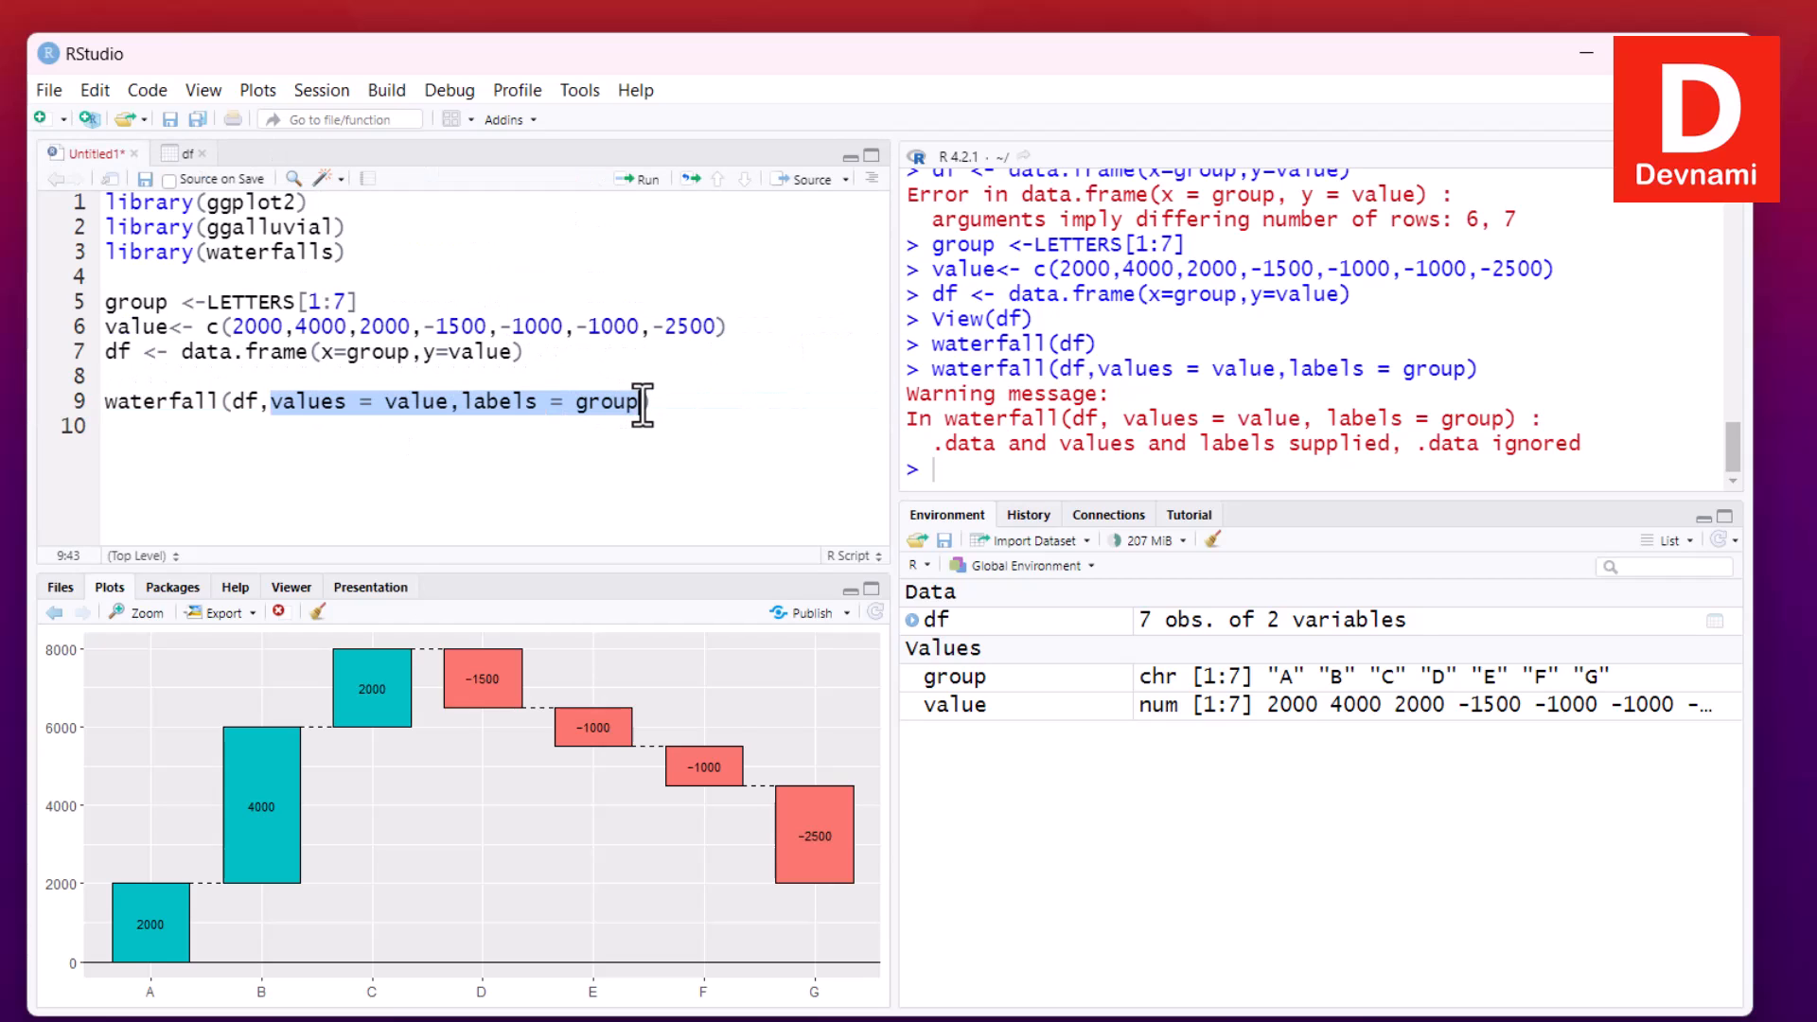
pyautogui.press('Delete')
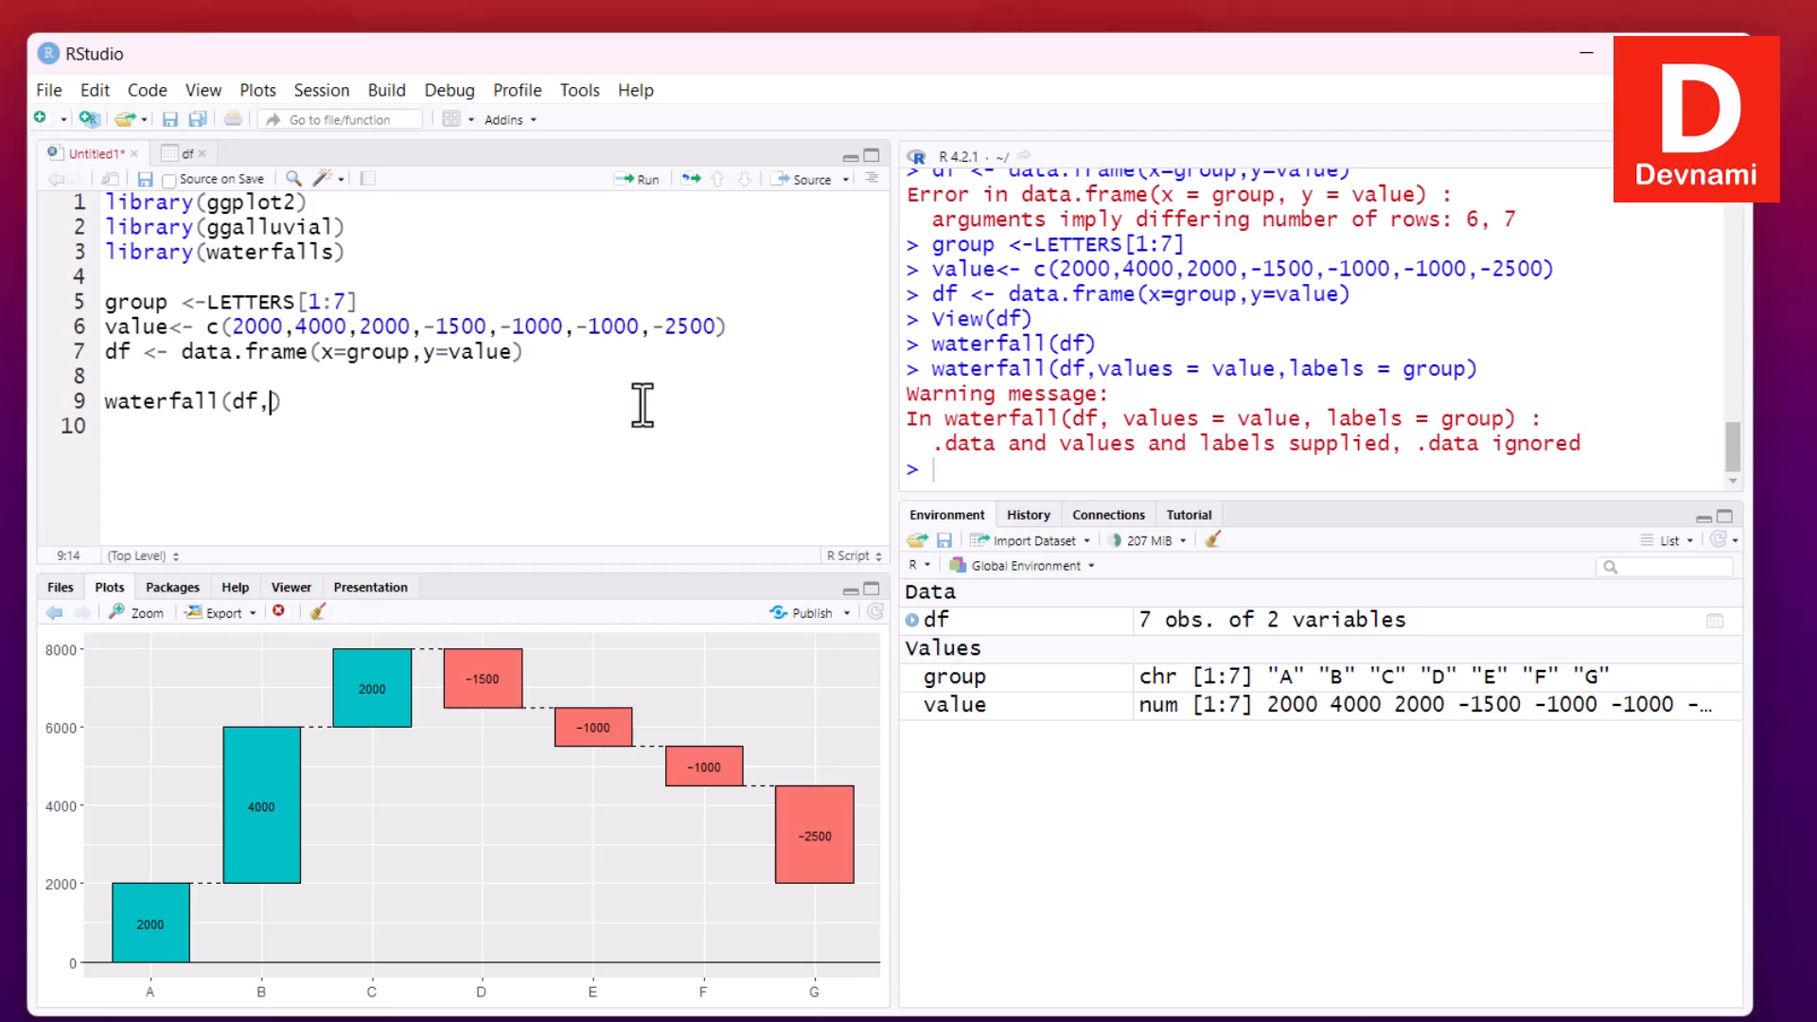
pyautogui.write('calc_total =')
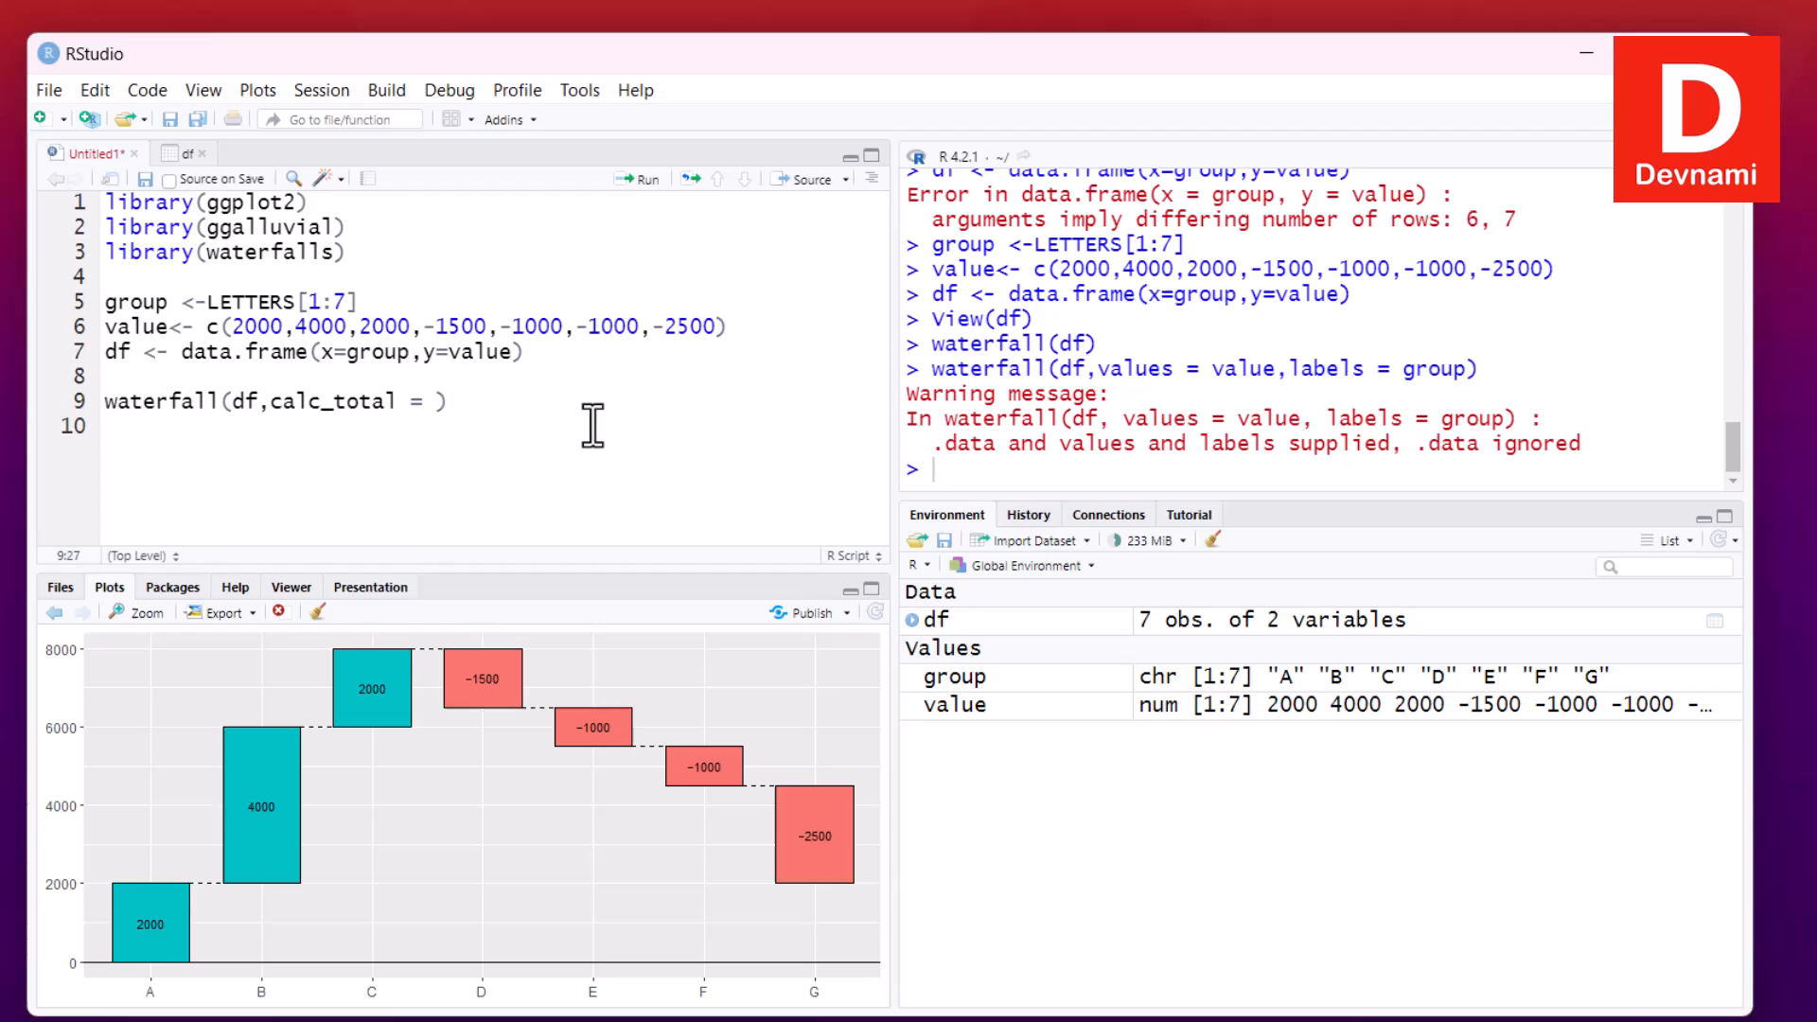
pyautogui.write('TRUE')
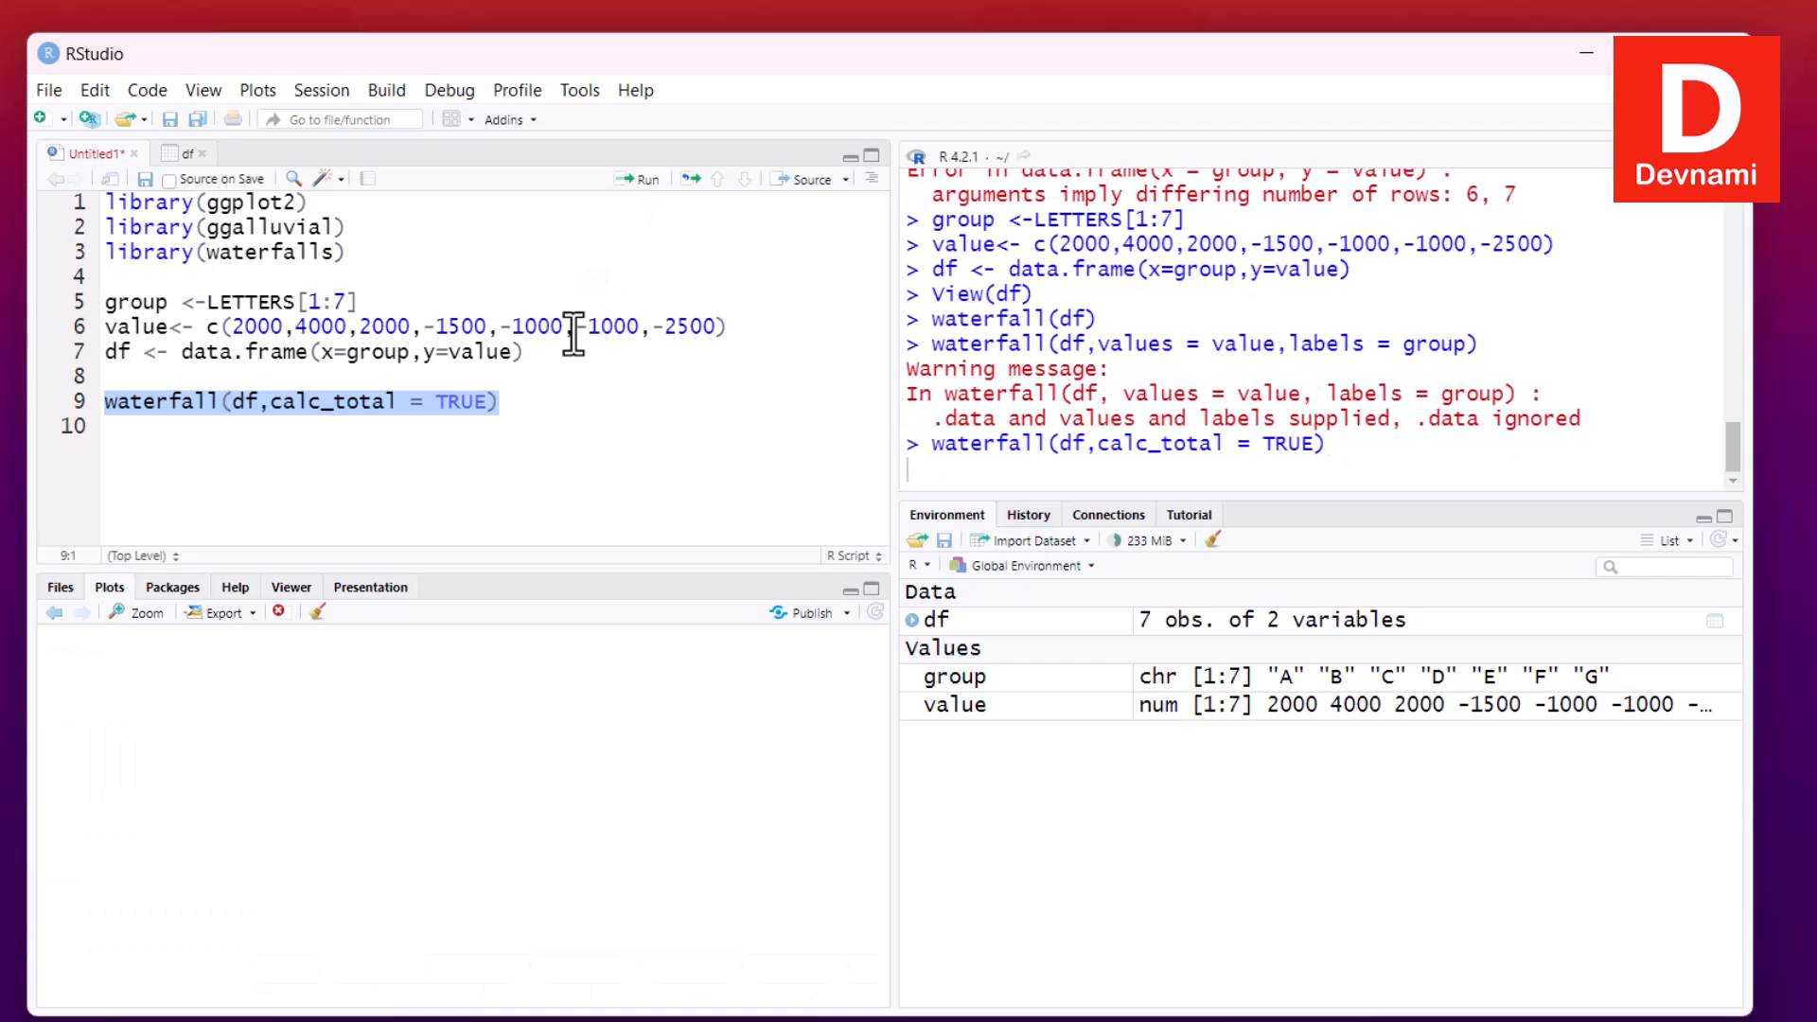
pyautogui.click(635, 178)
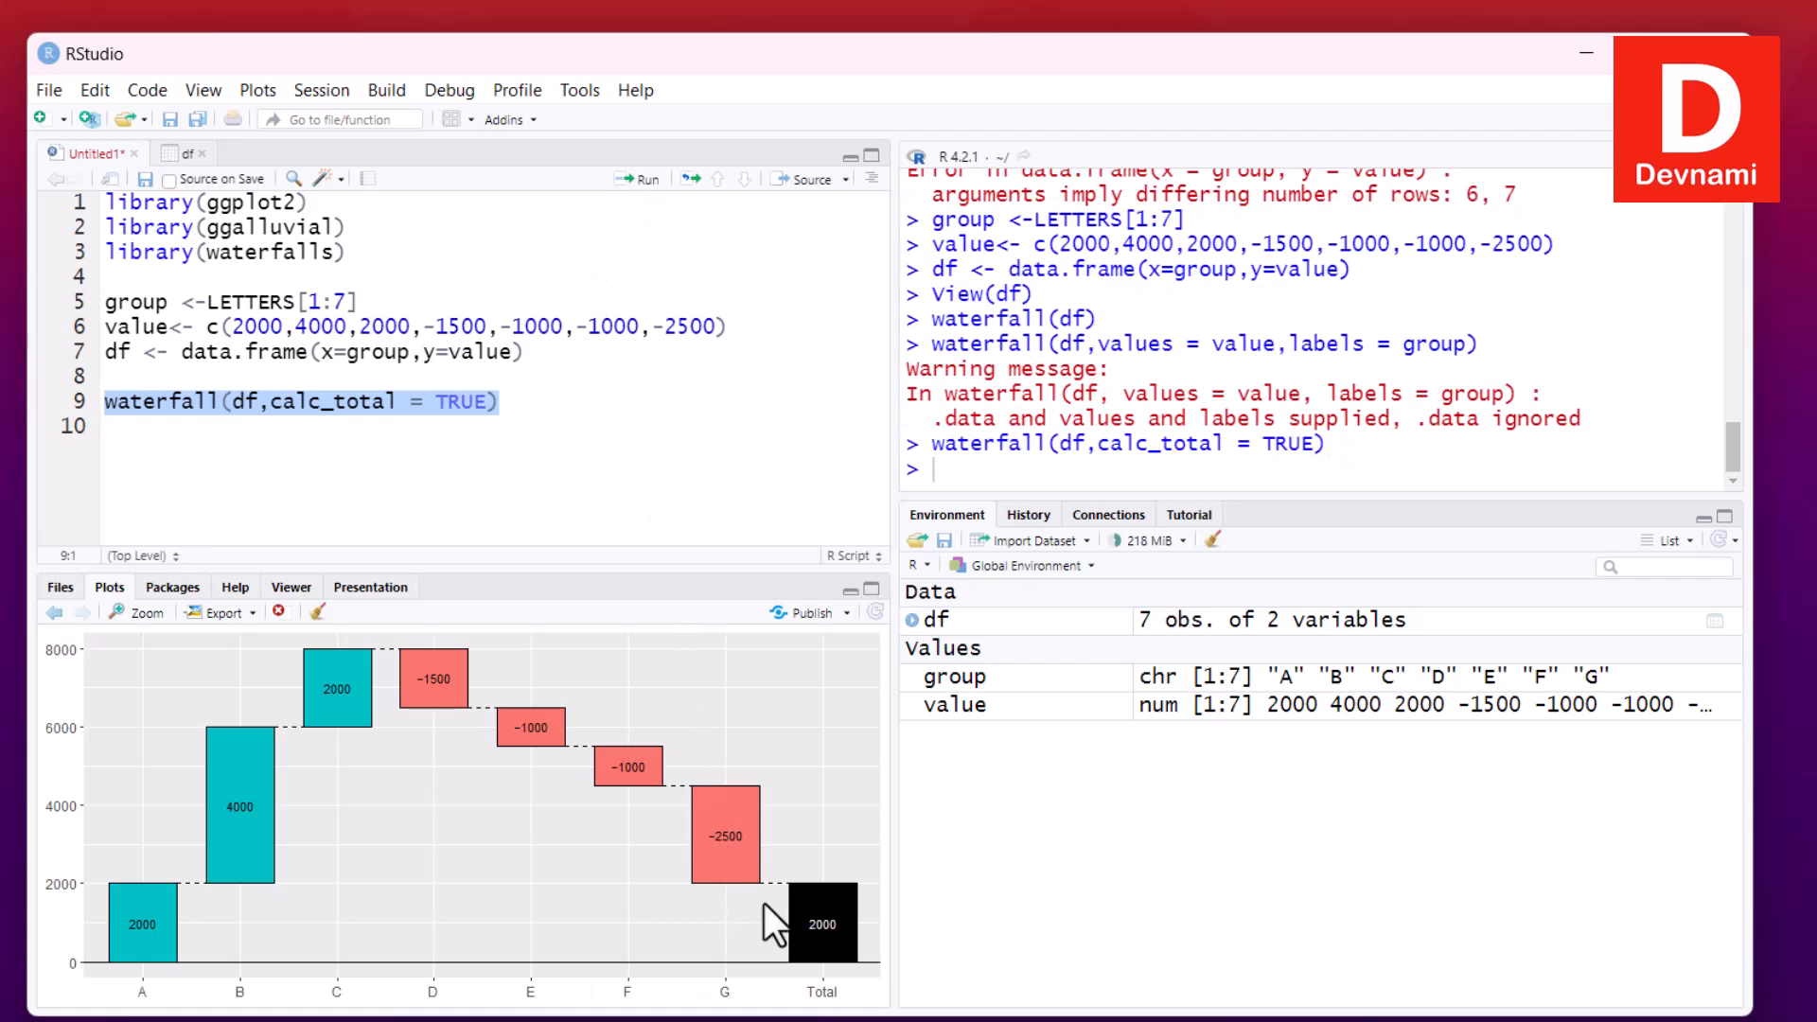
pyautogui.moveTo(798, 886)
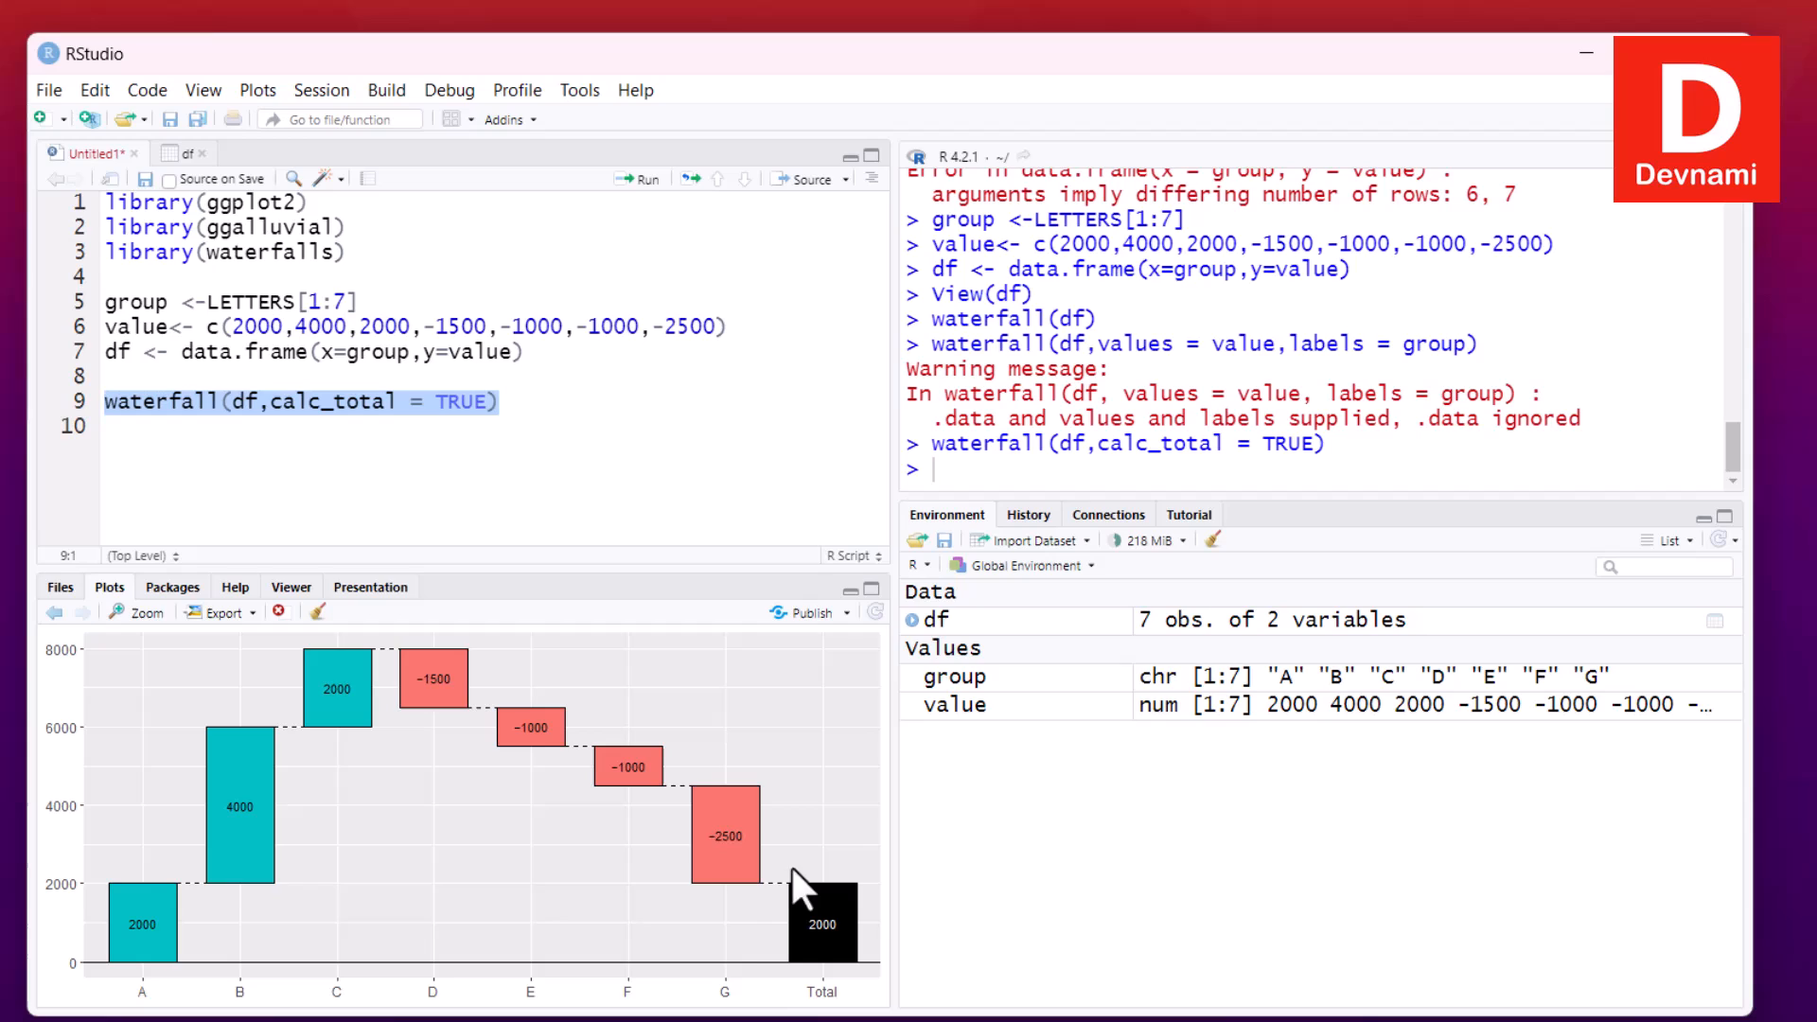
pyautogui.moveTo(874, 891)
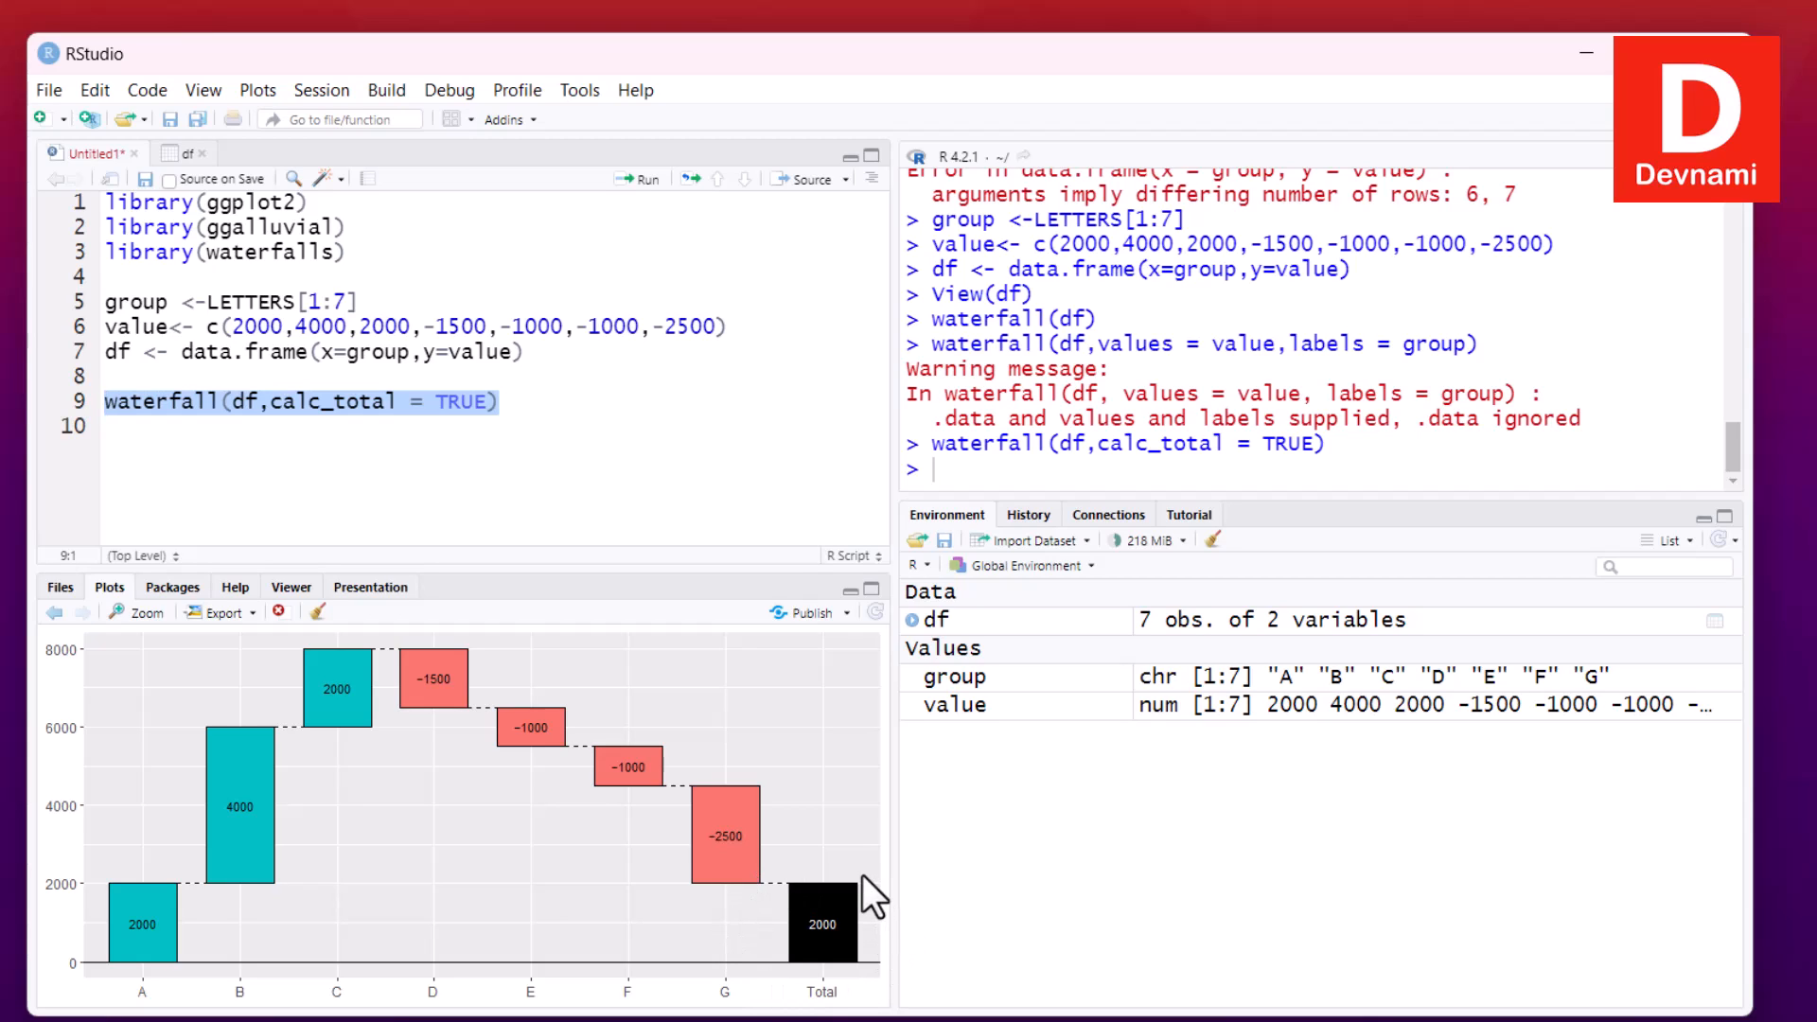
pyautogui.moveTo(866, 892)
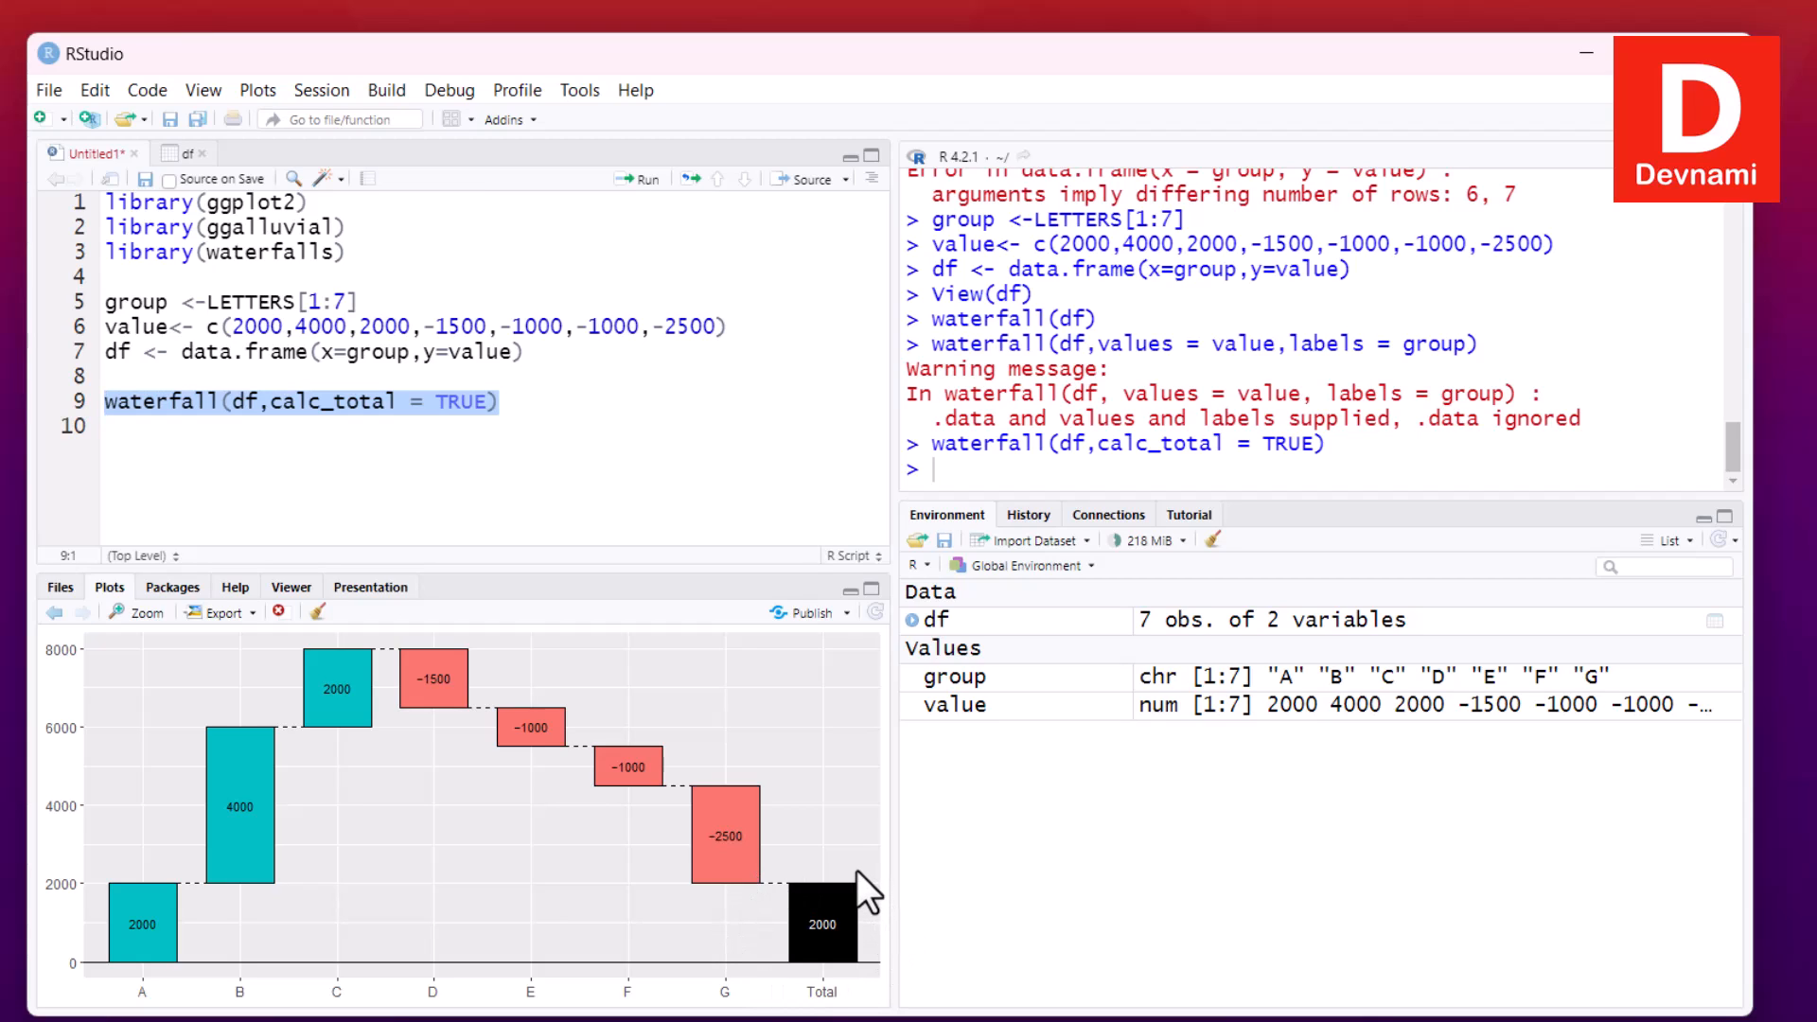
pyautogui.moveTo(208, 674)
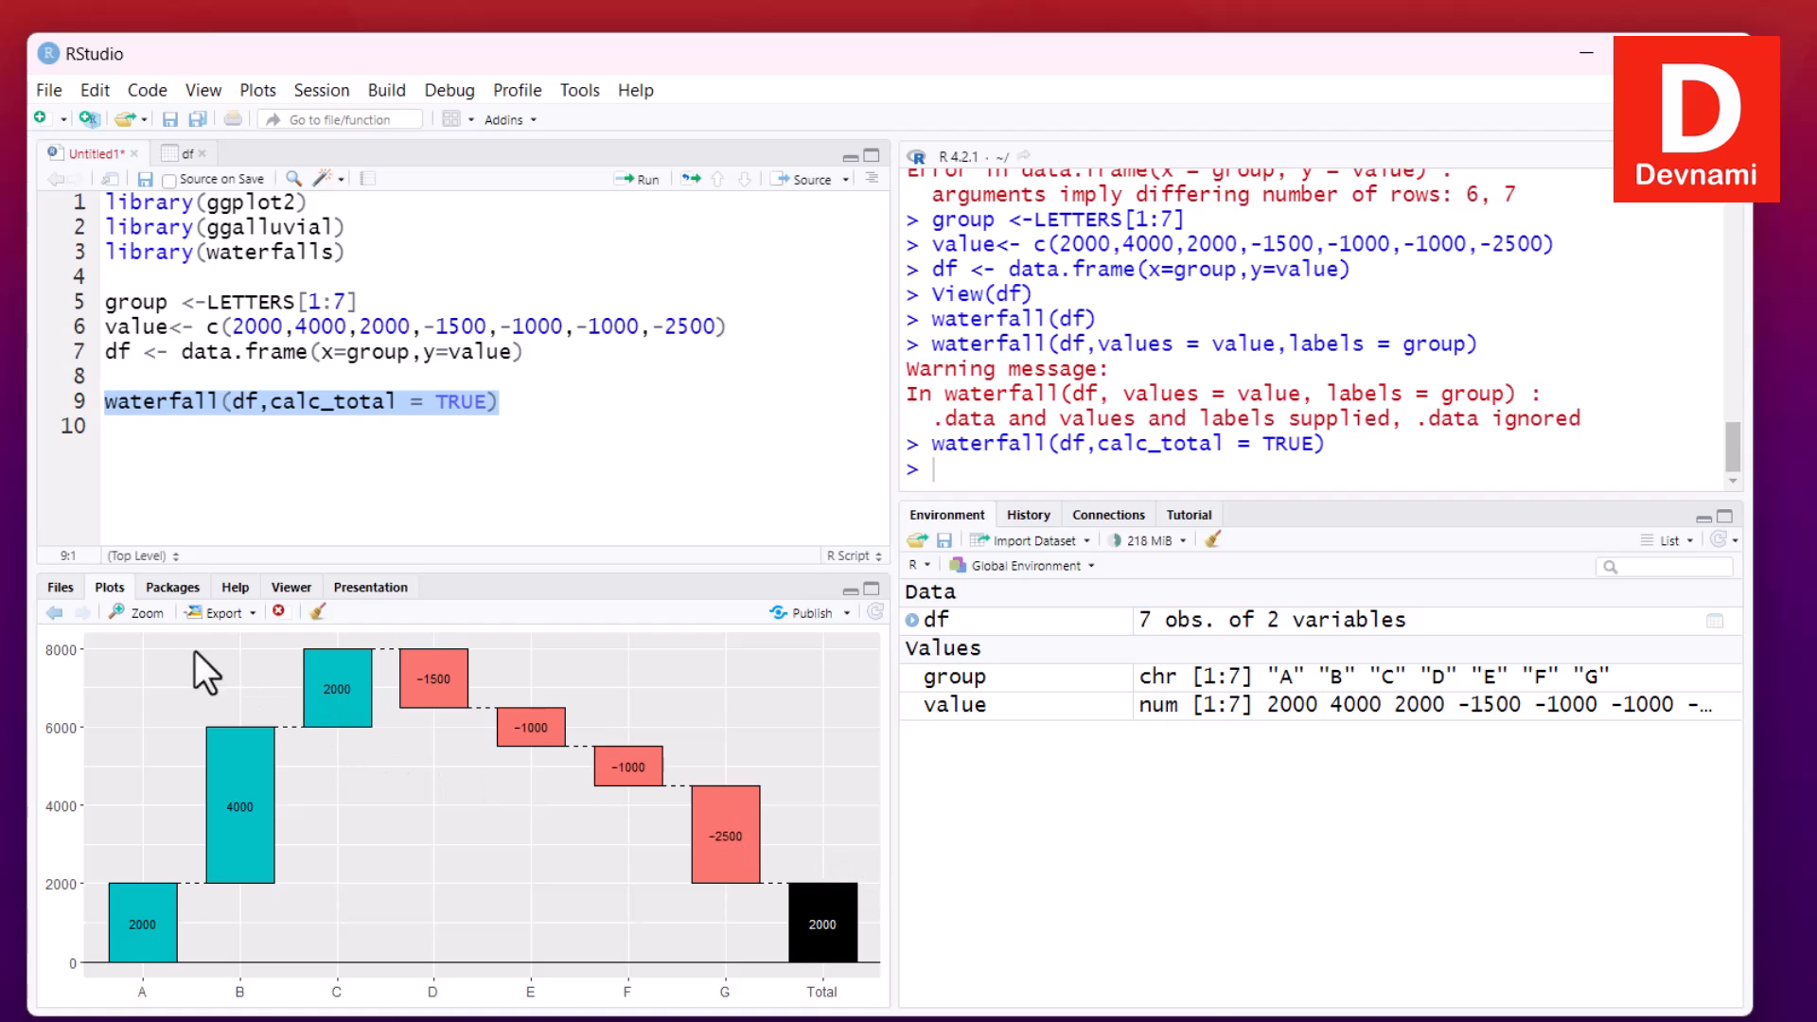
pyautogui.click(138, 613)
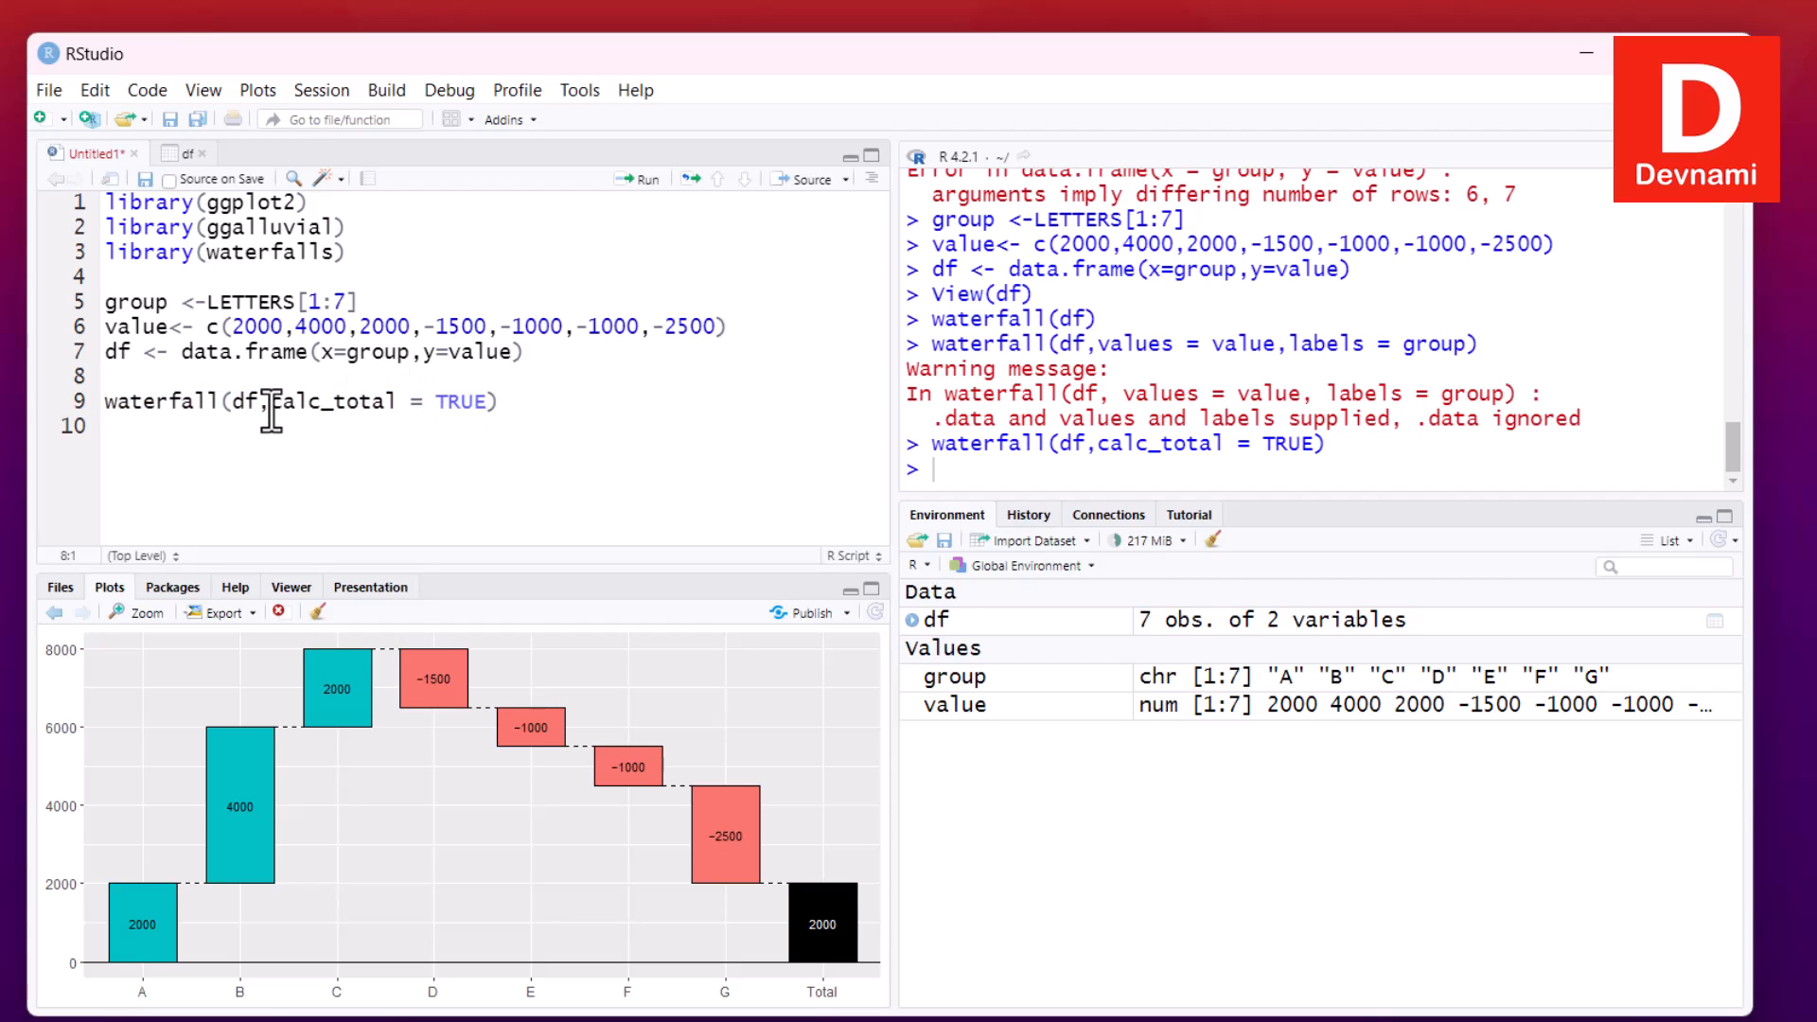
# Change the option to rect_width = 0.4 and rerun the waterfall call
pyautogui.write('re')
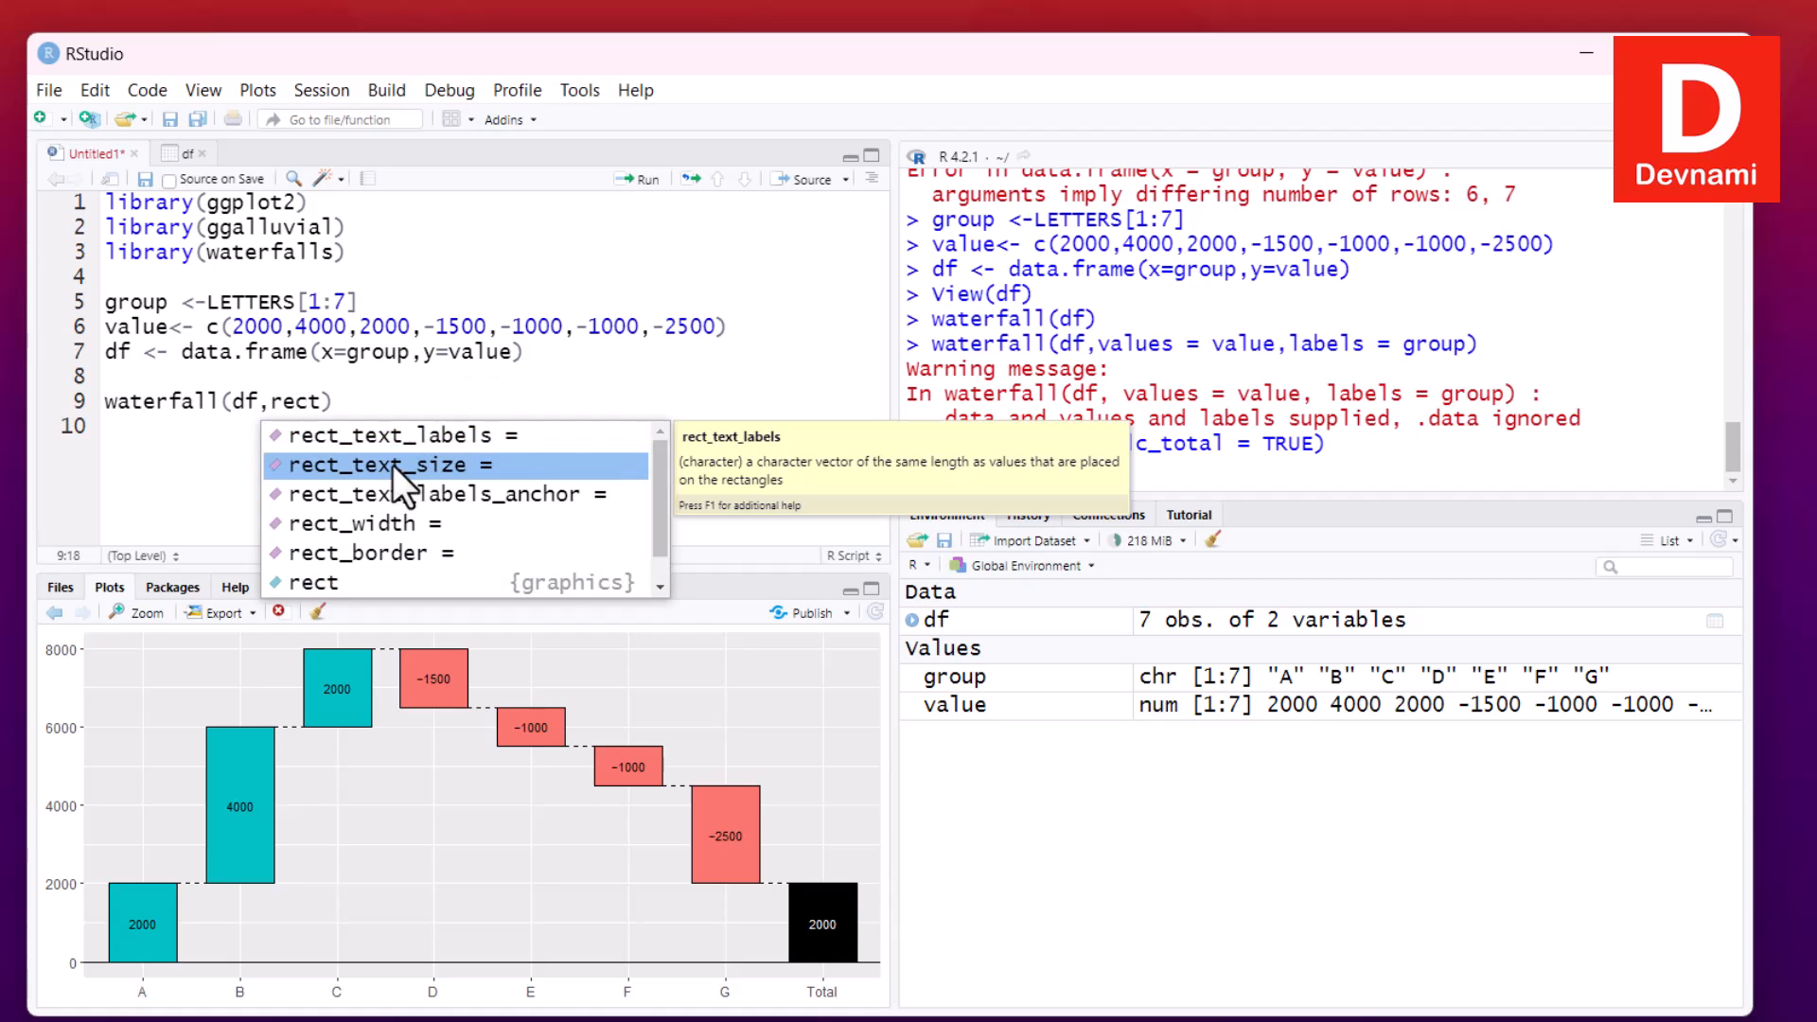
pyautogui.write('rect_width = 0')
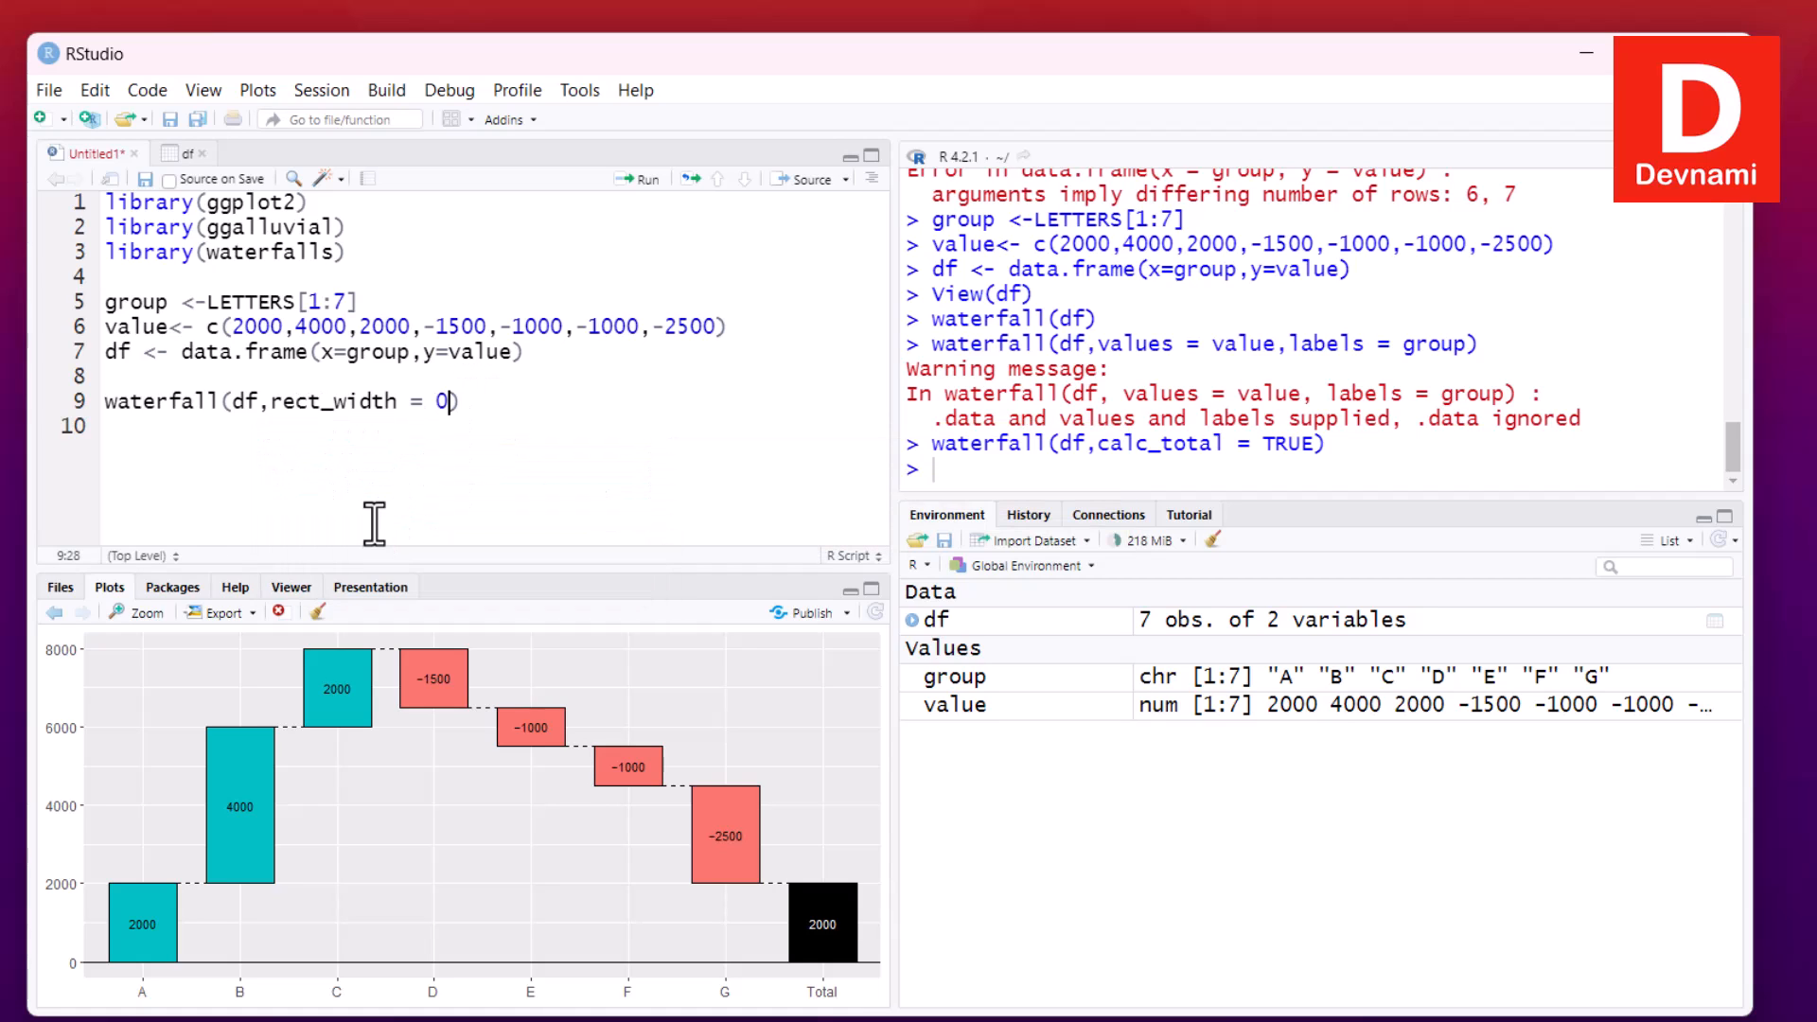
pyautogui.write('.4')
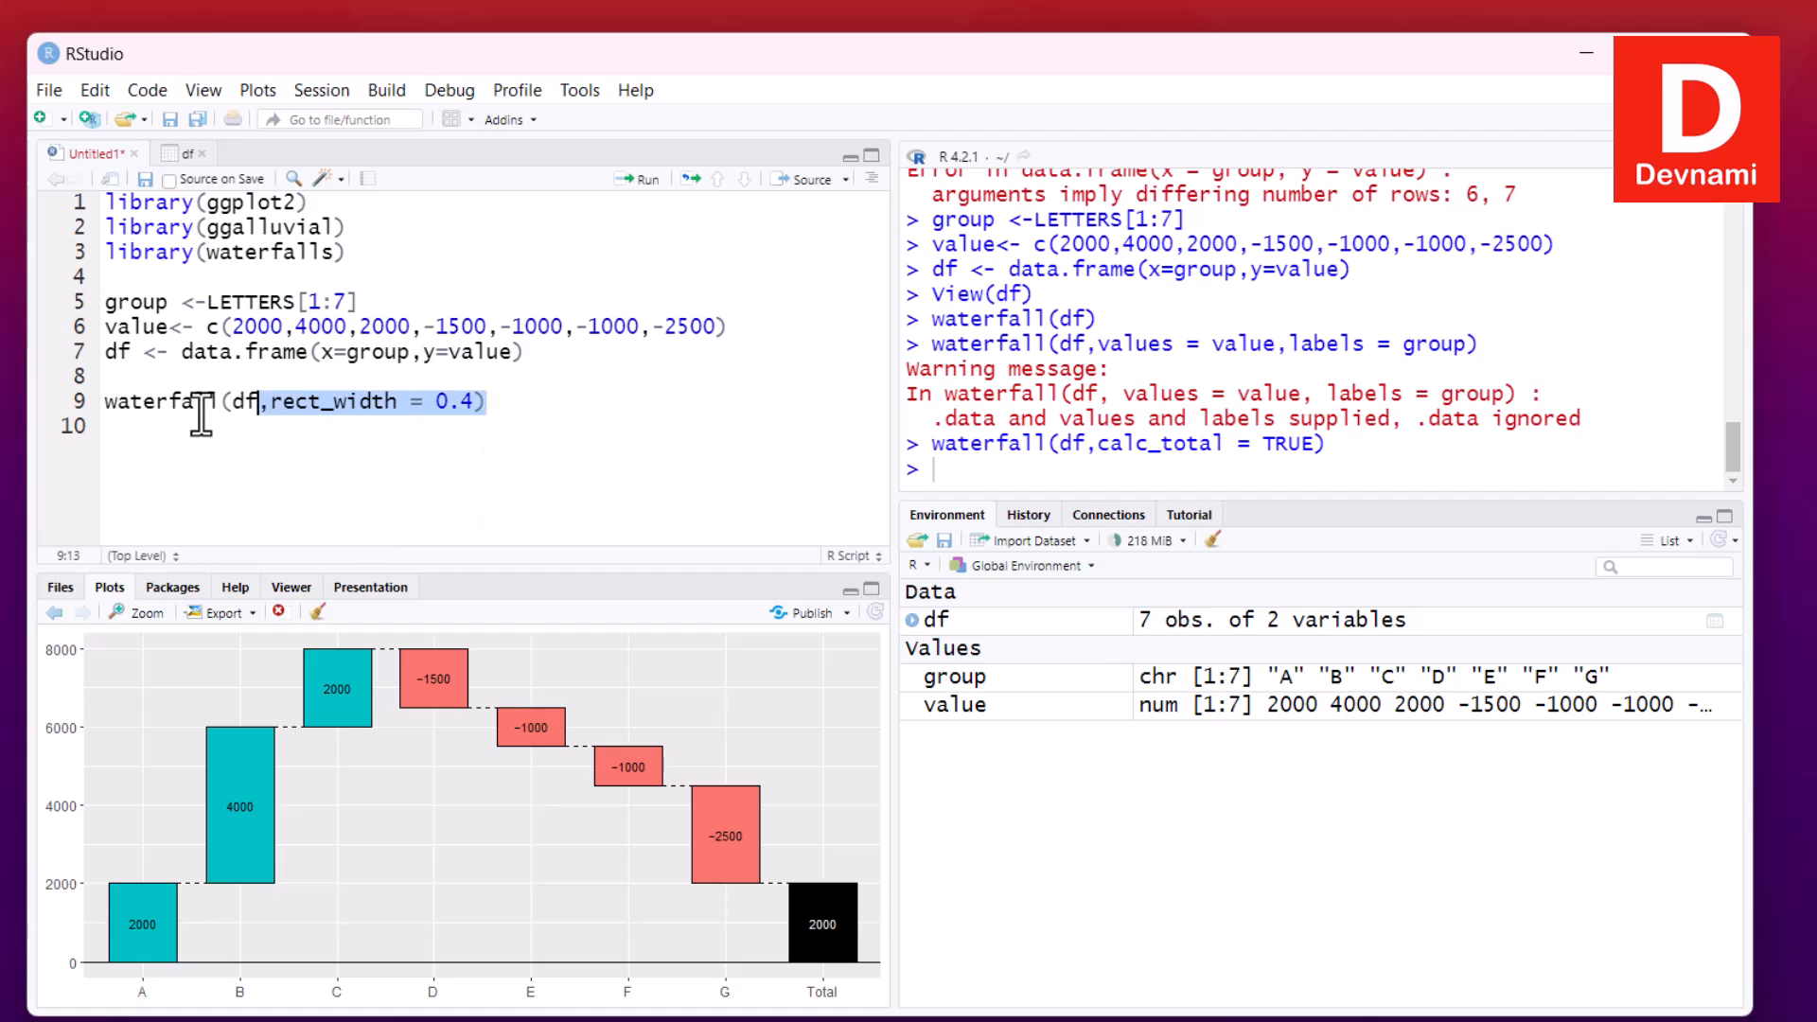
pyautogui.click(637, 178)
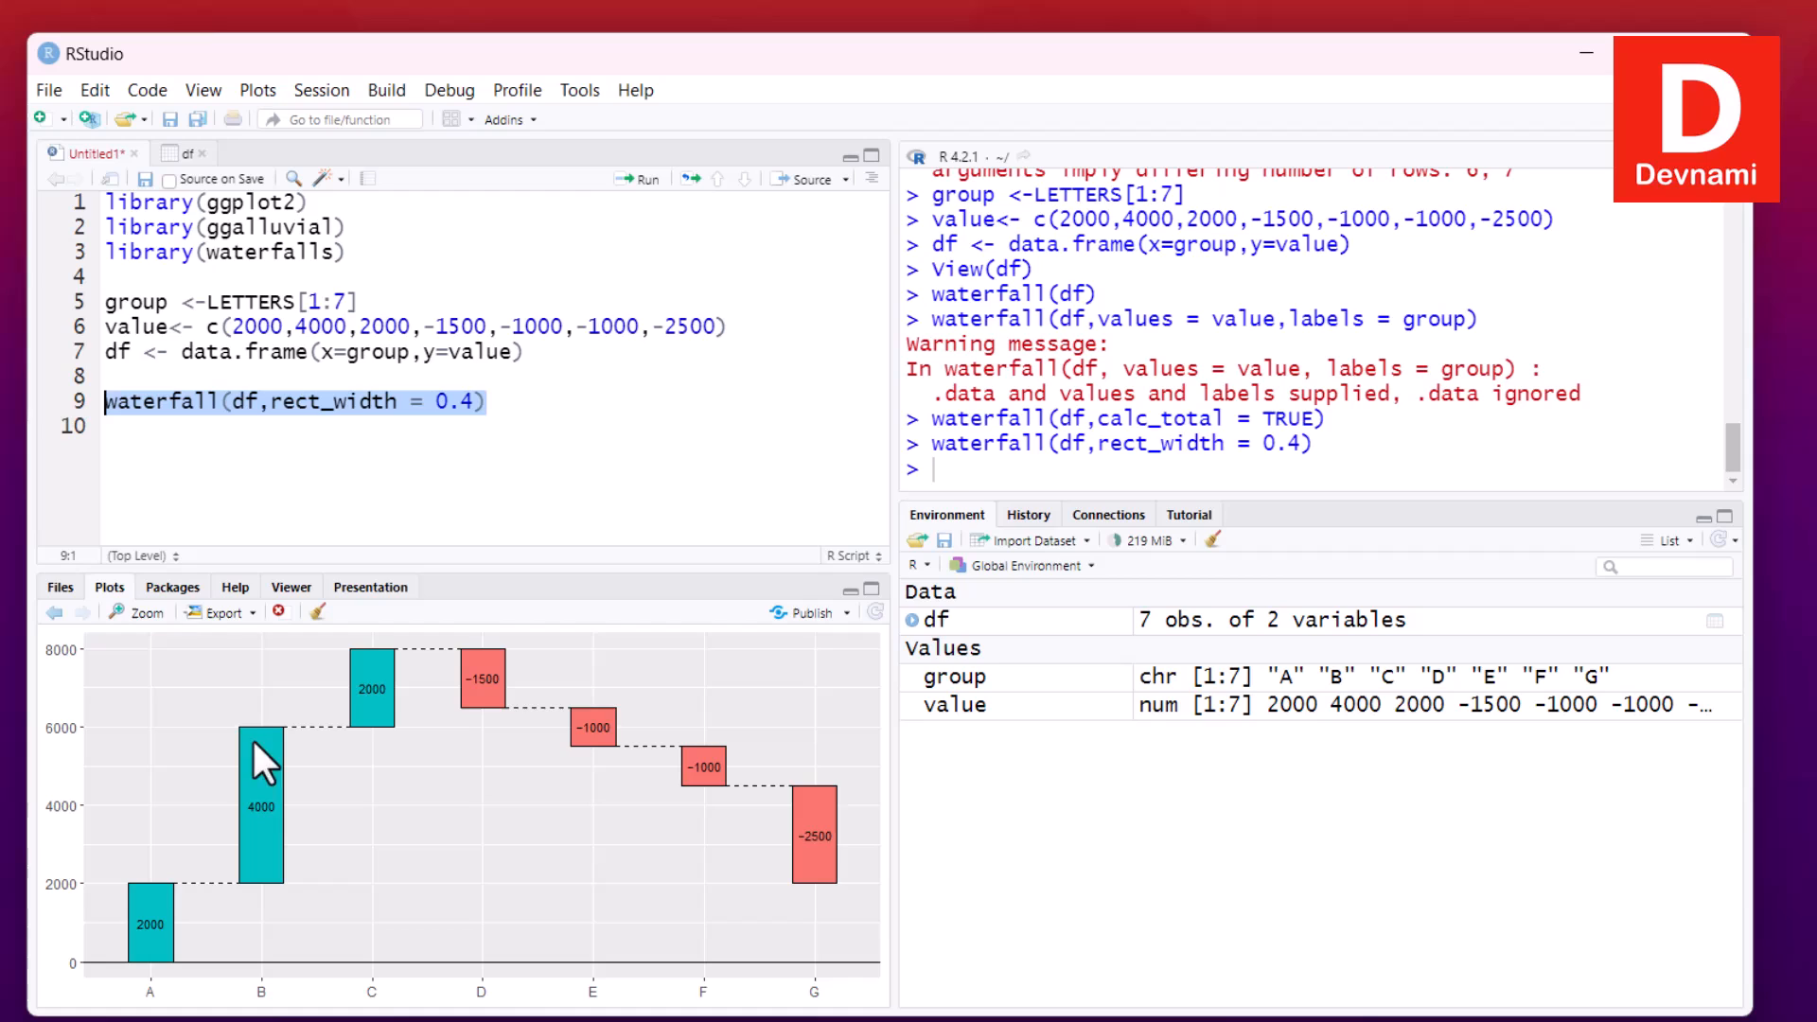
pyautogui.moveTo(334, 873)
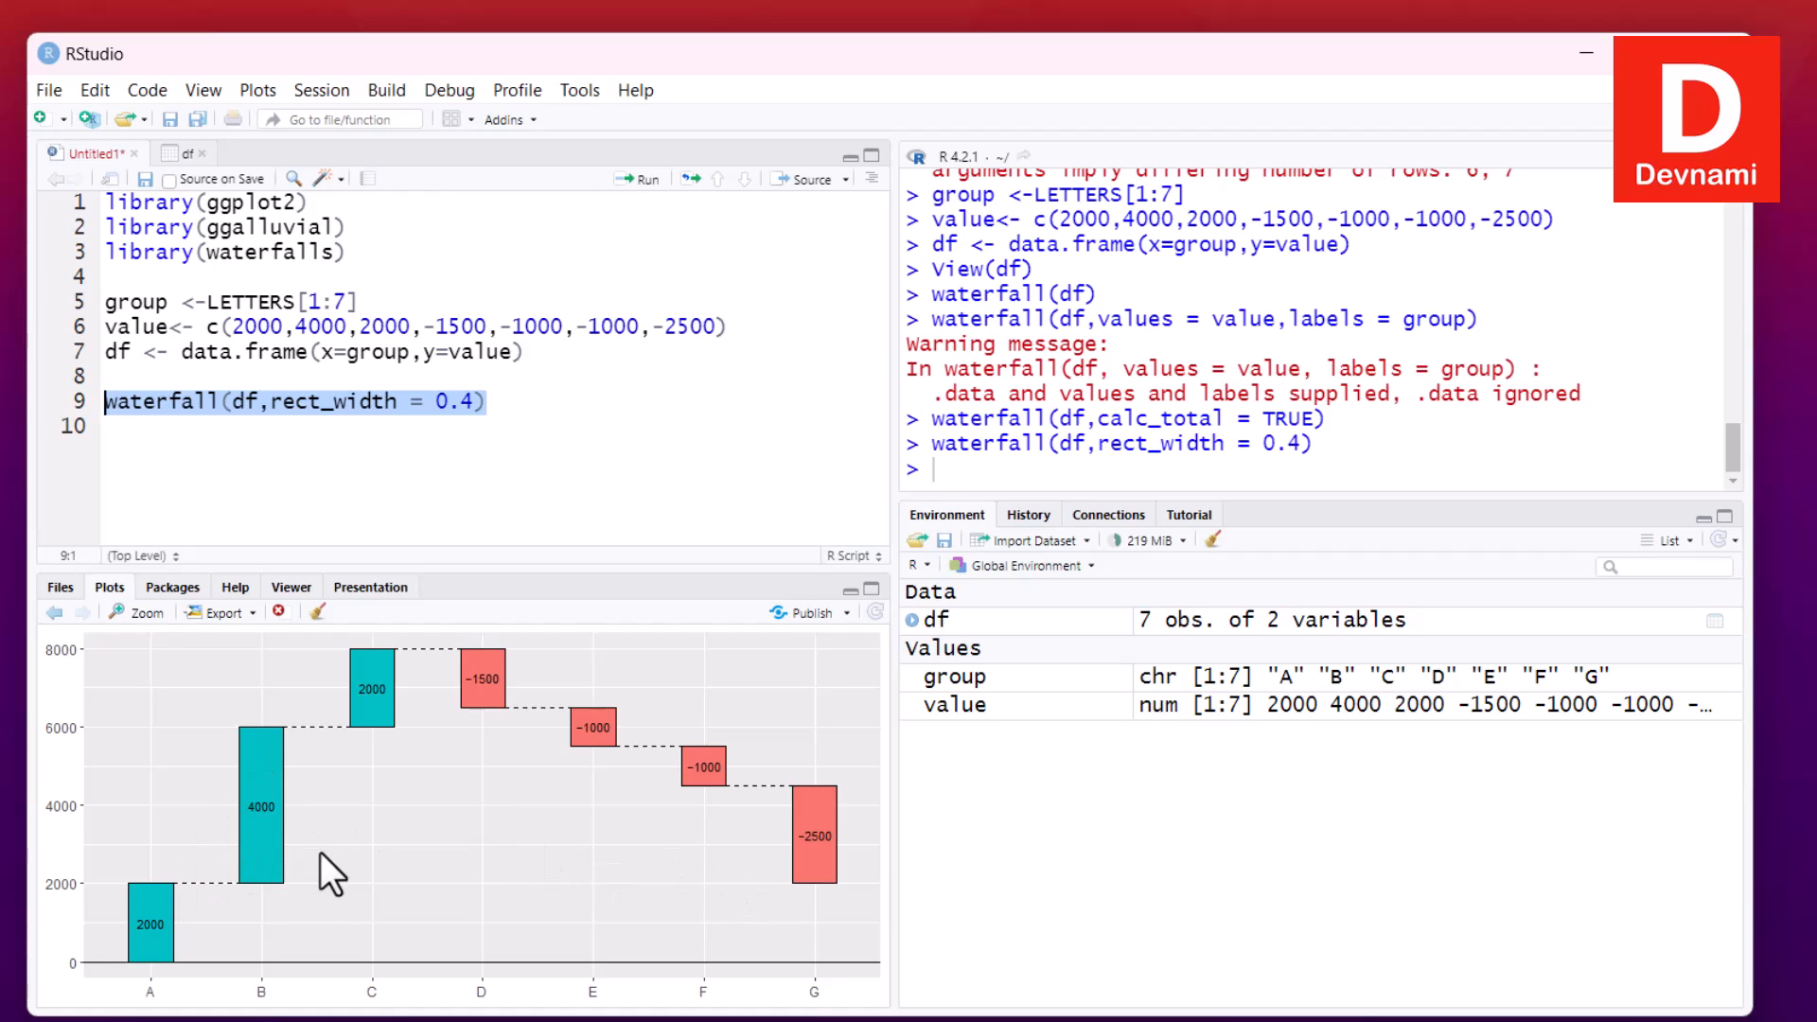
pyautogui.click(136, 611)
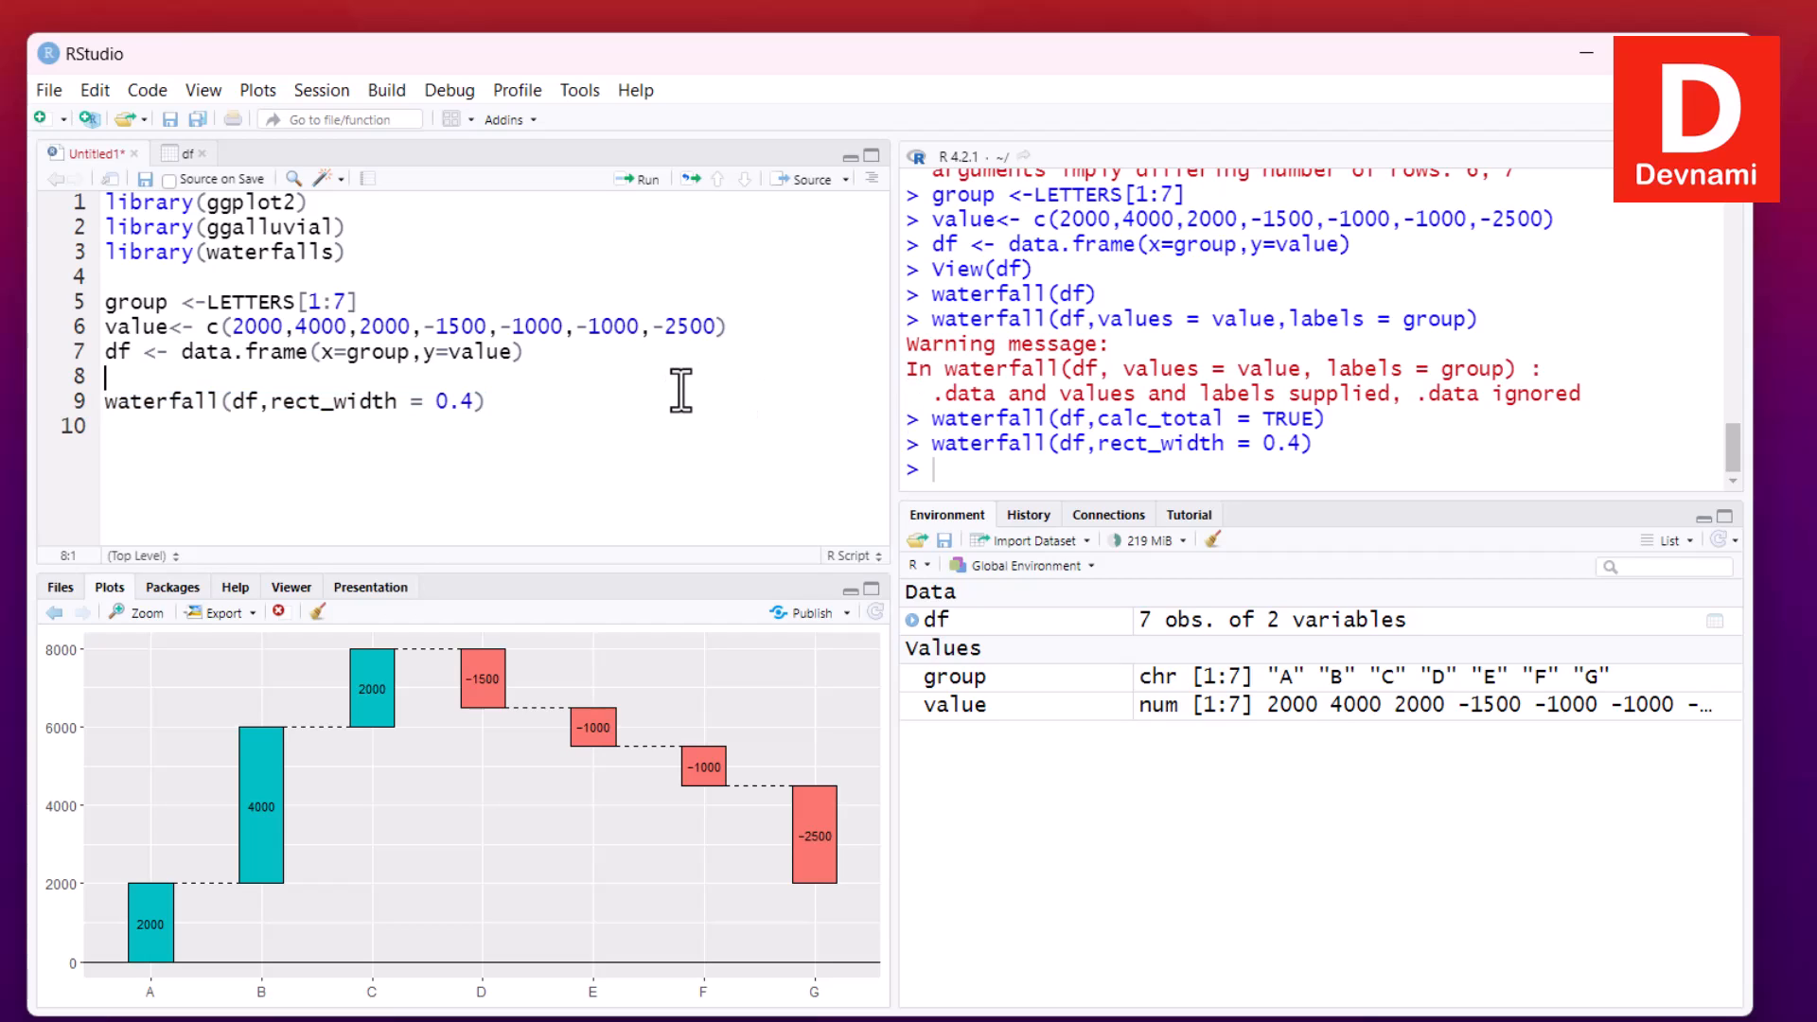
pyautogui.moveTo(683, 384)
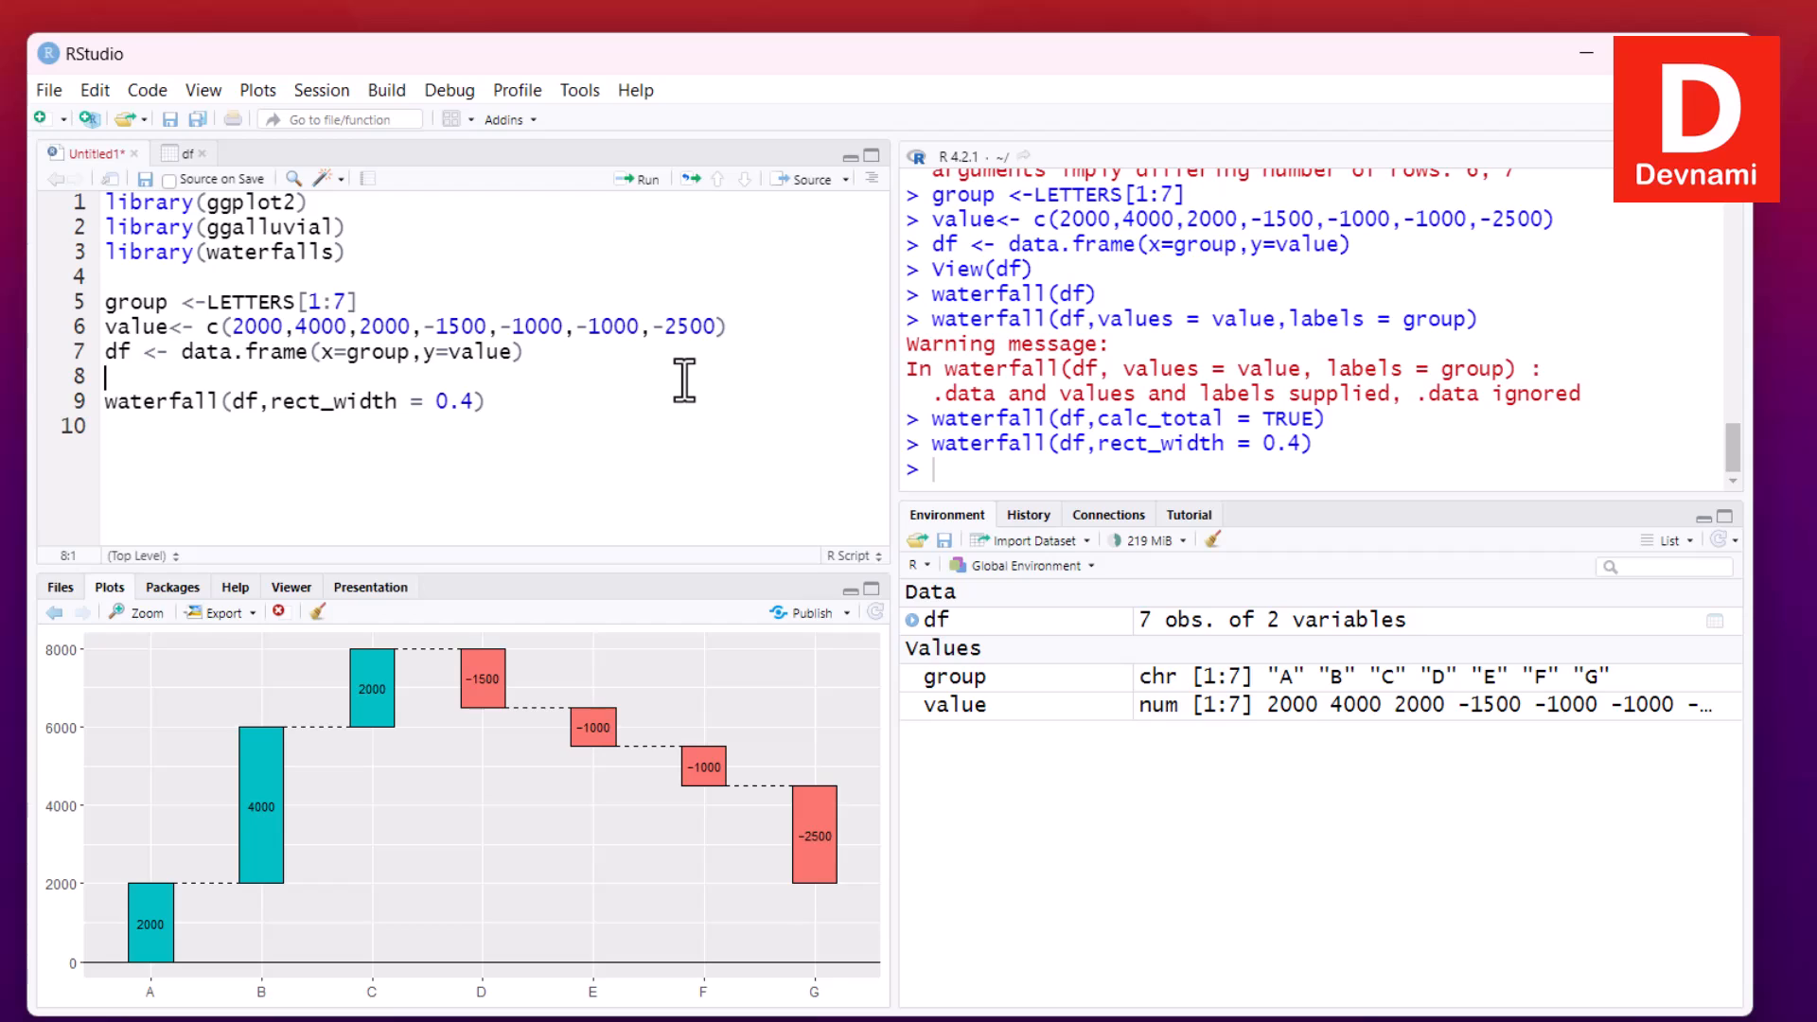
pyautogui.moveTo(268, 401); pyautogui.dragTo(477, 401)
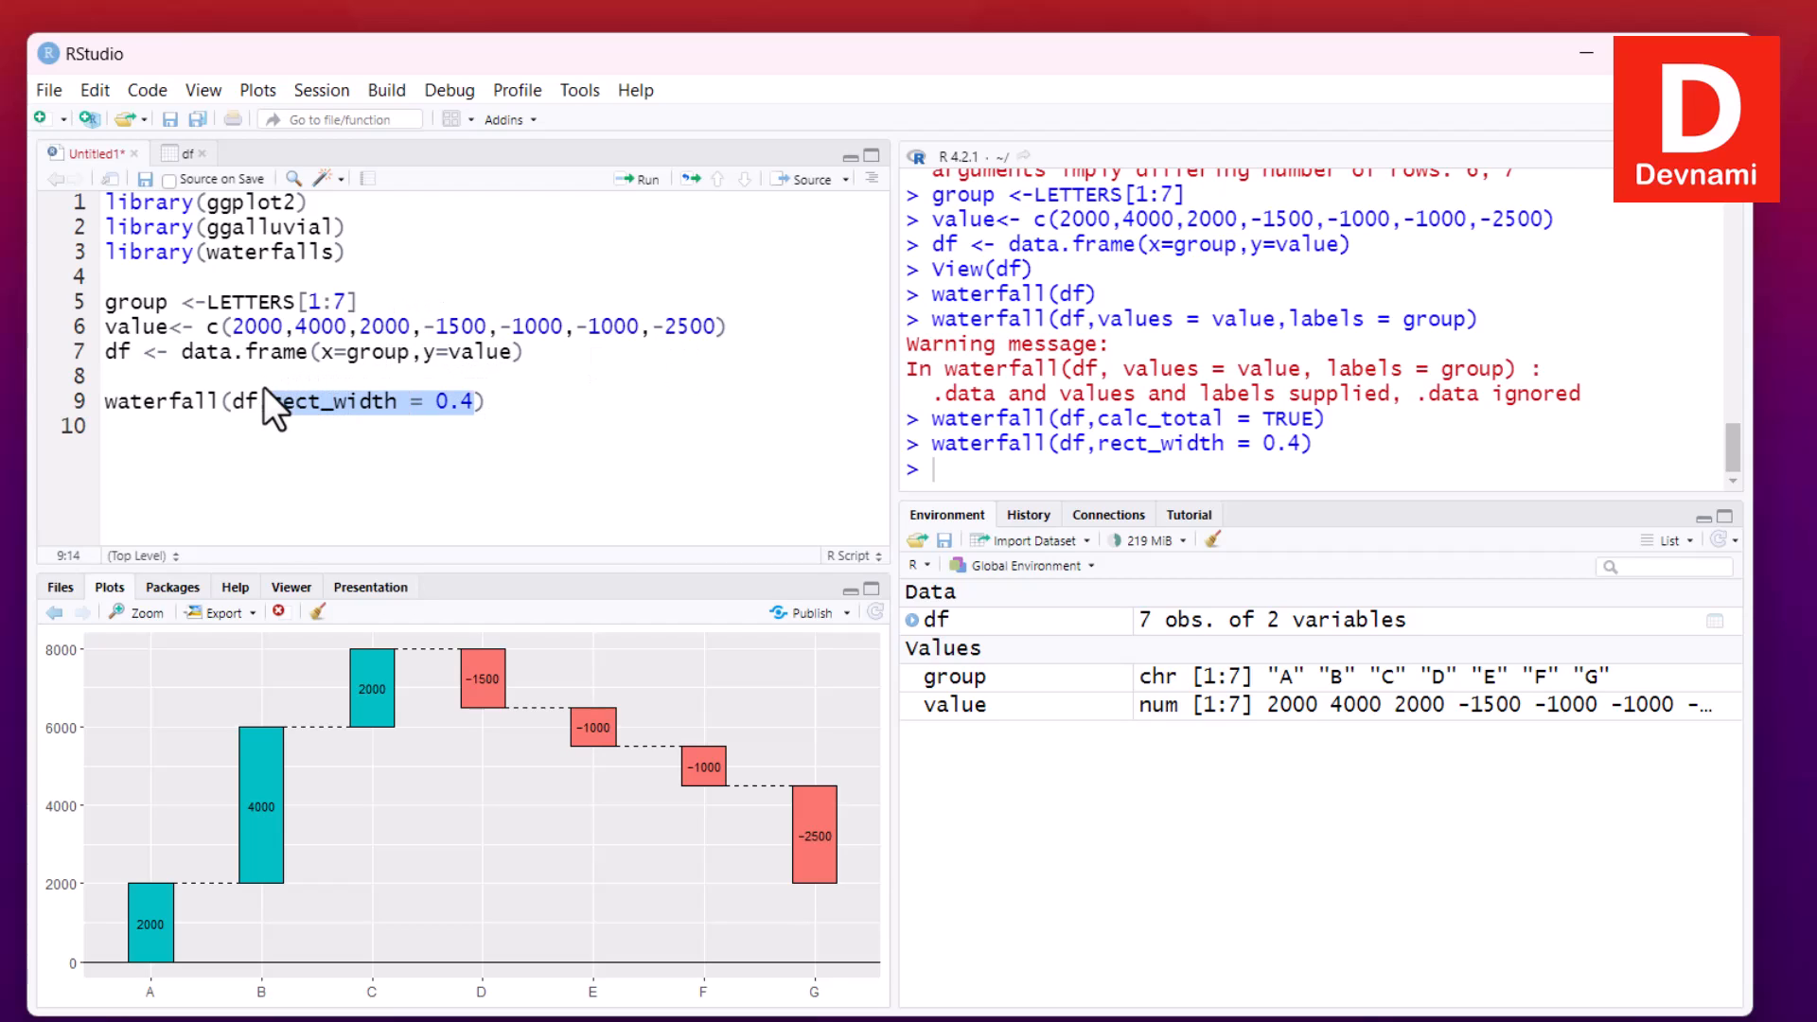
# Change the option to draw_lines=FALSE and rerun the whole waterfall line
pyautogui.write('draw_lines')
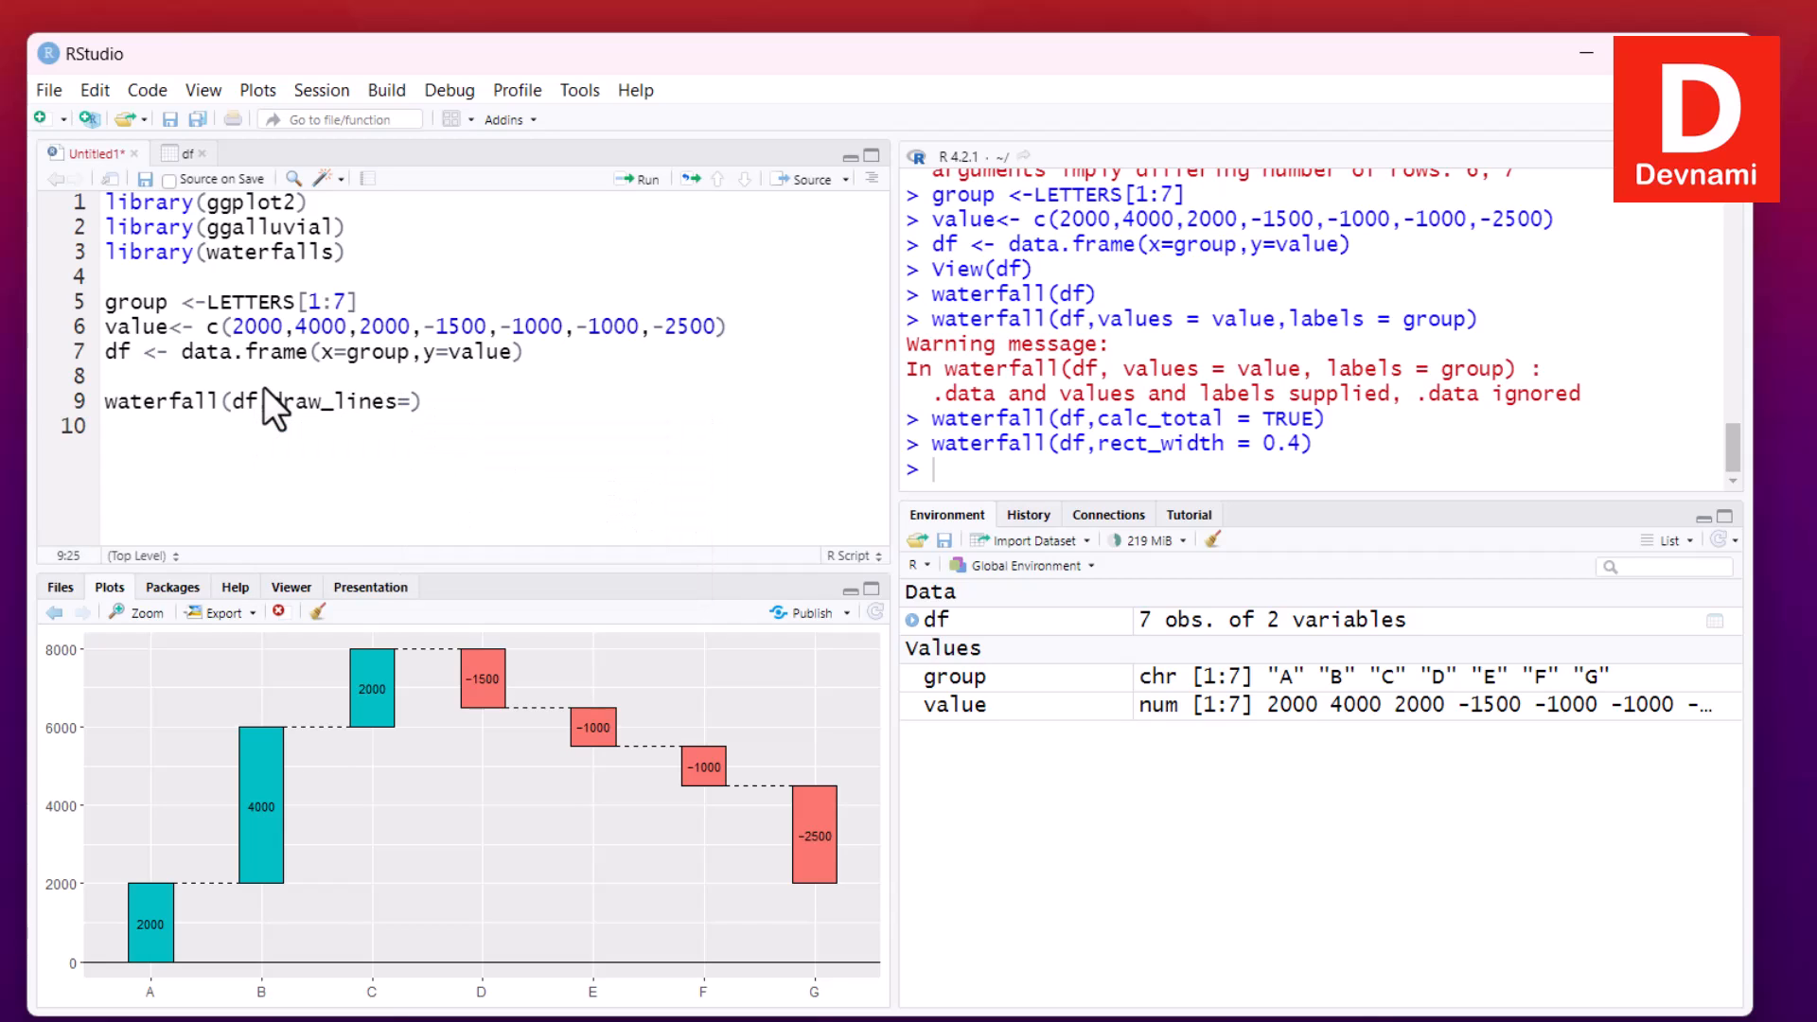
pyautogui.write('FA')
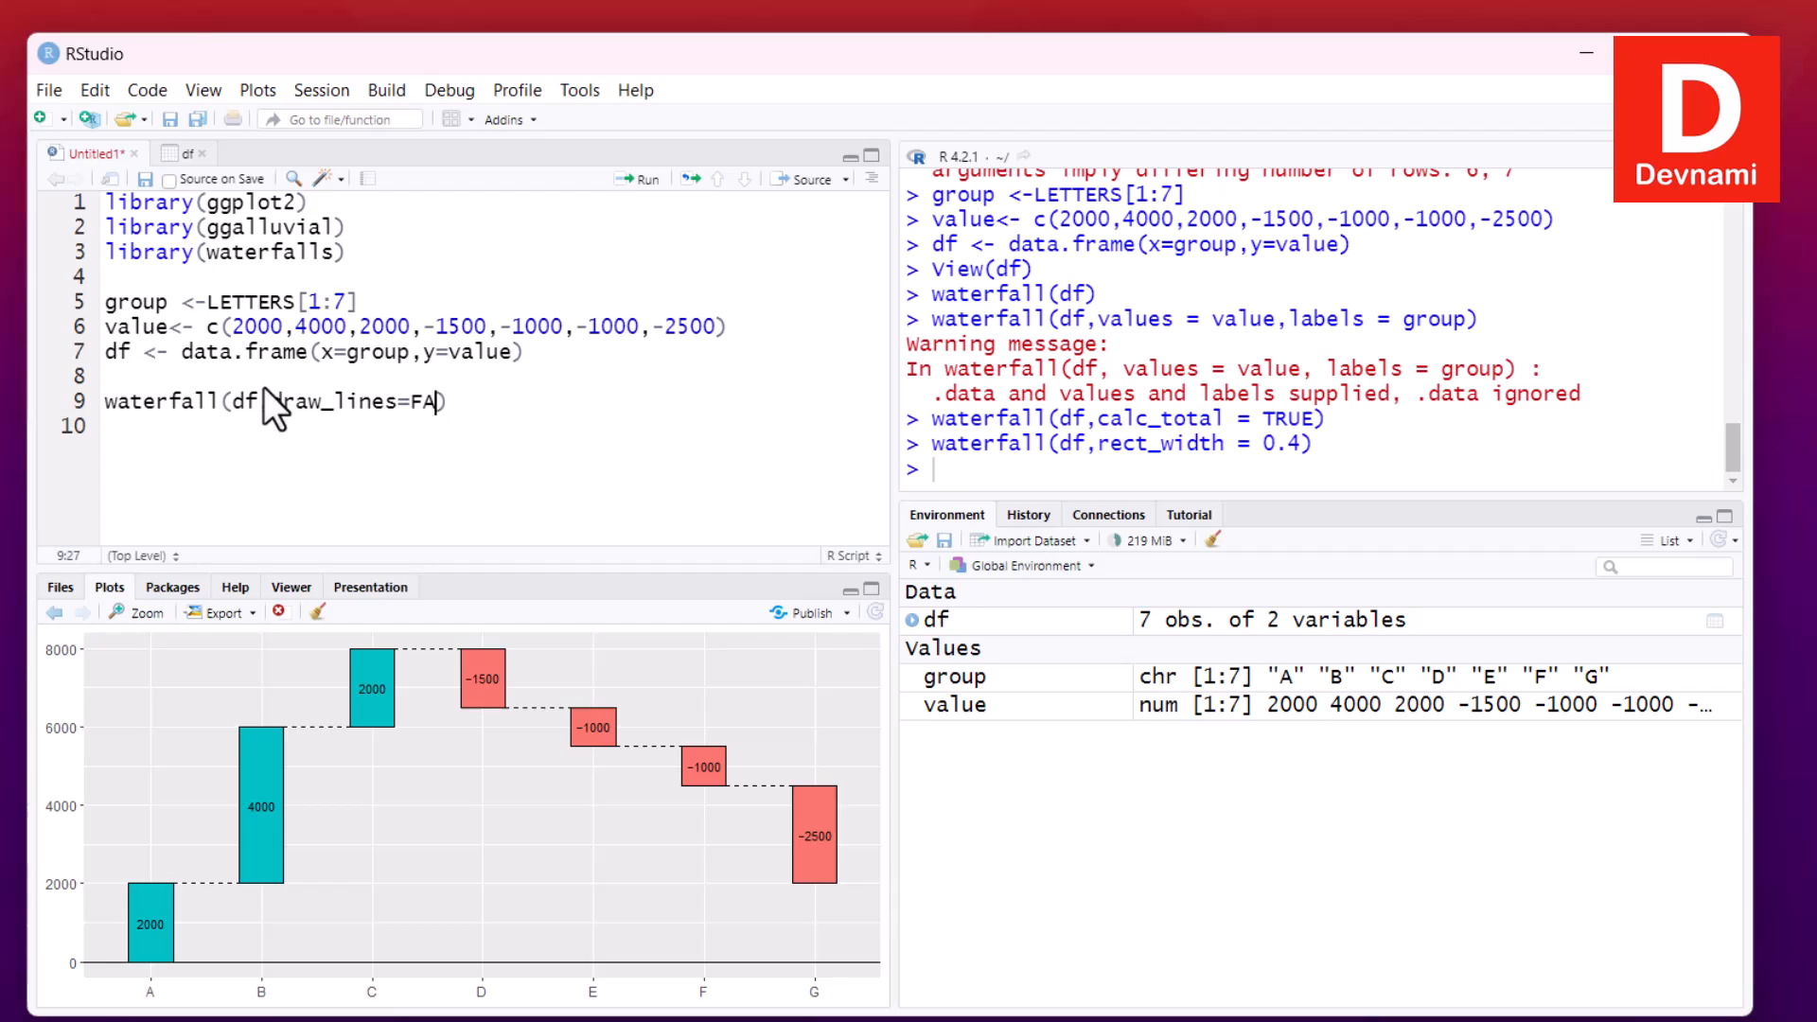
pyautogui.write('LSE')
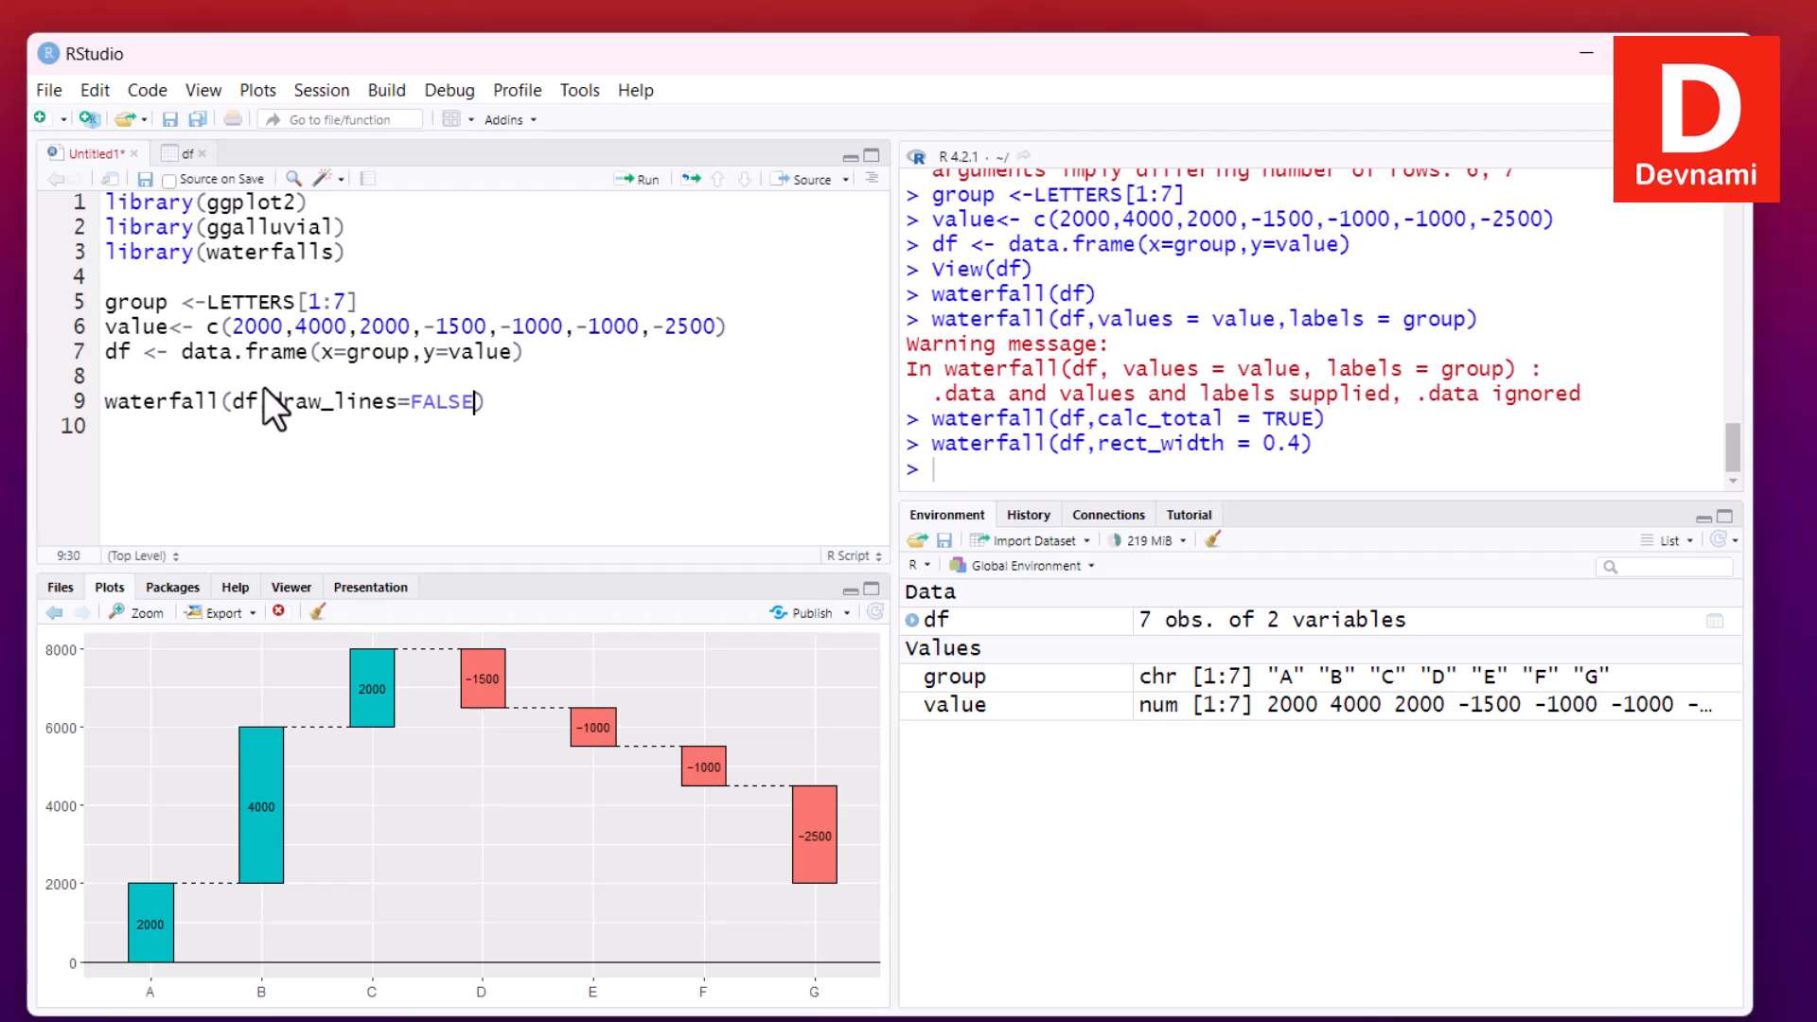
pyautogui.moveTo(272, 276)
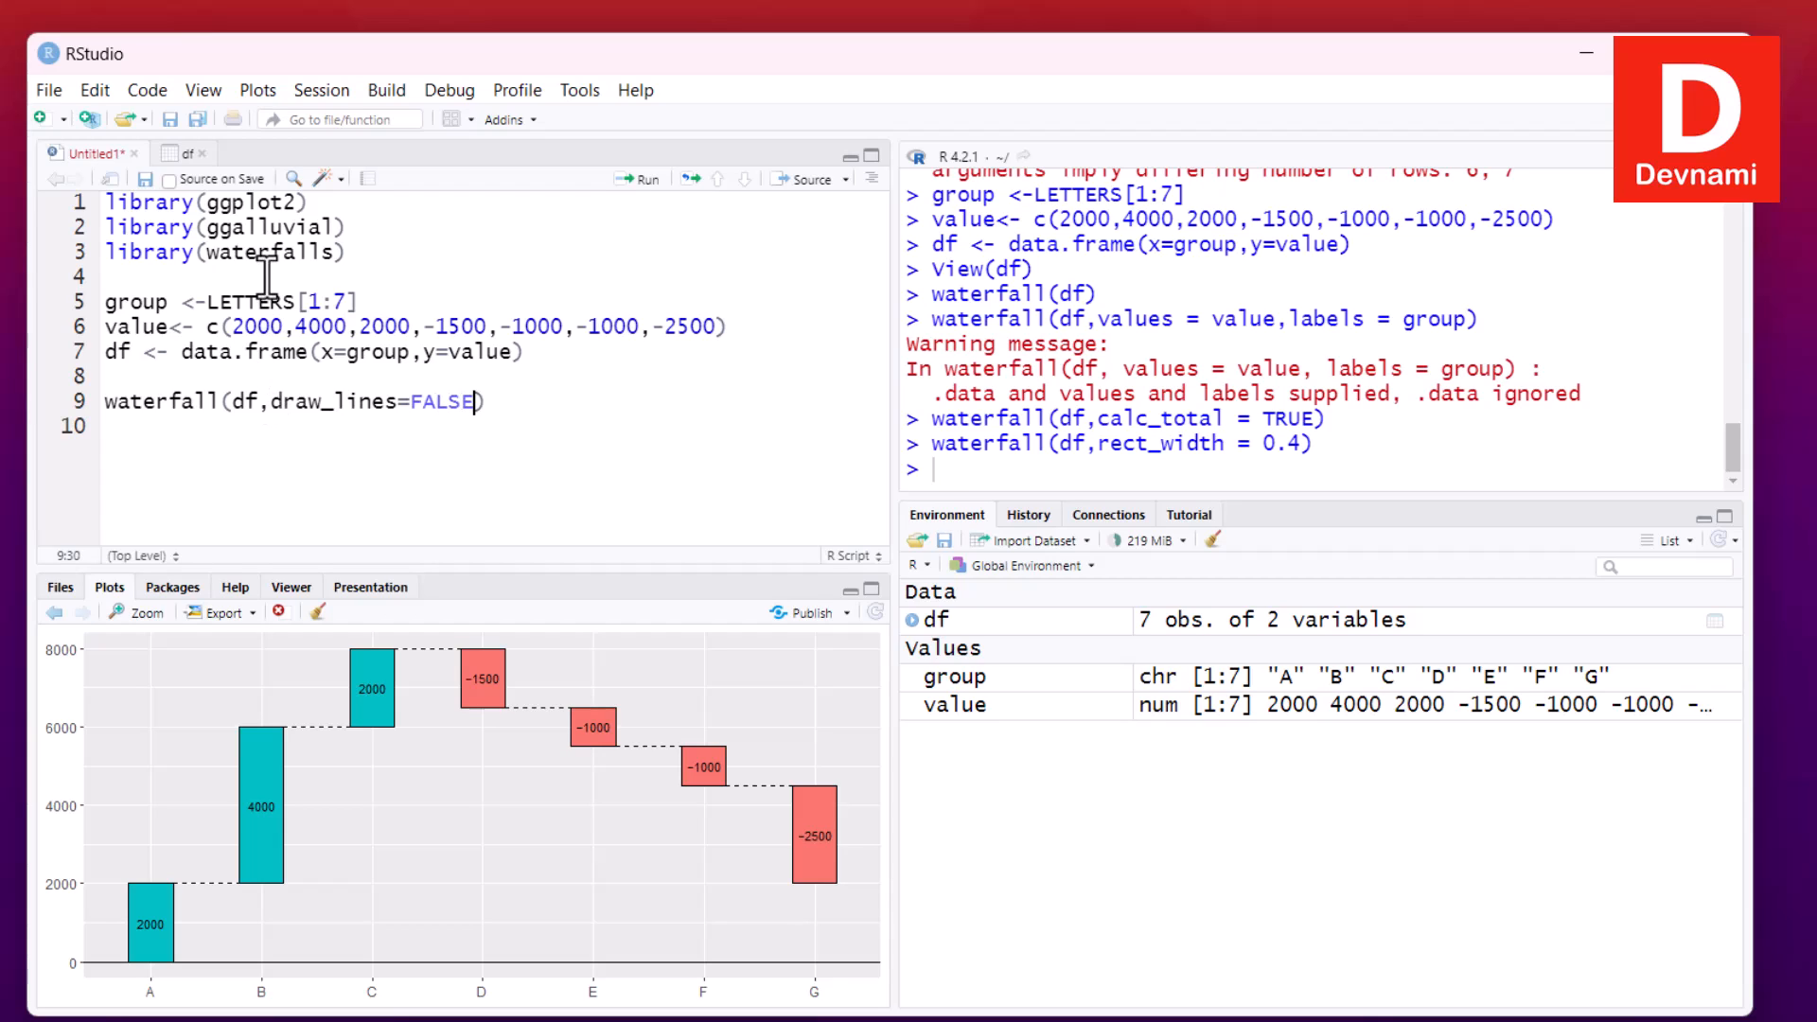
pyautogui.tripleClick(290, 402)
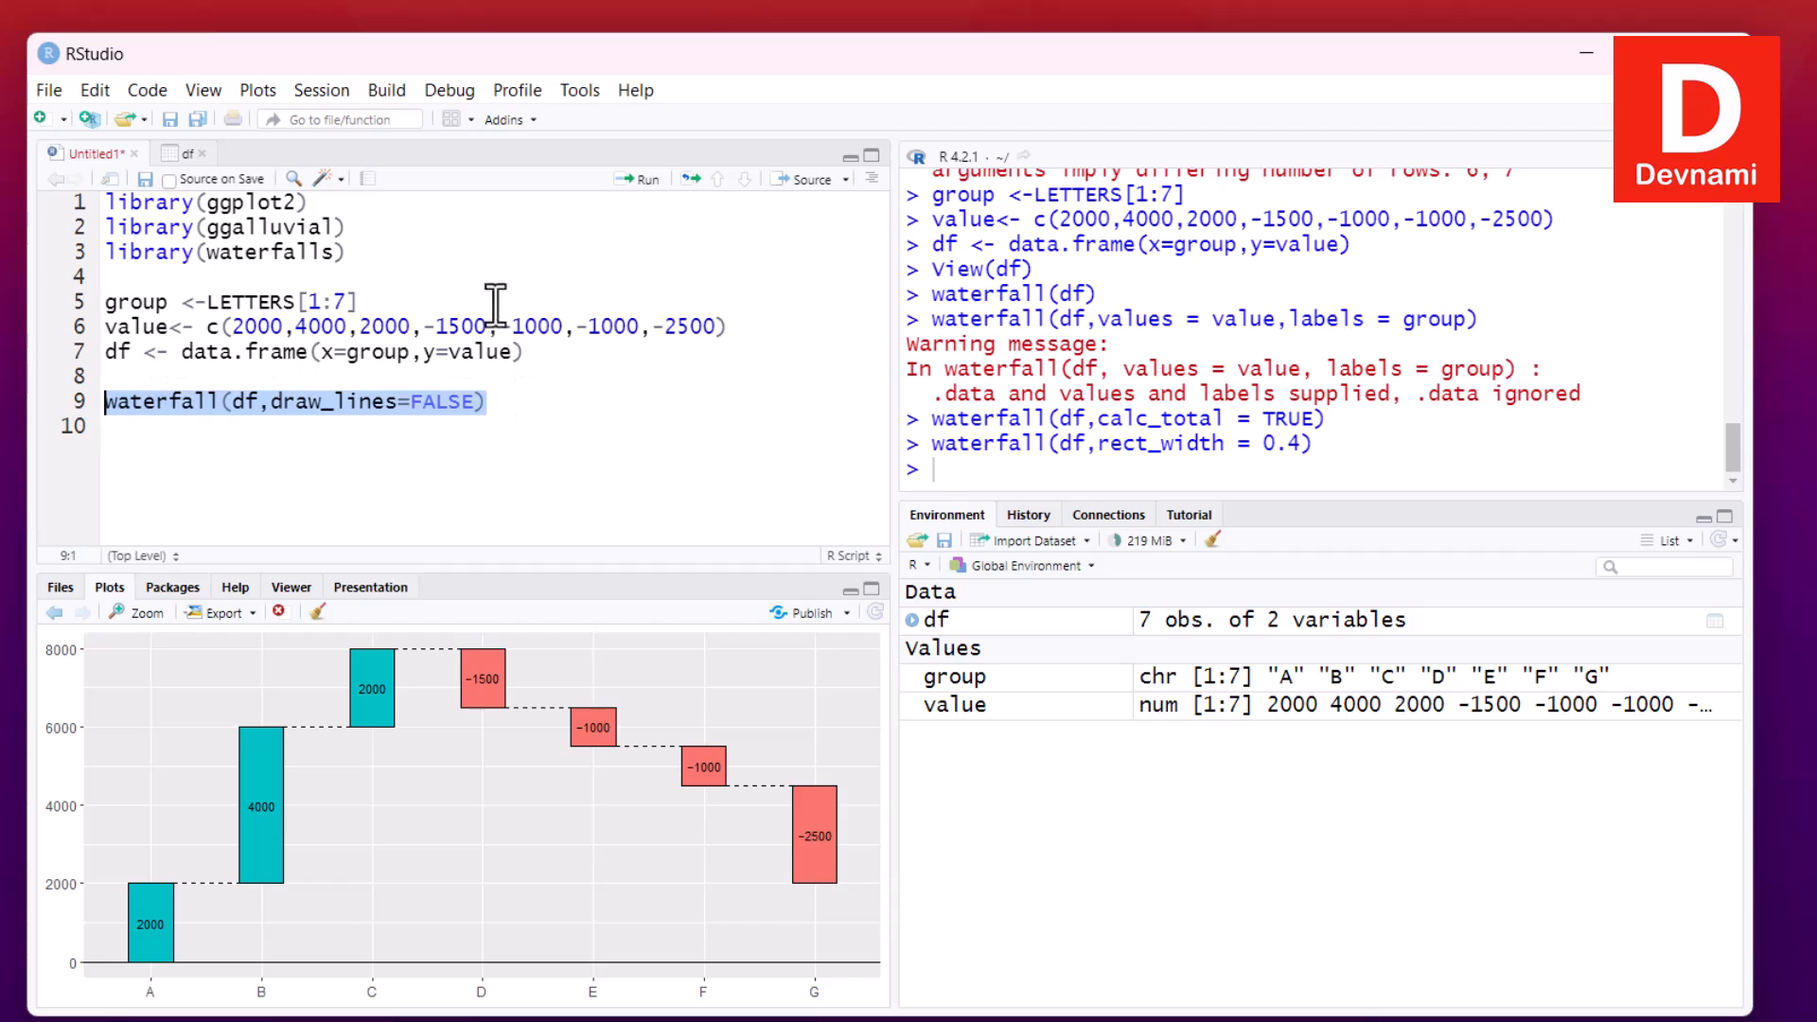
pyautogui.click(638, 178)
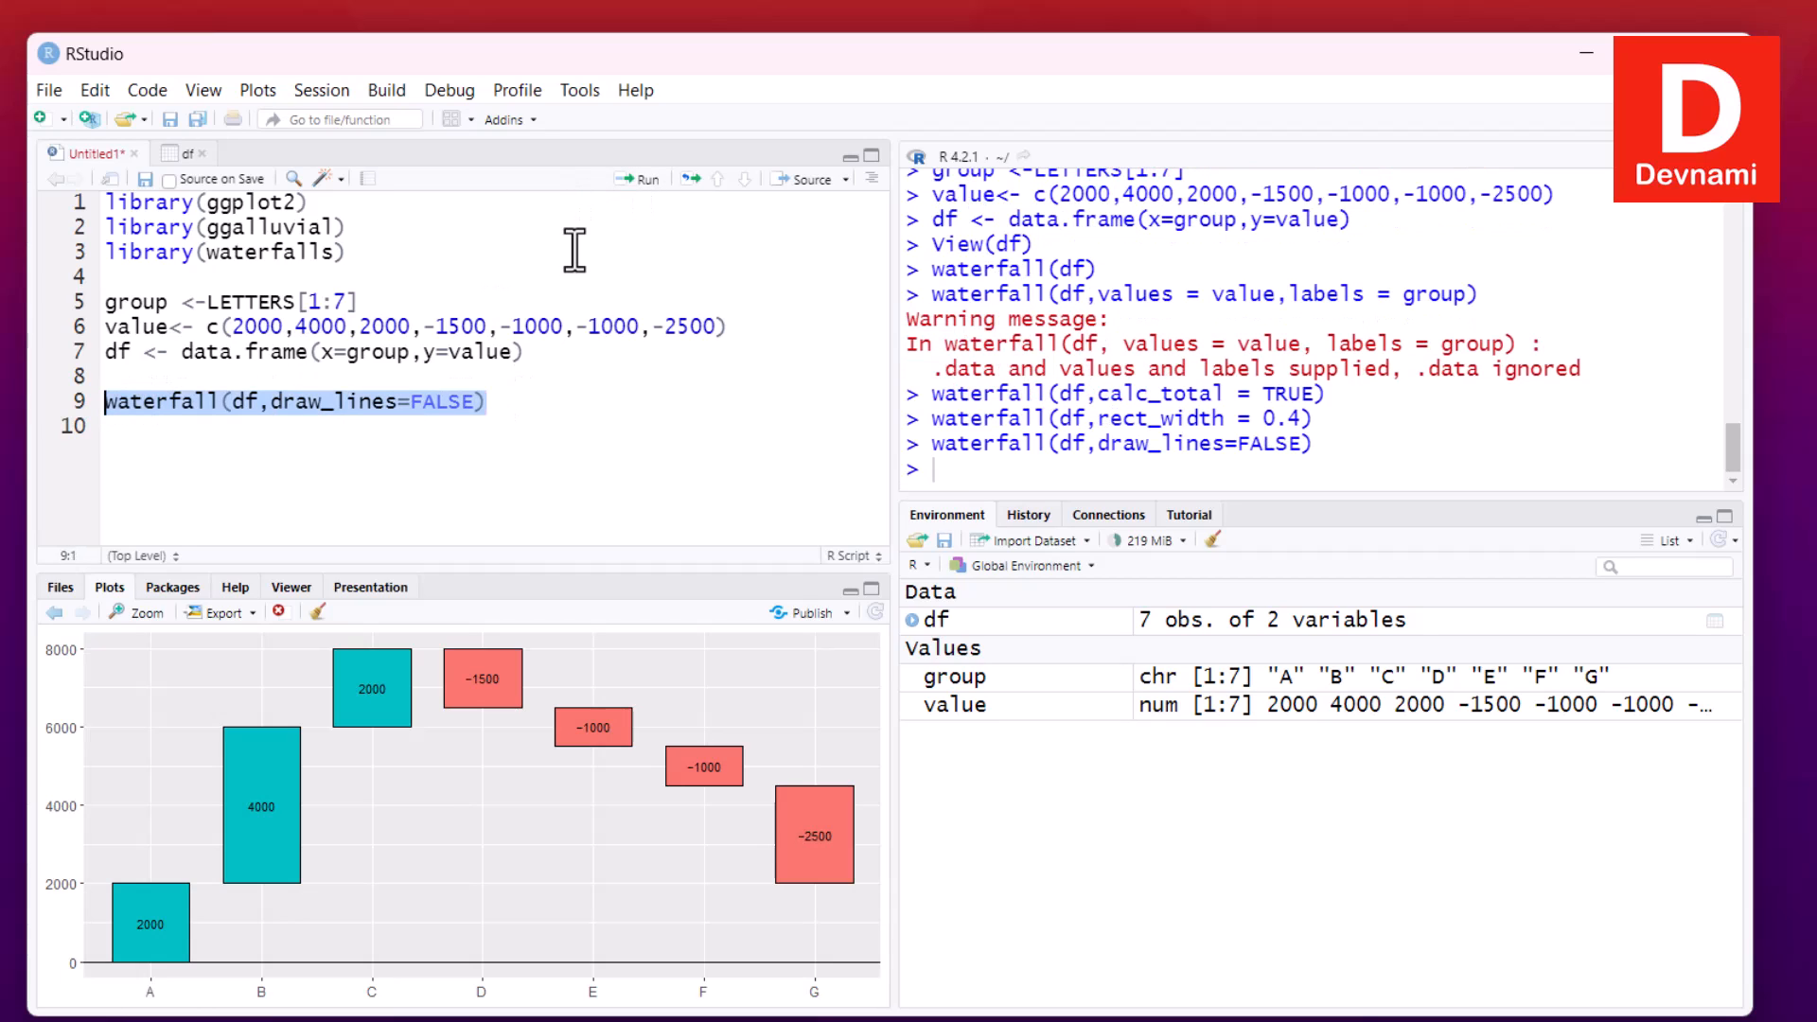
pyautogui.moveTo(310, 748)
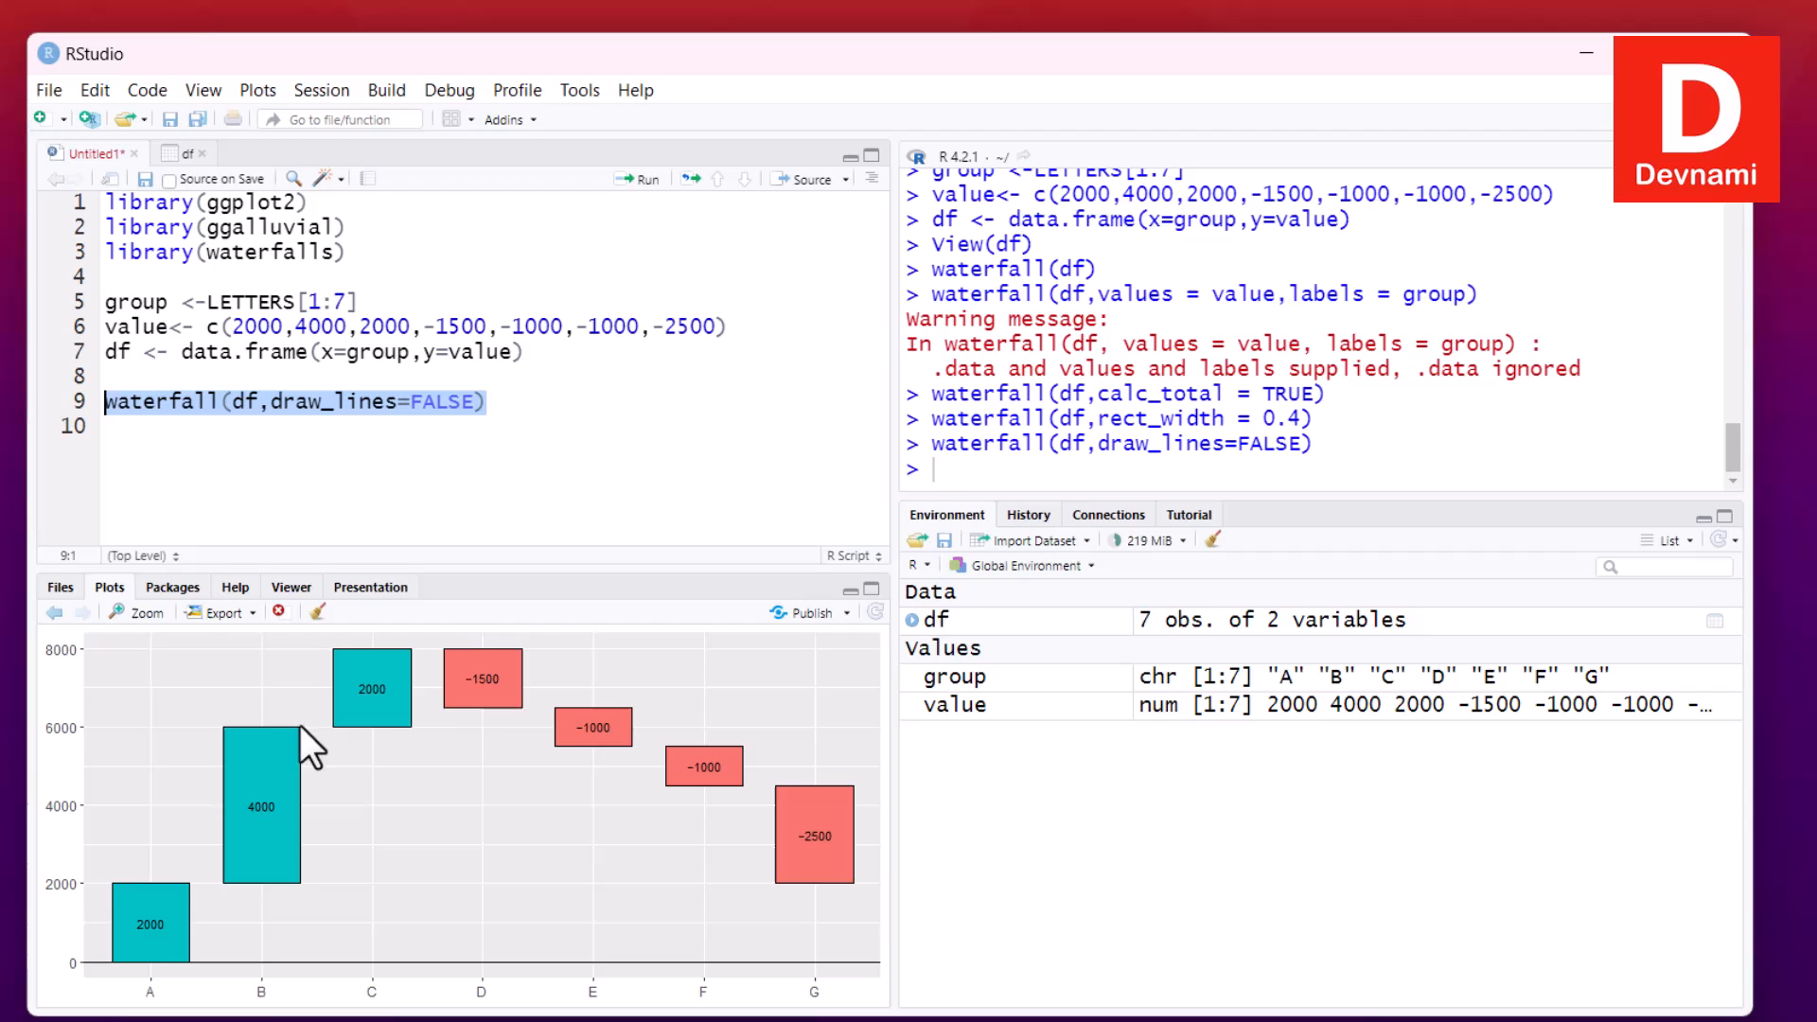
pyautogui.moveTo(689, 886)
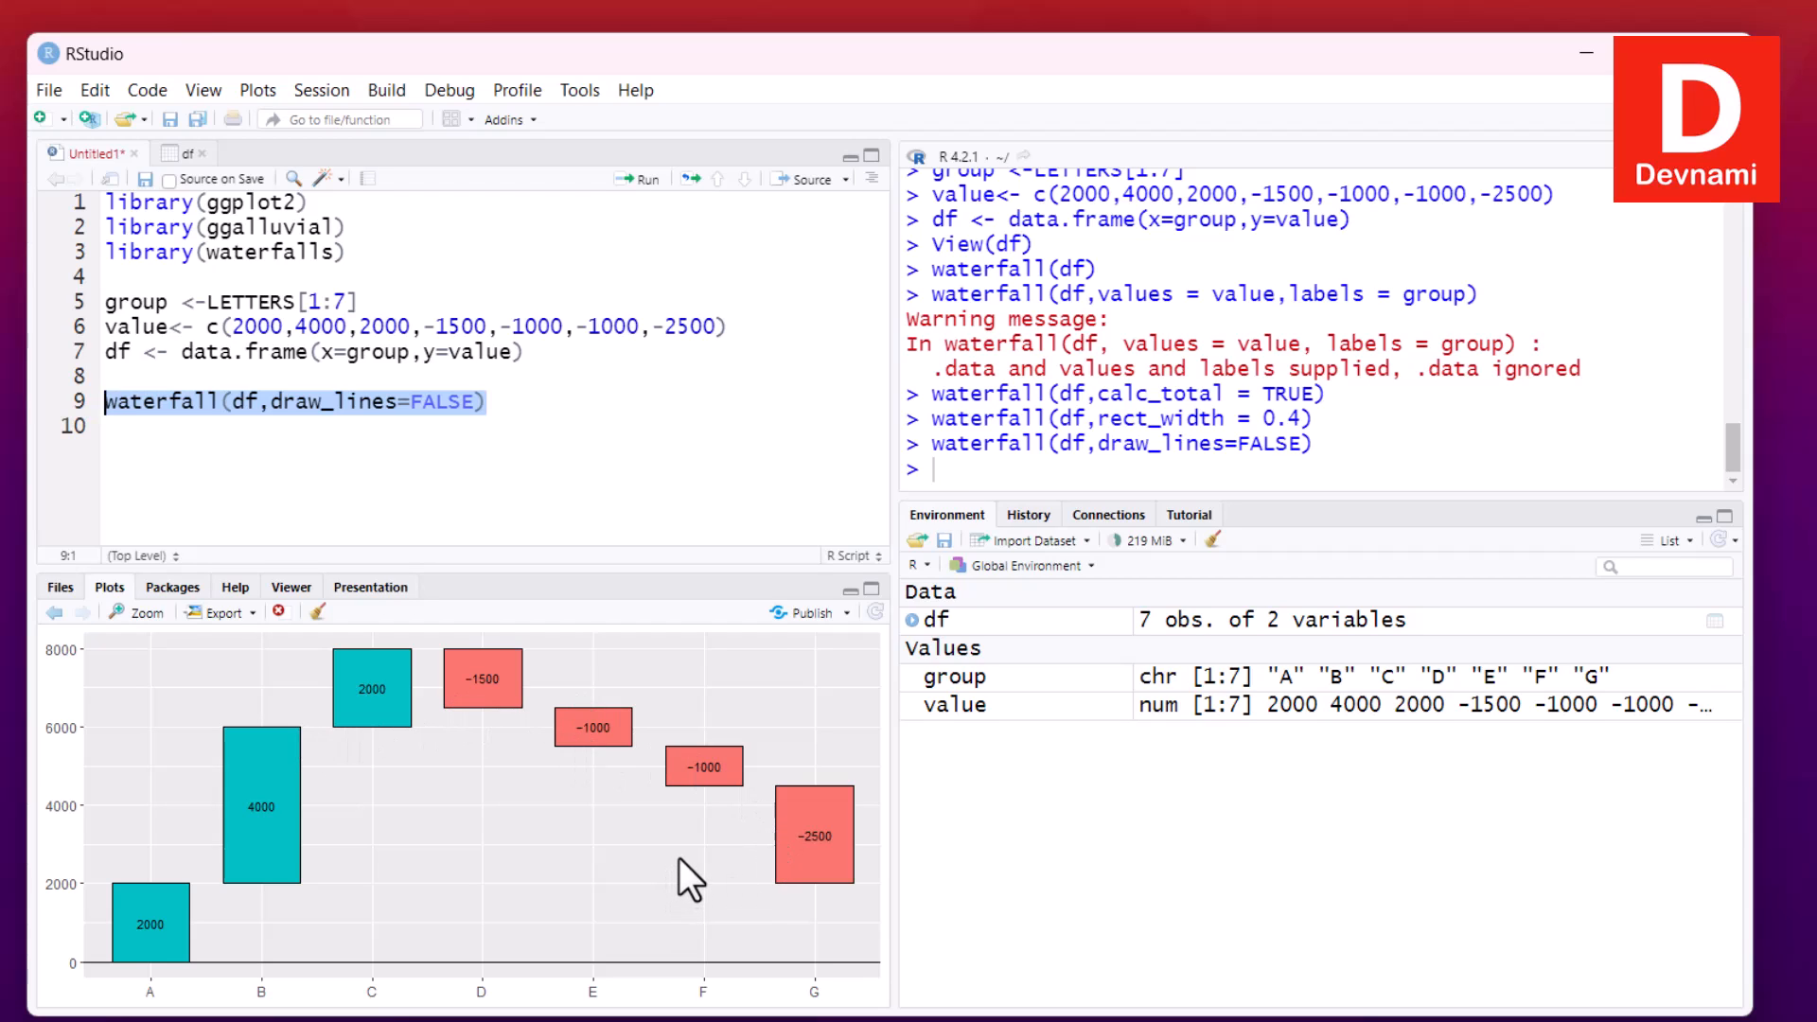
pyautogui.moveTo(388, 446)
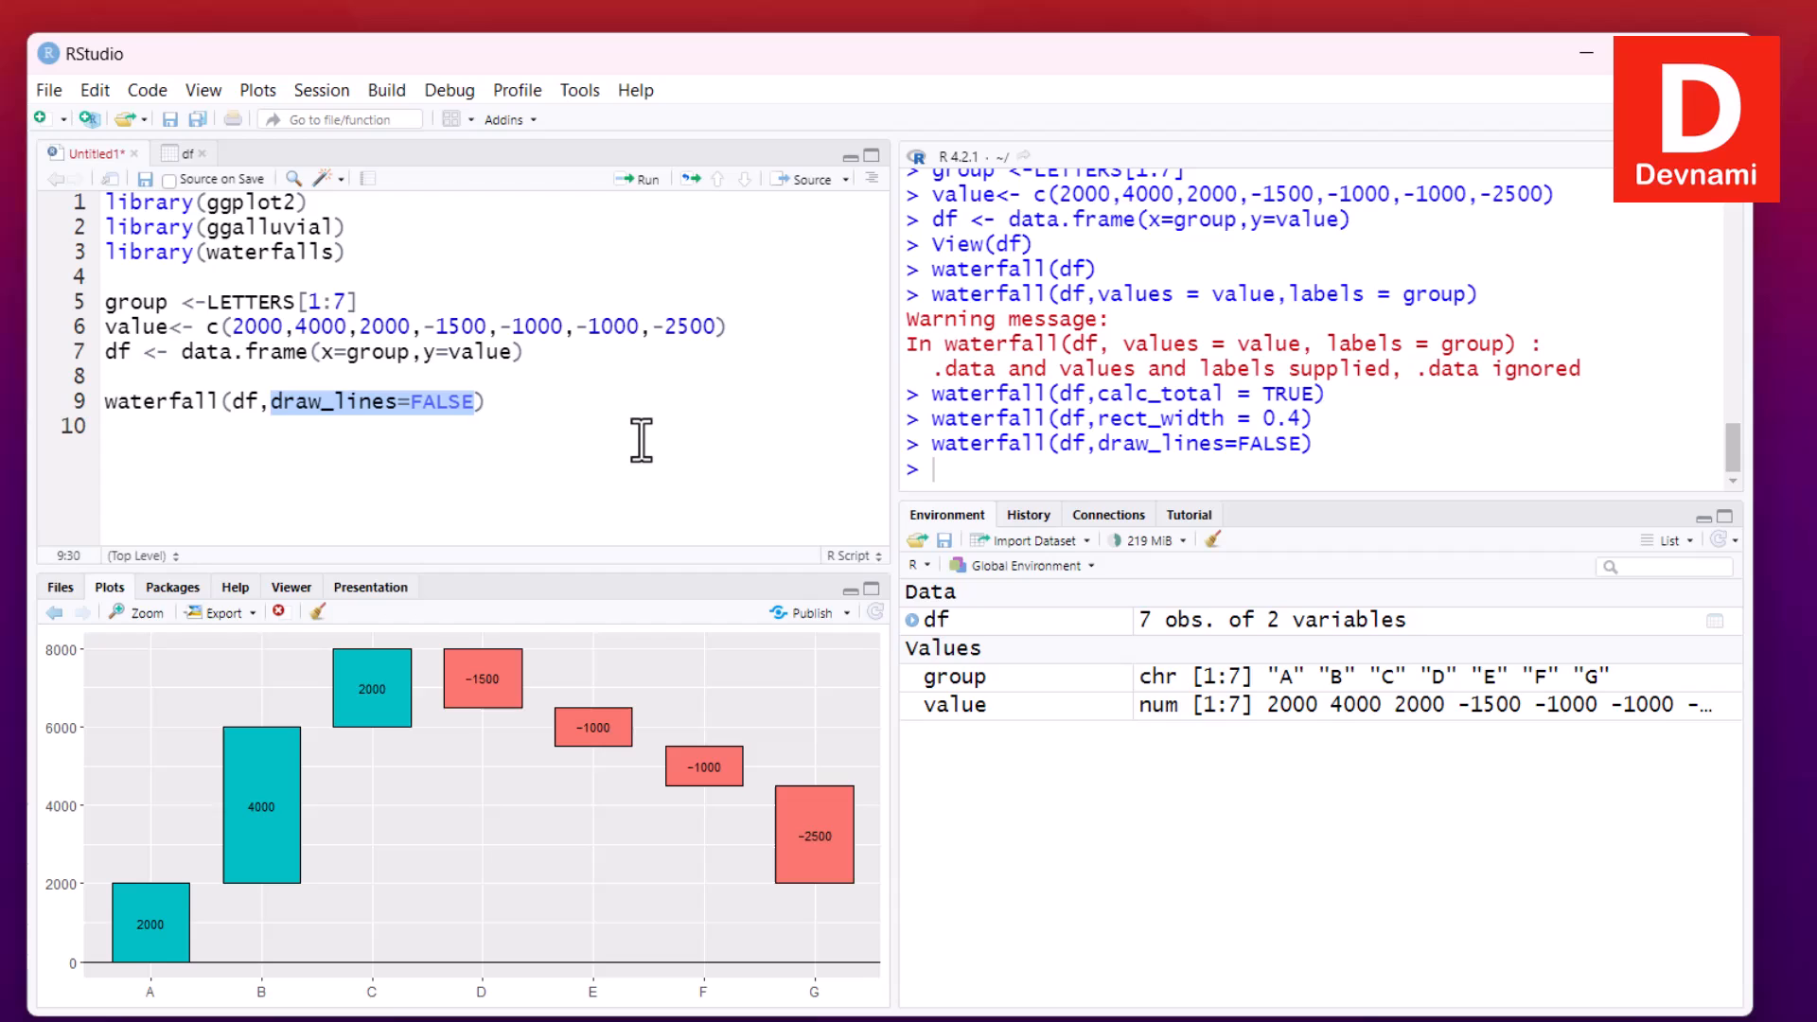
# Change the option to linetype = 1 and rerun the waterfall line
pyautogui.write('linetype')
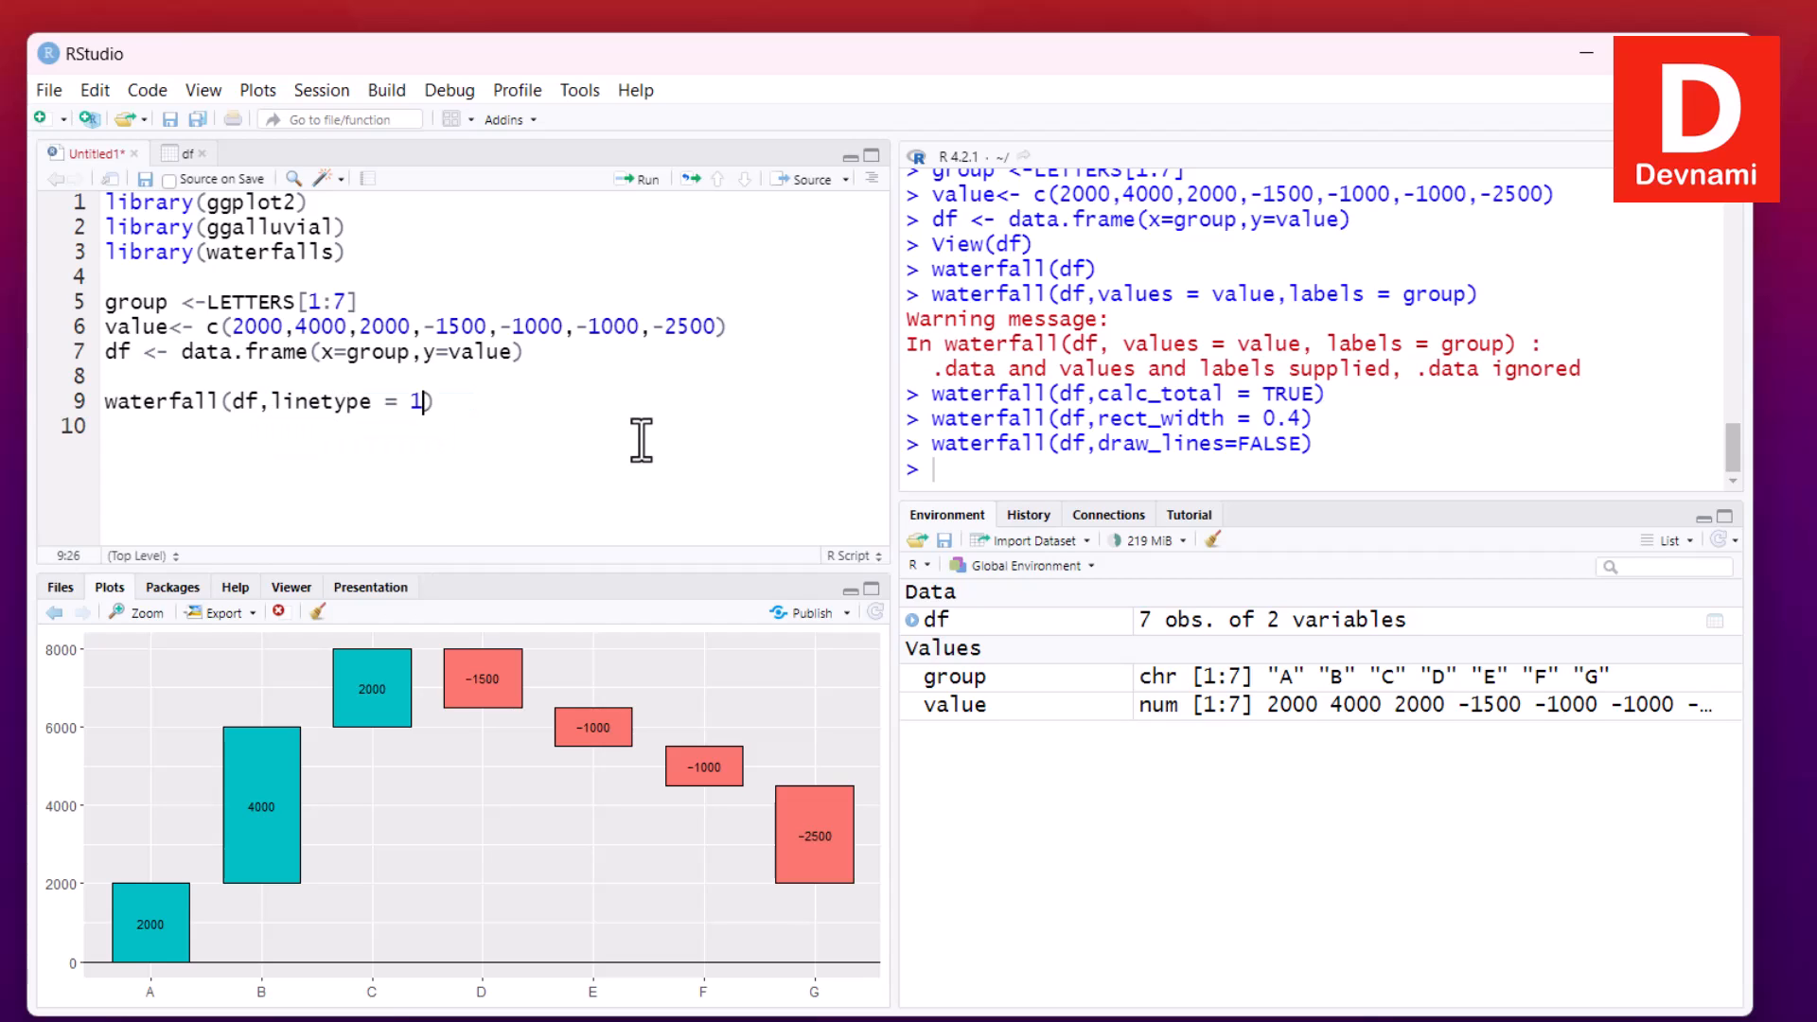
pyautogui.tripleClick(267, 401)
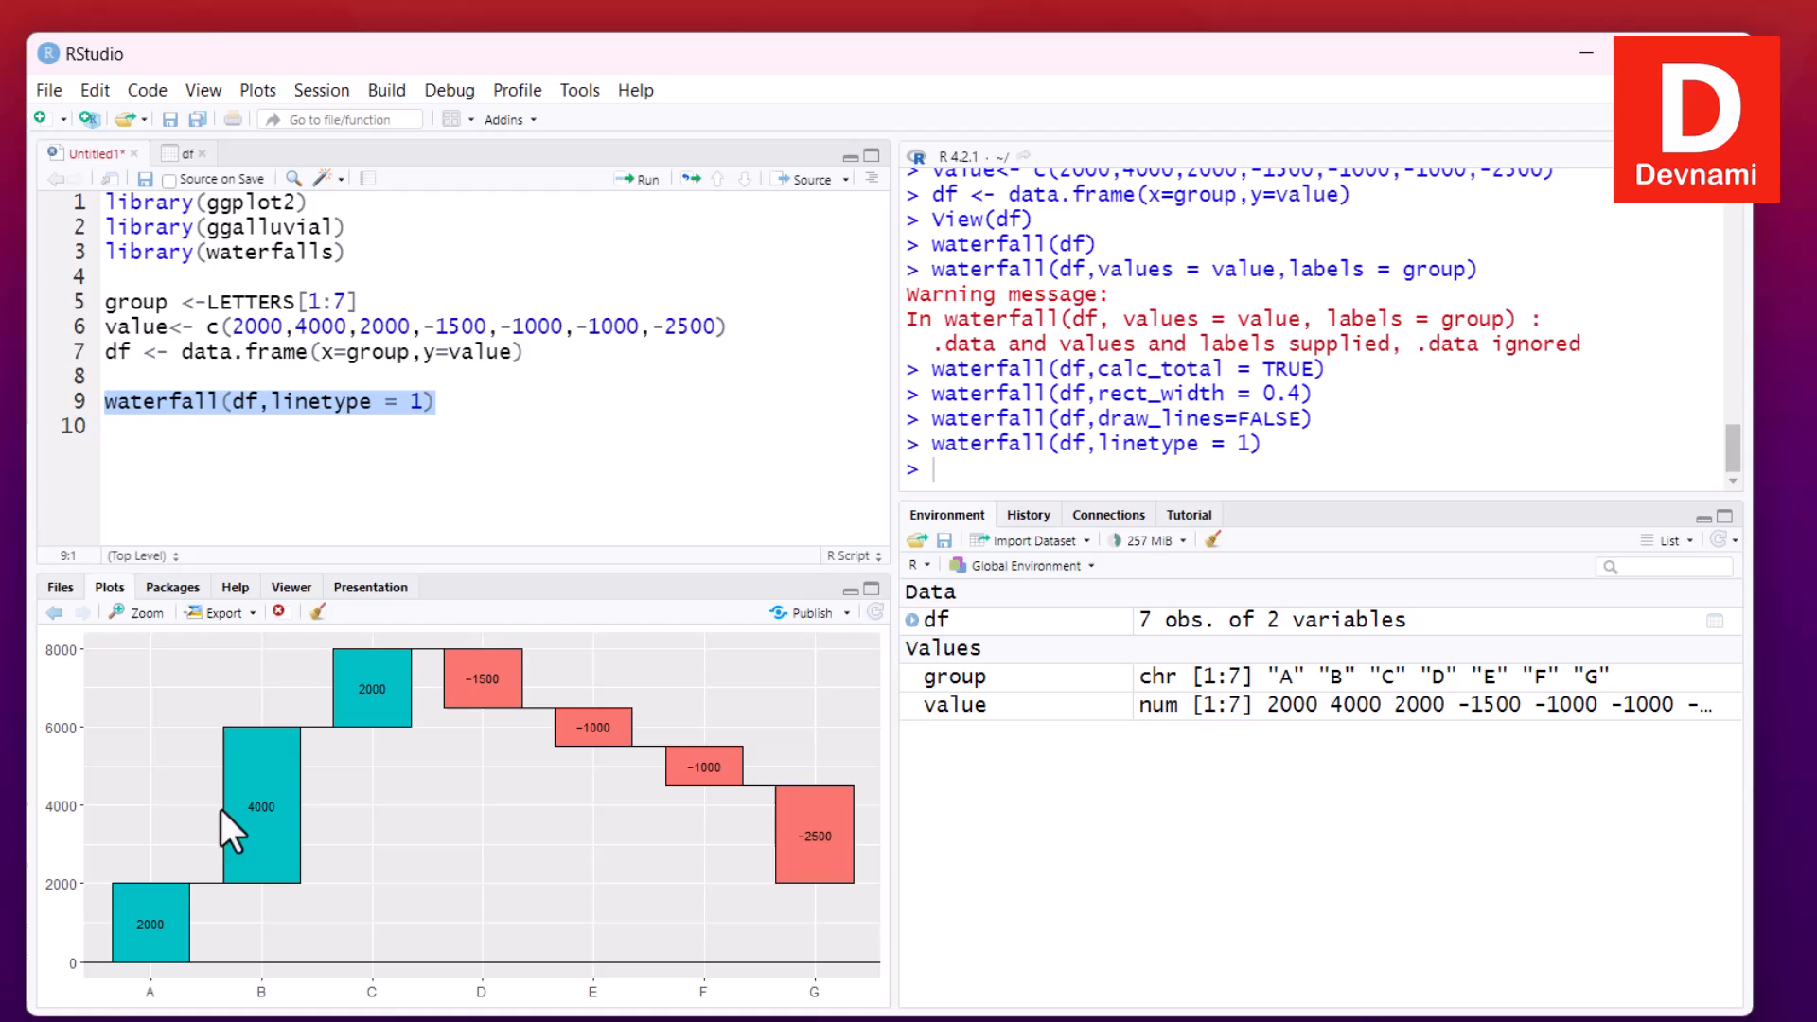
pyautogui.click(136, 612)
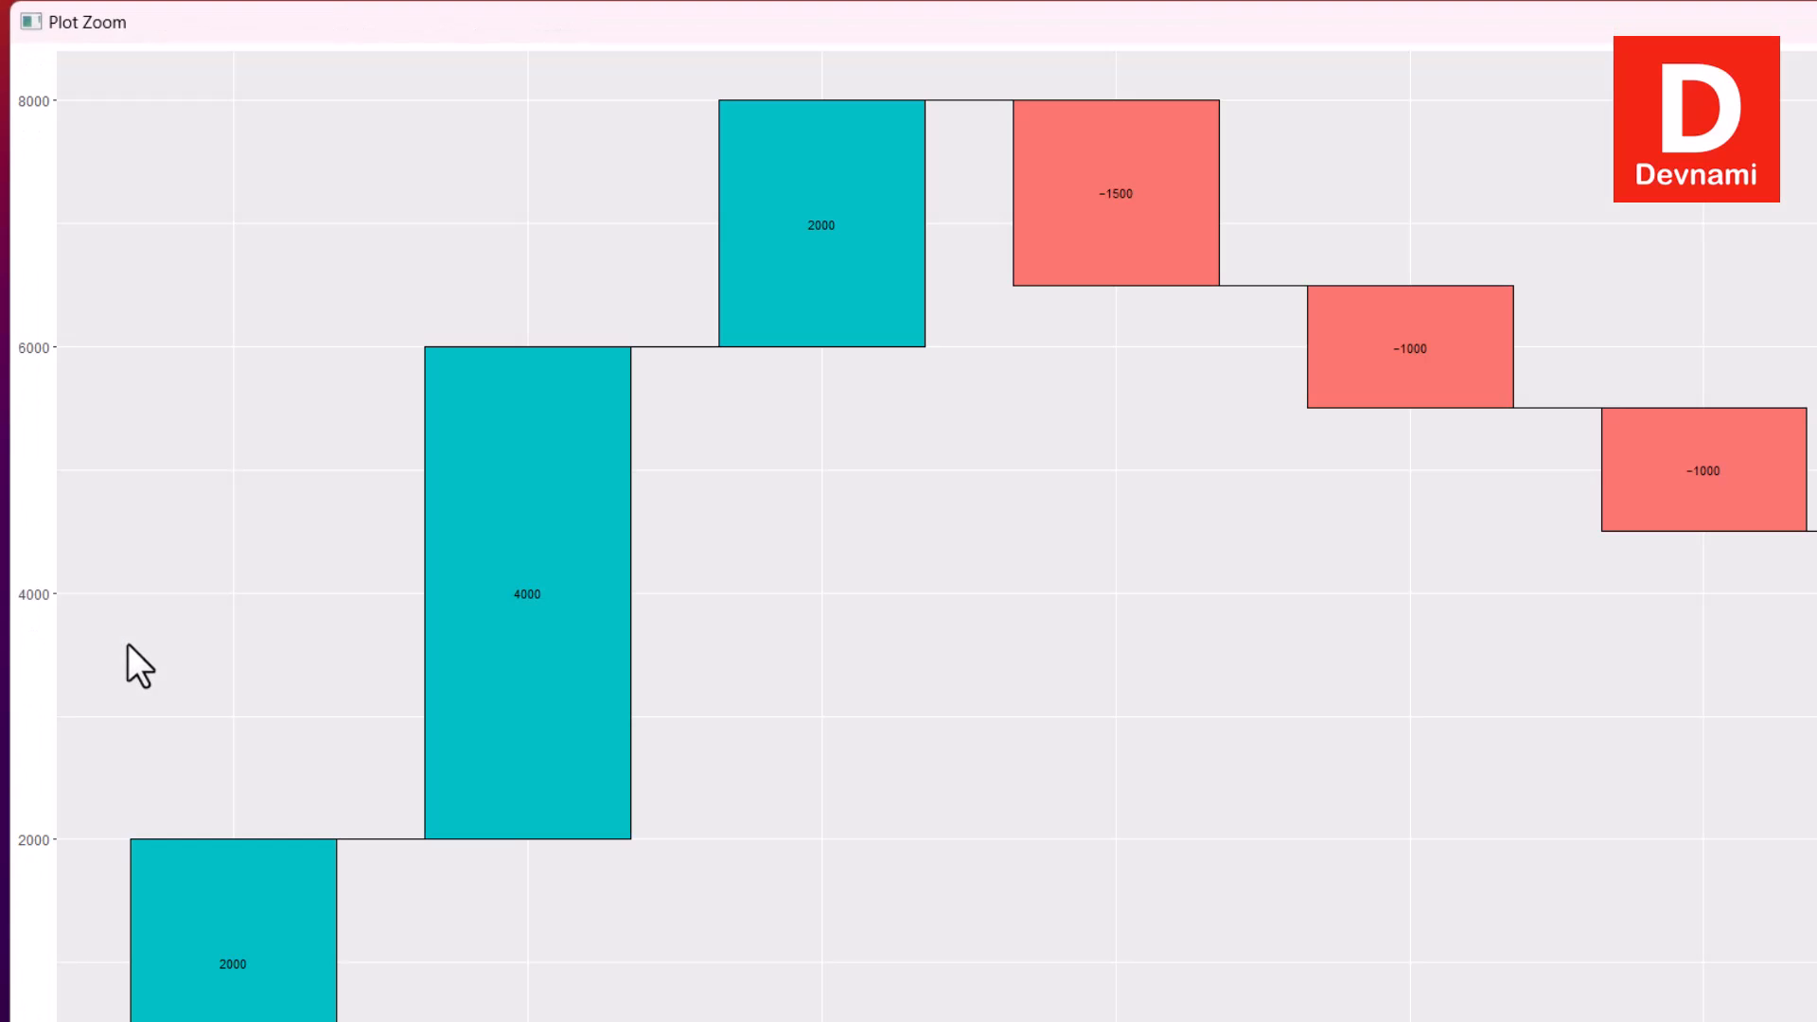
pyautogui.moveTo(337, 863)
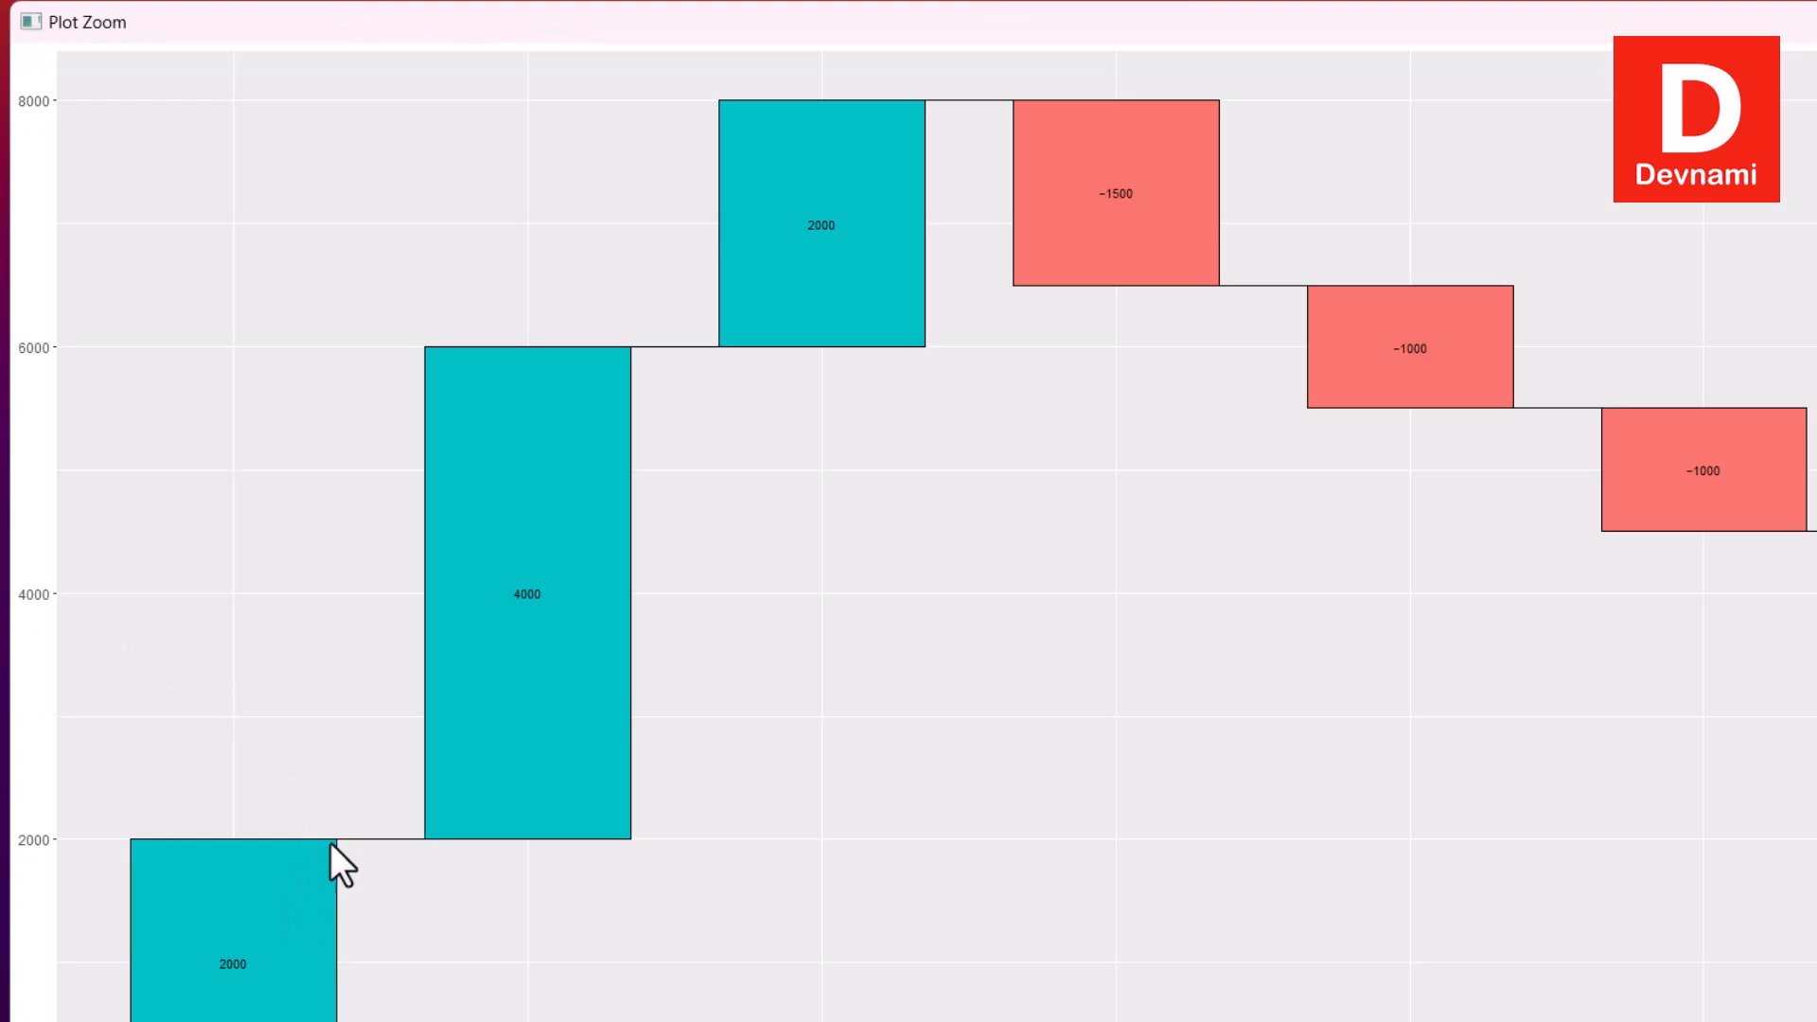
pyautogui.moveTo(1495, 341)
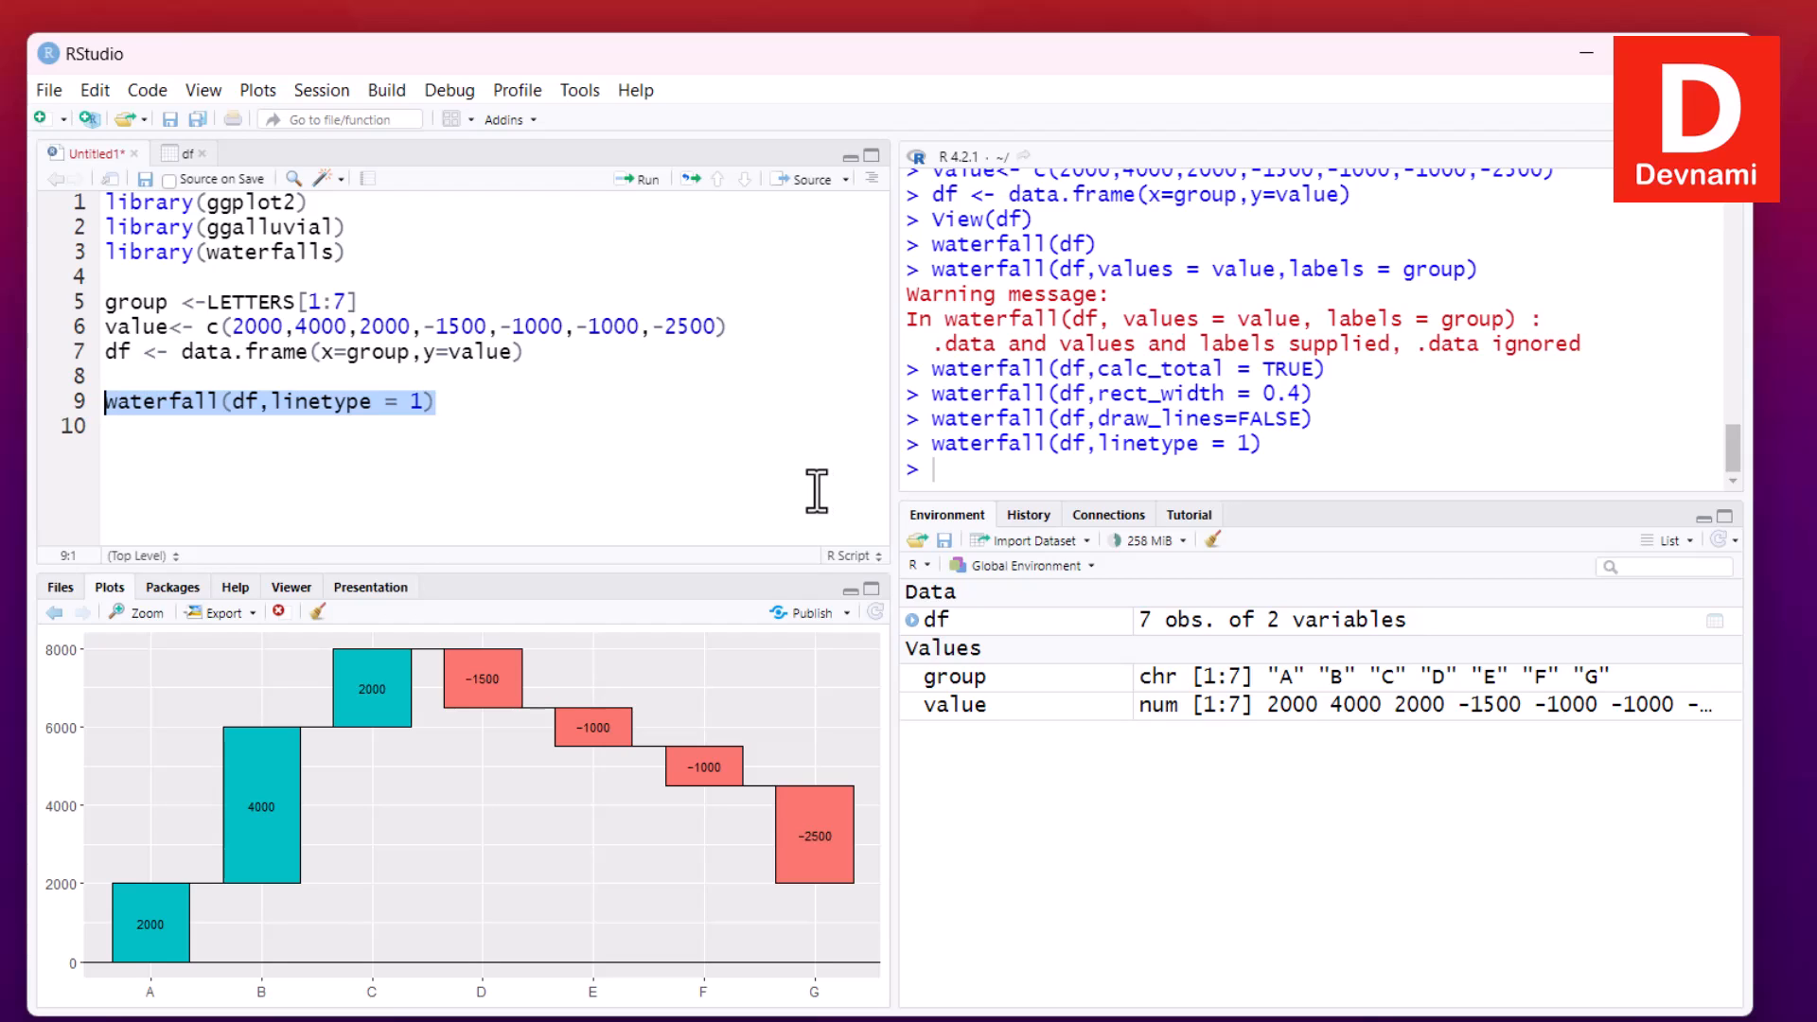
pyautogui.moveTo(812, 485)
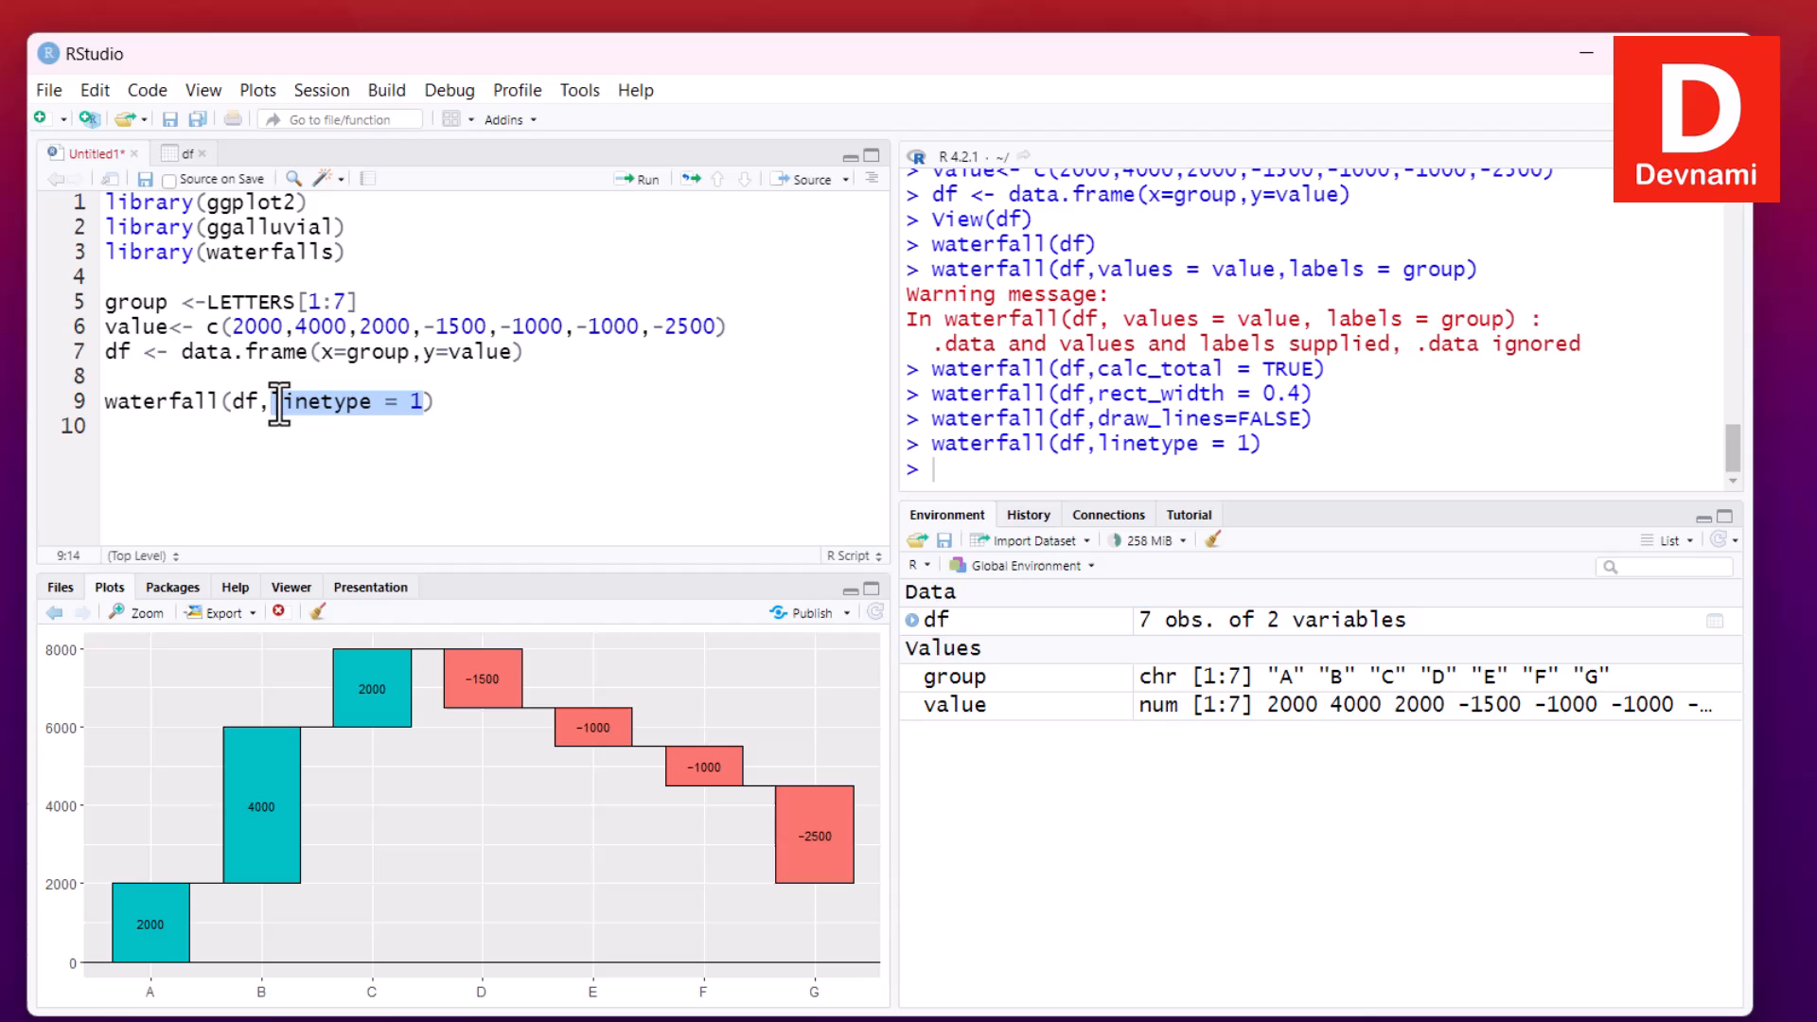
# Set fill_by_sign = FALSE, fill_colours = 2:7 in the waterfall call and run it
pyautogui.write('fill_')
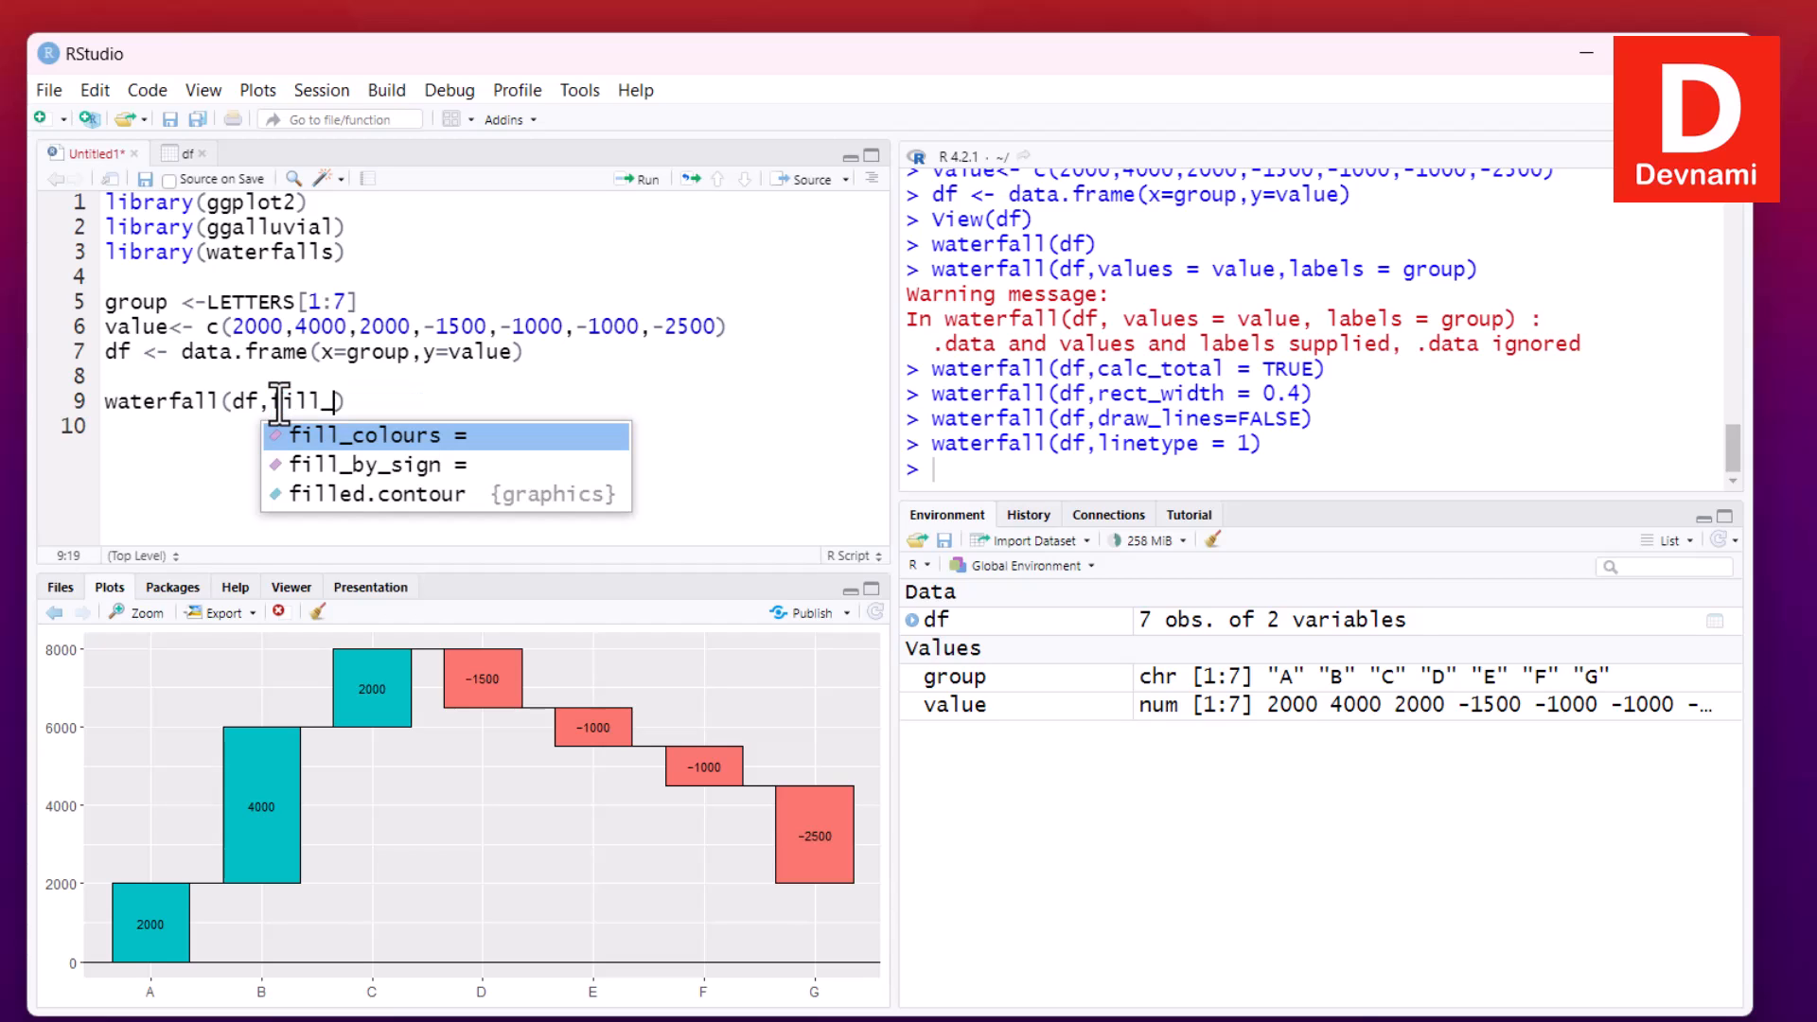
pyautogui.write('by_sign =')
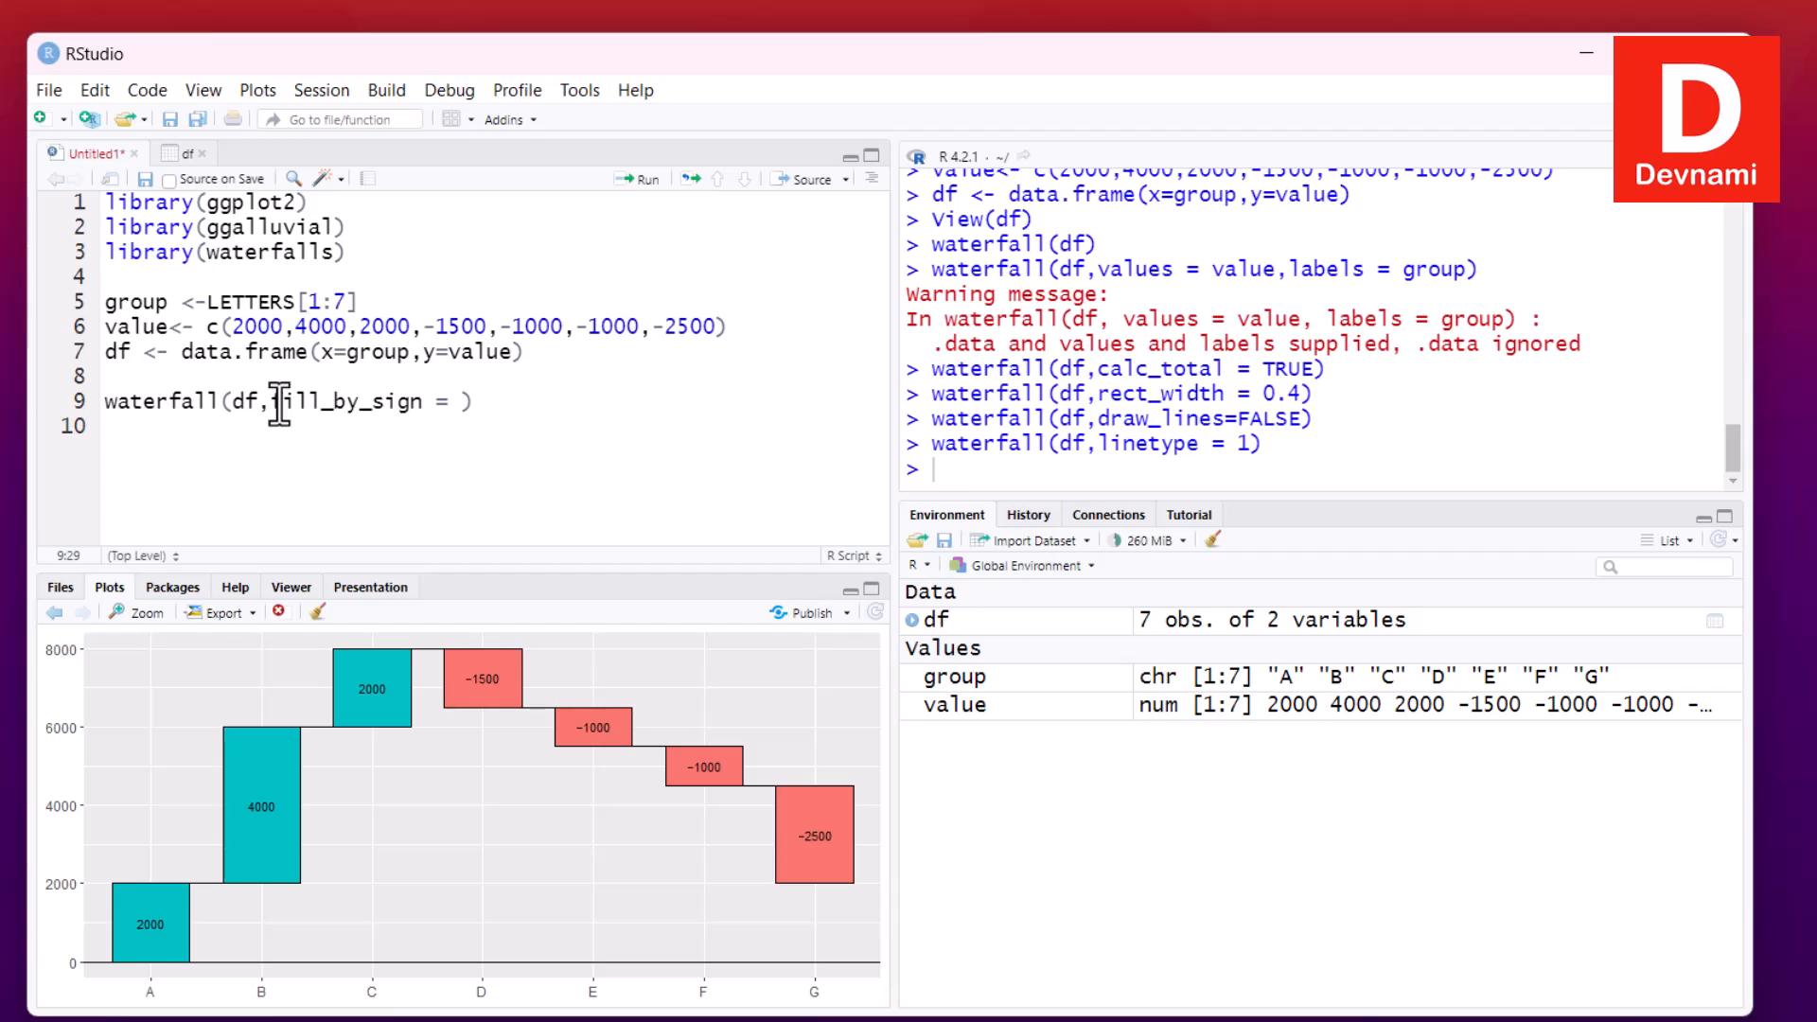
pyautogui.write('FALSE,')
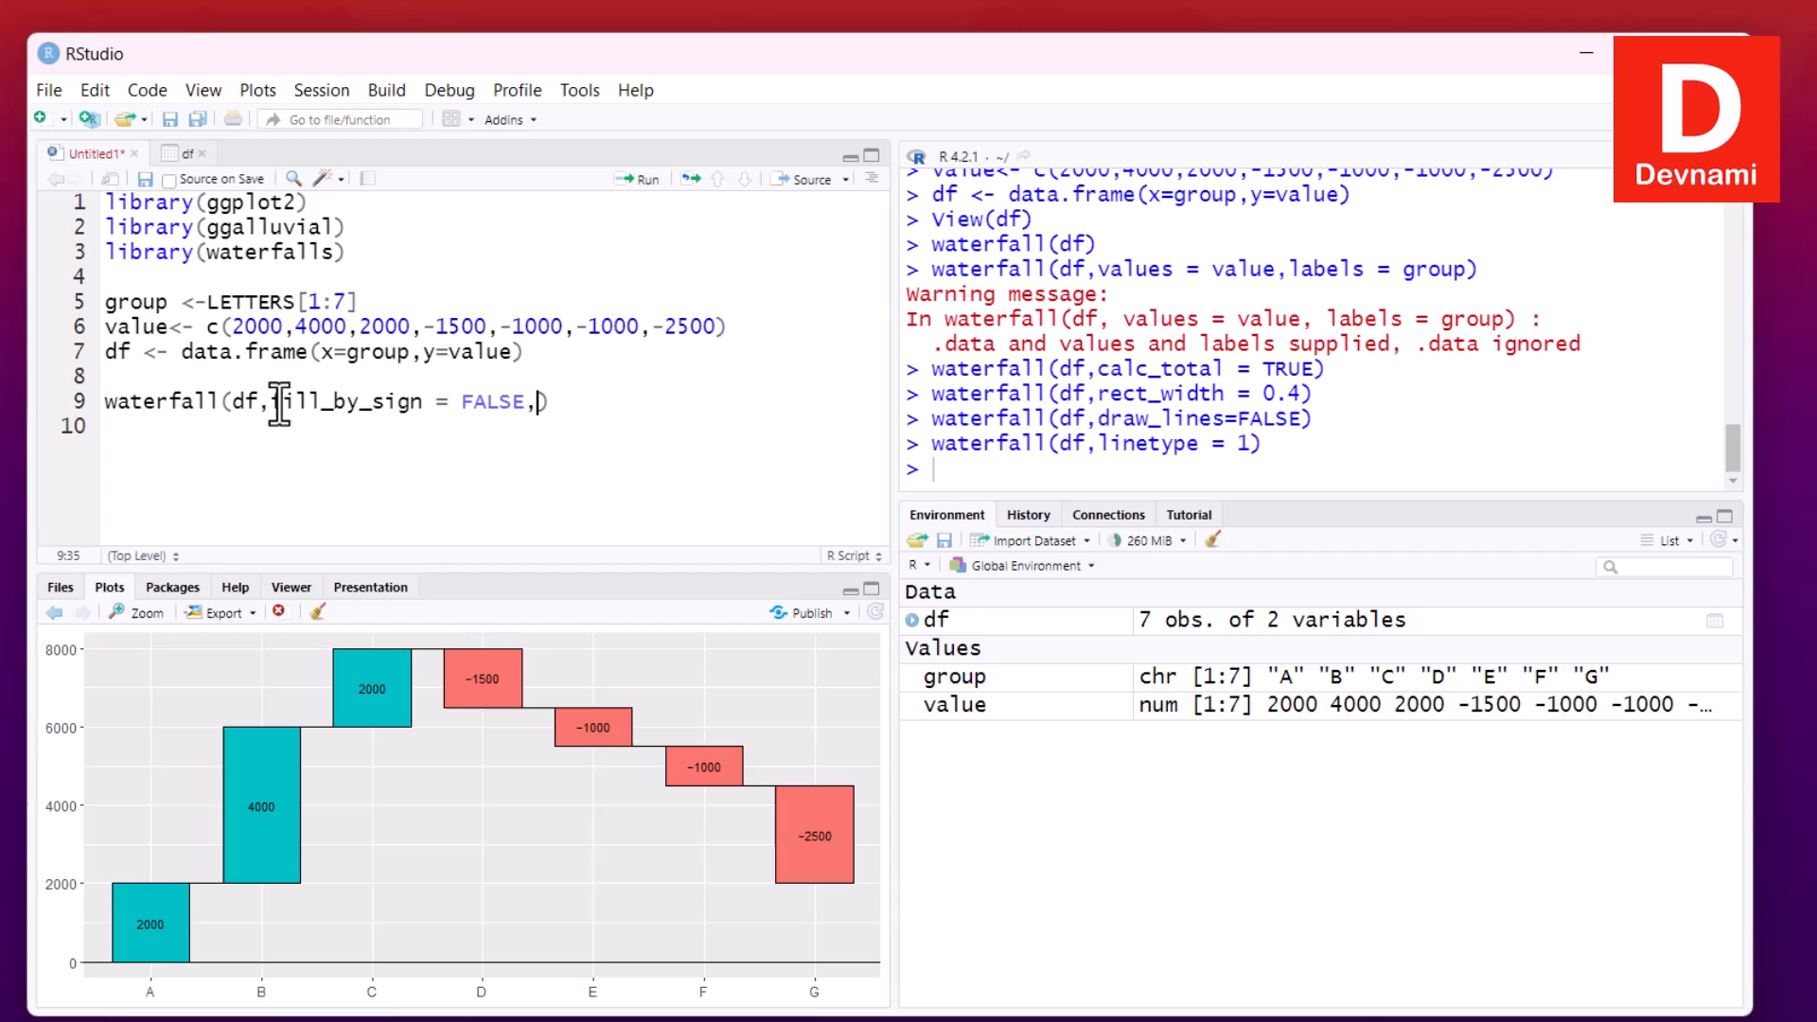
pyautogui.write('fill')
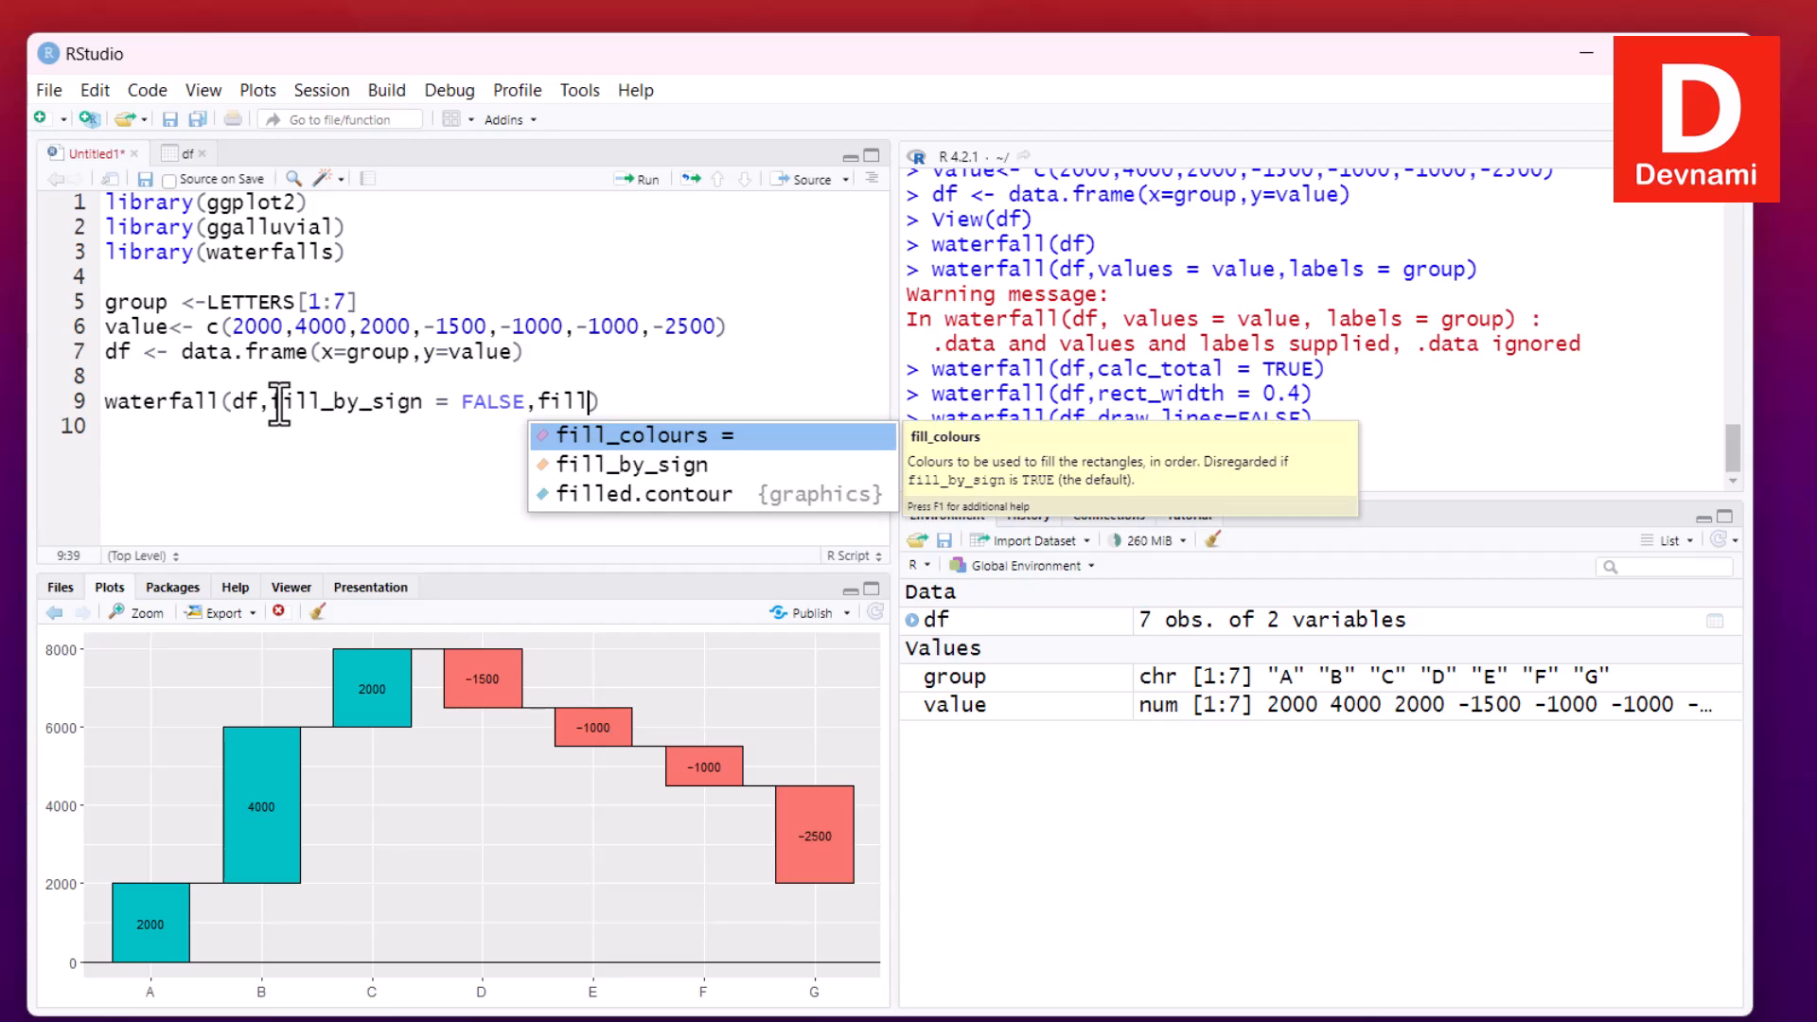
pyautogui.write('_colours = 2:')
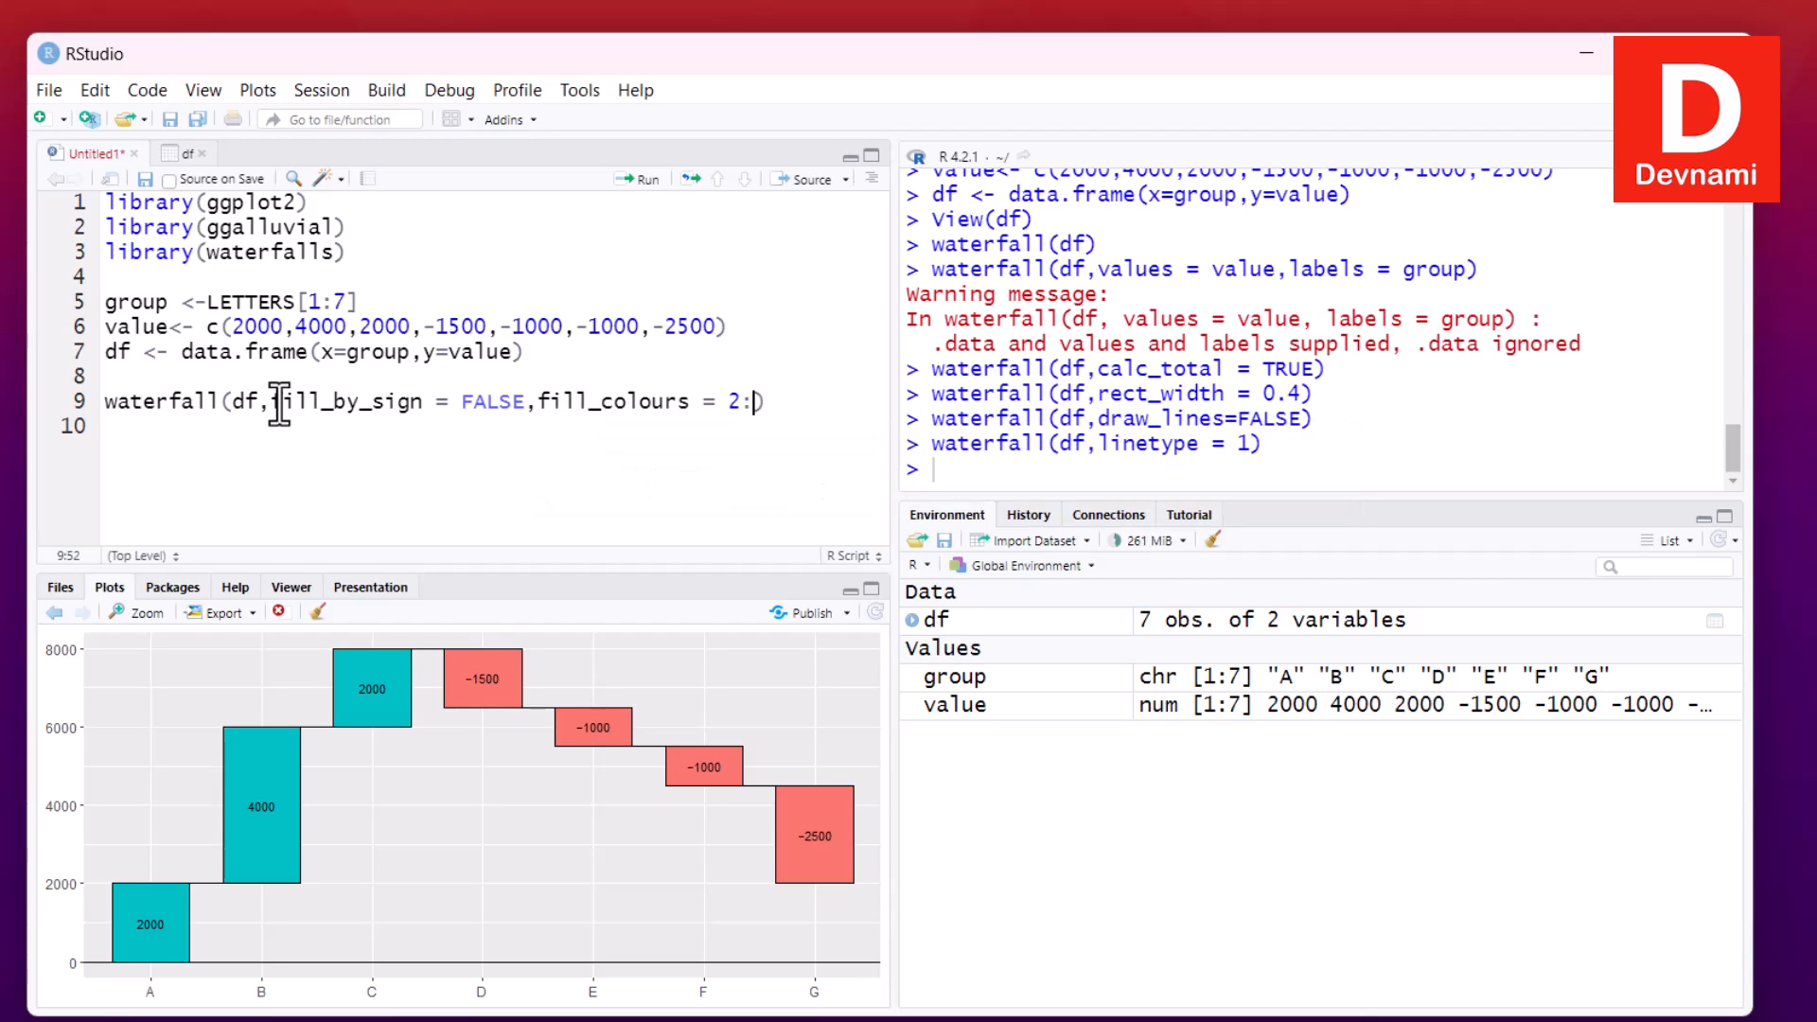
pyautogui.write('7')
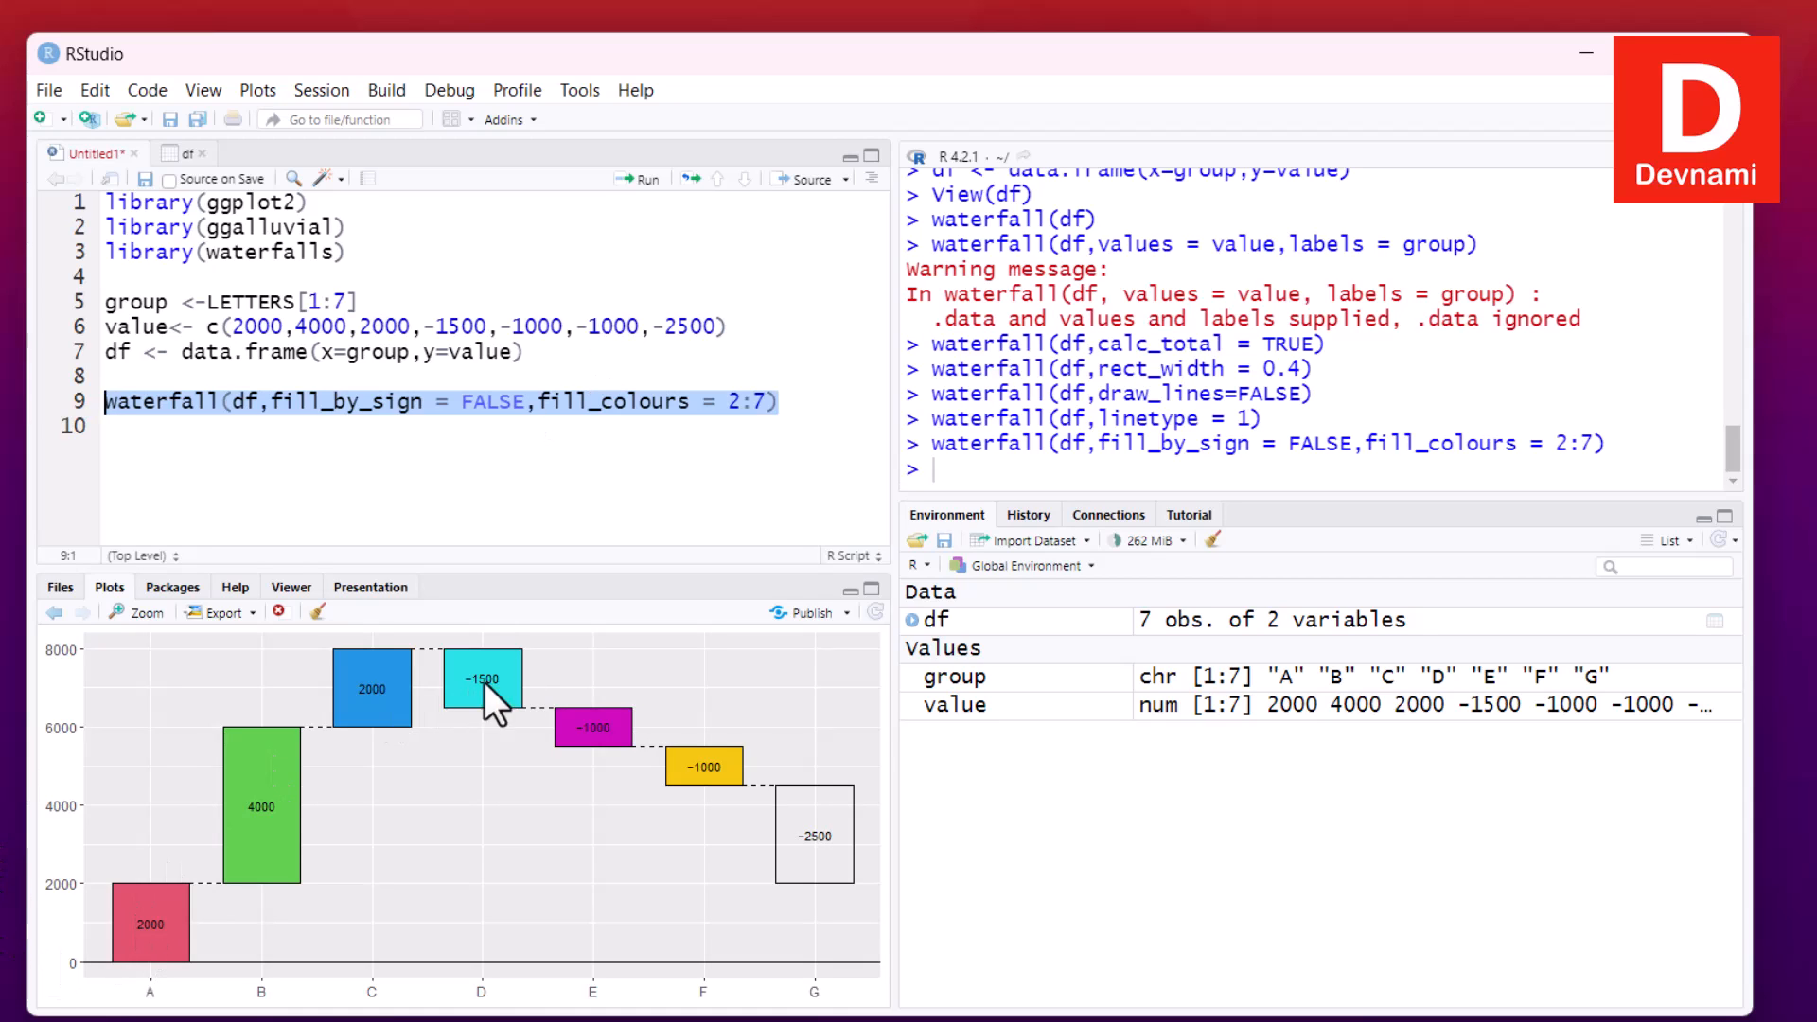
pyautogui.click(137, 612)
pyautogui.write('waterfall(df,')
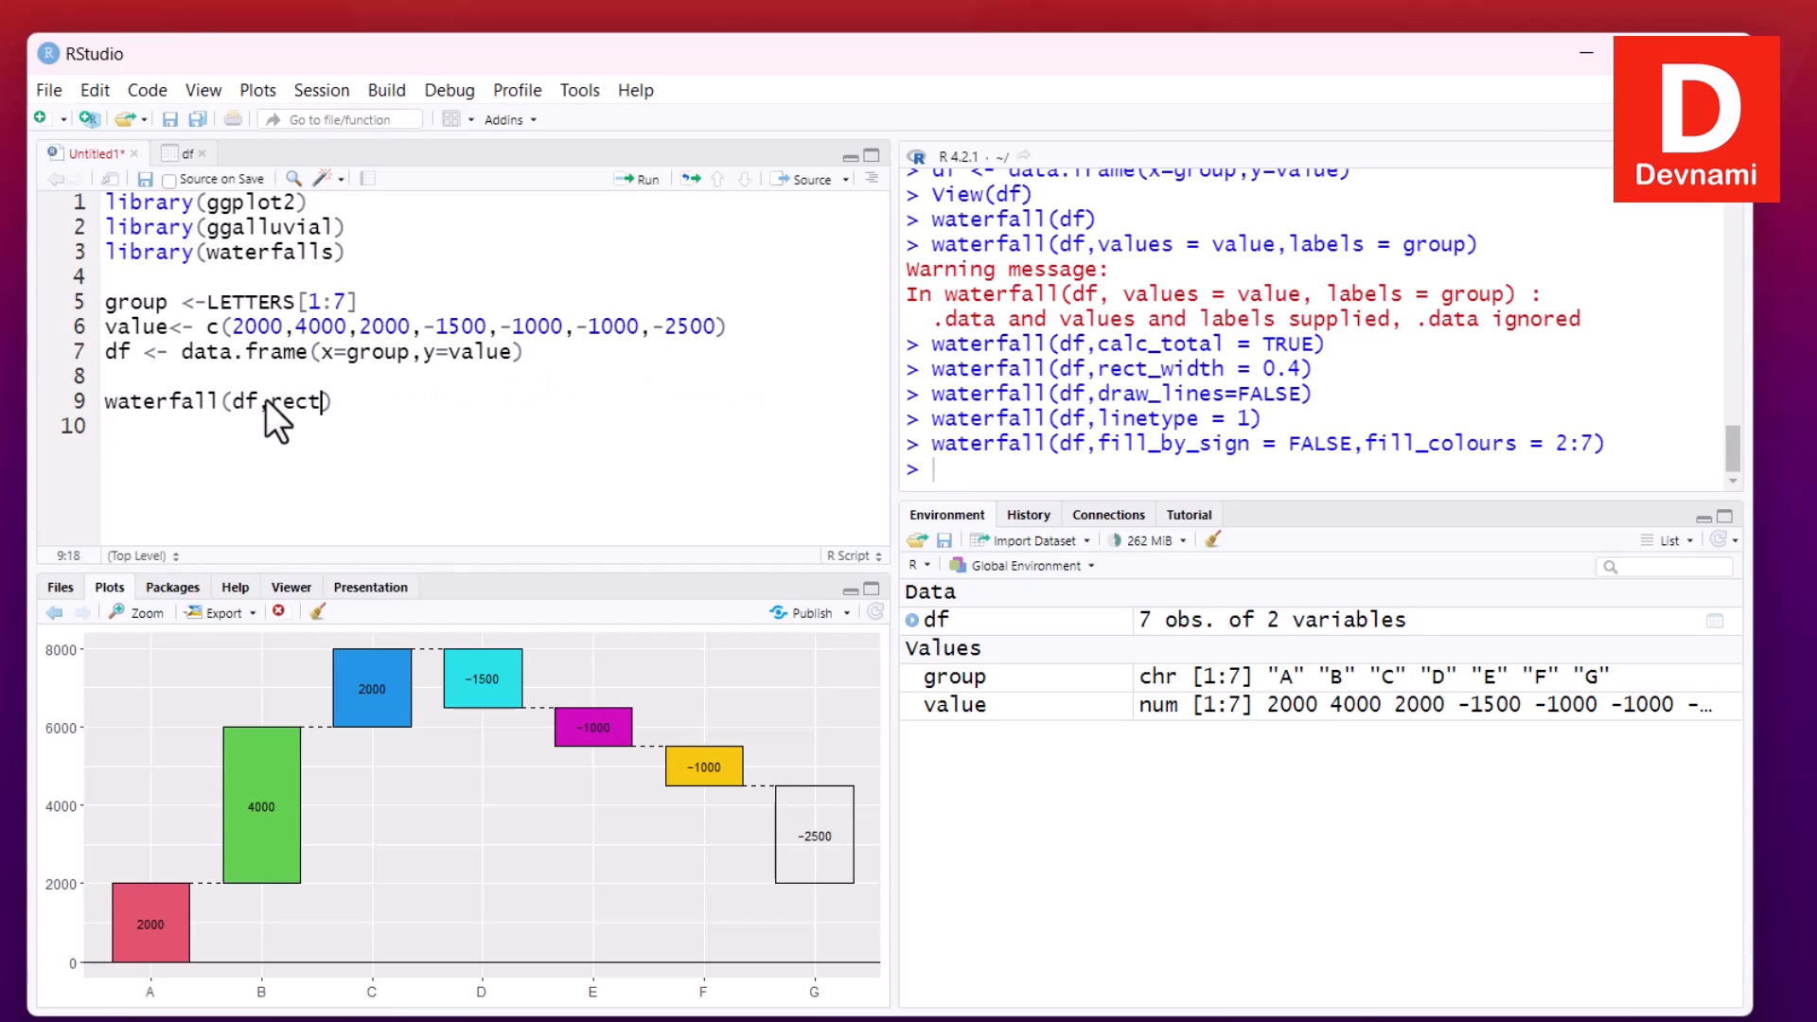
# Change the option to rect_border = NA and run the waterfall call
pyautogui.write('rect')
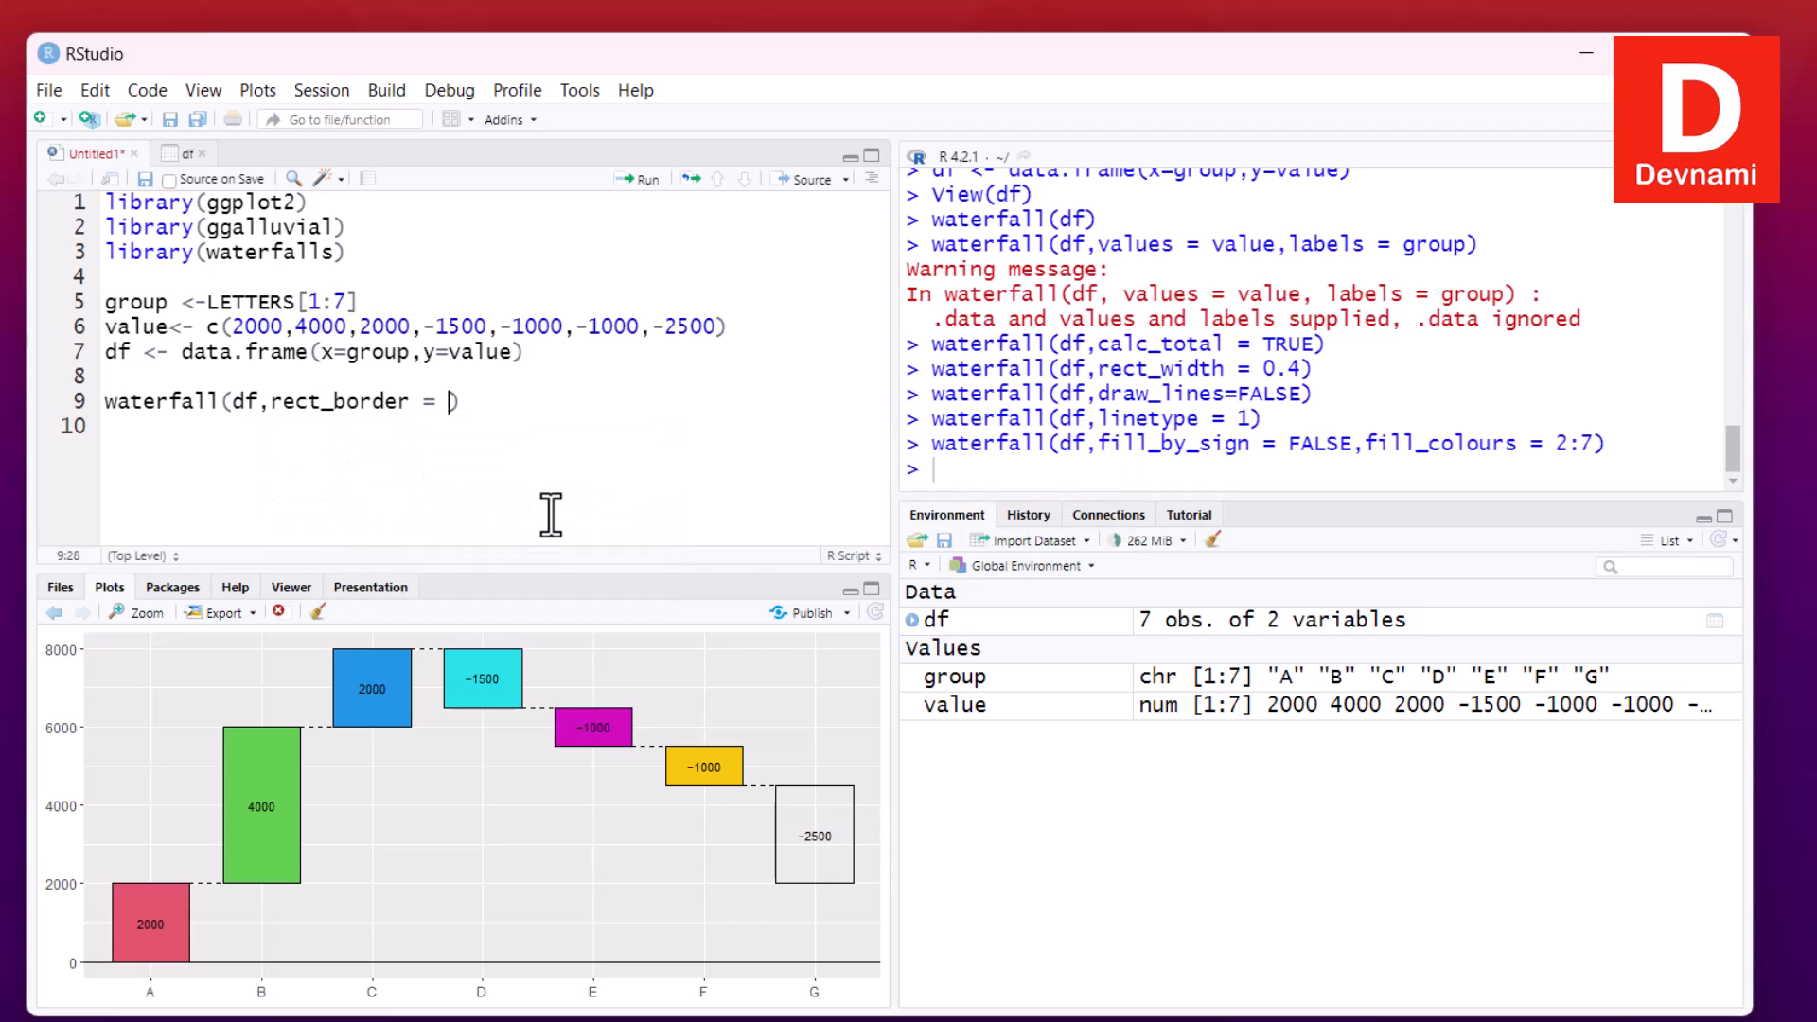
pyautogui.write('NA')
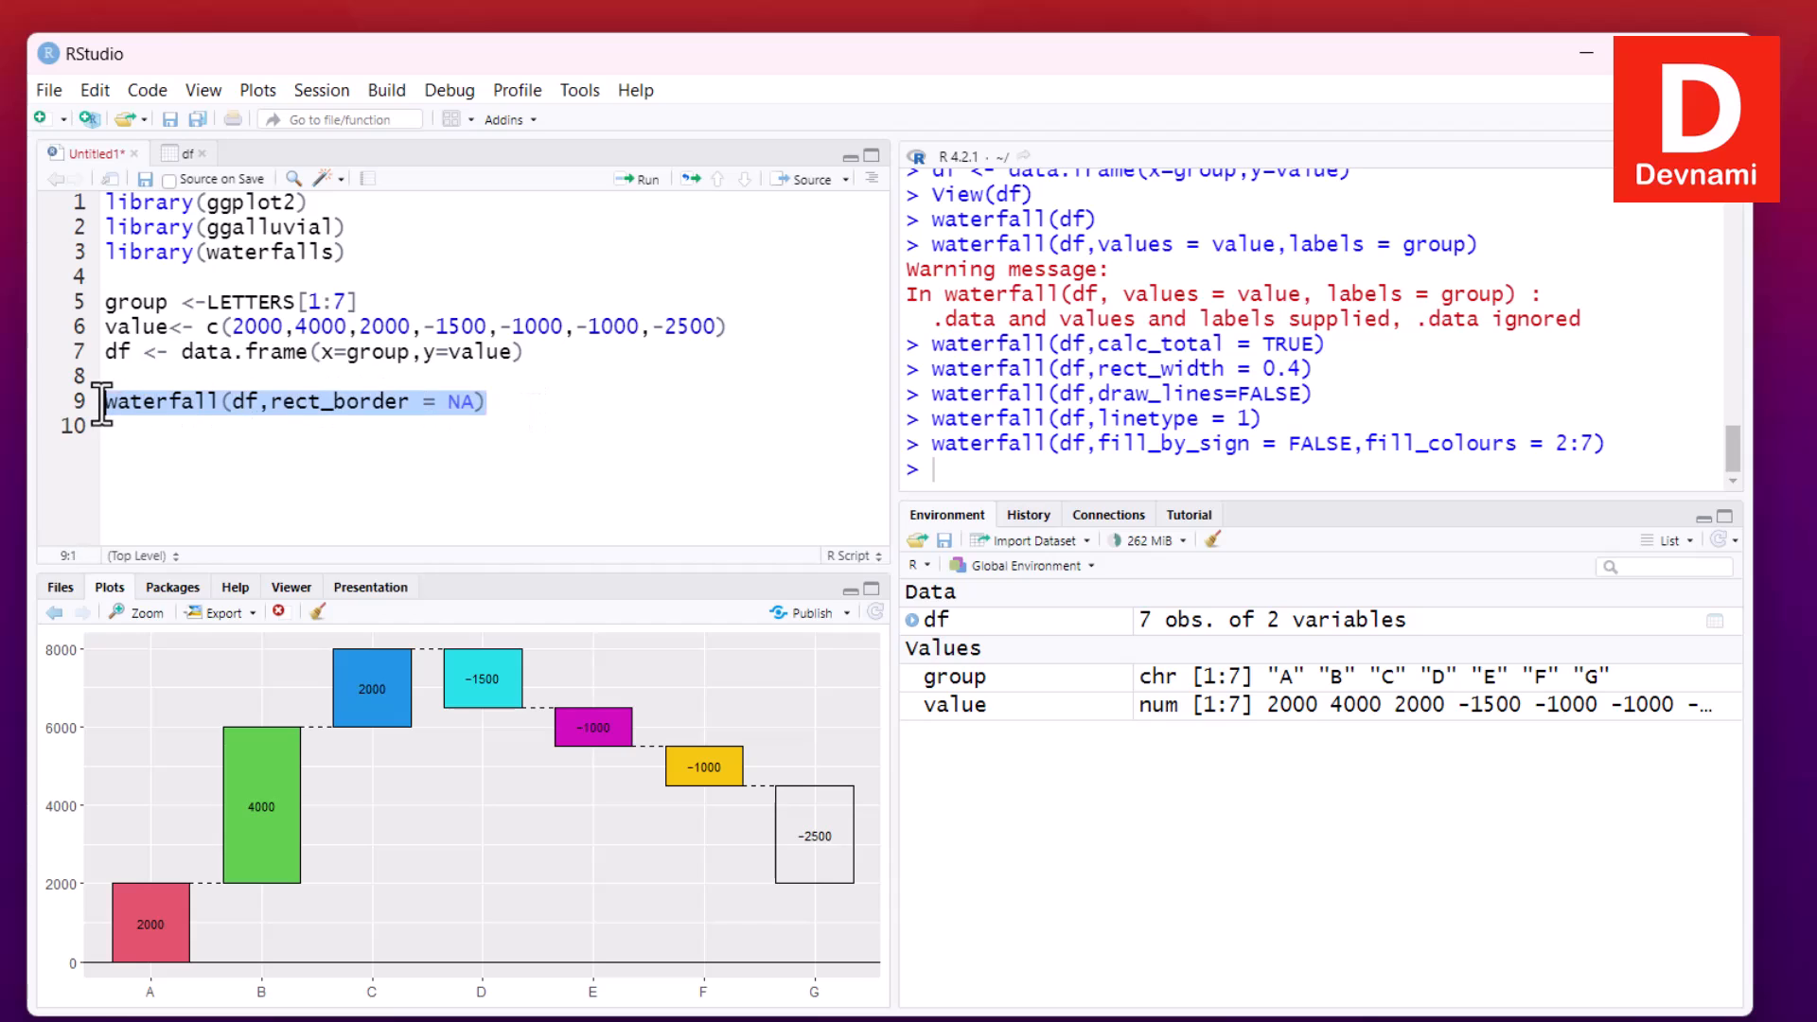
pyautogui.click(636, 178)
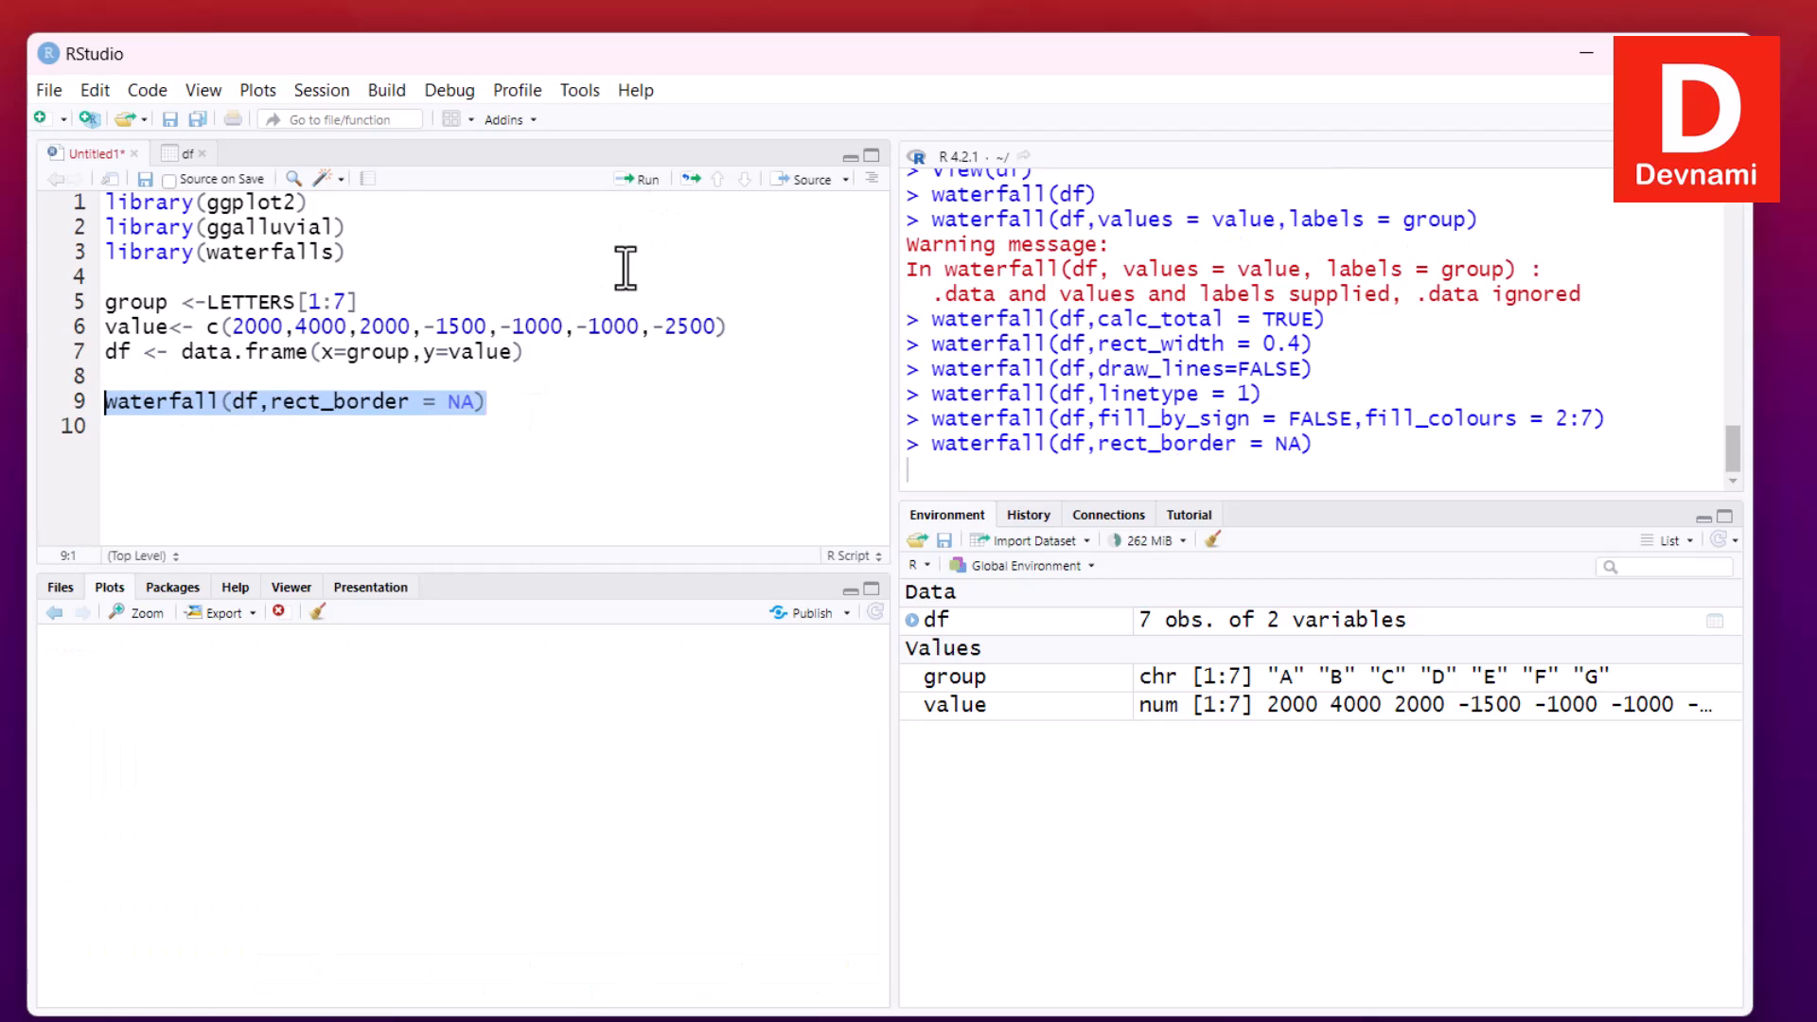
pyautogui.click(636, 178)
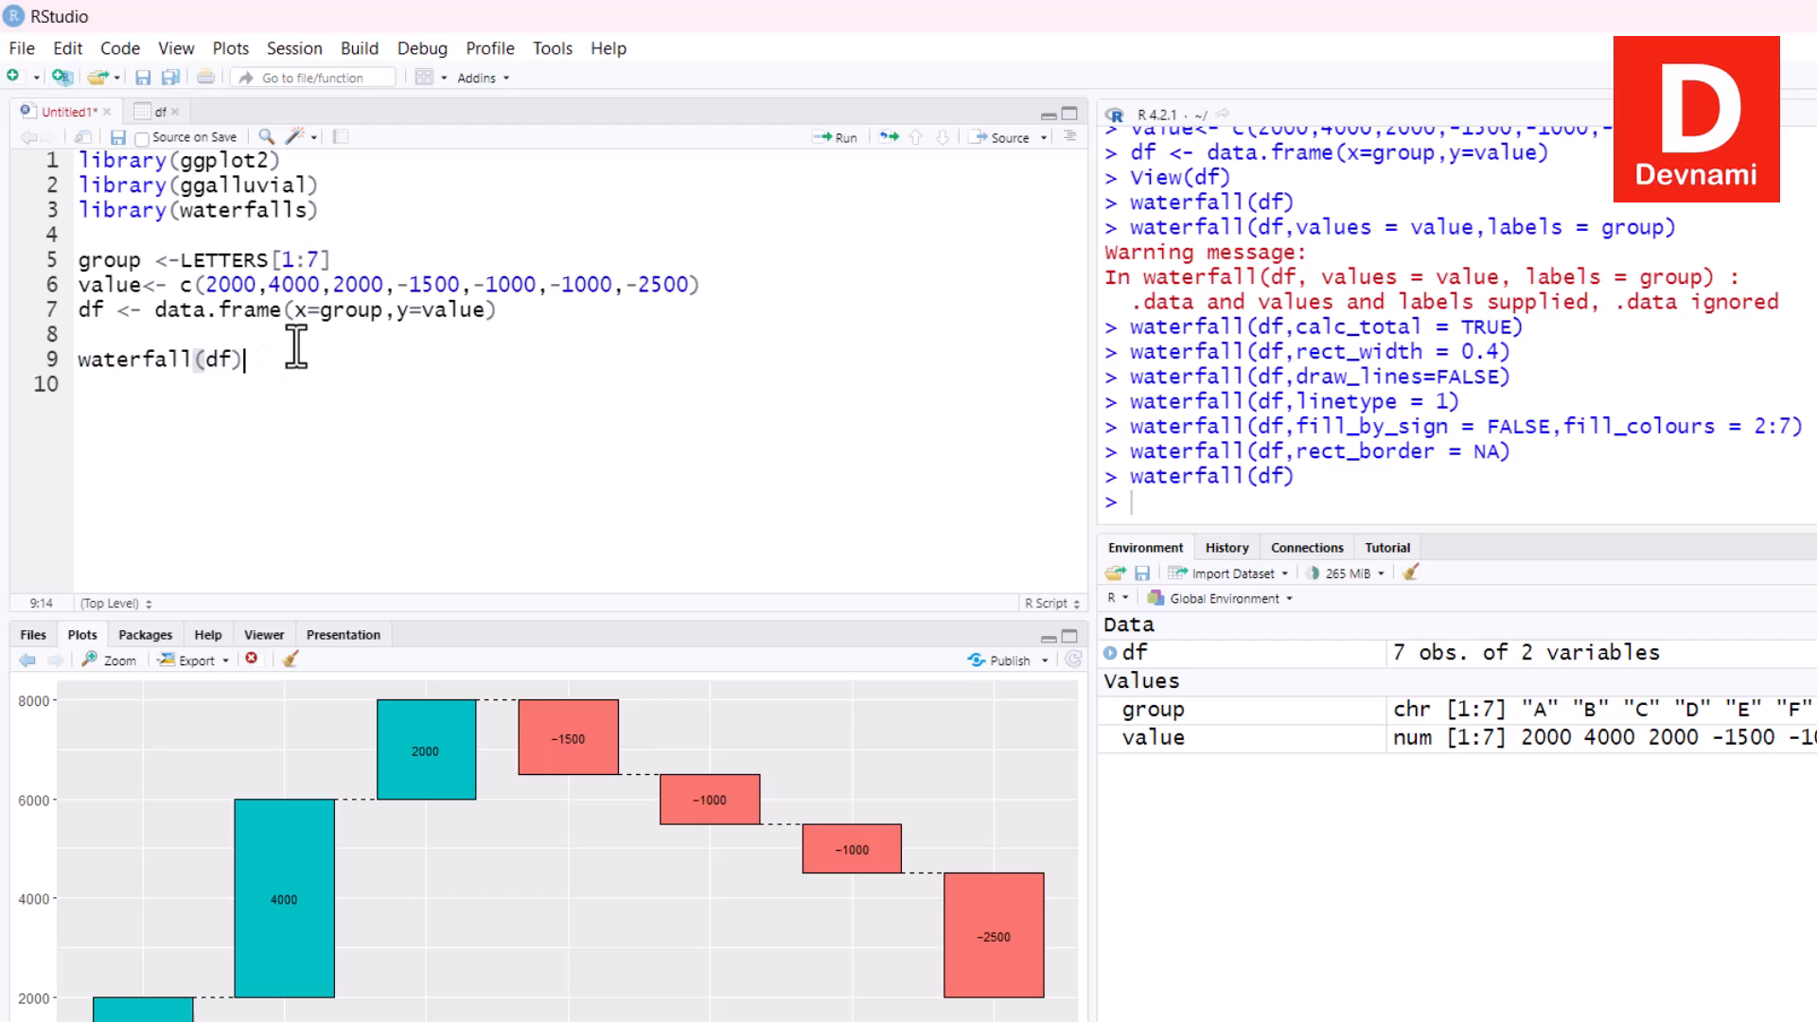
# Append +theme_animal() to waterfall(df), then select the misspelled animal to correct it
pyautogui.write('+theme')
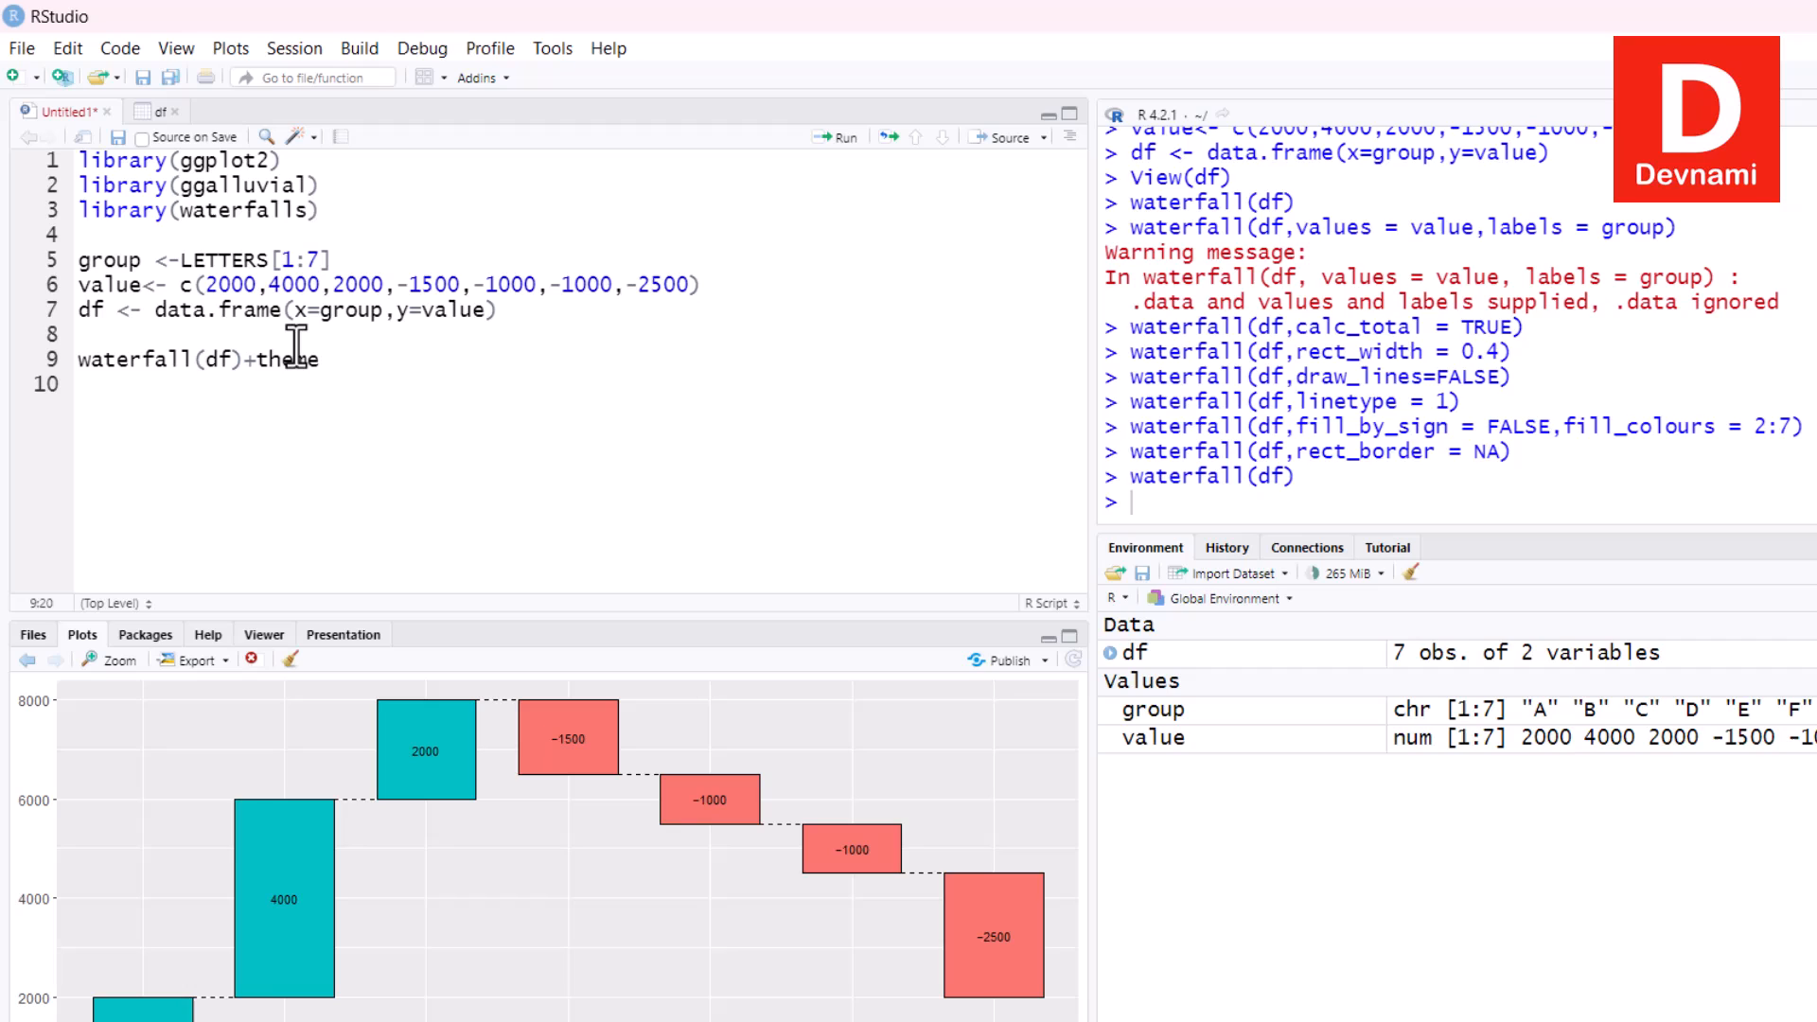
pyautogui.write('_animal')
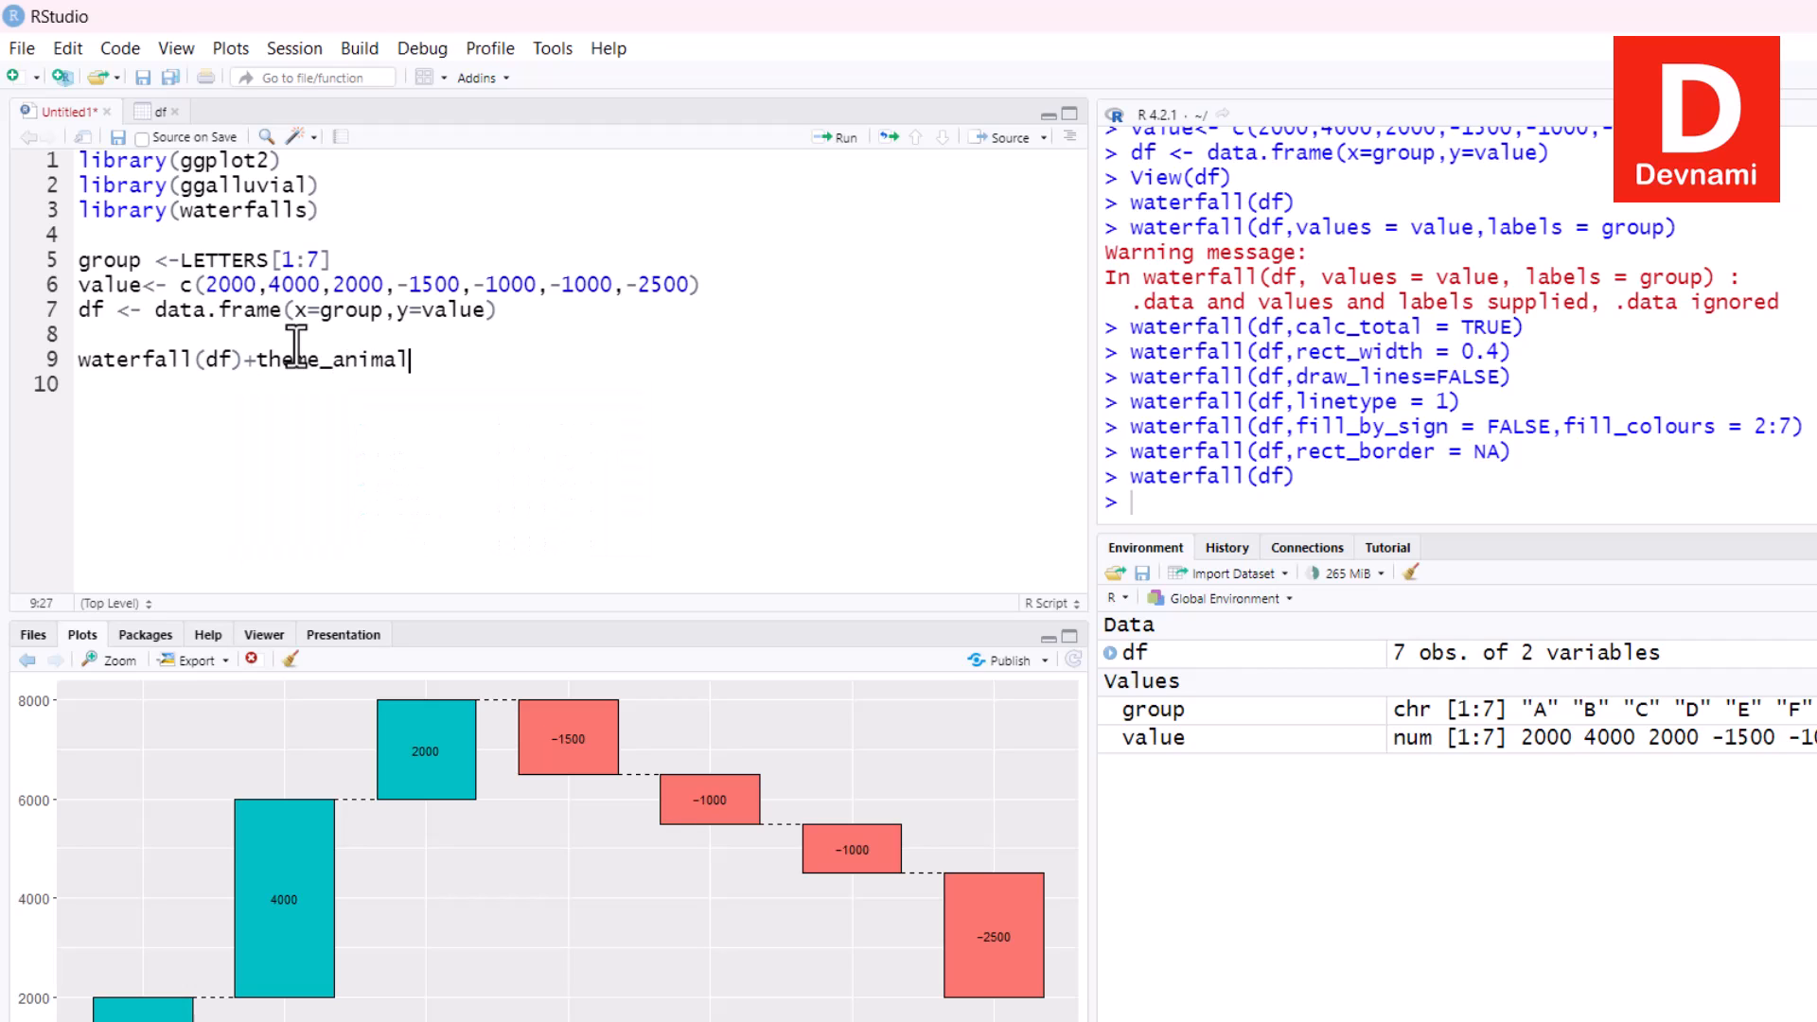
pyautogui.write('()')
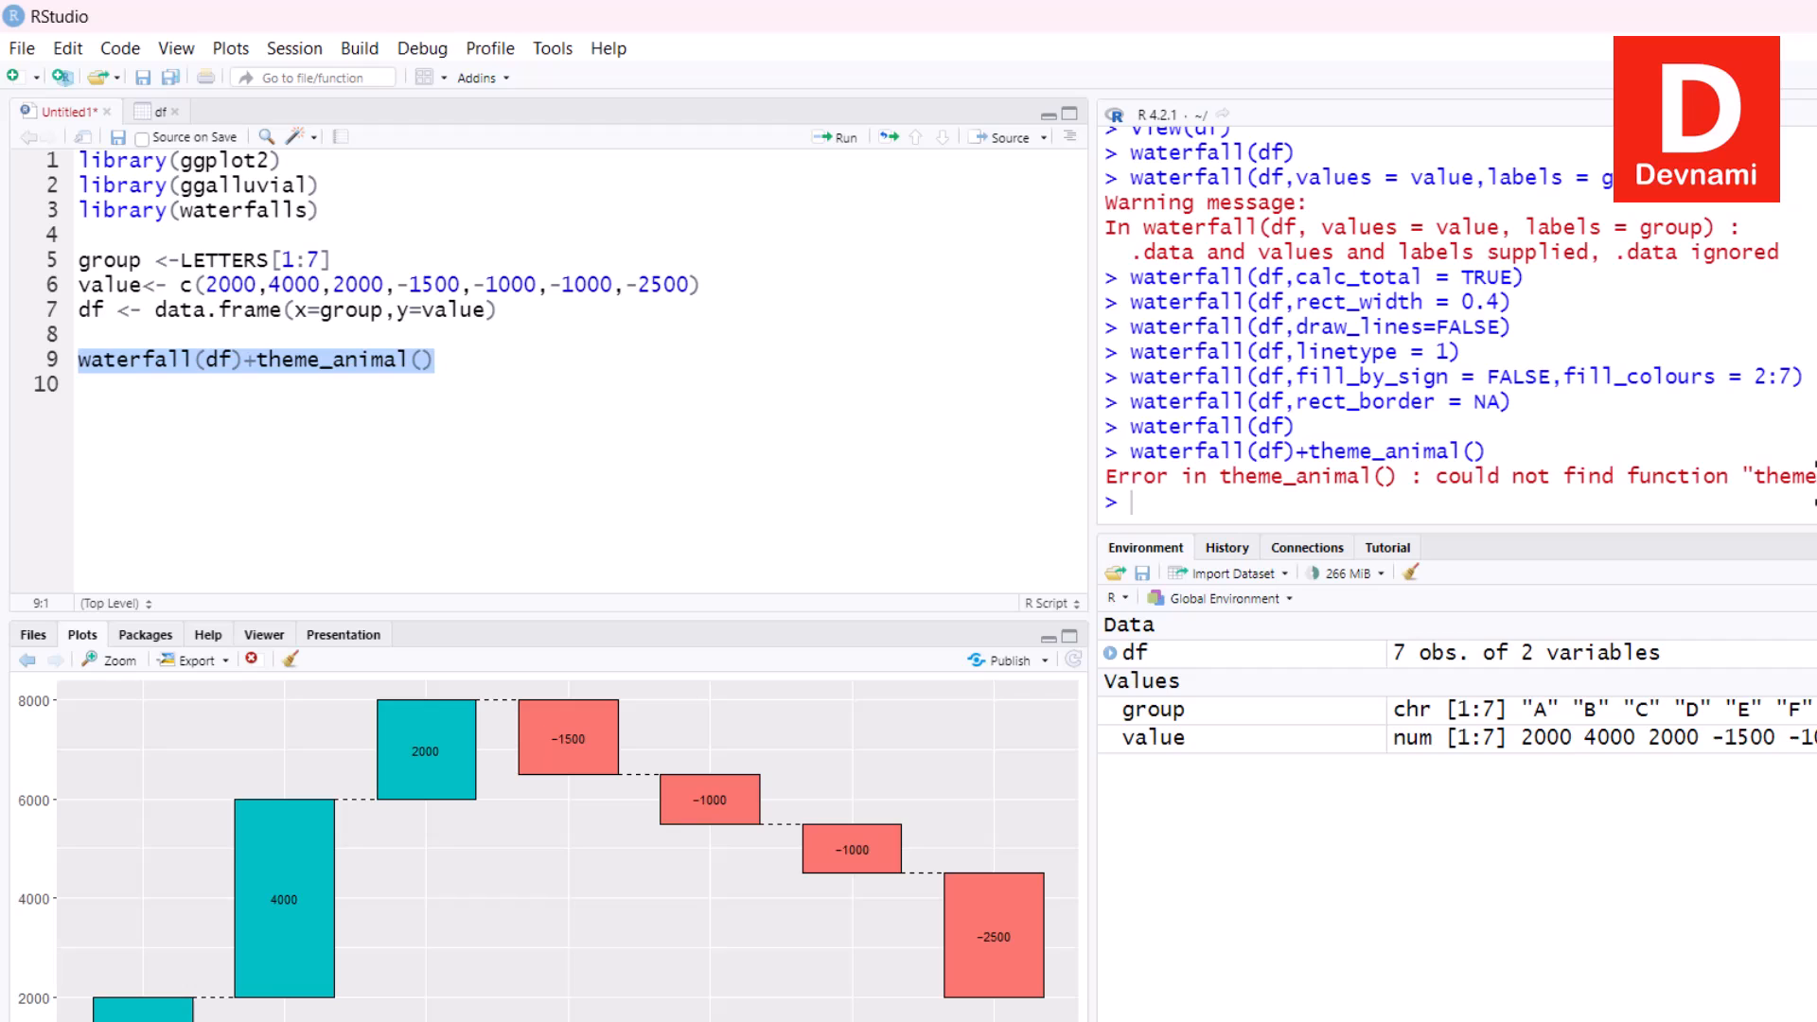
pyautogui.click(347, 359)
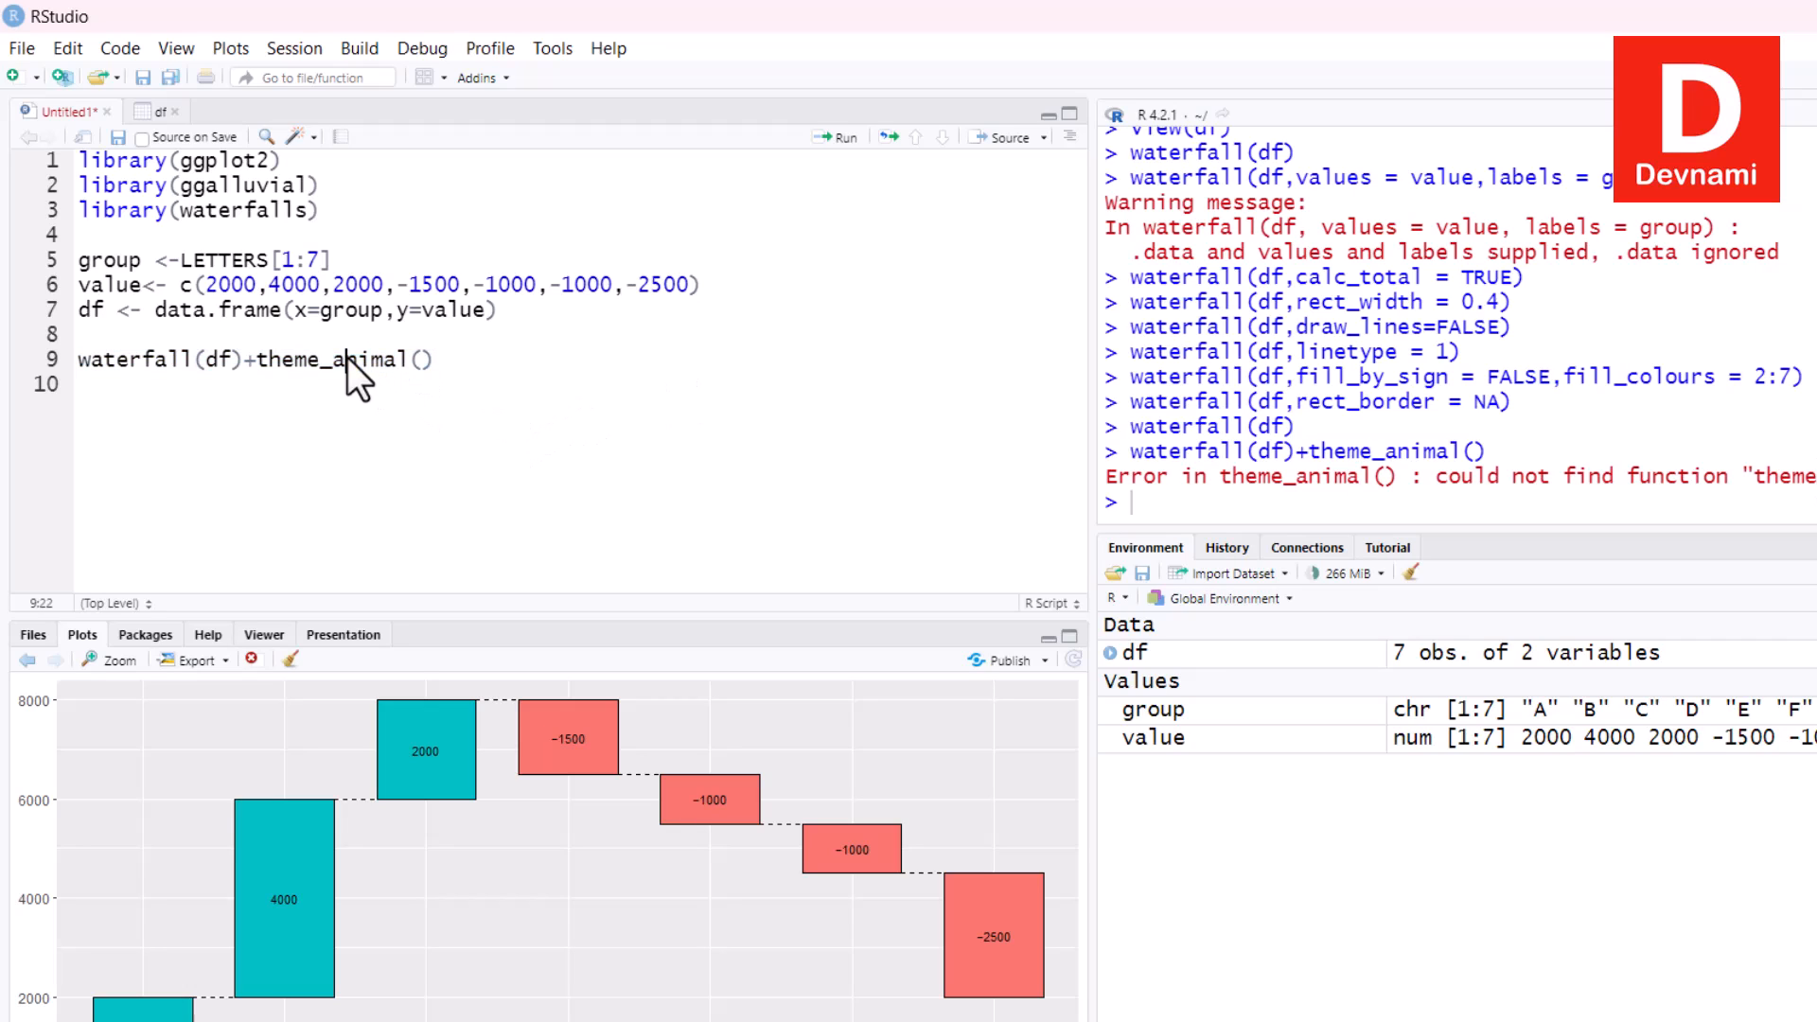
pyautogui.doubleClick(363, 360)
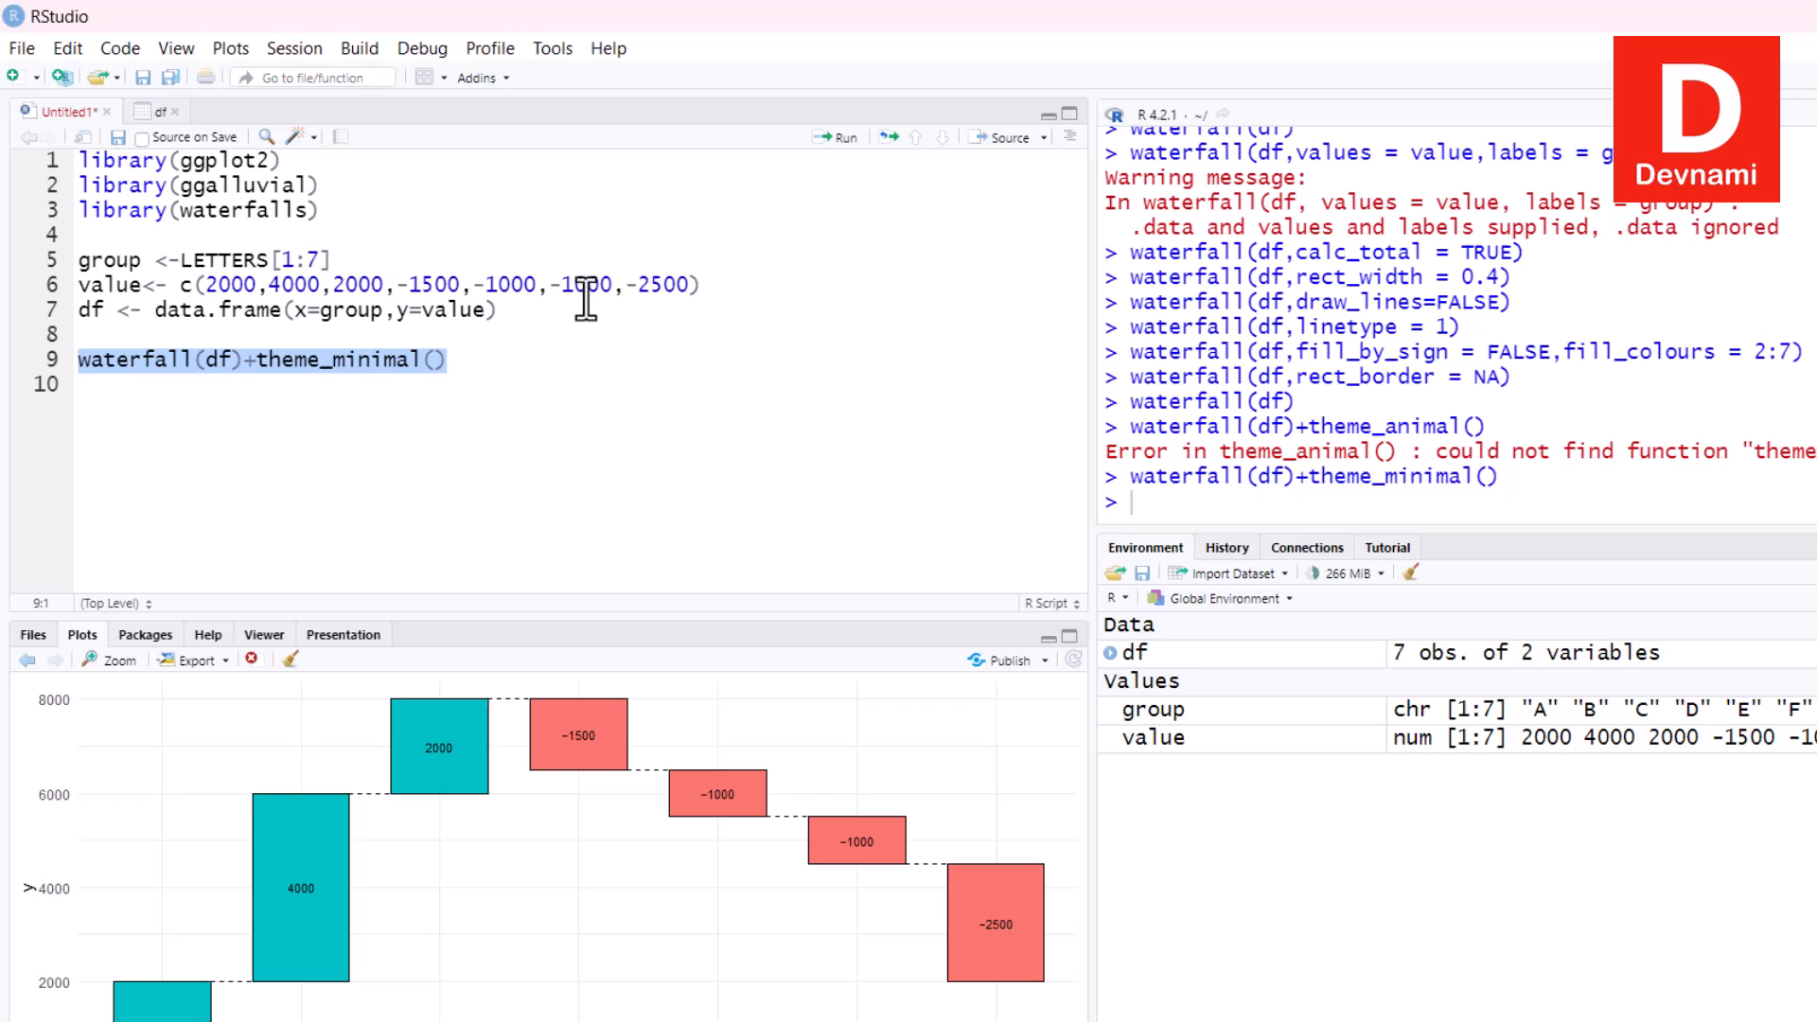
pyautogui.moveTo(278, 731)
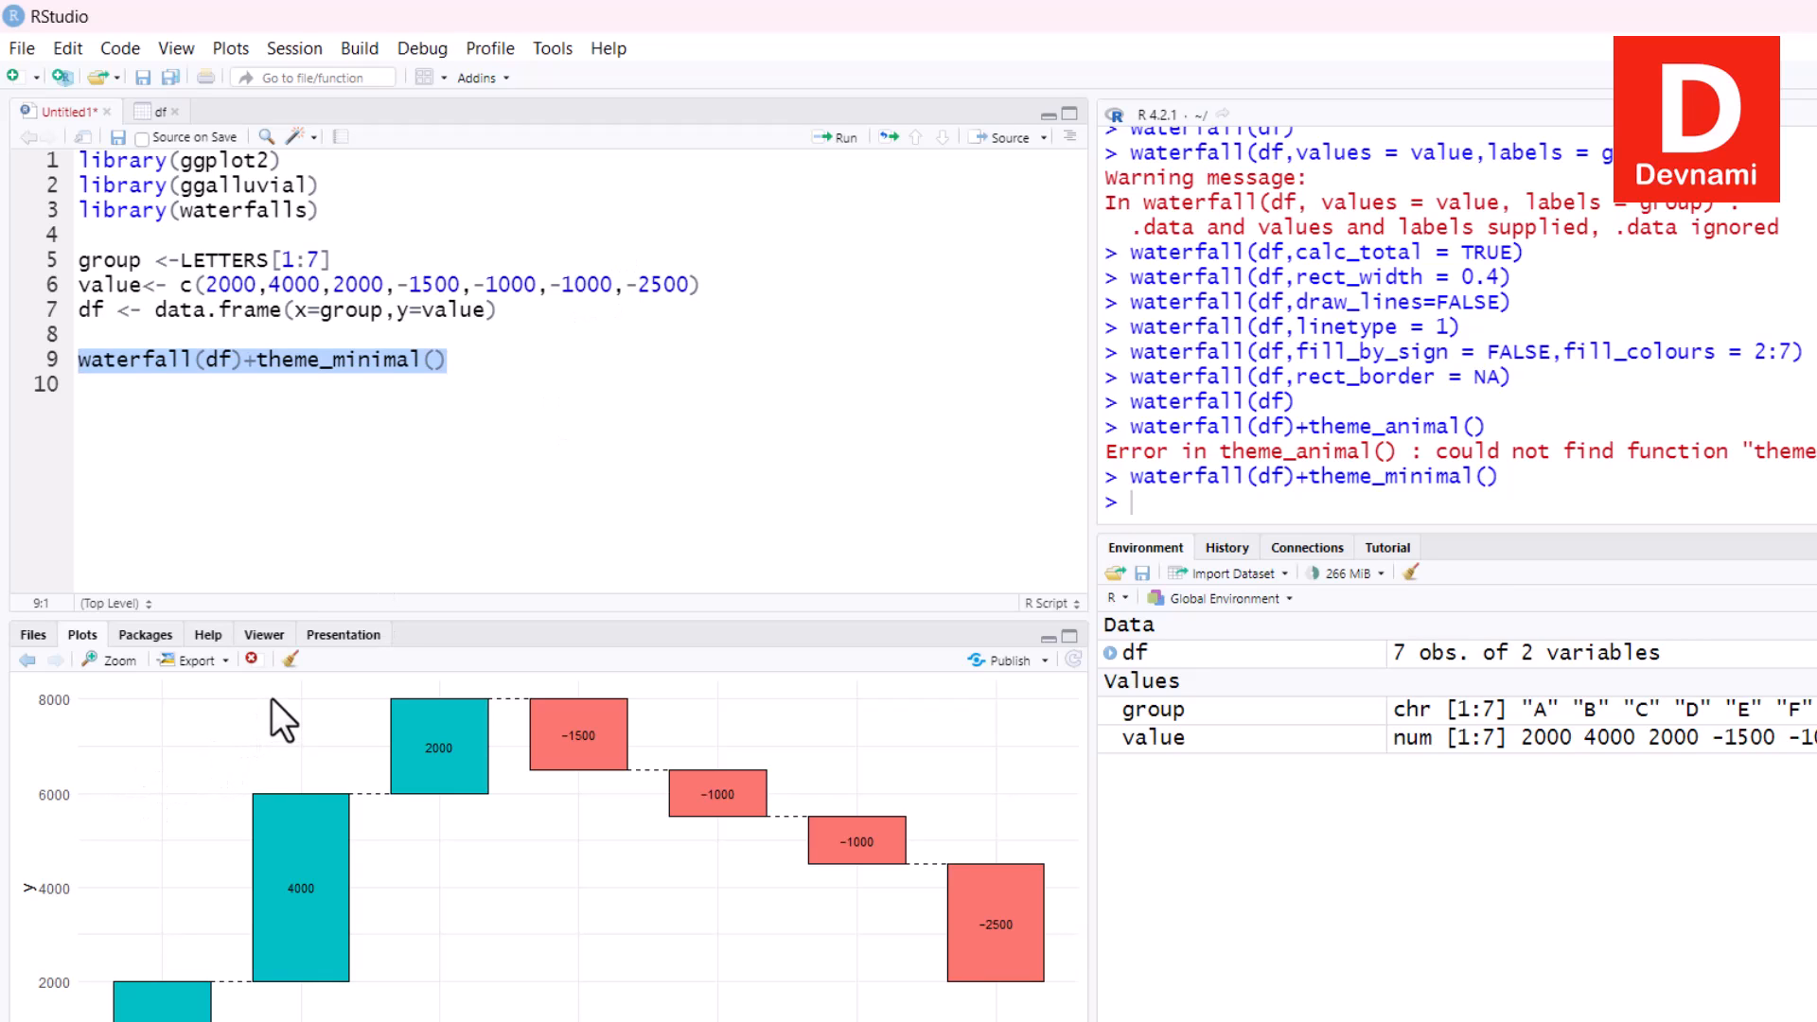
pyautogui.moveTo(92, 928)
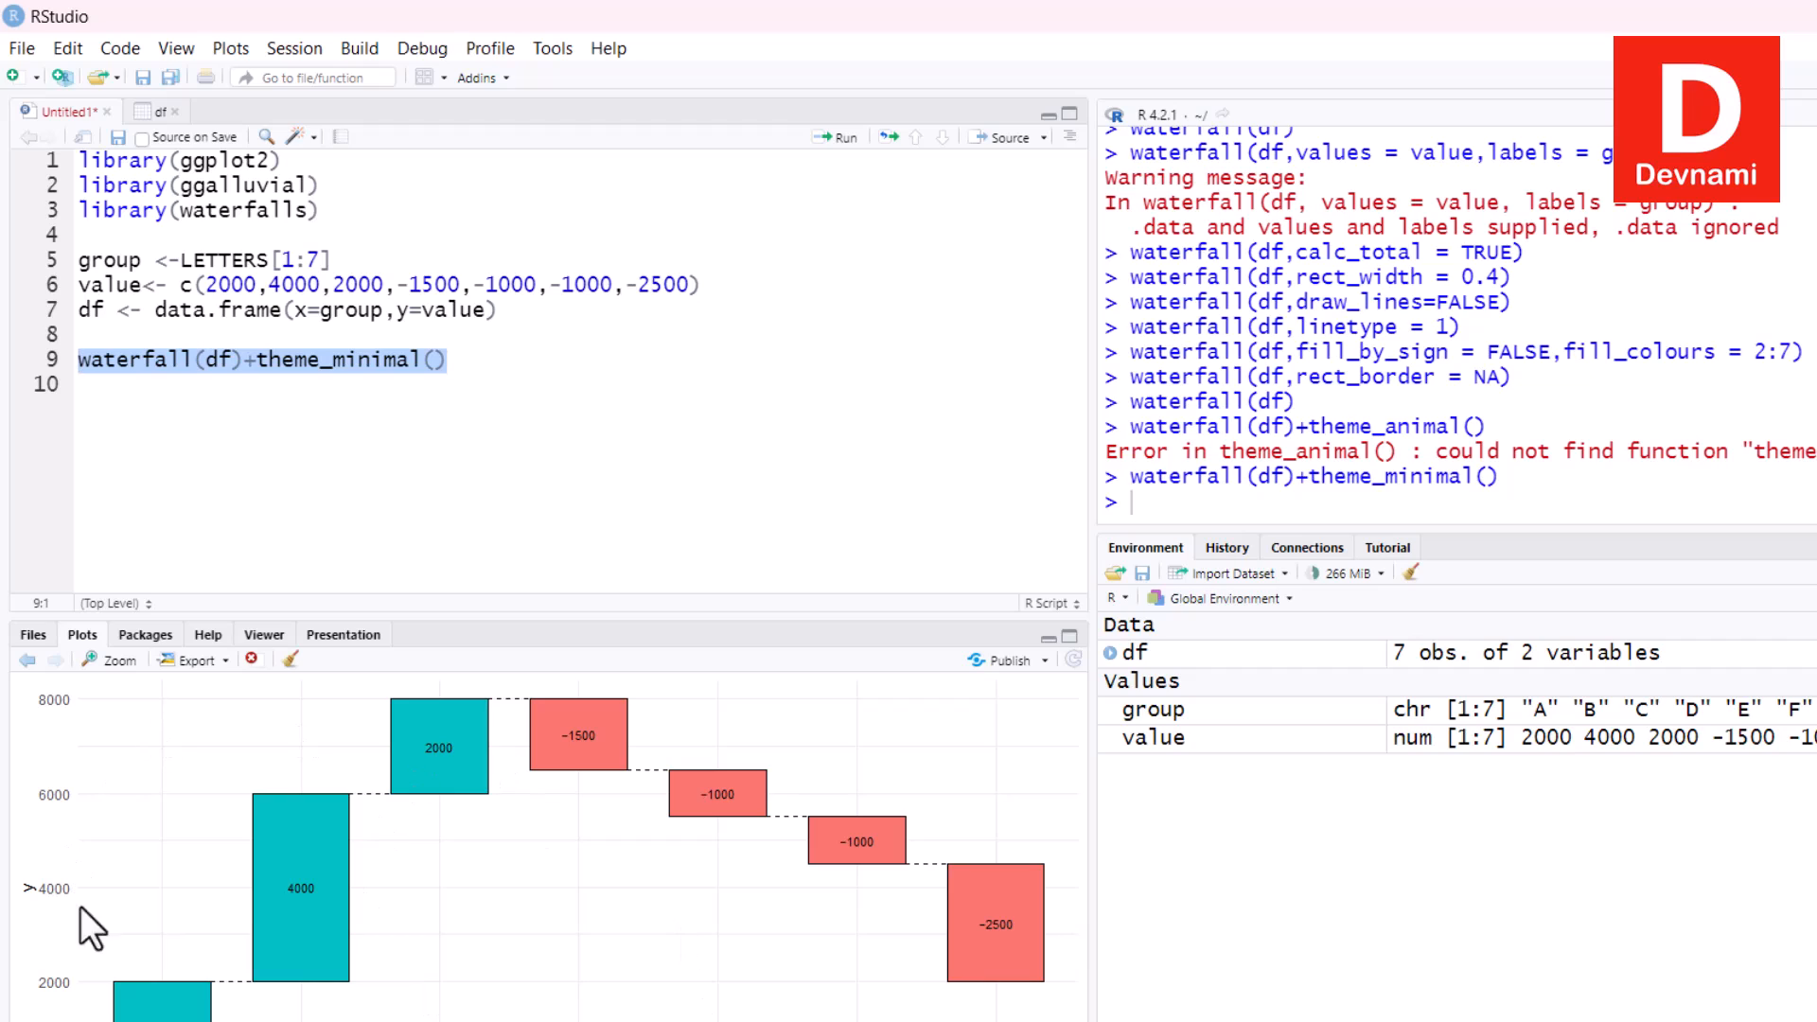
pyautogui.moveTo(422, 855)
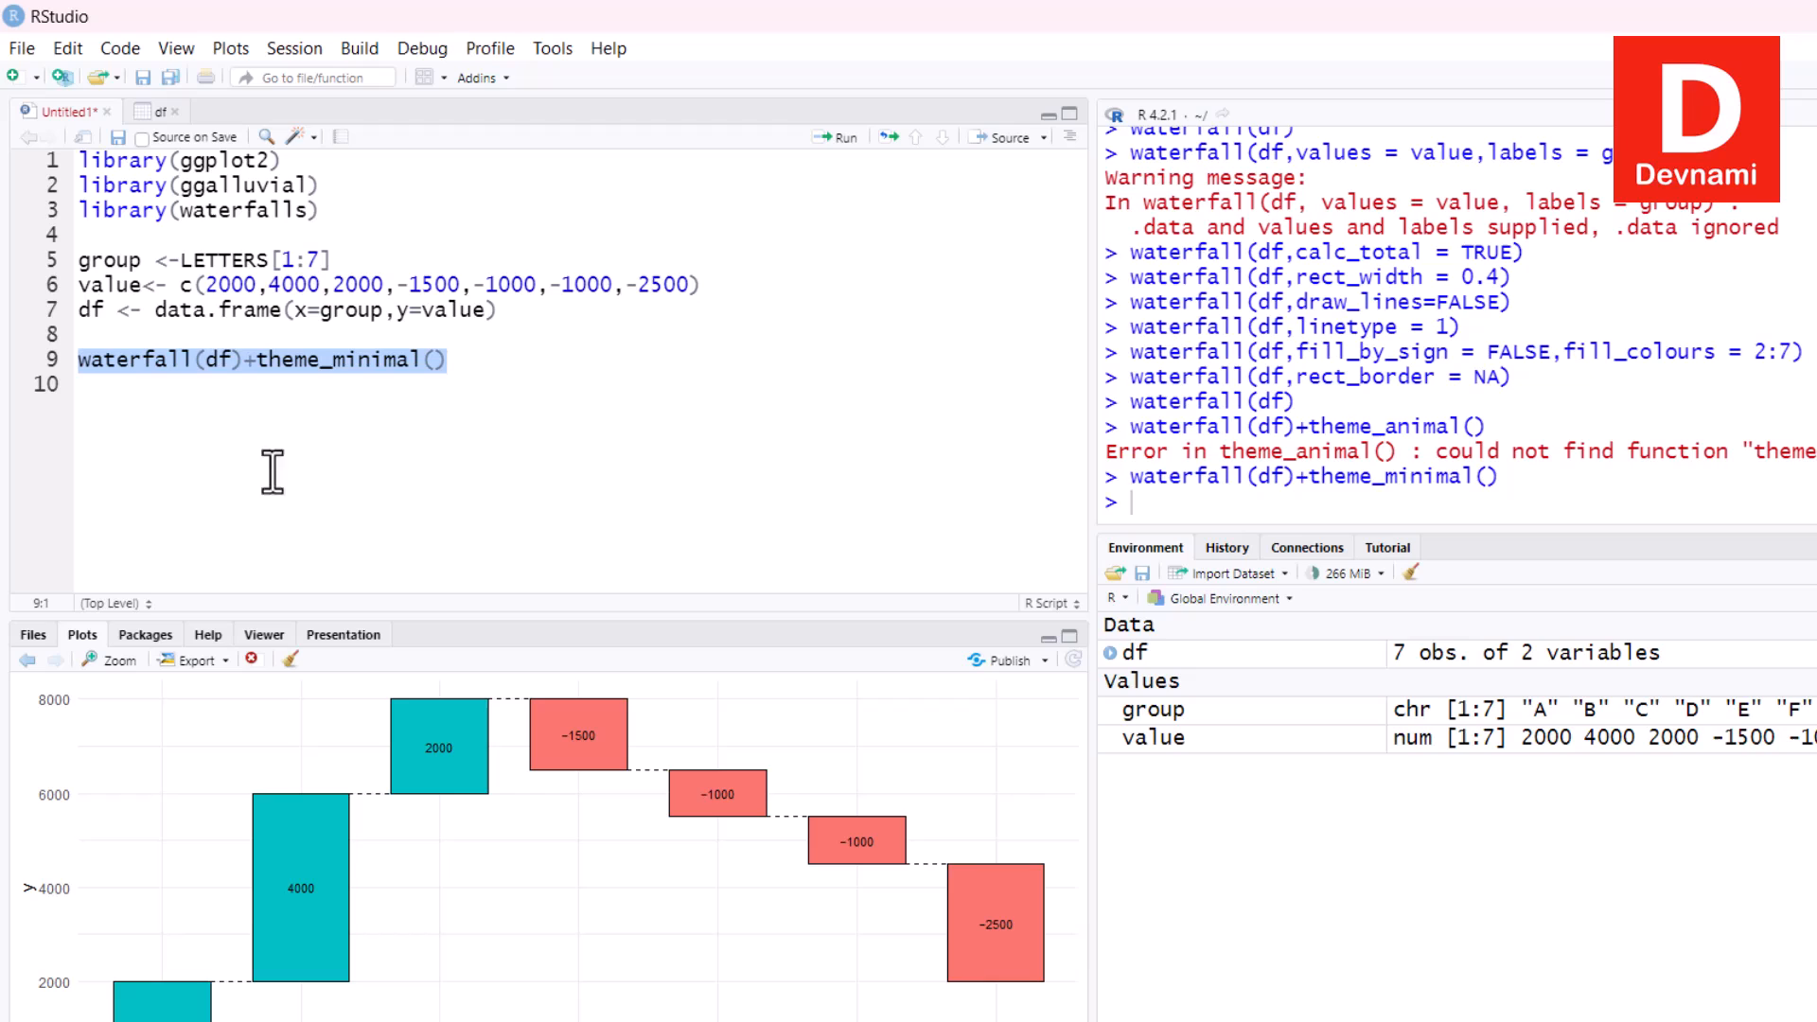
pyautogui.moveTo(698, 564)
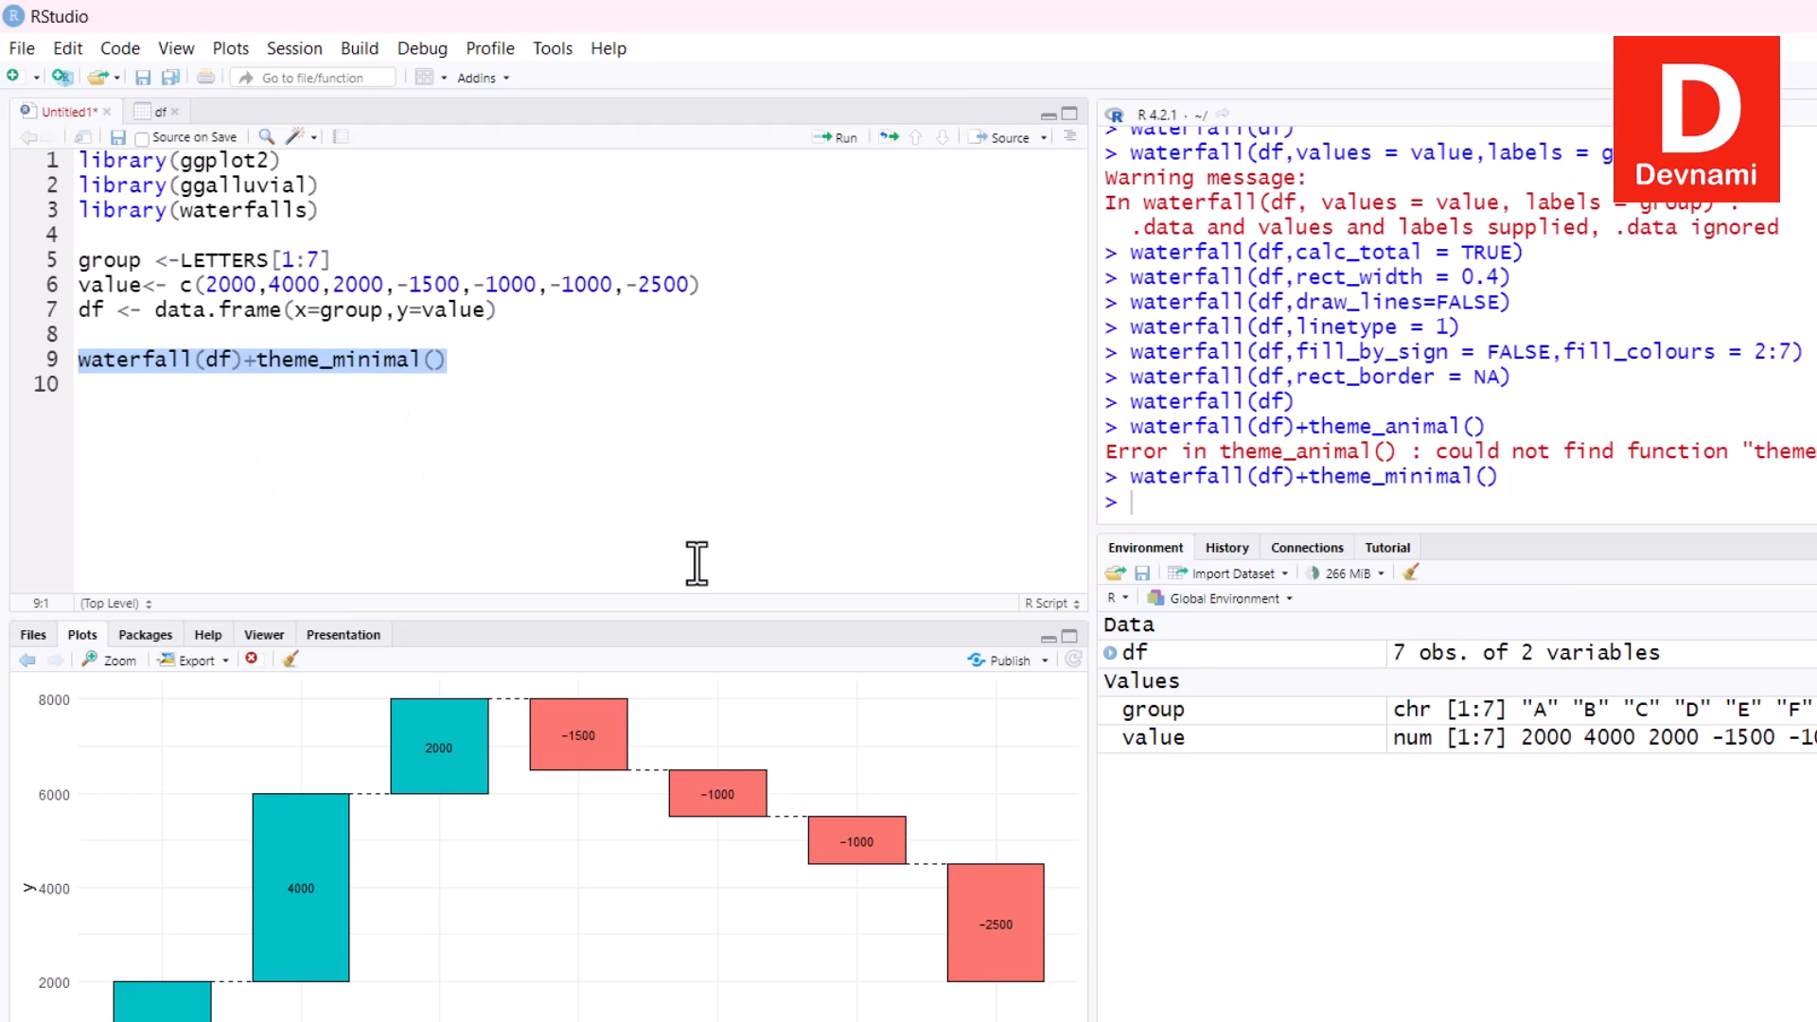
pyautogui.moveTo(692, 556)
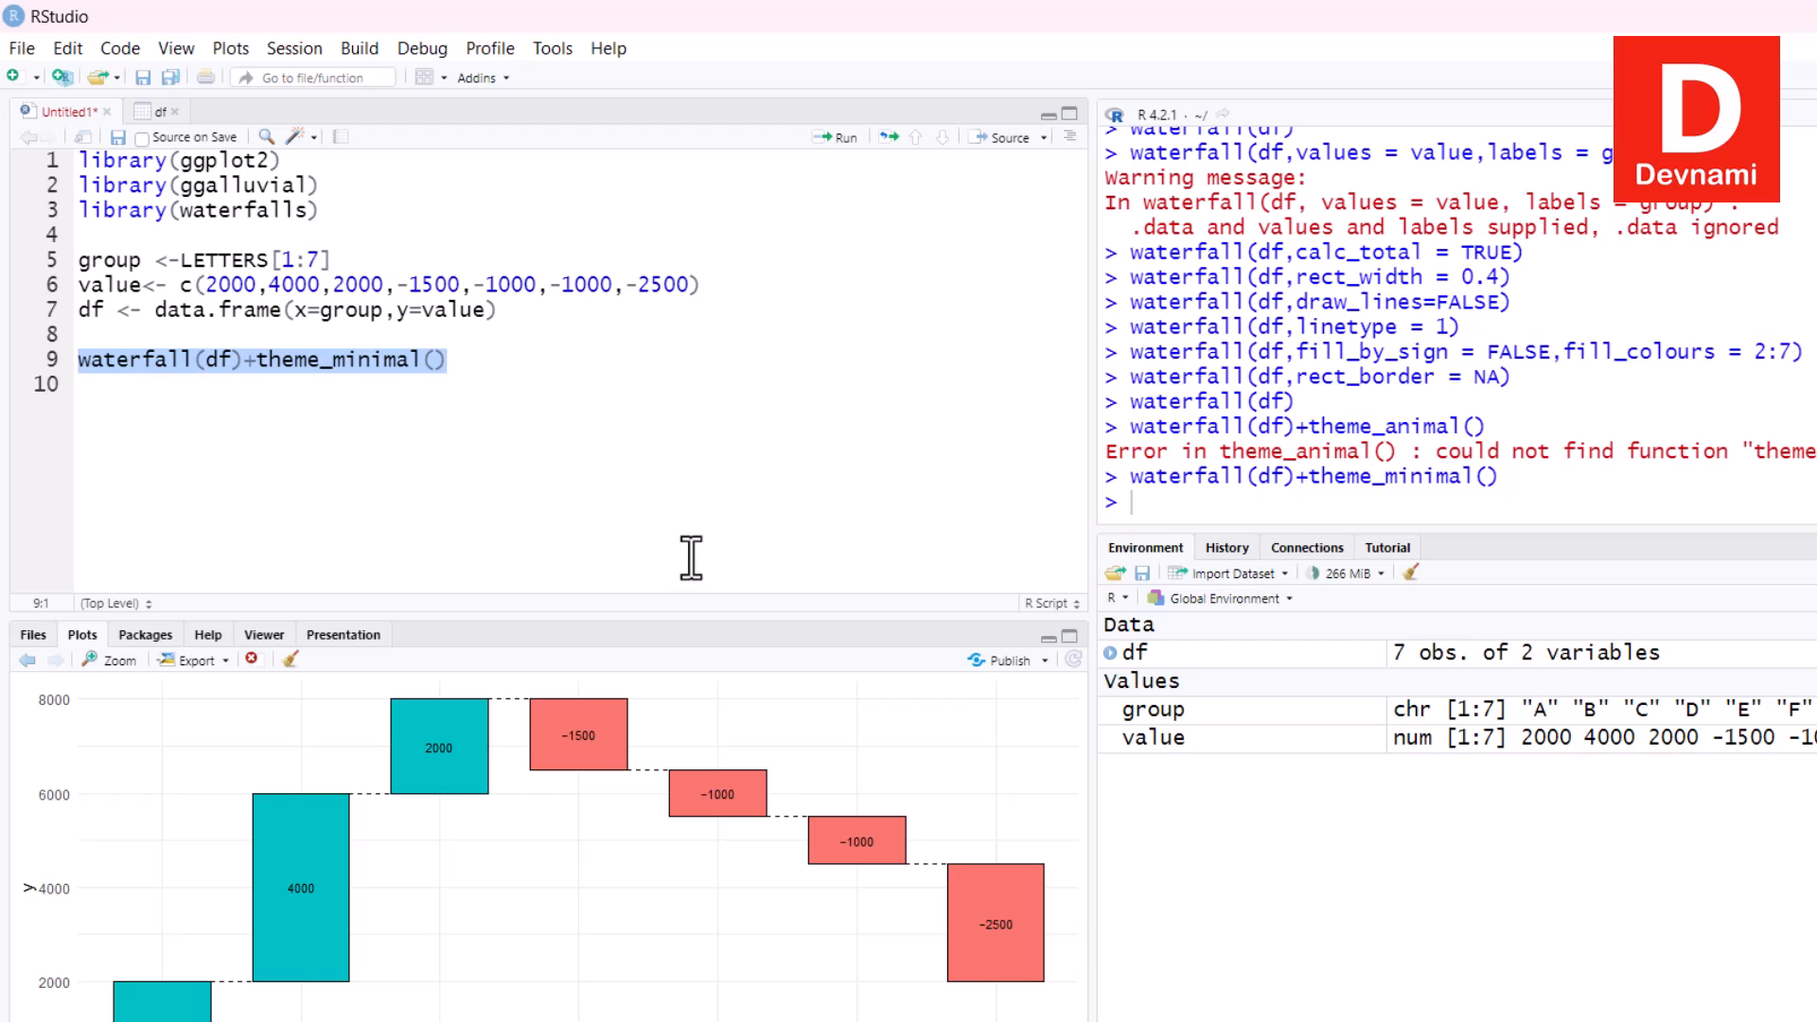
pyautogui.moveTo(678, 549)
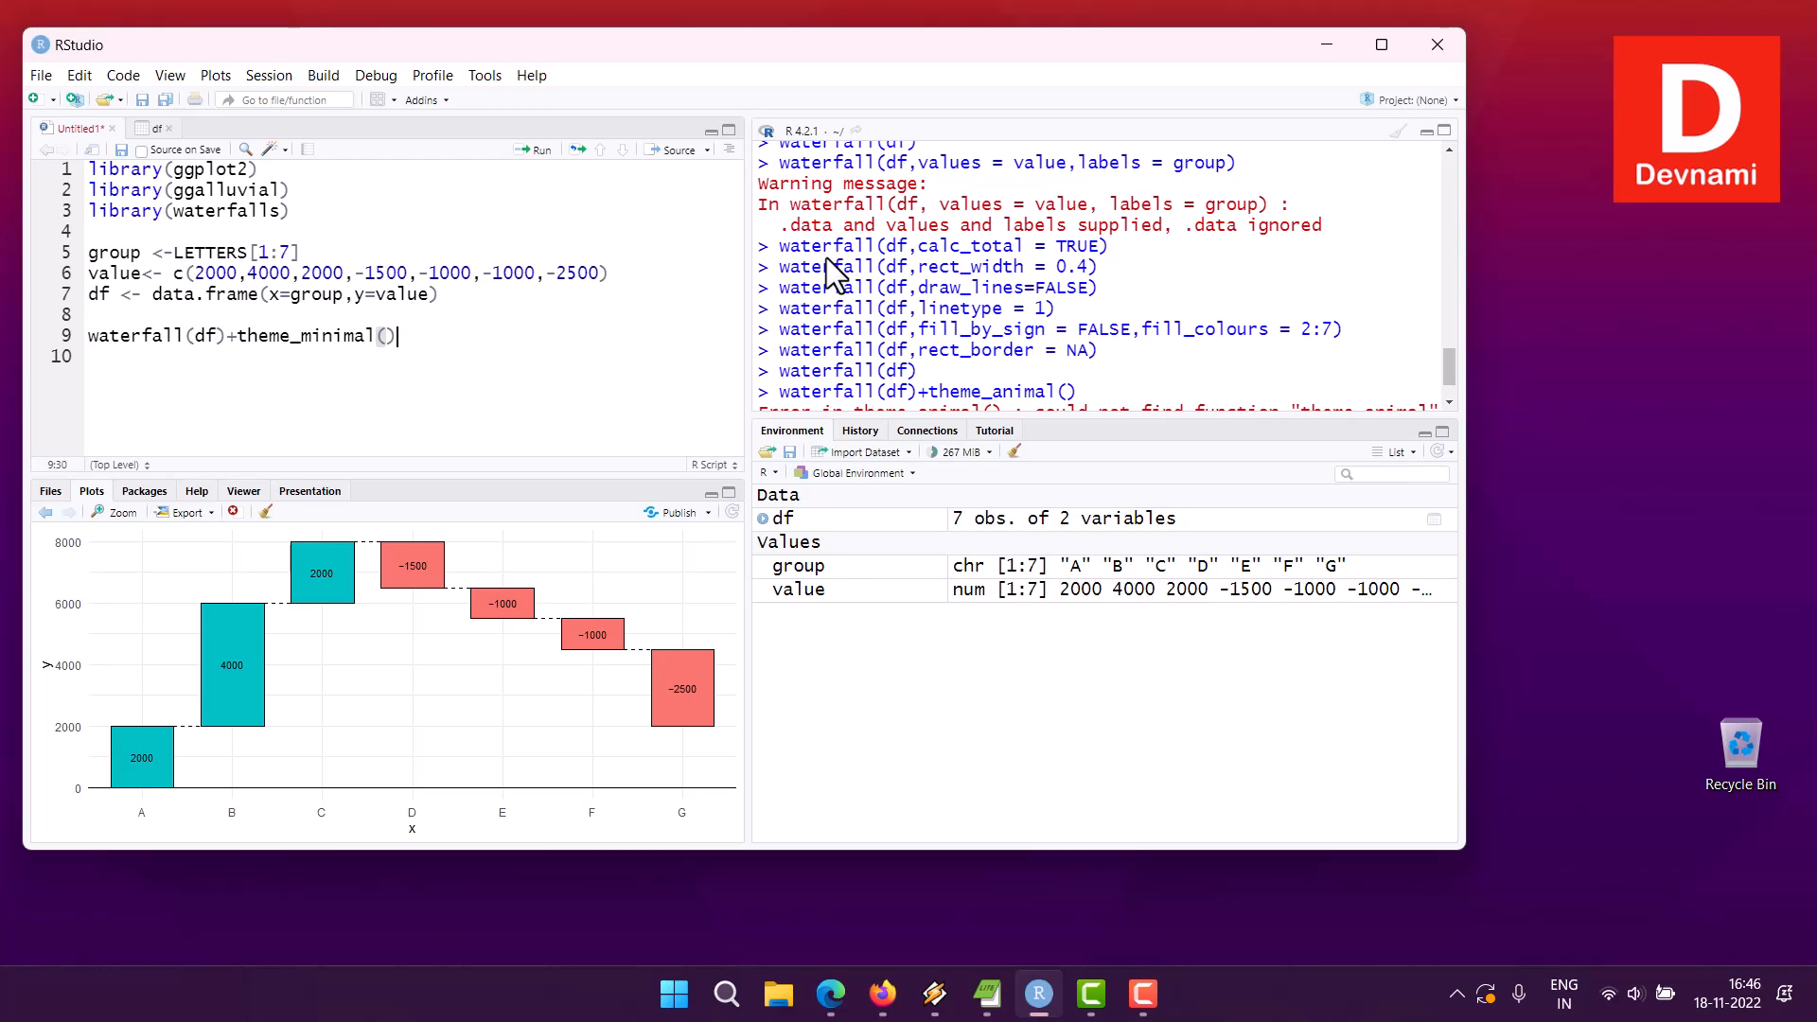
pyautogui.moveTo(295, 252)
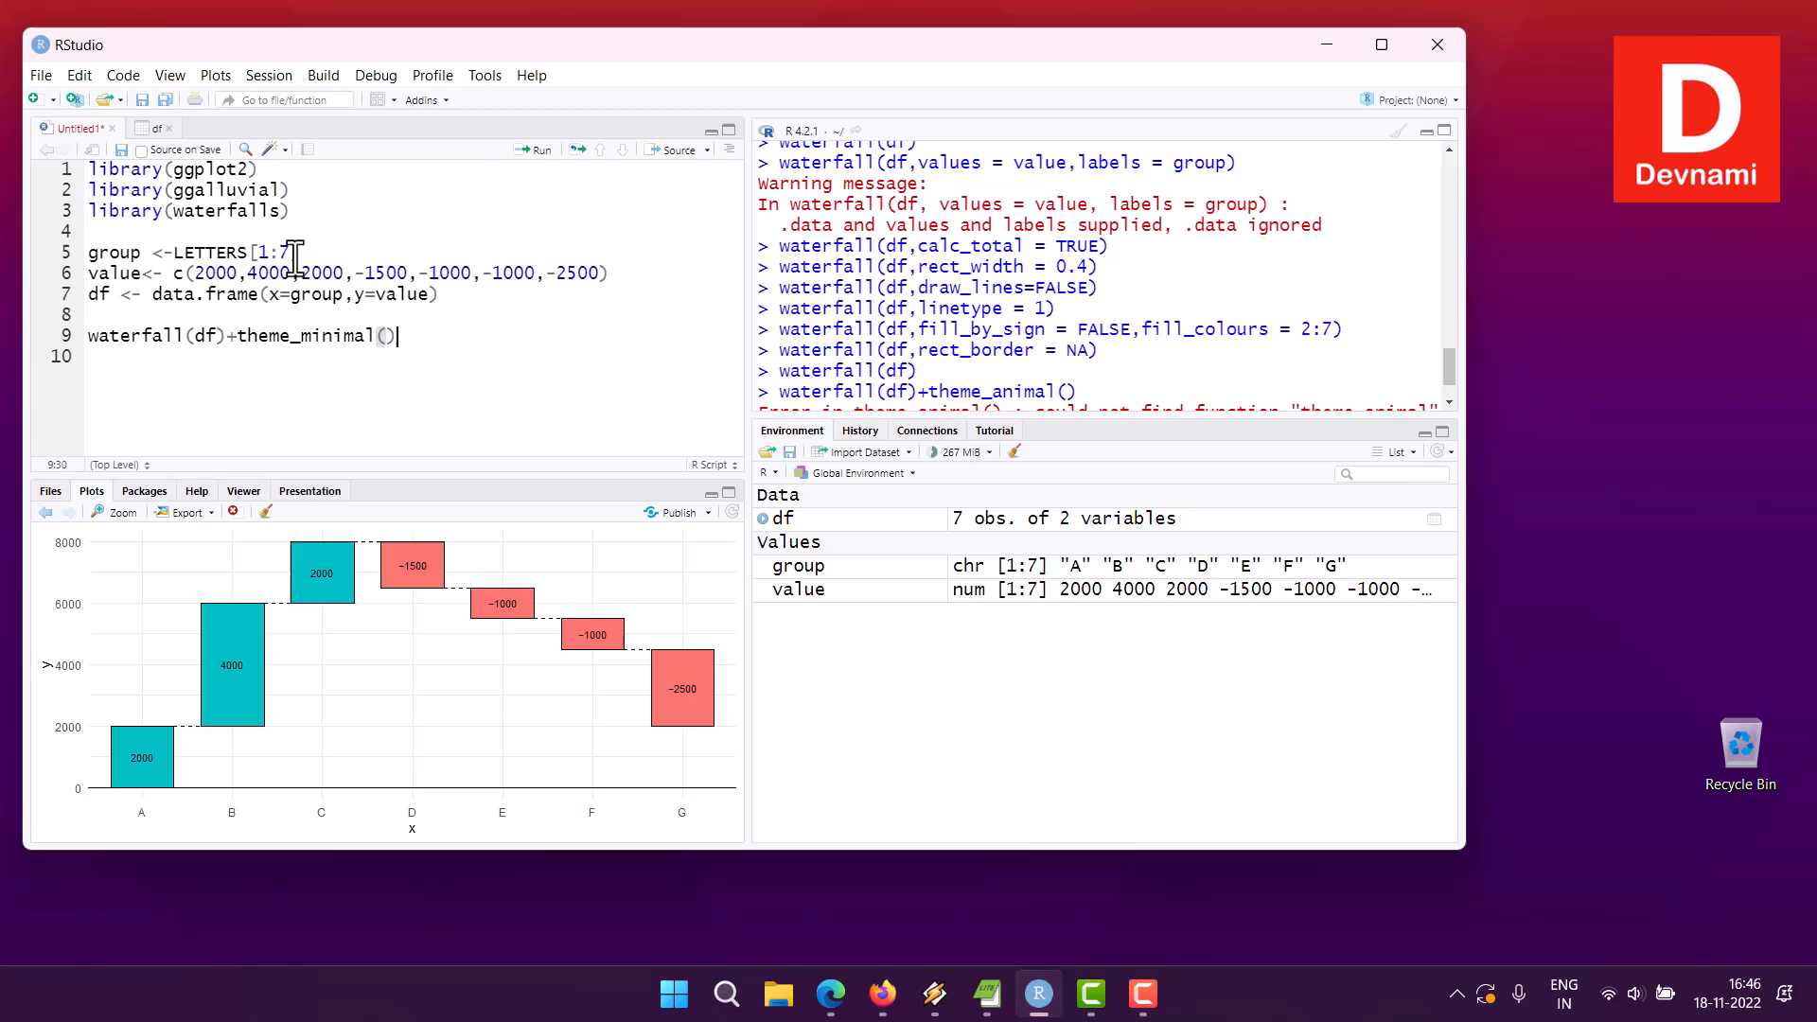
pyautogui.moveTo(348, 312)
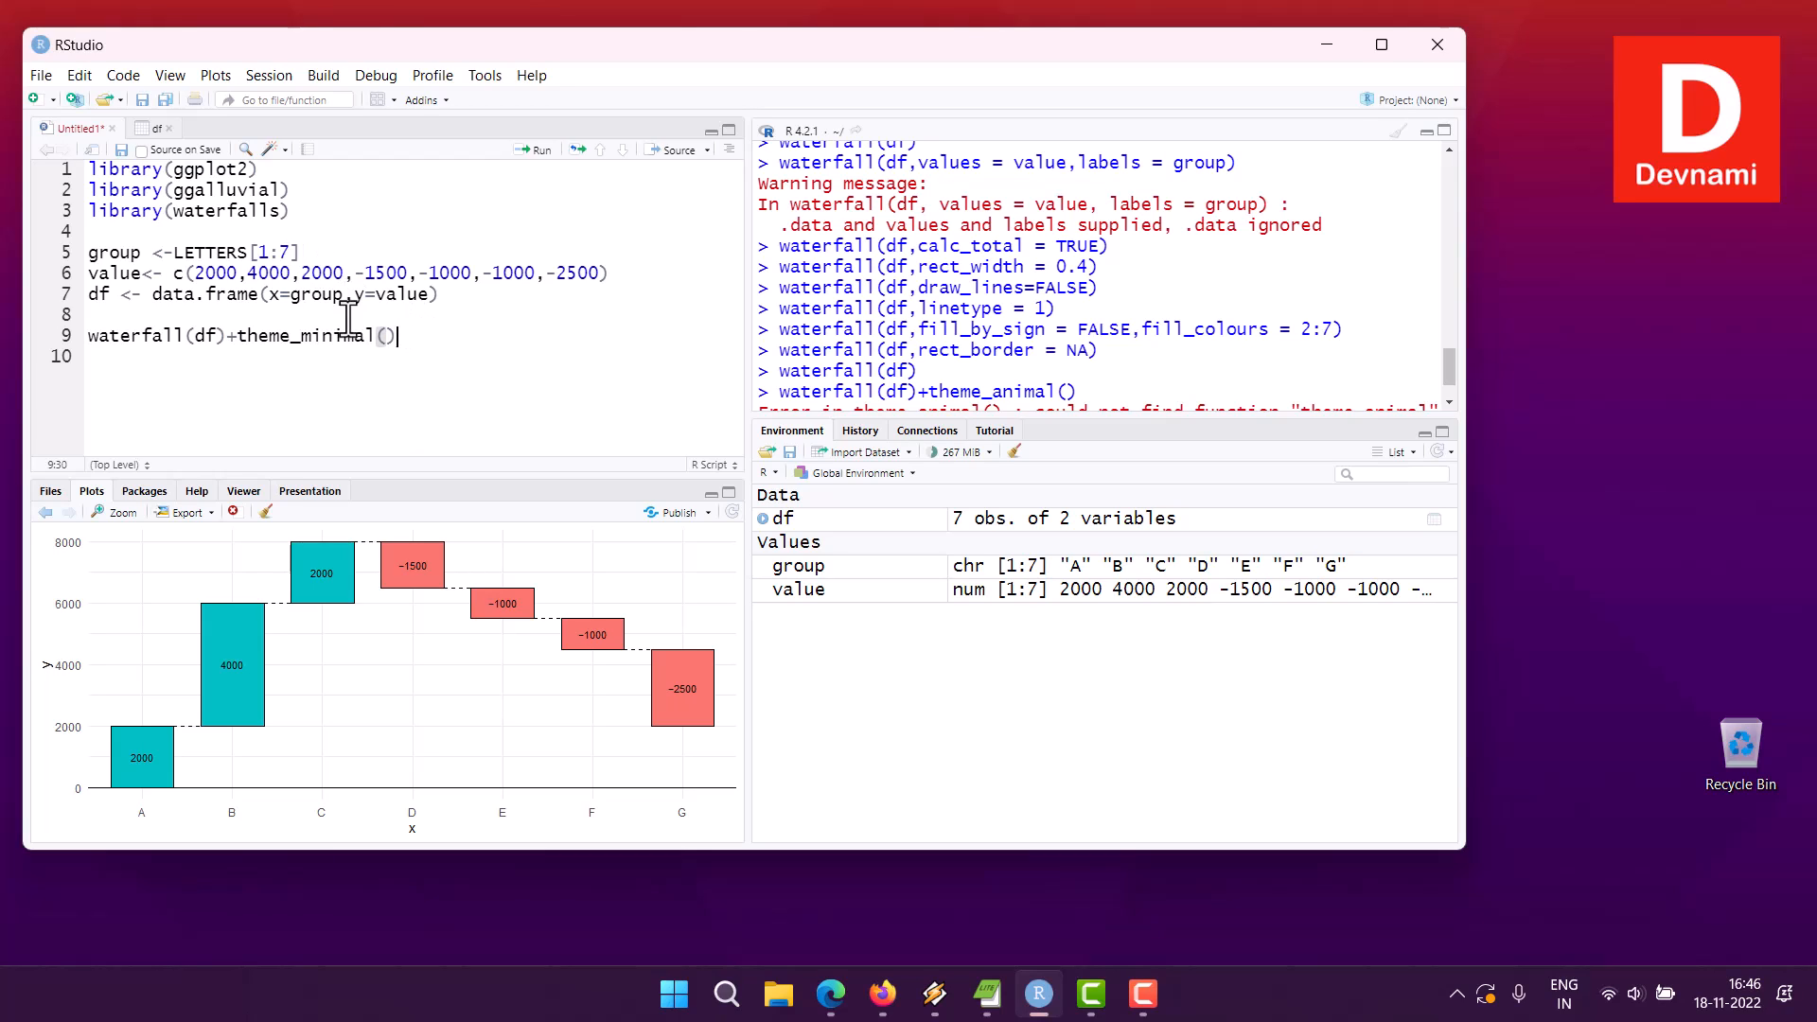